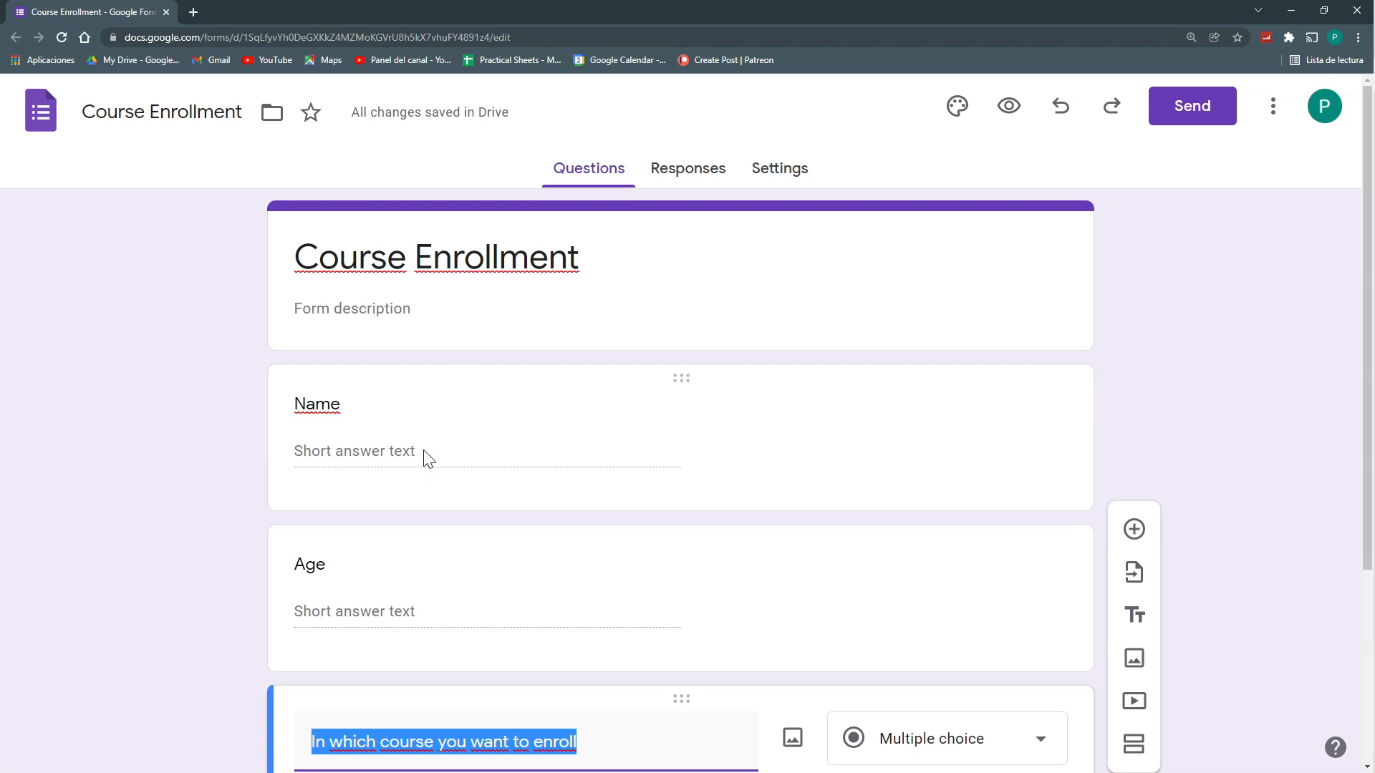
mouse_move(429, 465)
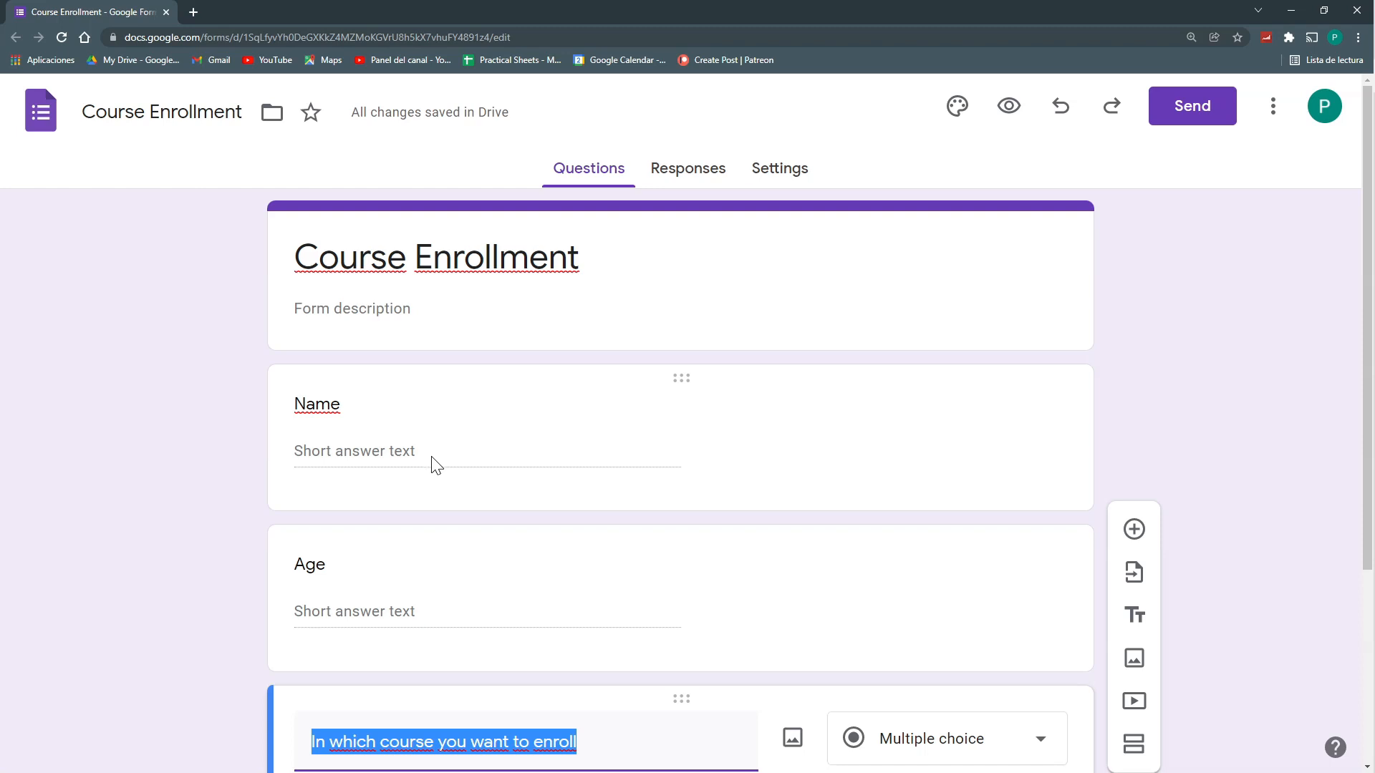
Enter the course choices Introduction to Sheets, Introduction to Forms and Google Apps Script for Sheets
scroll(down, 3)
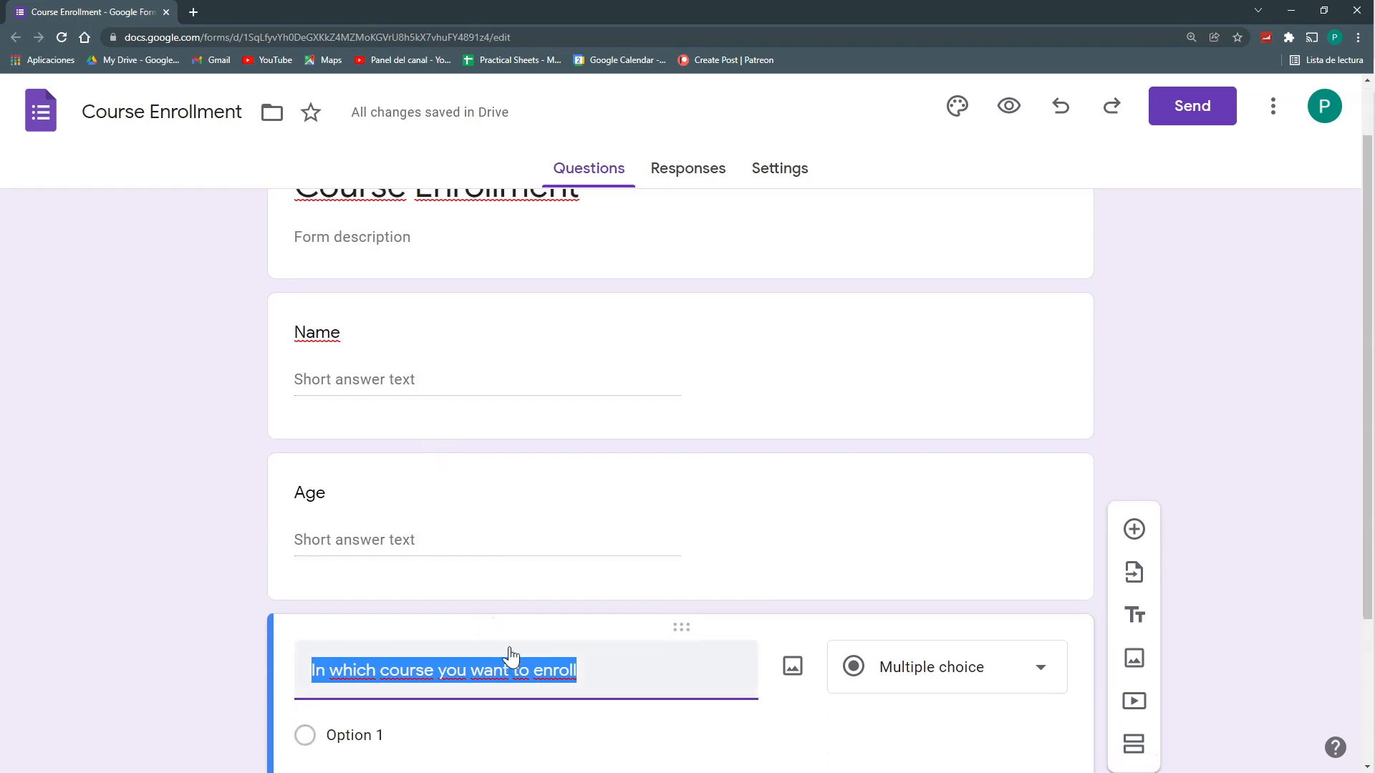
scroll(down, 3)
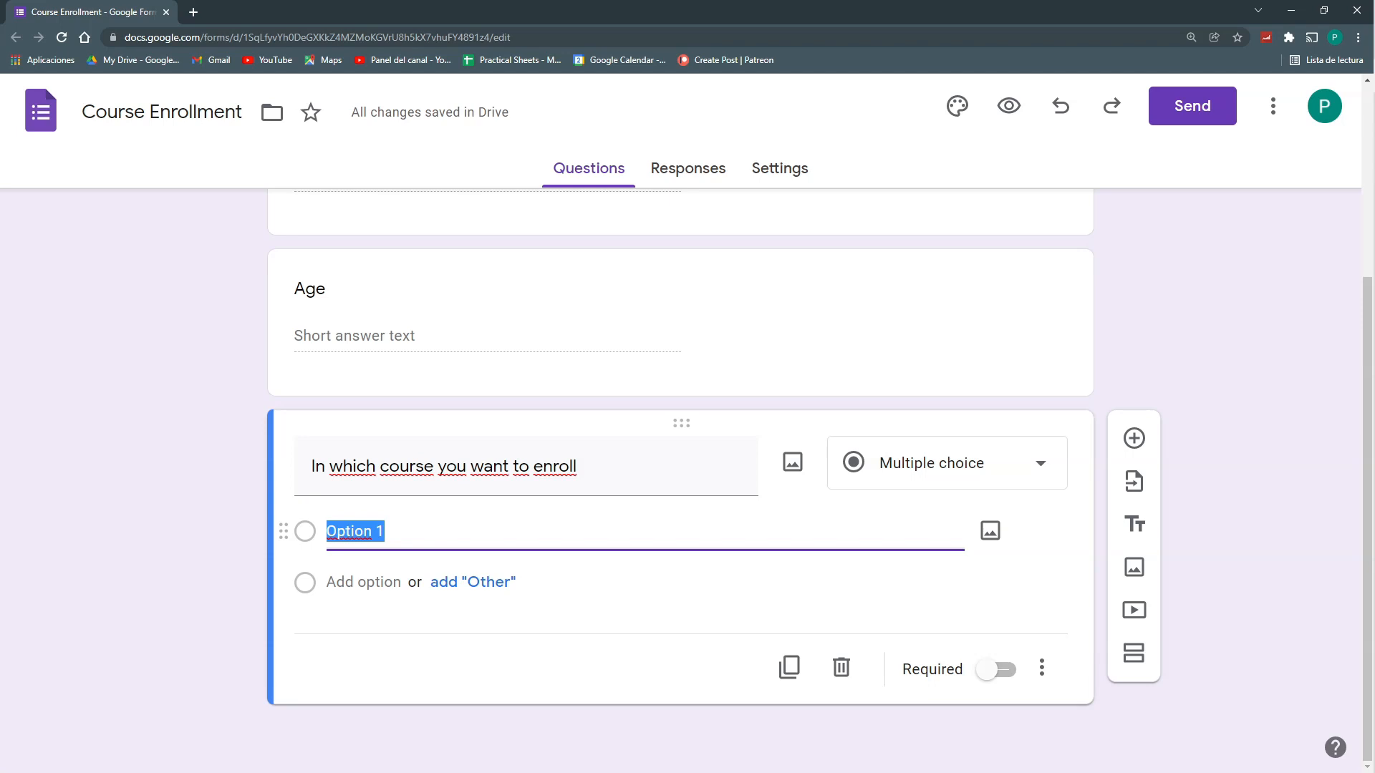
text(Introduction to Sheets)
click(645, 583)
text(Introduction to Forms)
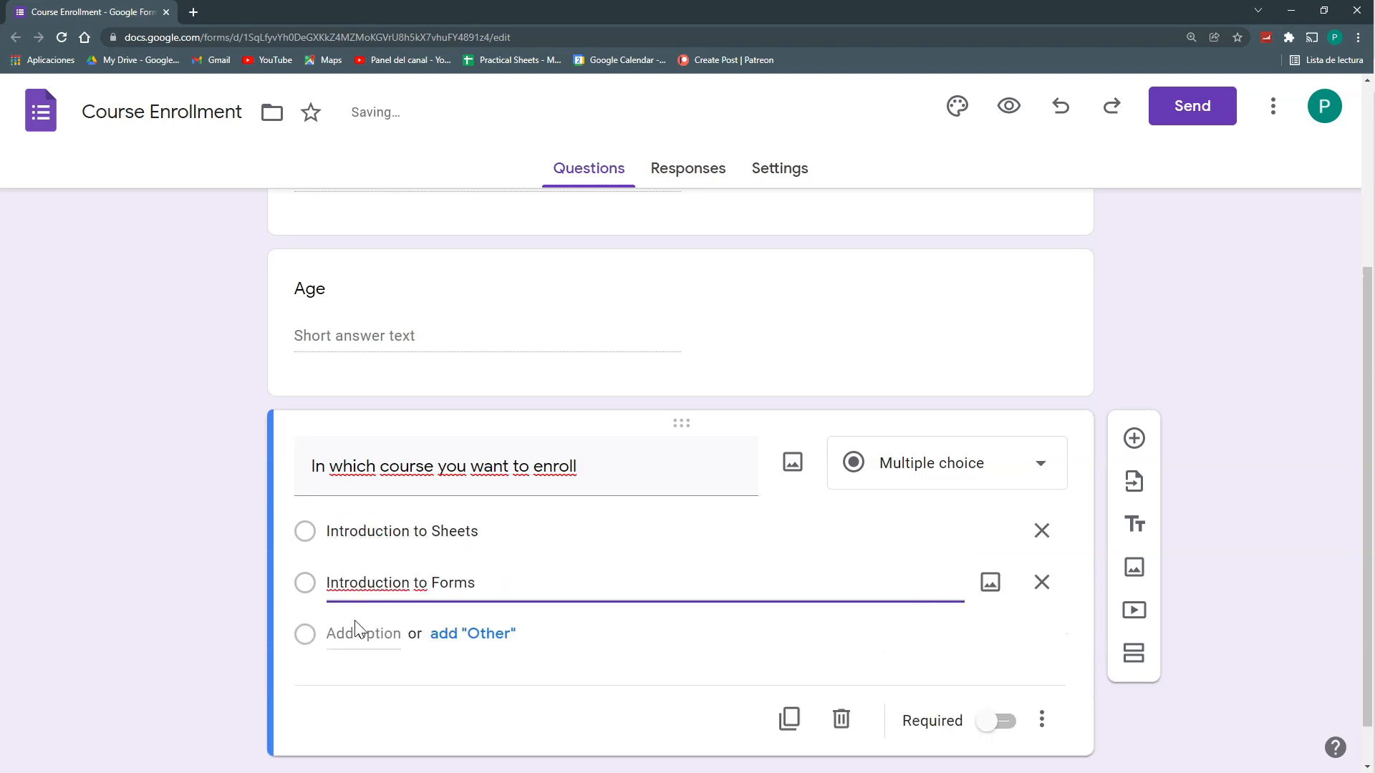
text(Google Apps Script for Sheets)
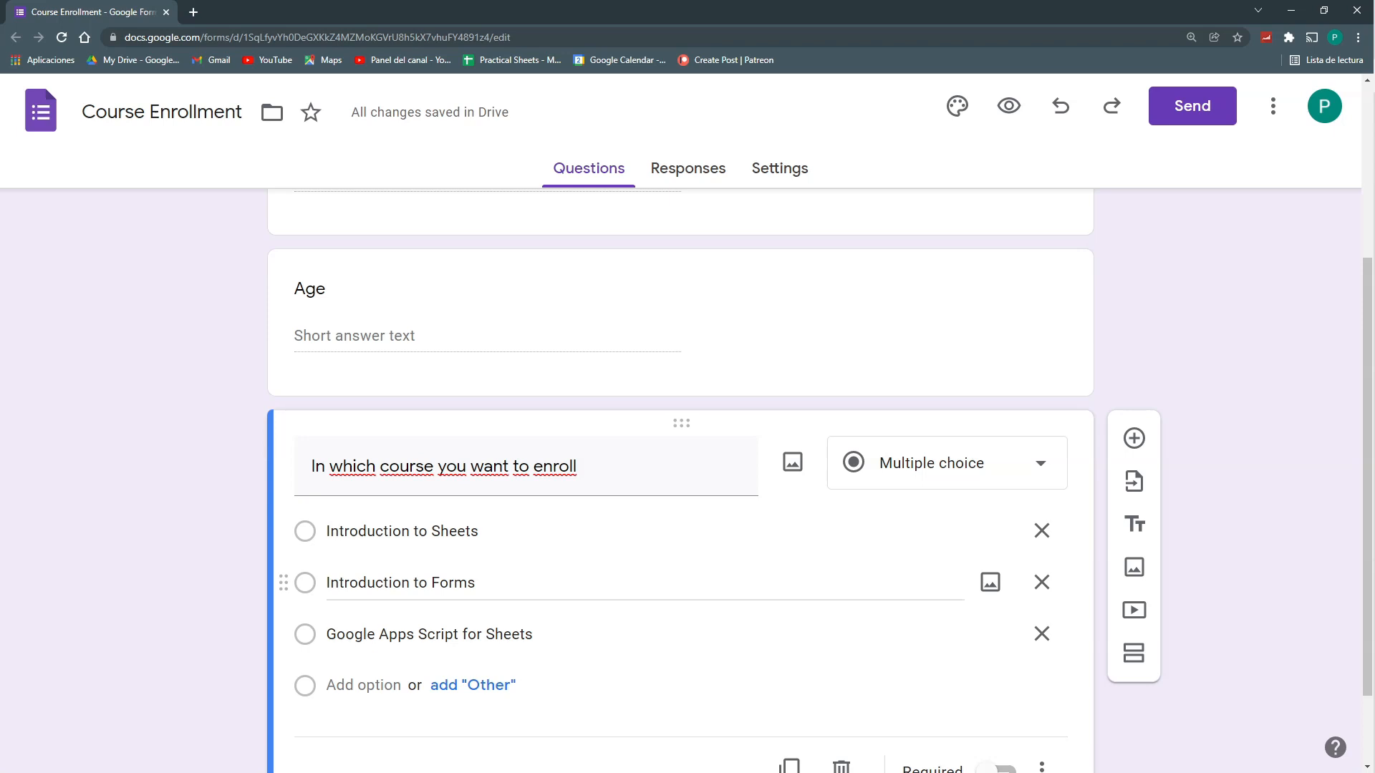
mouse_move(320, 568)
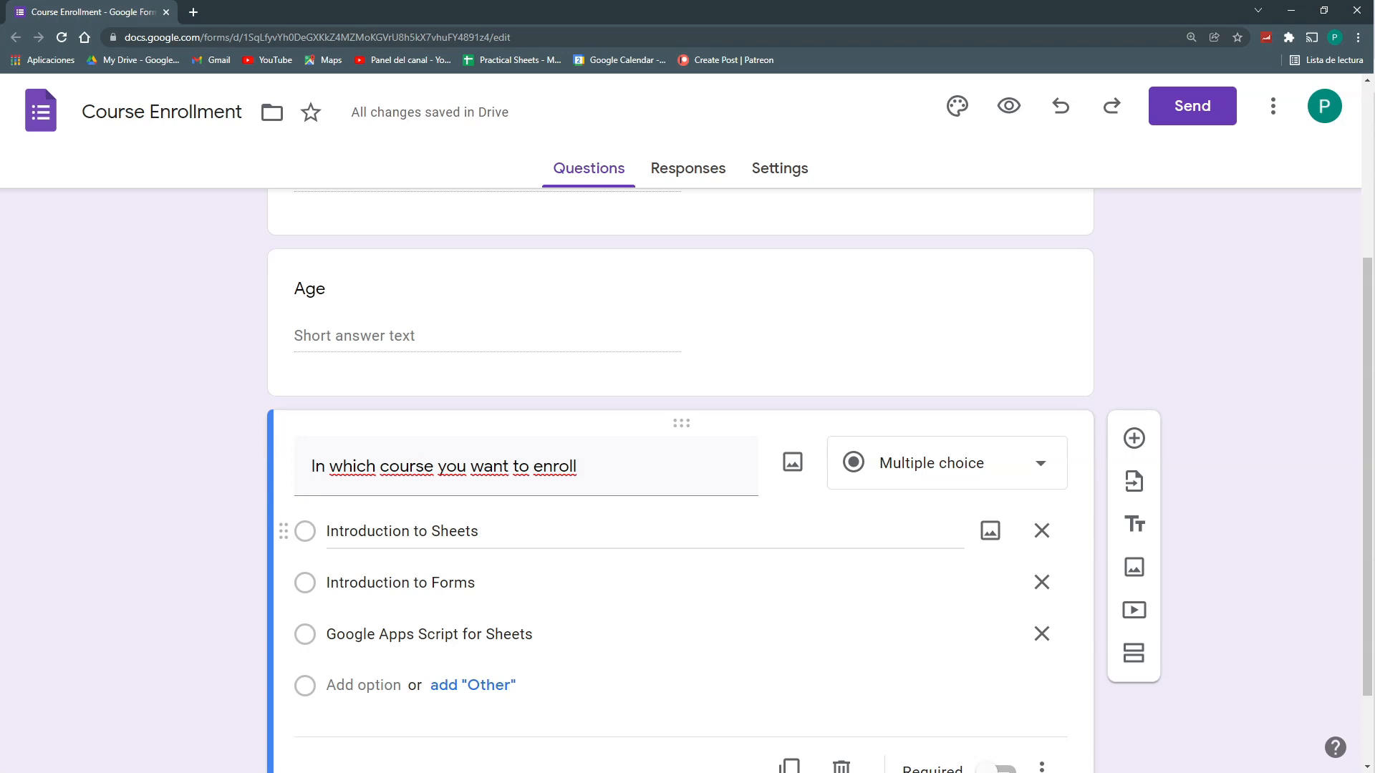
mouse_move(386, 560)
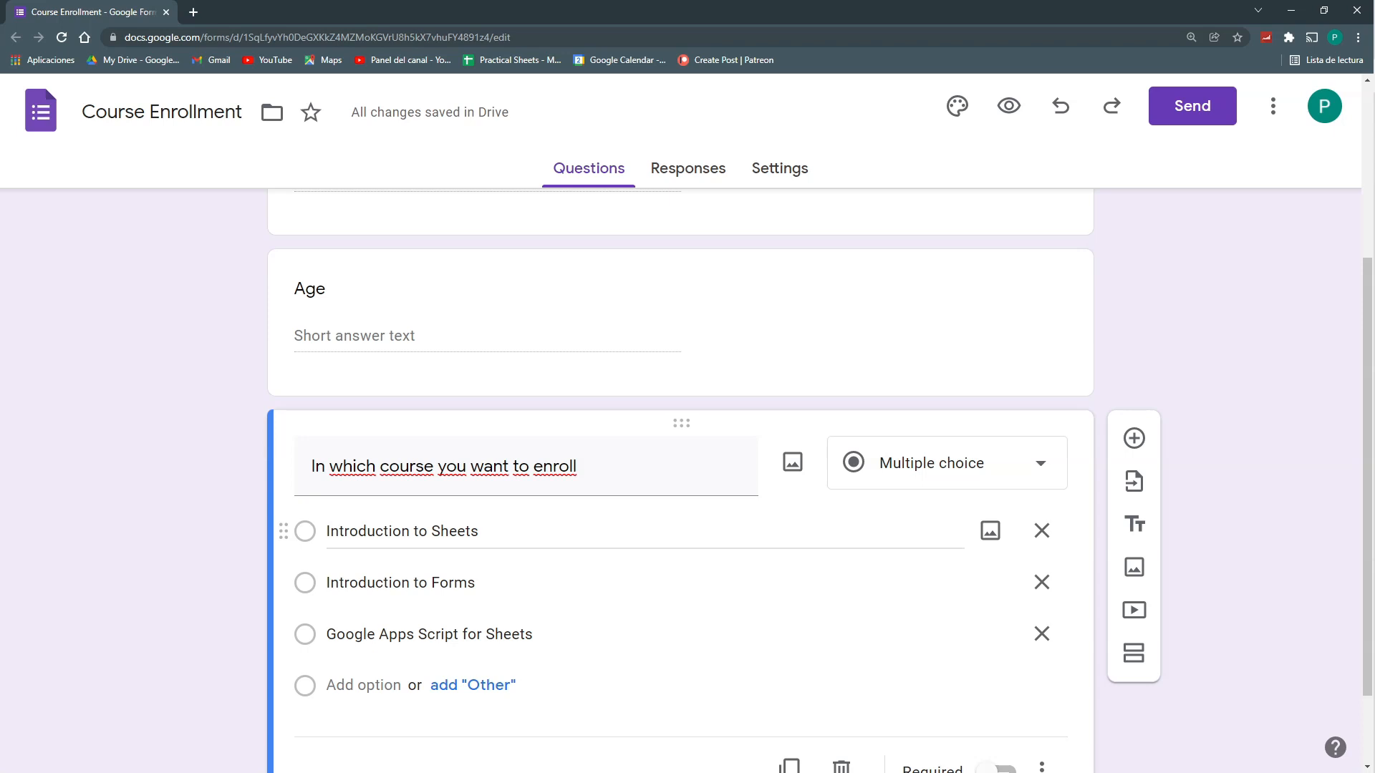
mouse_move(472, 574)
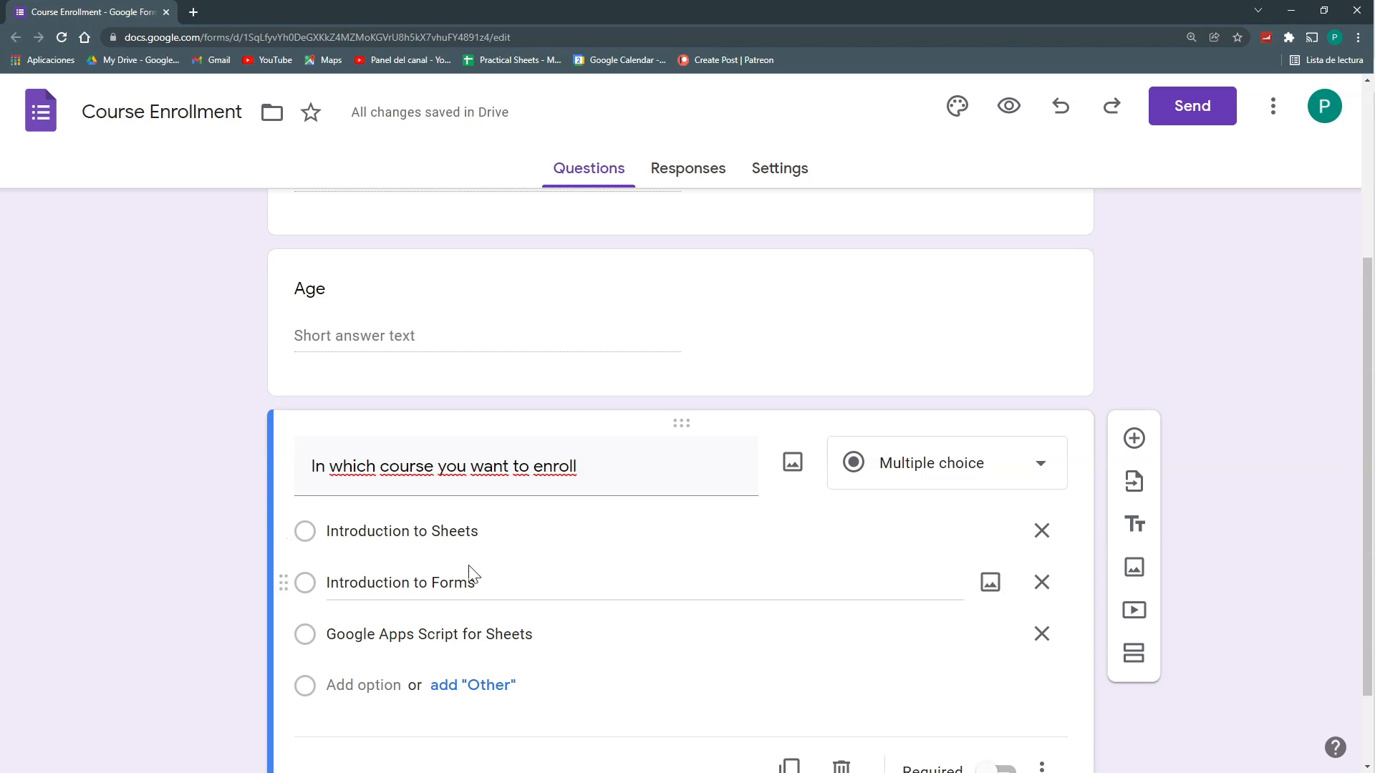
mouse_move(1042, 582)
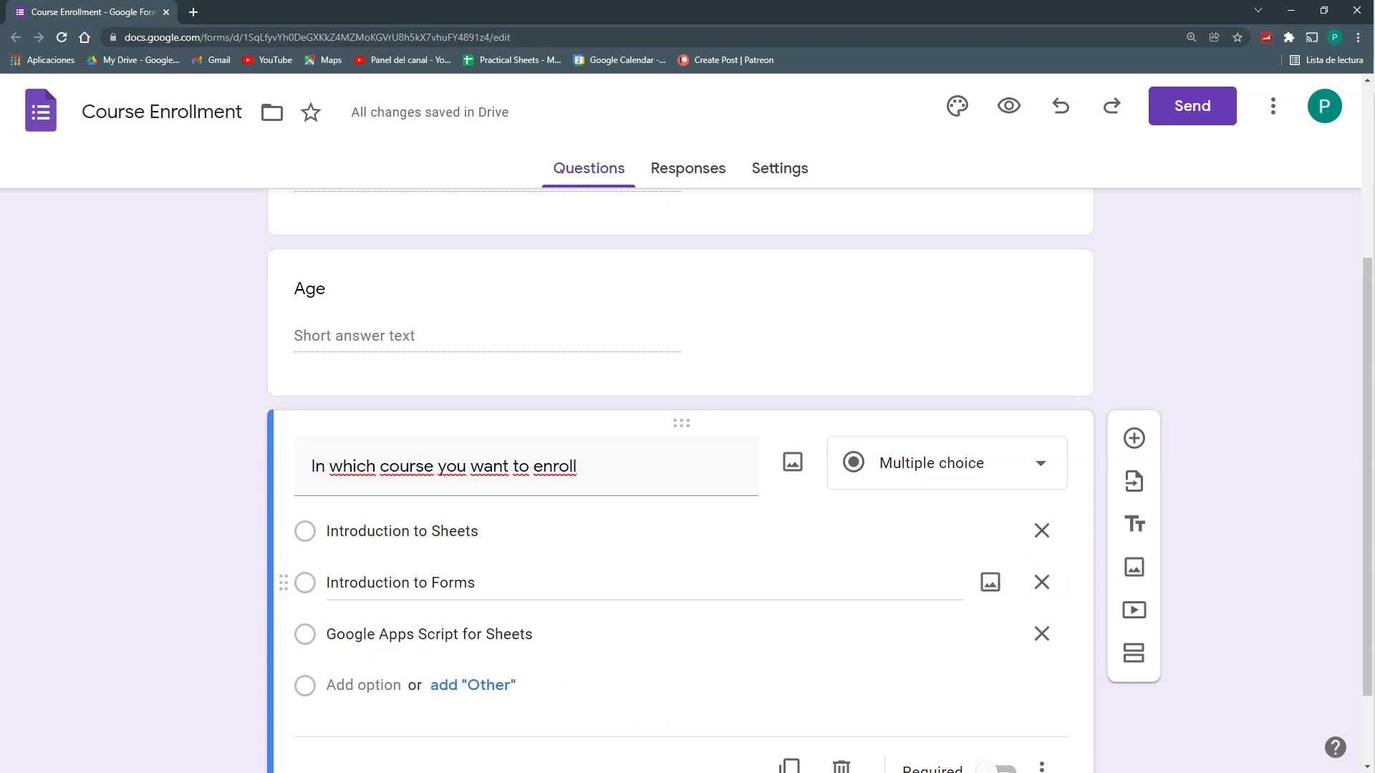
mouse_move(377, 552)
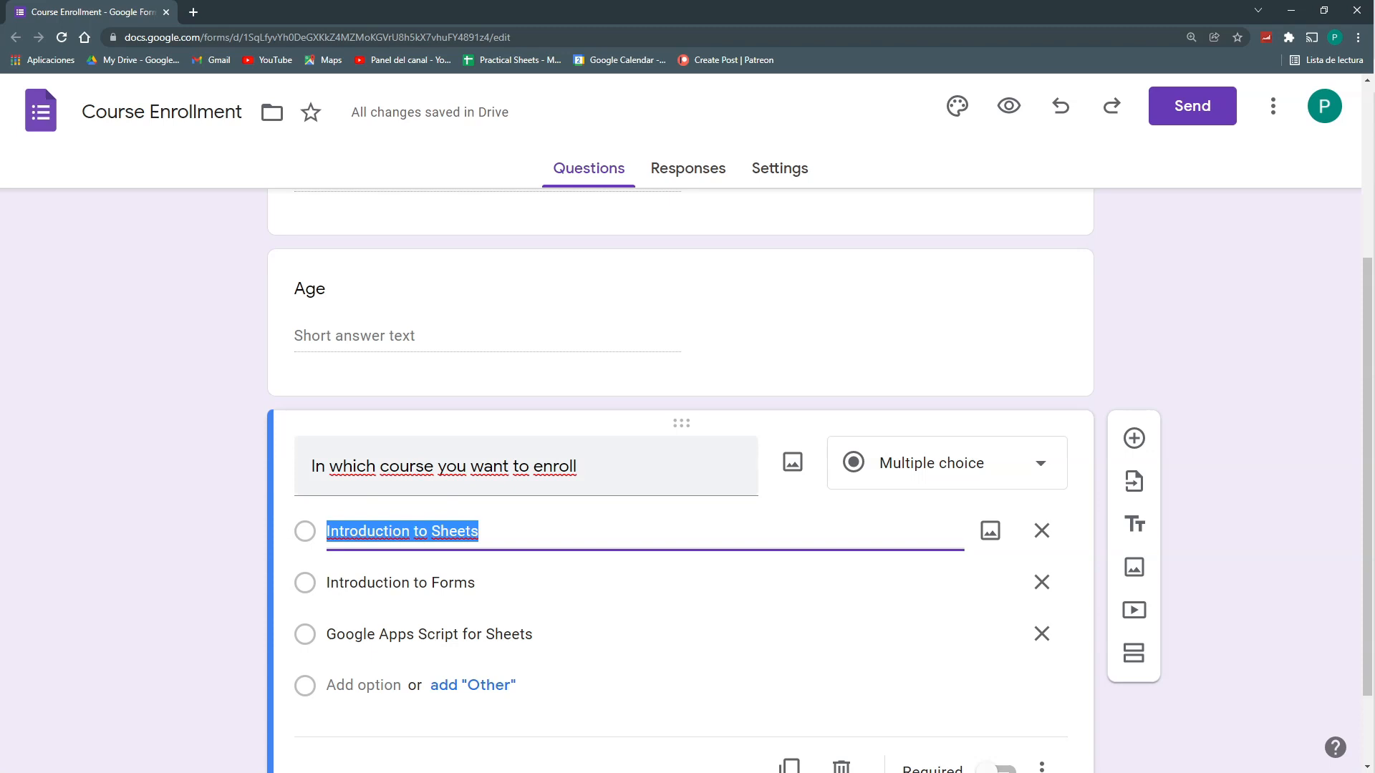
Scroll down to the course question and show its list of question types
click(831, 413)
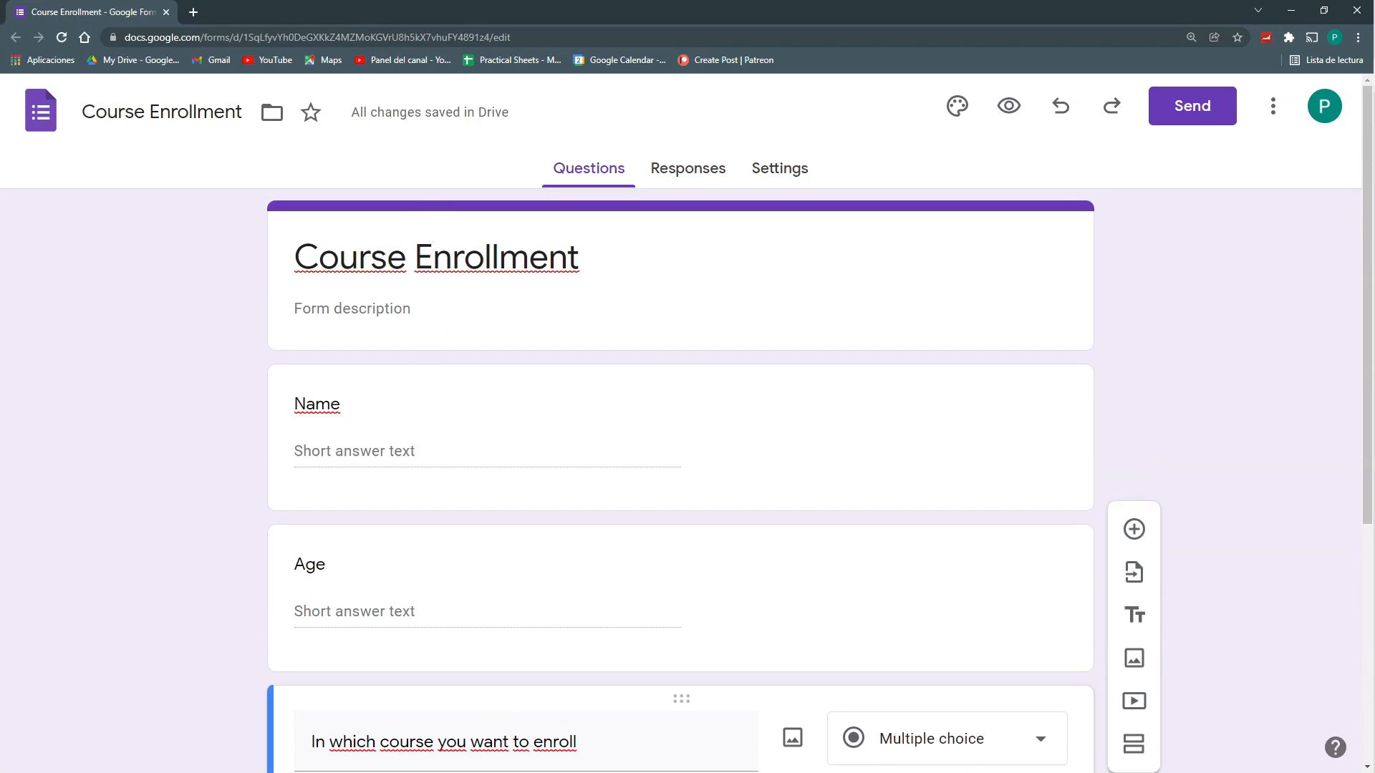
scroll(down, 3)
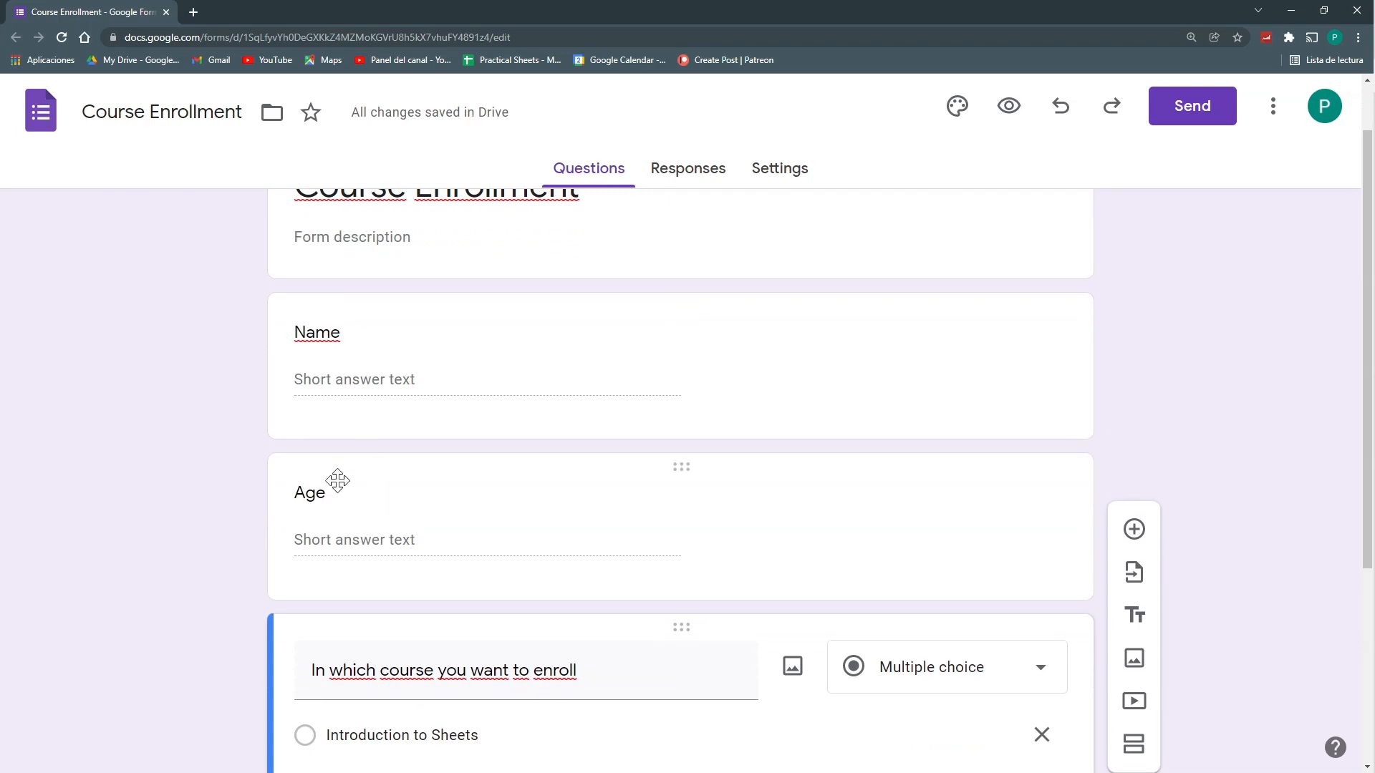
scroll(down, 3)
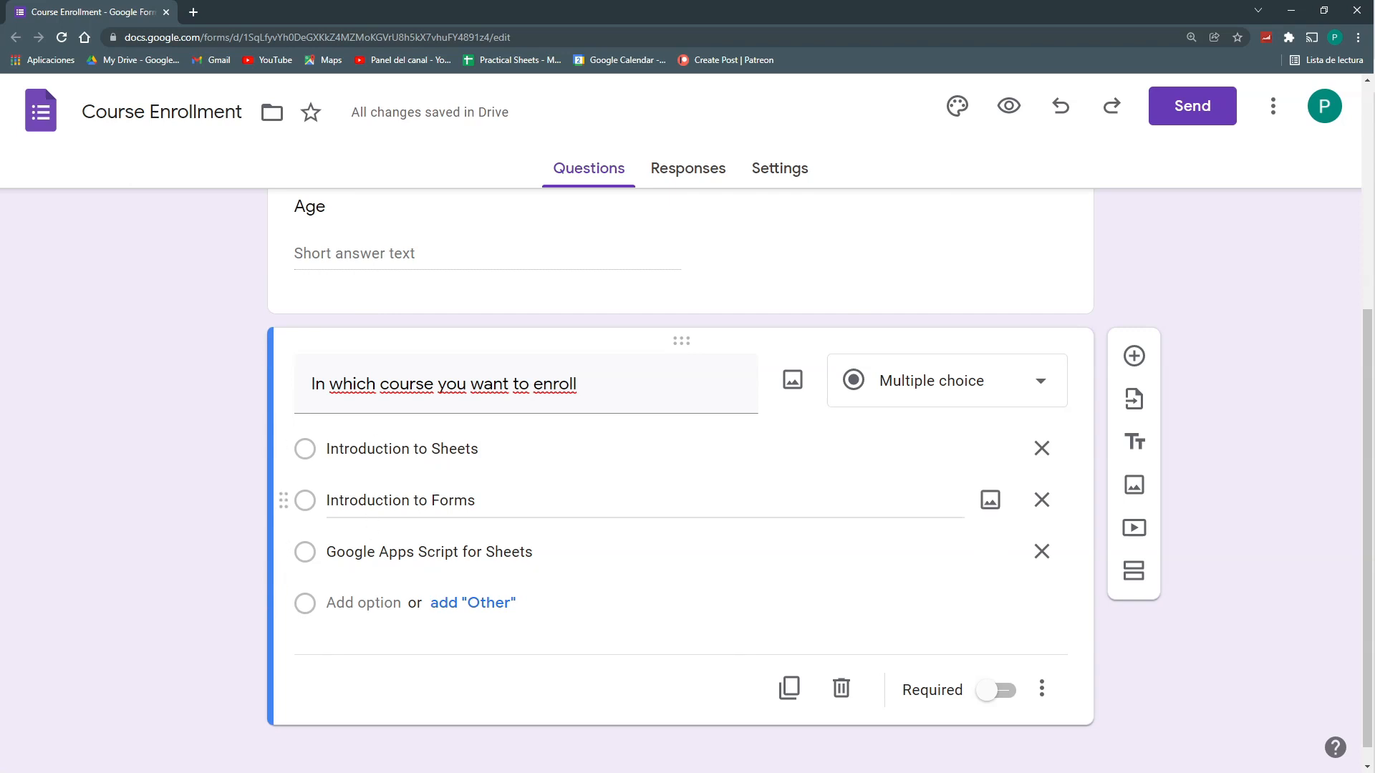
click(946, 380)
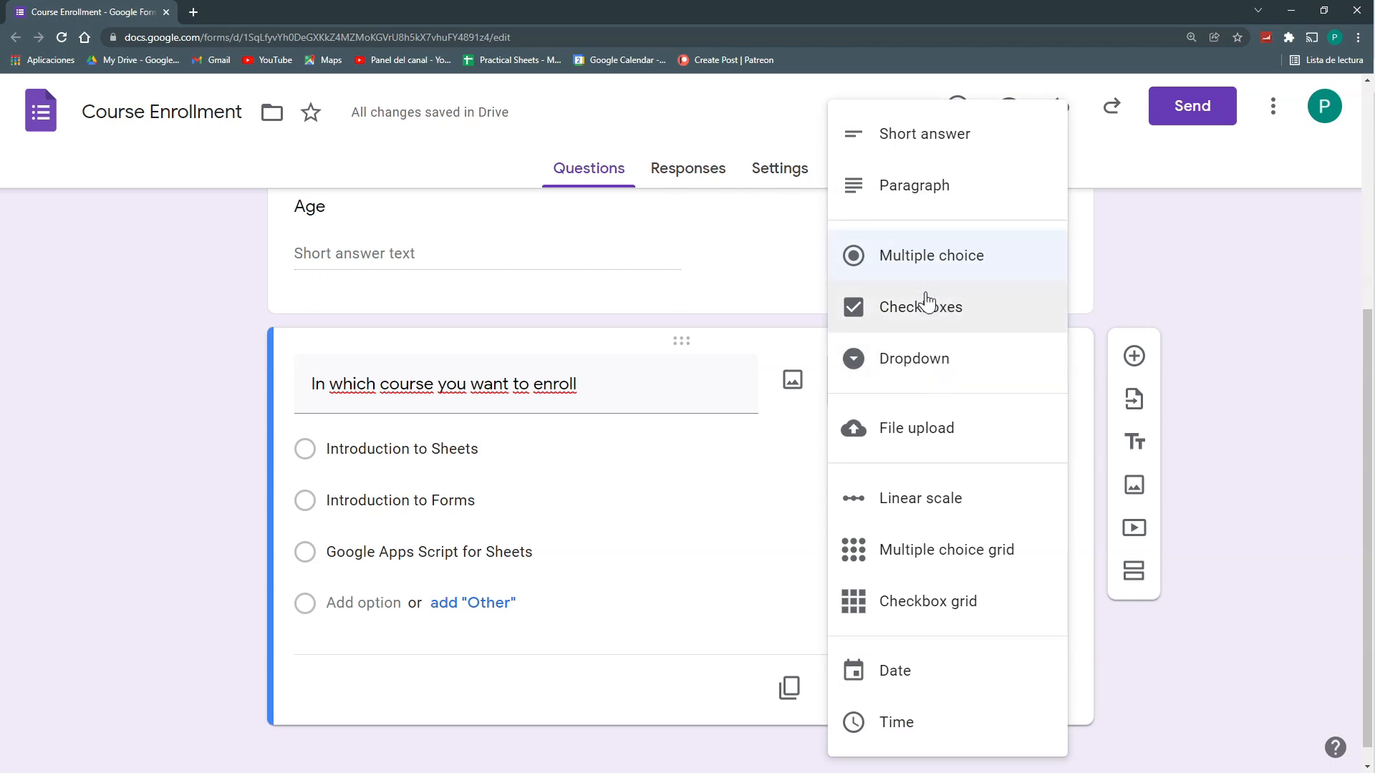
mouse_move(919, 263)
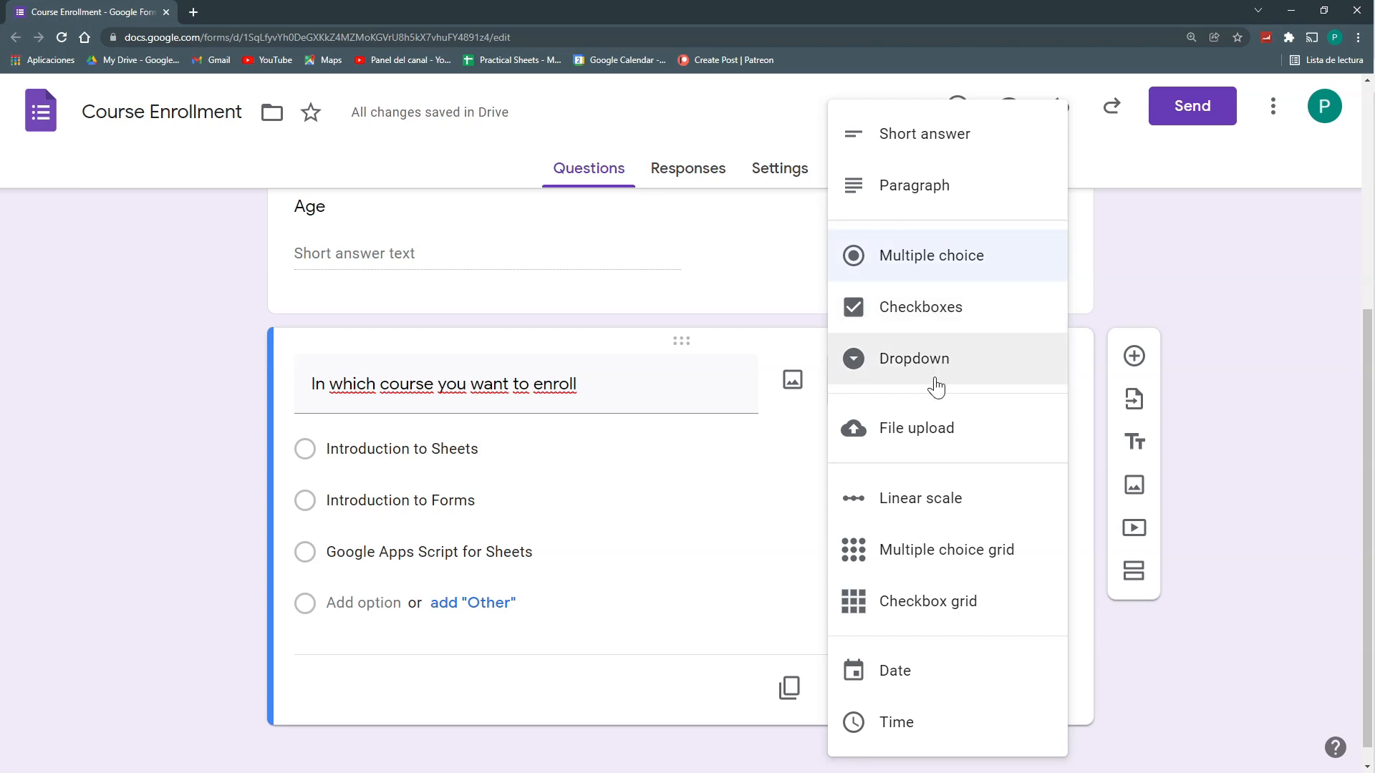
mouse_move(961, 267)
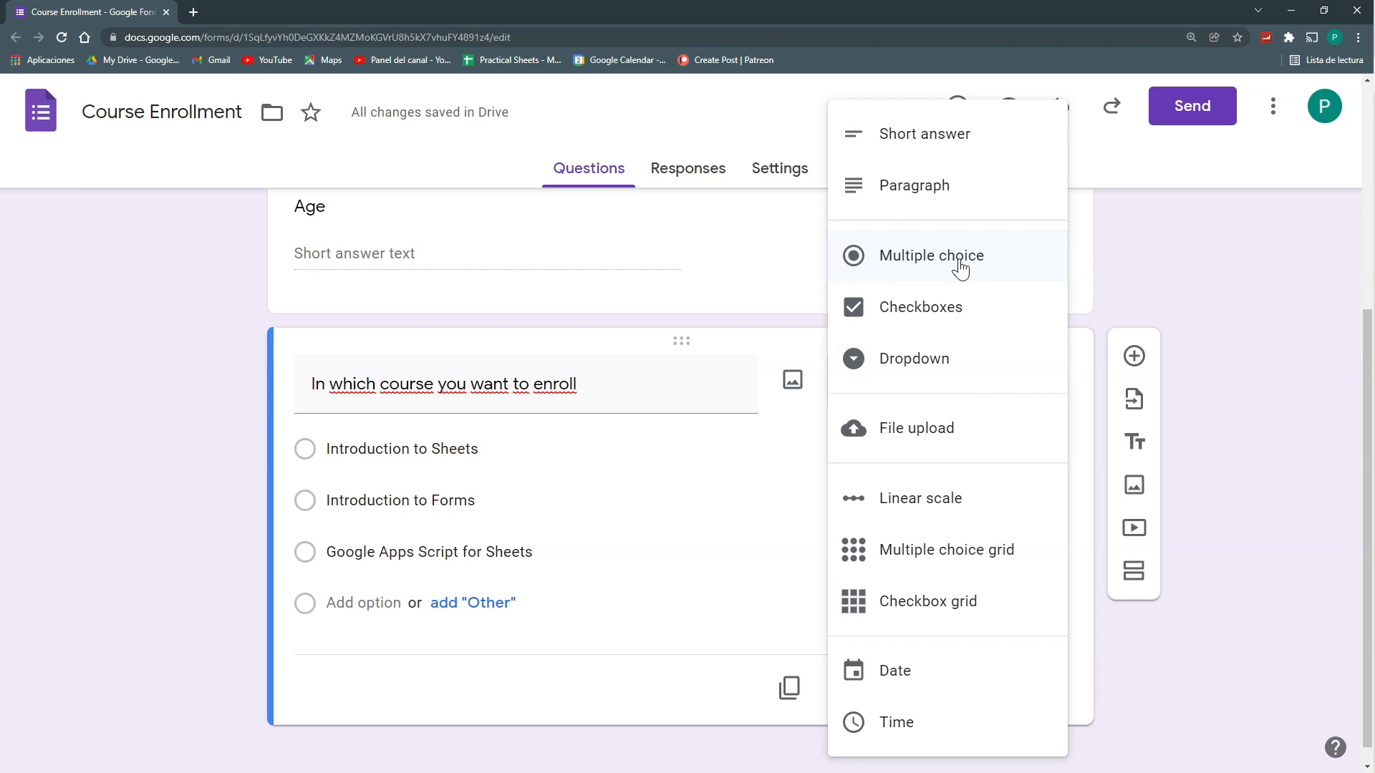
Keep the course question as multiple choice and preview the form as respondents see it
click(934, 255)
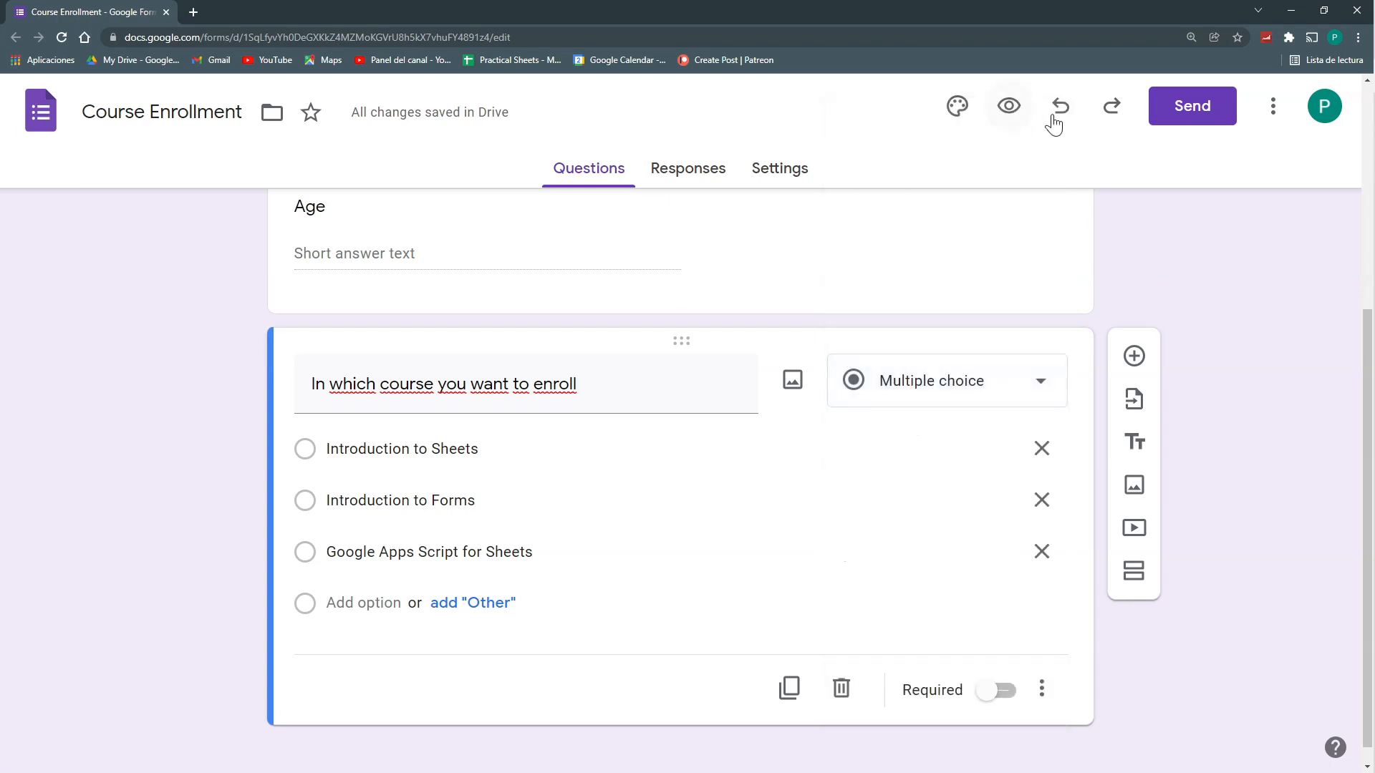
click(1008, 105)
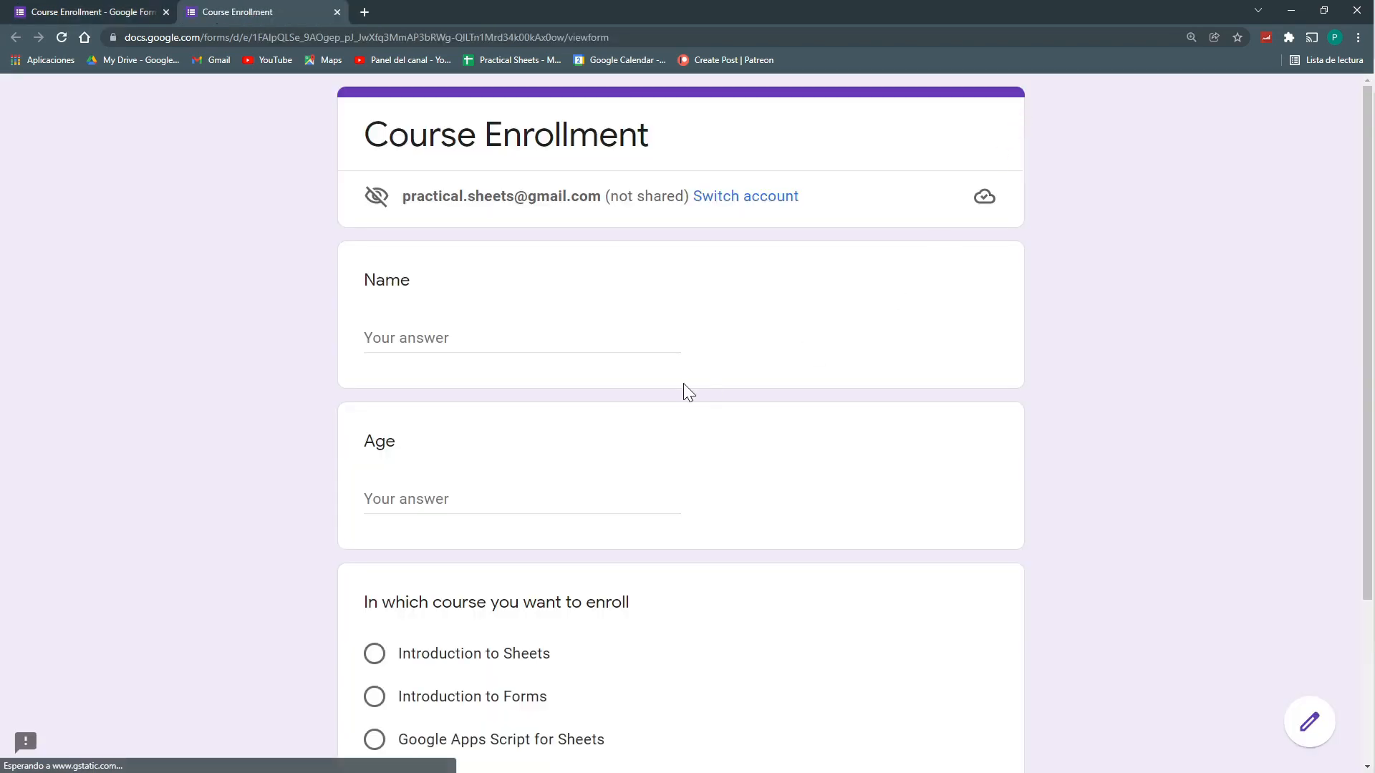
scroll(down, 3)
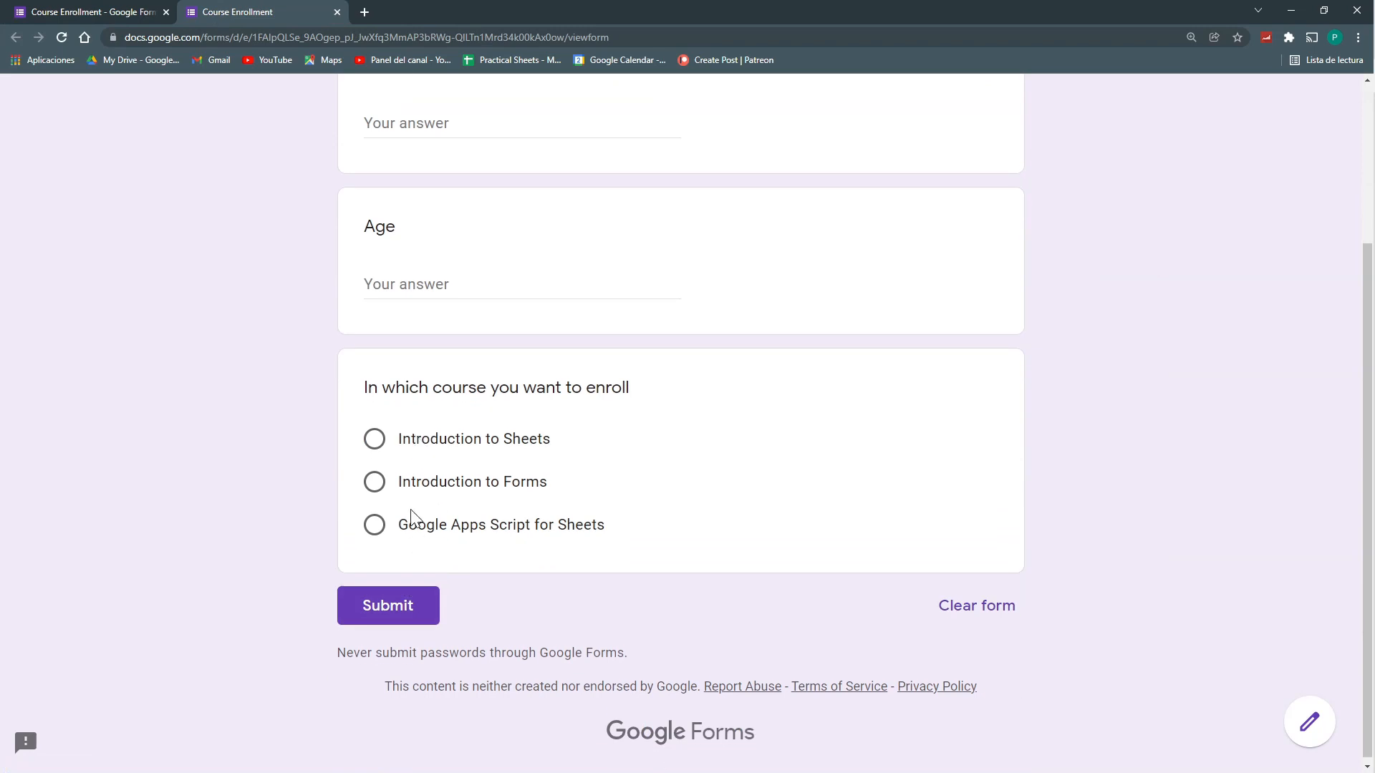
click(87, 11)
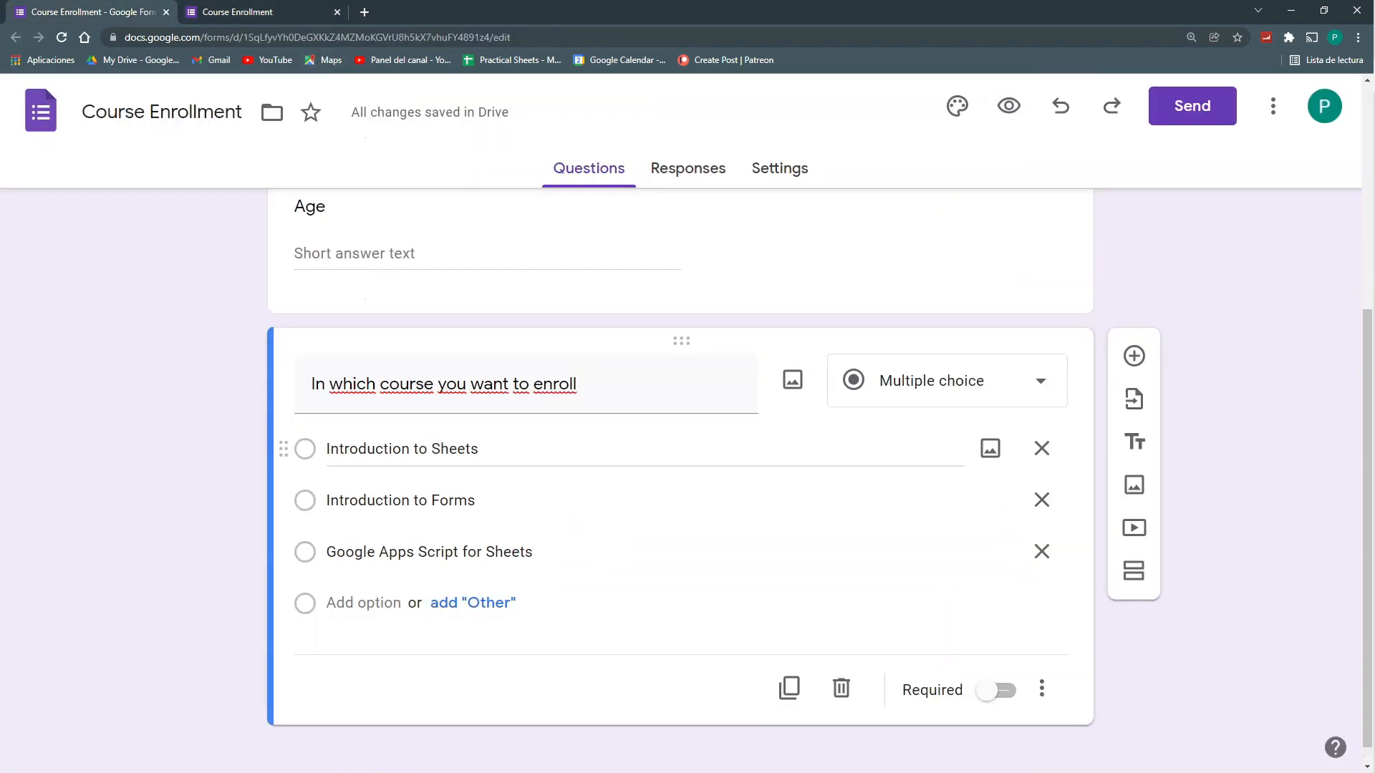
scroll(up, 3)
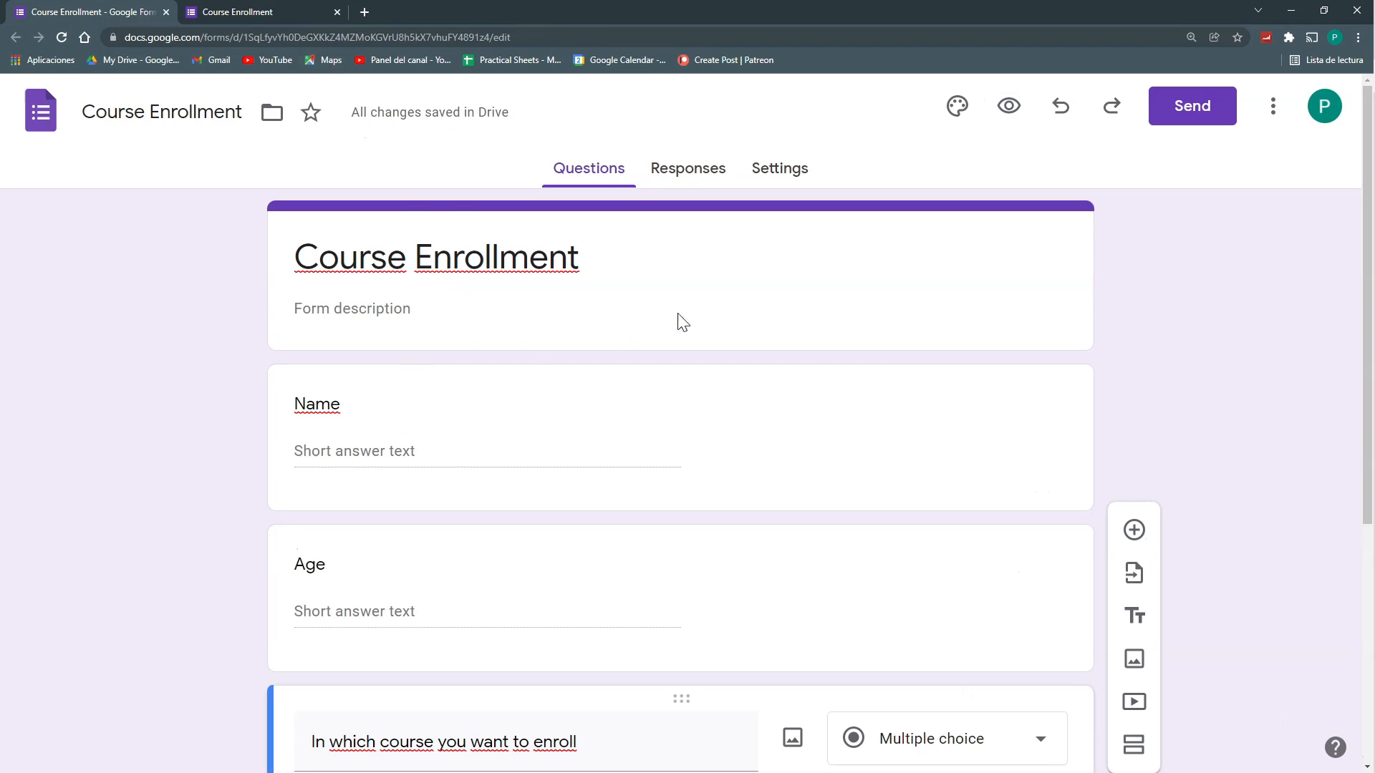
mouse_move(715, 168)
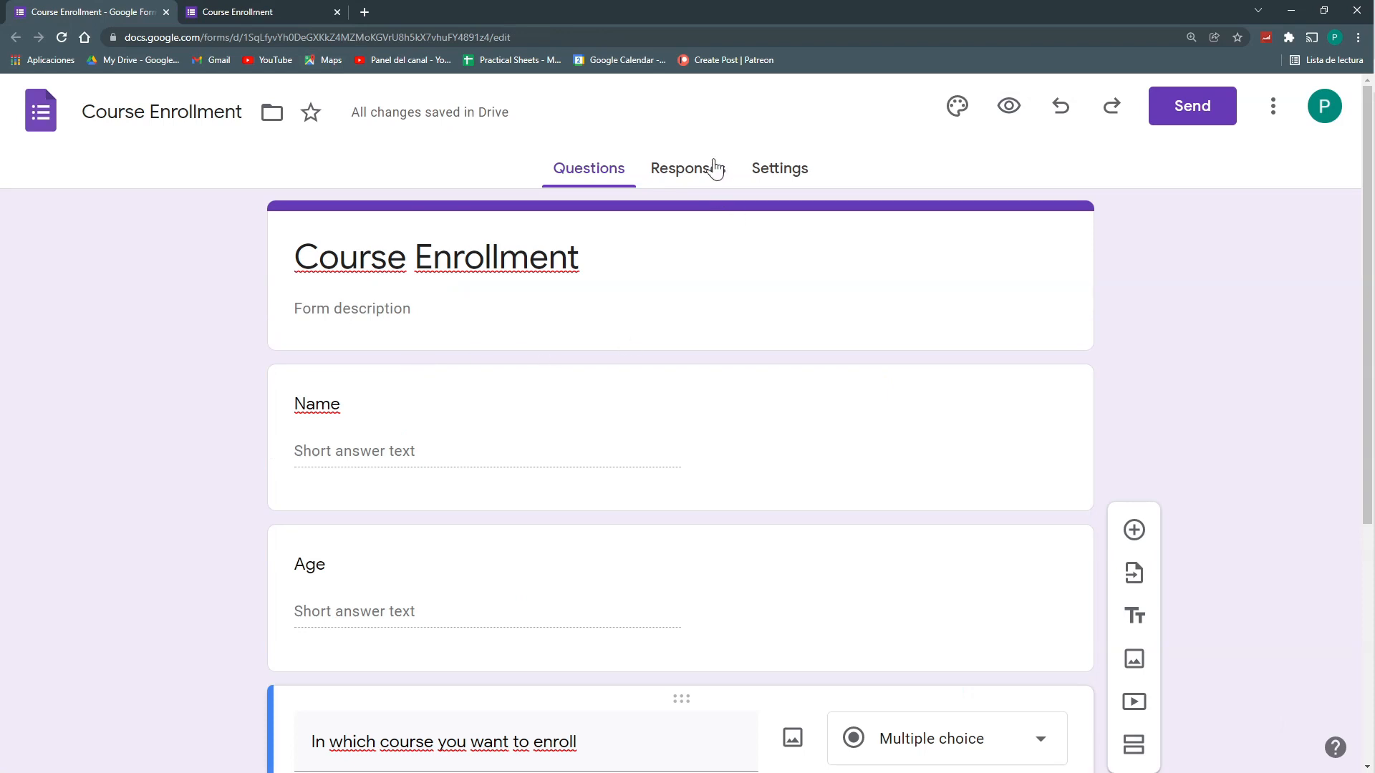
mouse_move(555, 293)
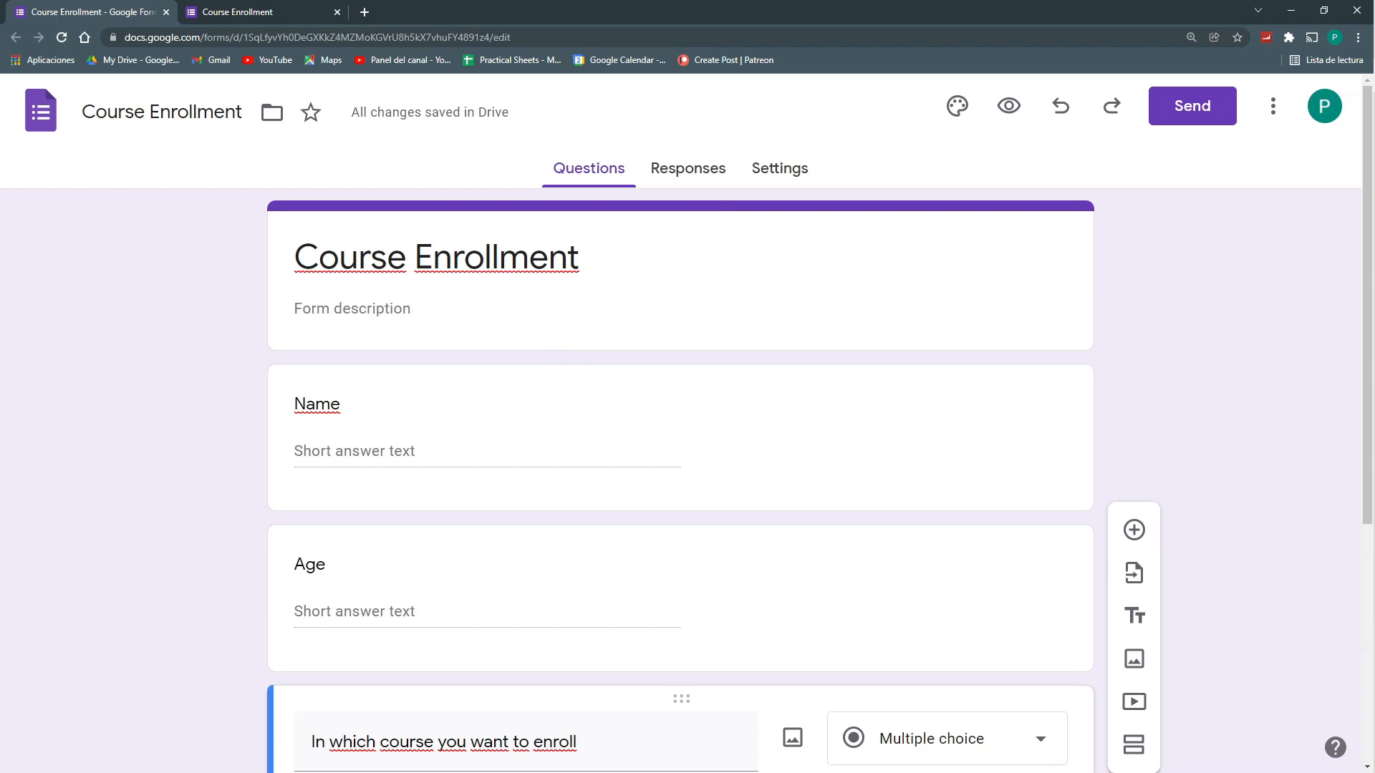
mouse_move(680, 176)
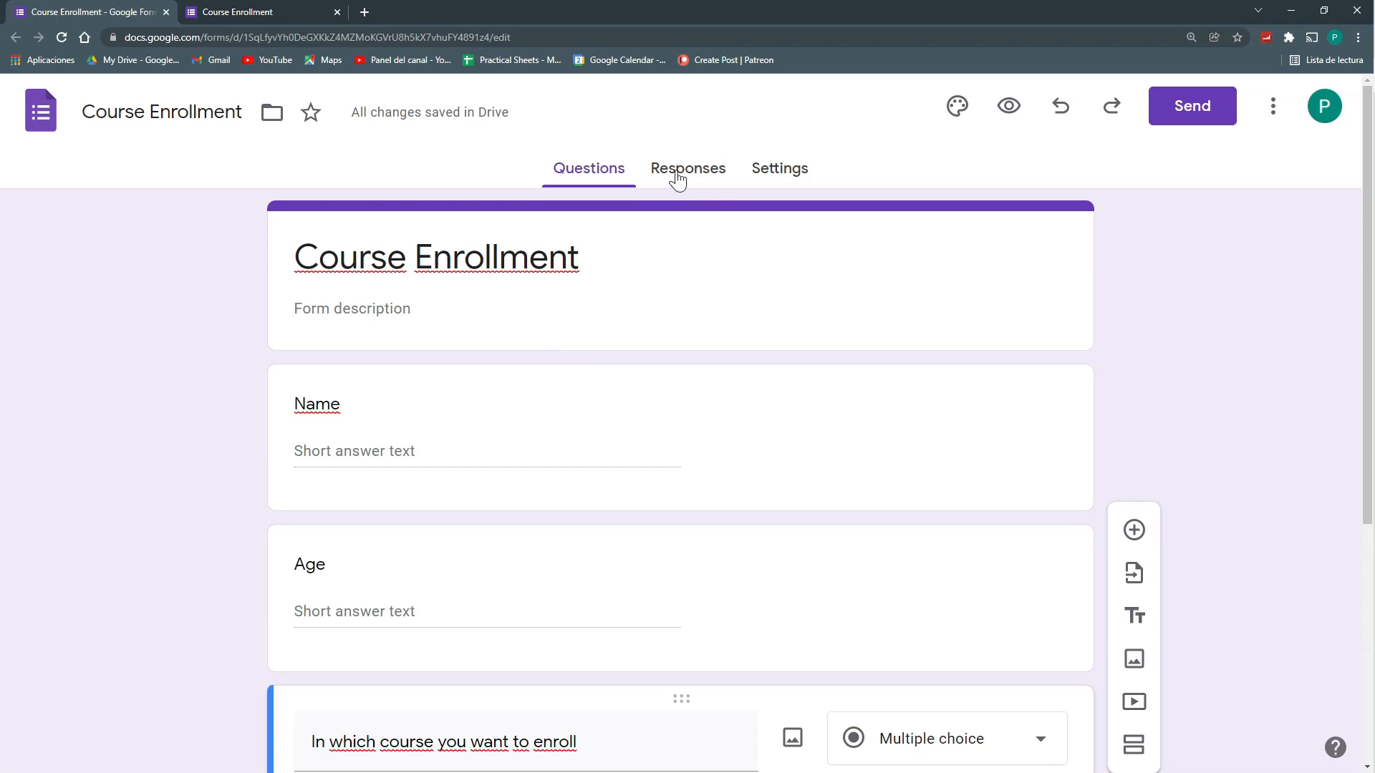
Create a new response spreadsheet from the Responses tab's Sheets link
click(688, 168)
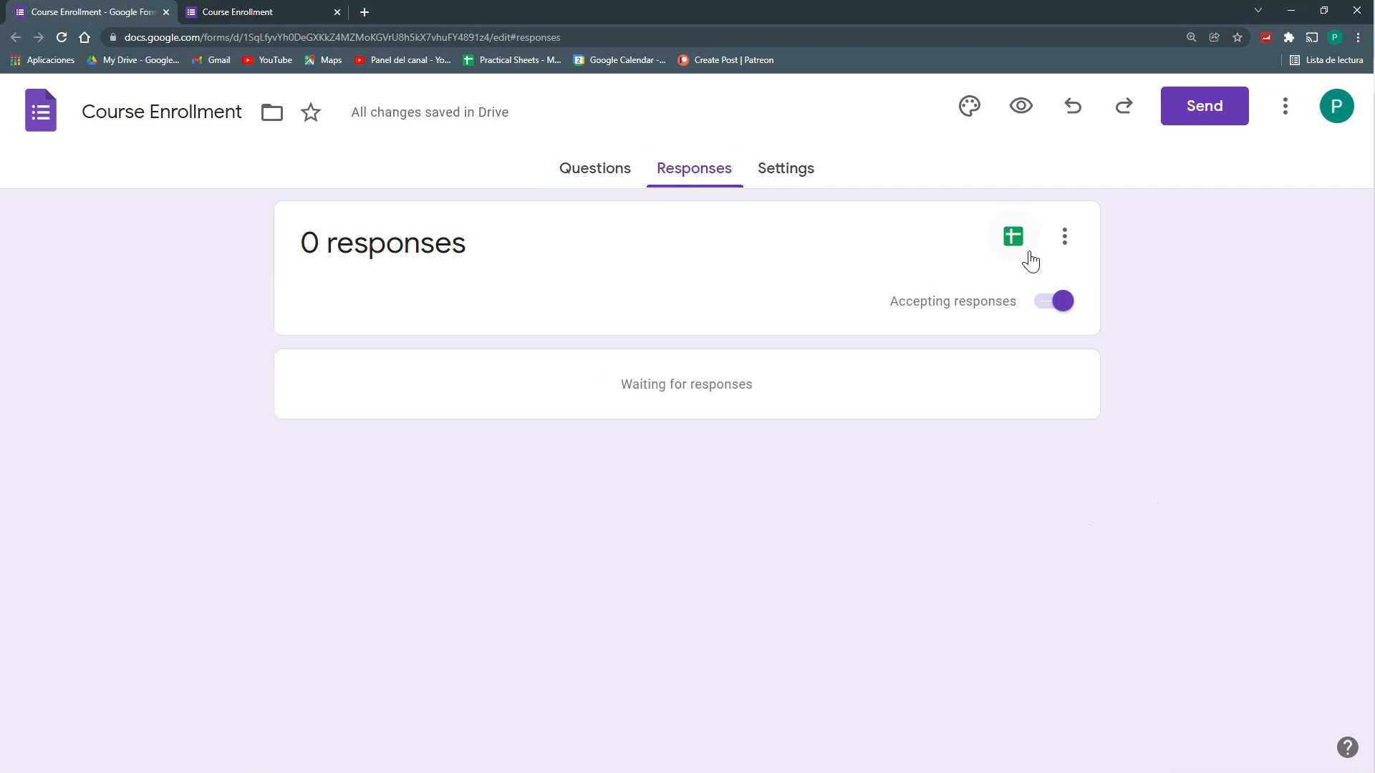
click(1013, 237)
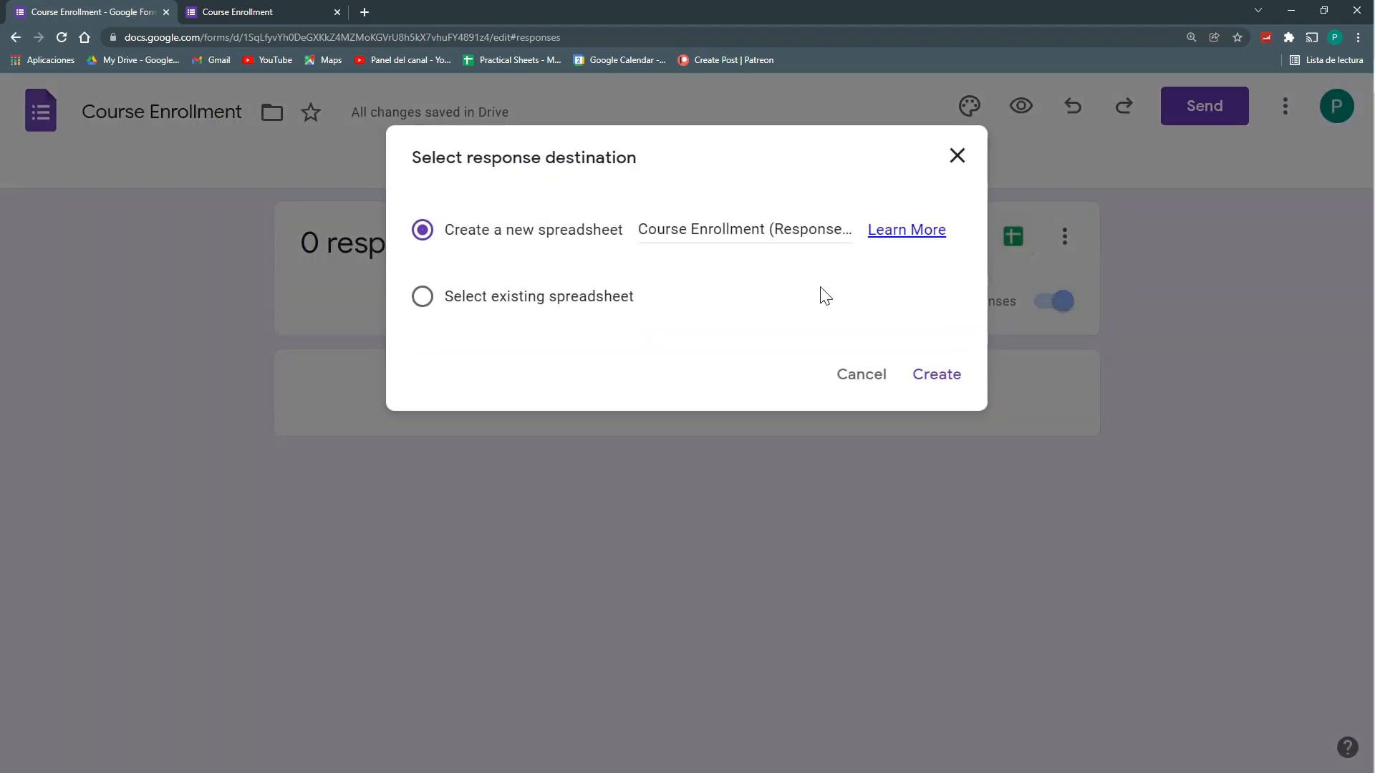
mouse_move(912, 342)
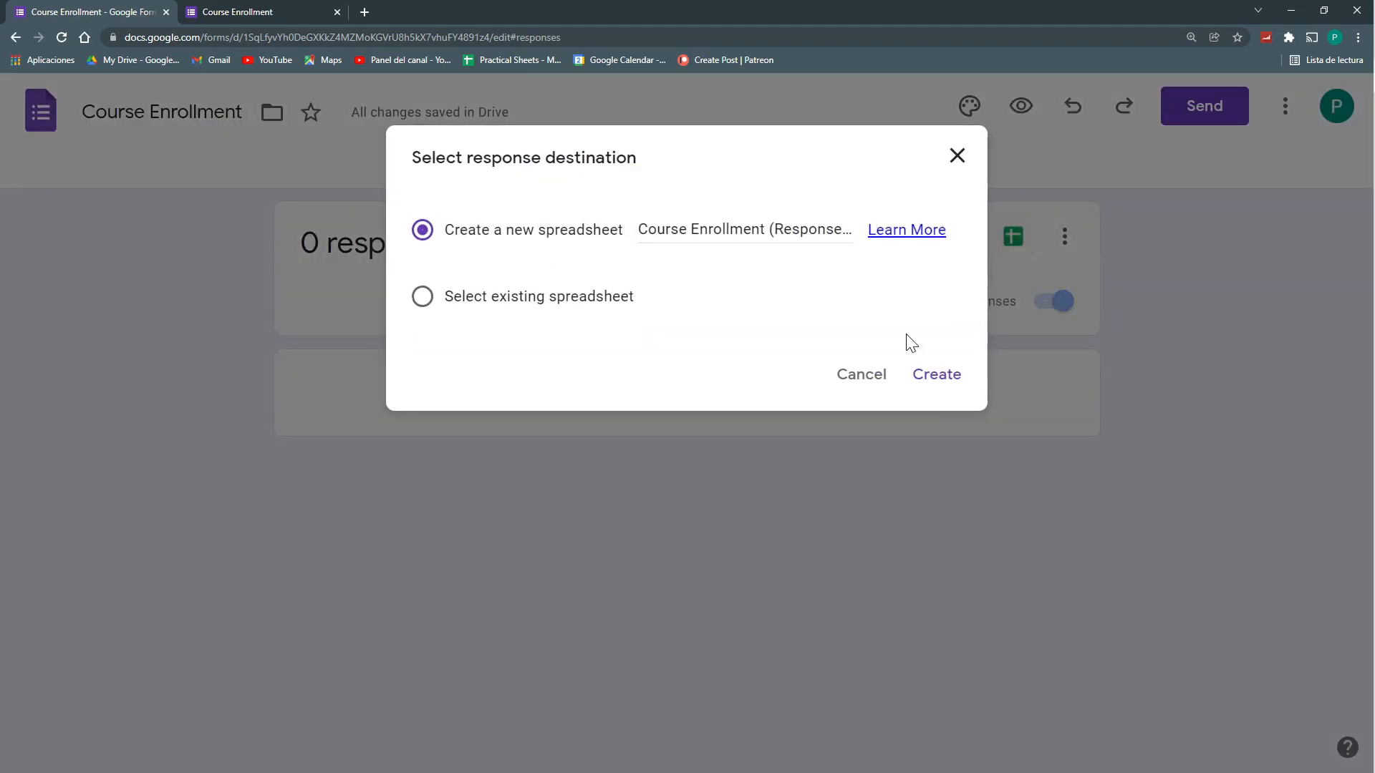
click(936, 375)
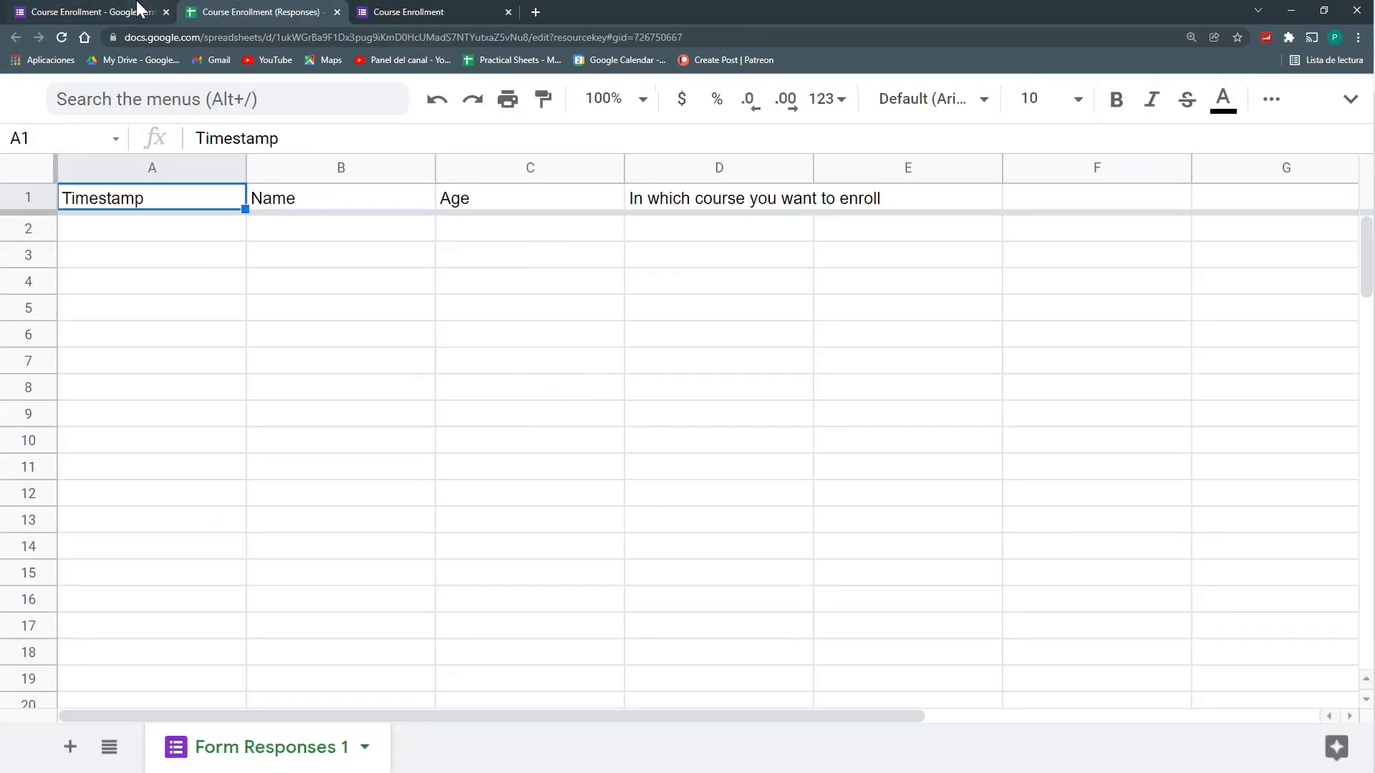
Switch to the linked Course Enrollment (Responses) spreadsheet tab
click(88, 12)
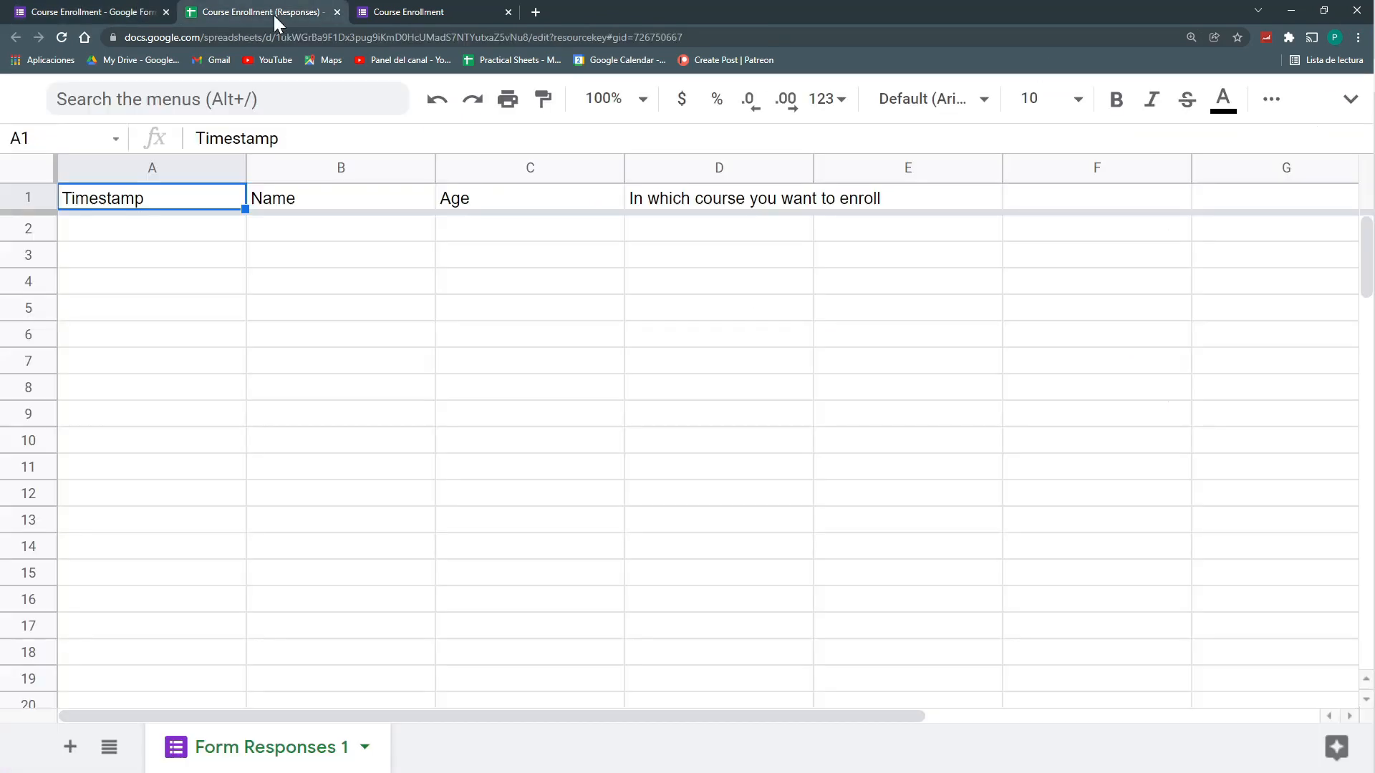
mouse_move(292, 293)
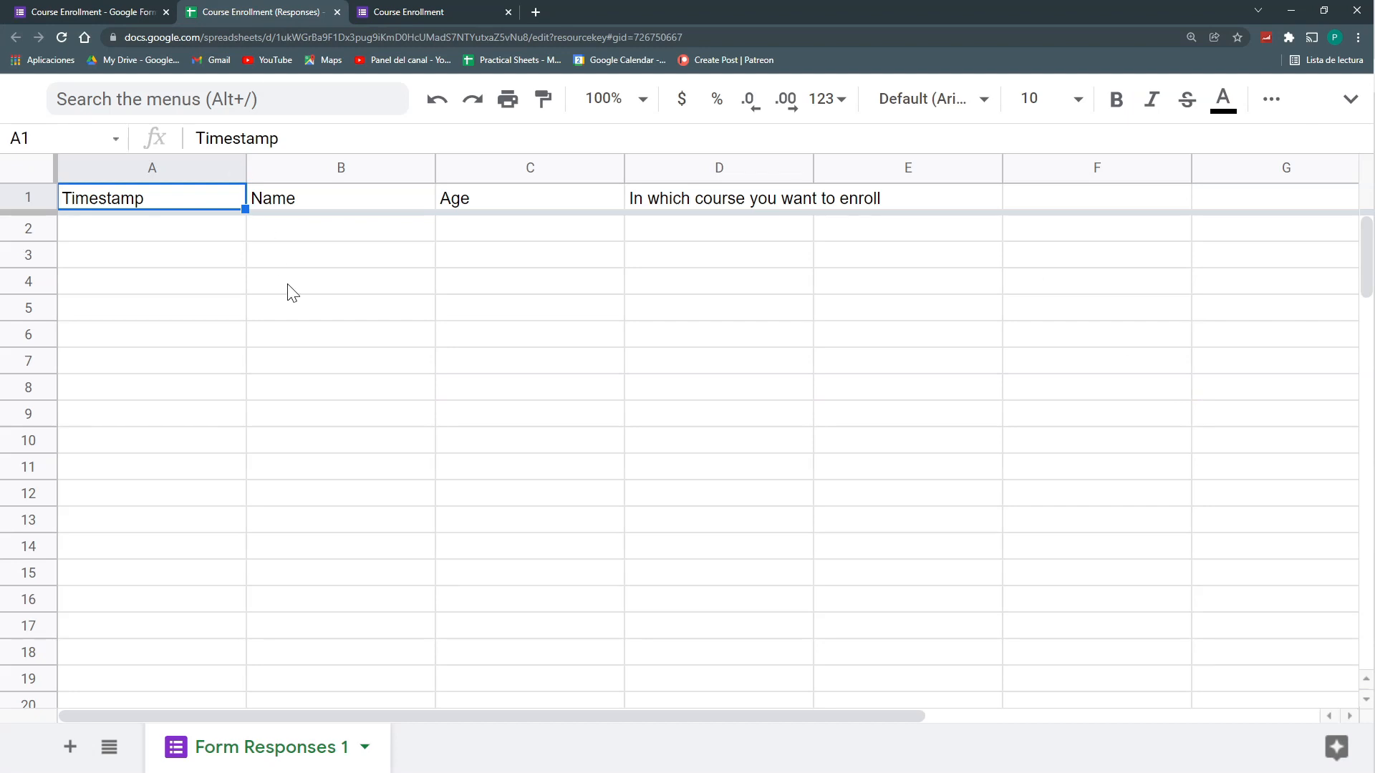
mouse_move(295, 300)
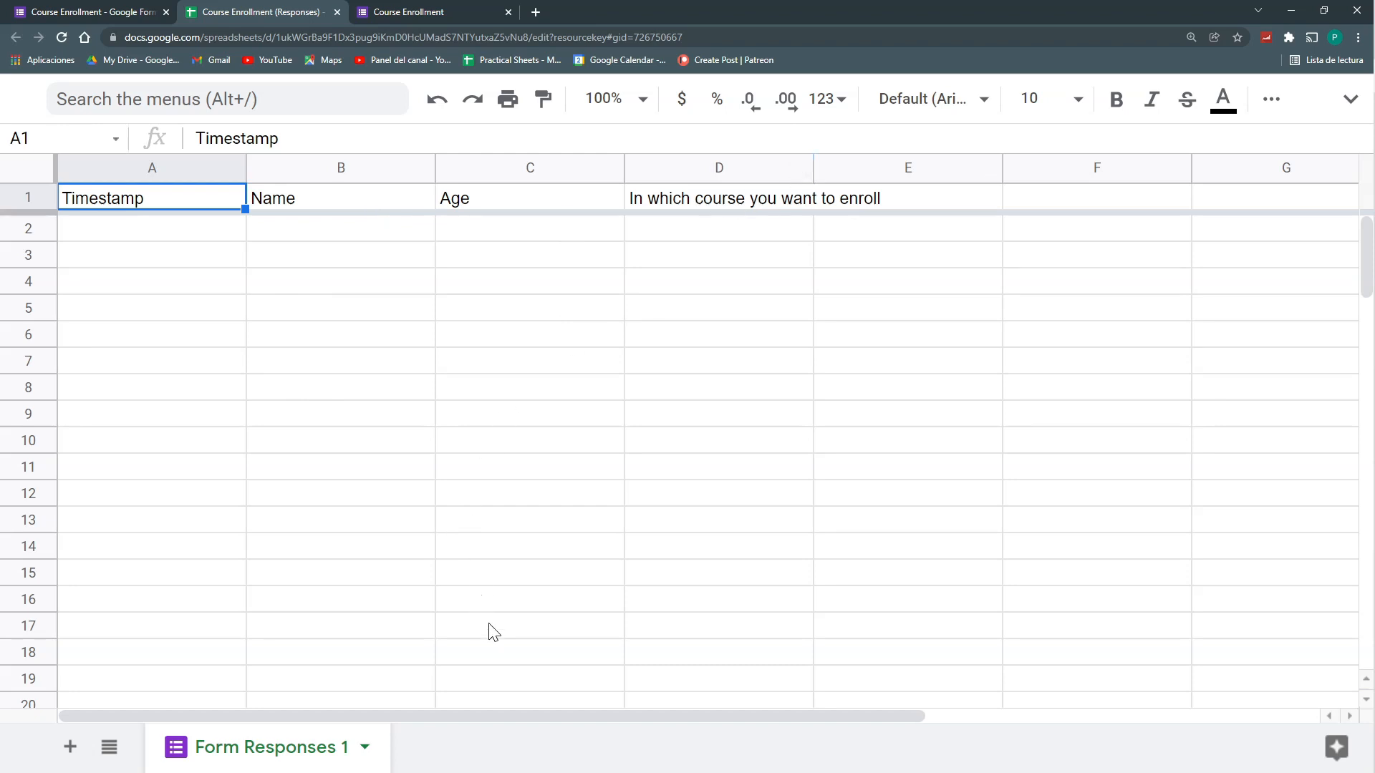
mouse_move(109, 747)
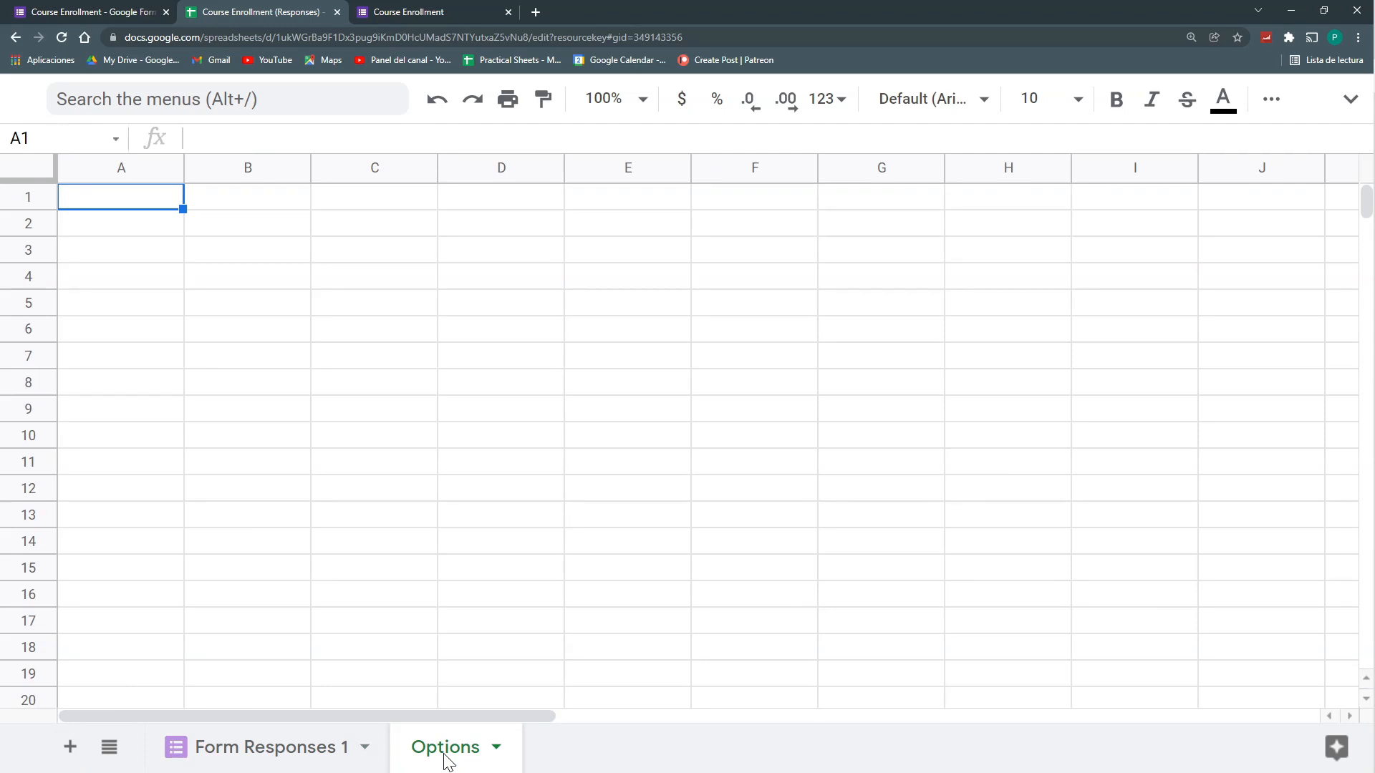
Check the live form's choices, then enter Course, Introduction to Sheets and Introduction to Forms in column A
click(247, 223)
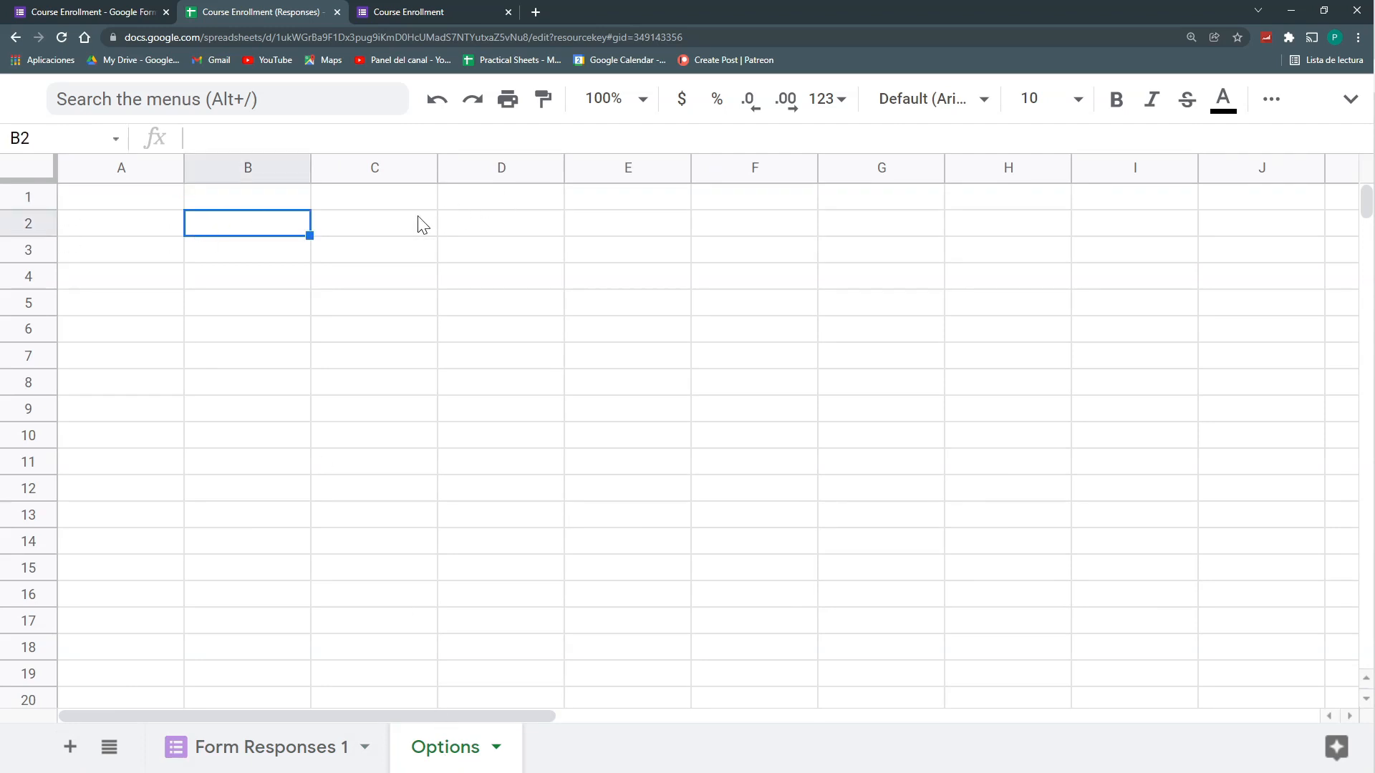
click(409, 11)
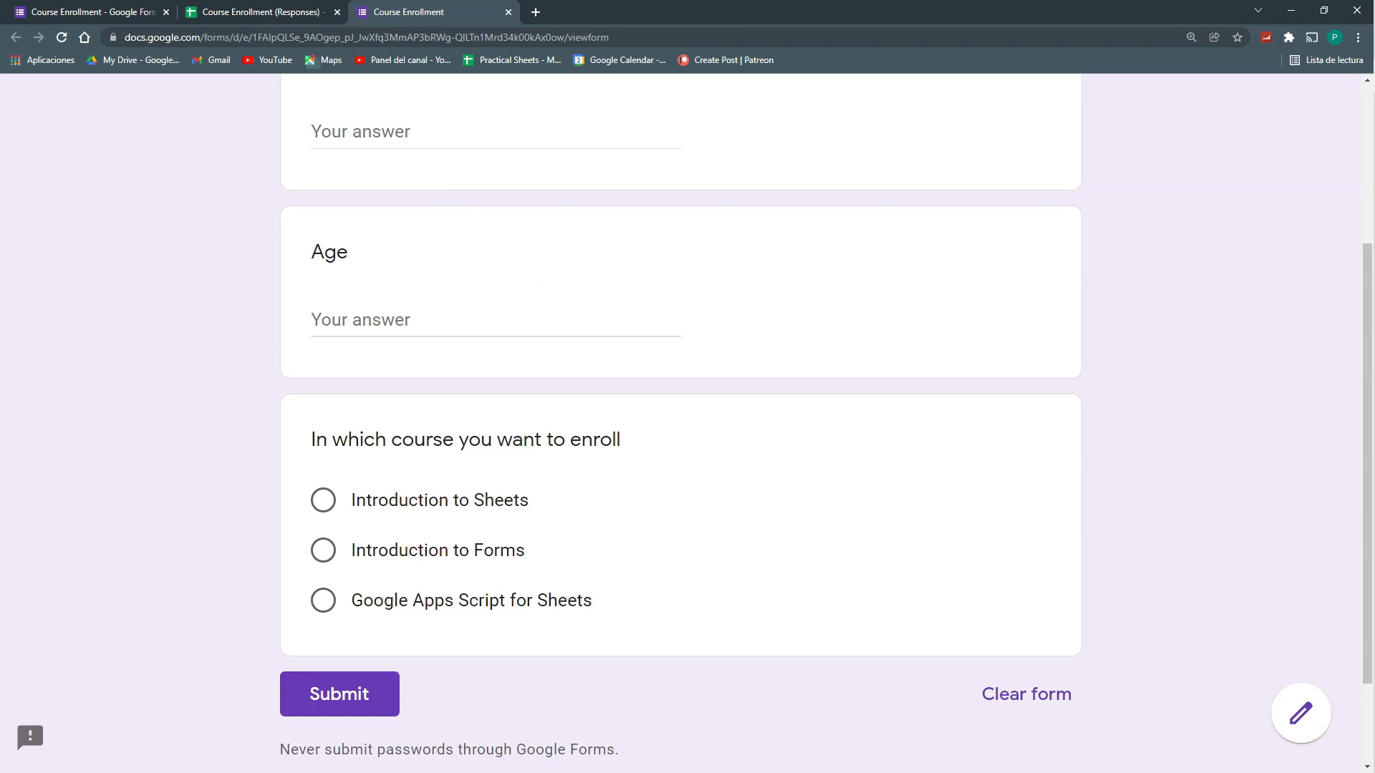
mouse_move(533, 514)
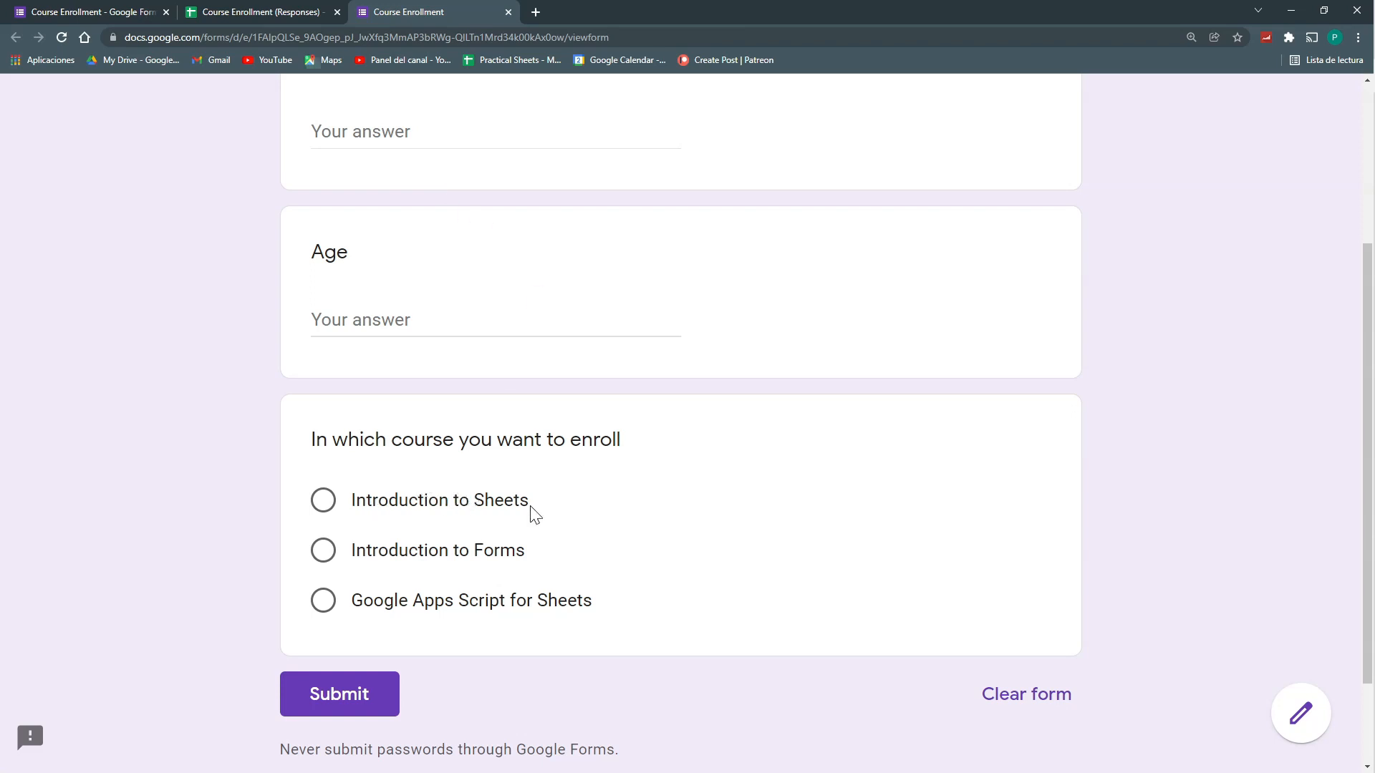
mouse_move(535, 513)
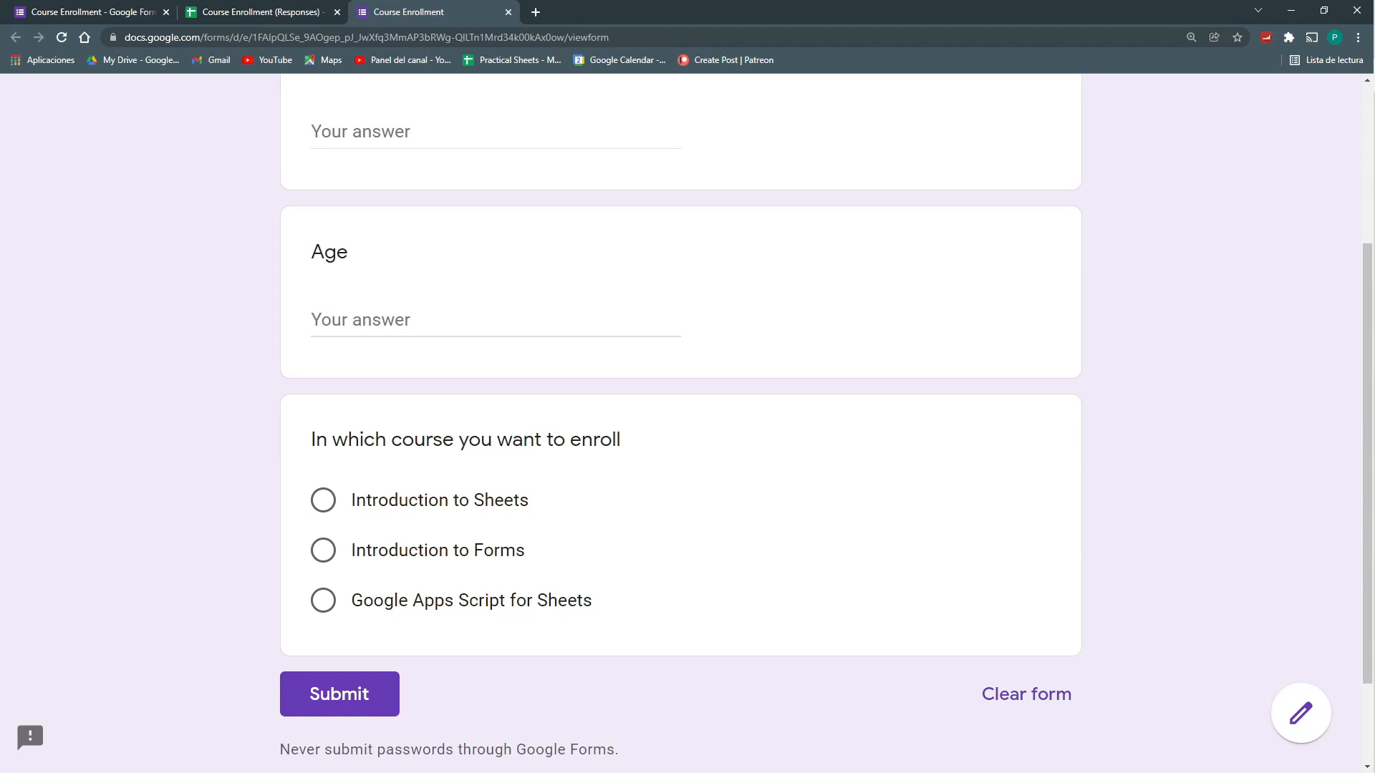
mouse_move(683, 614)
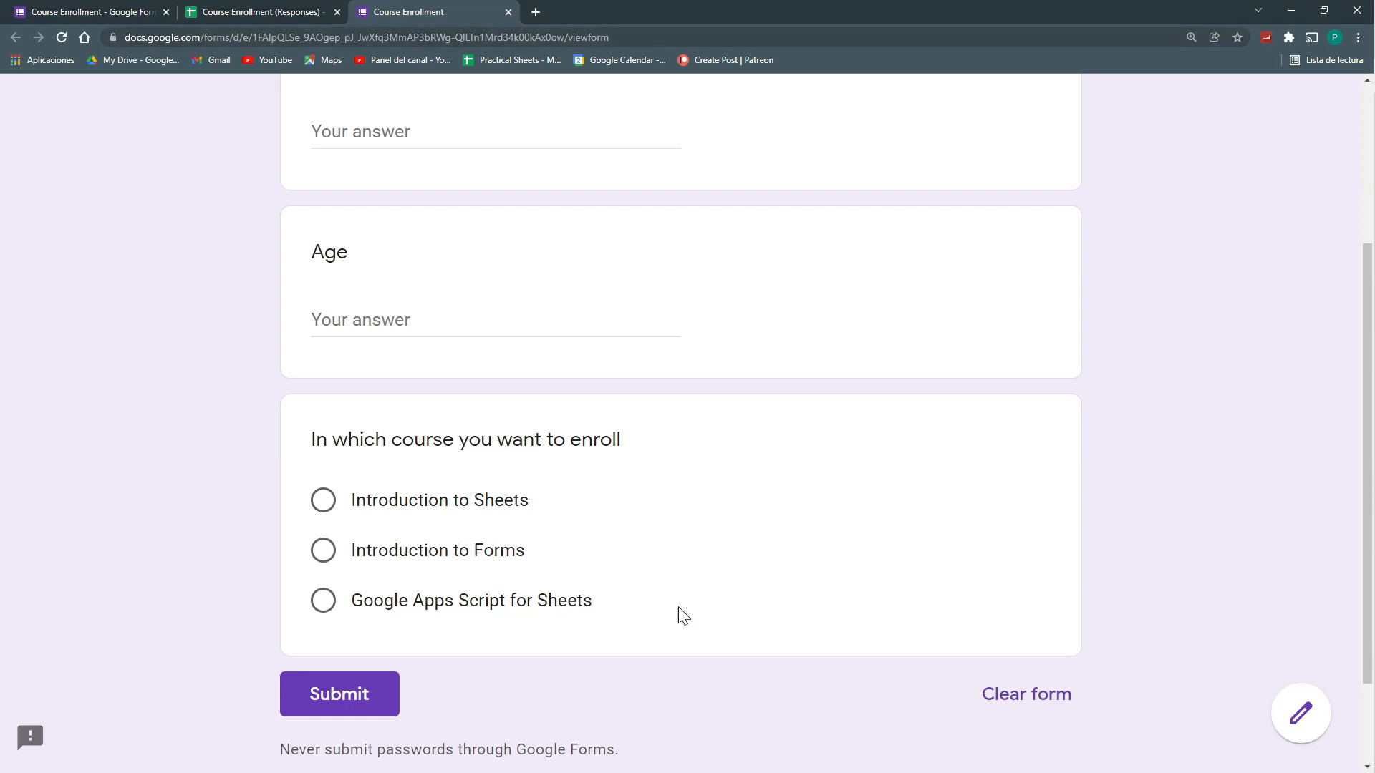
click(258, 12)
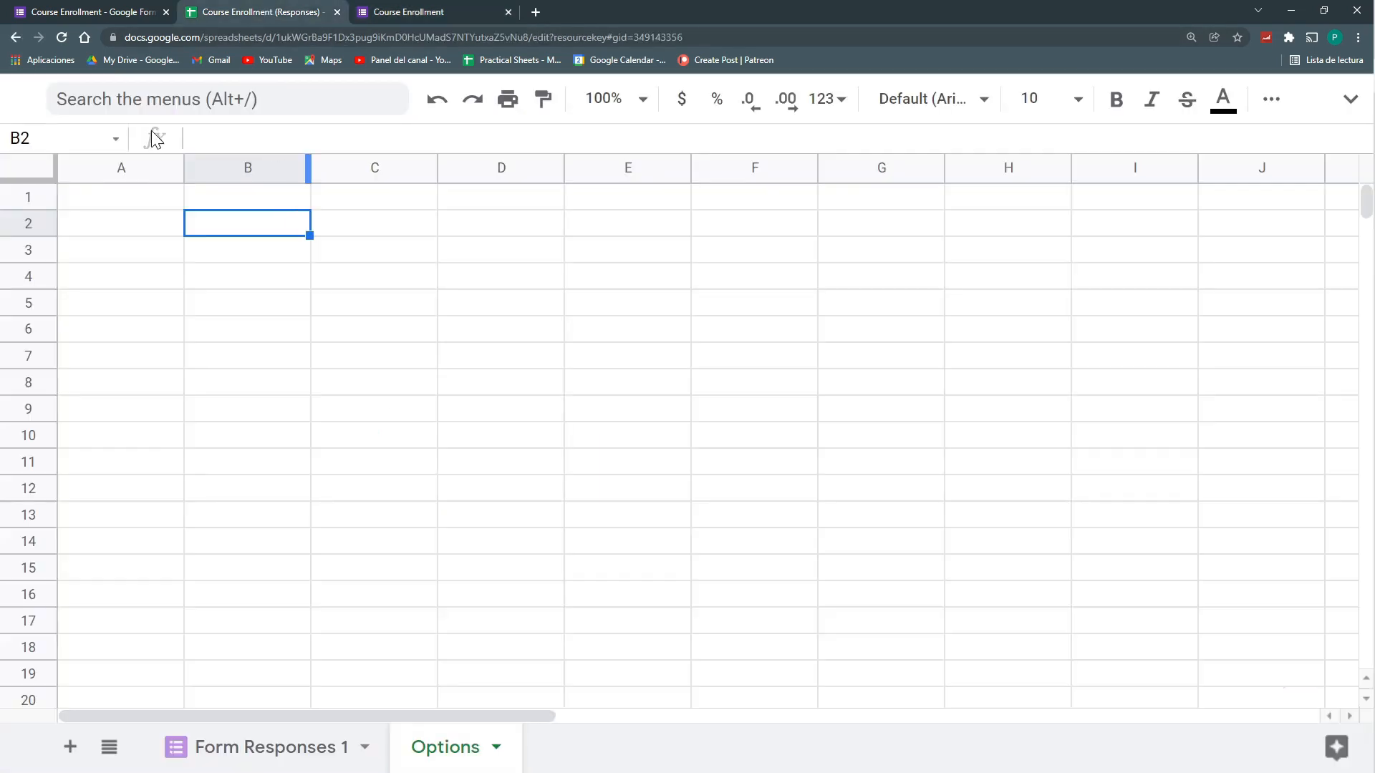
text(Co)
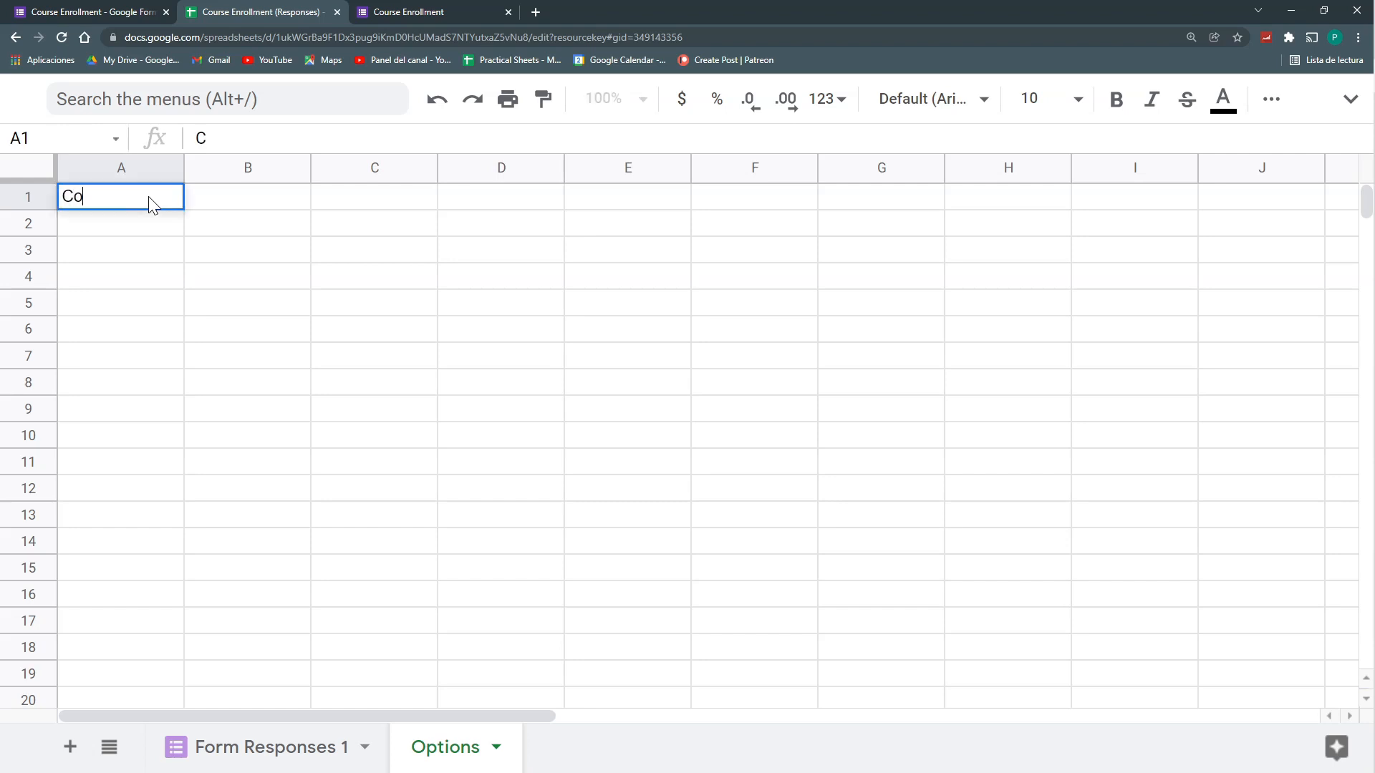
key(enter)
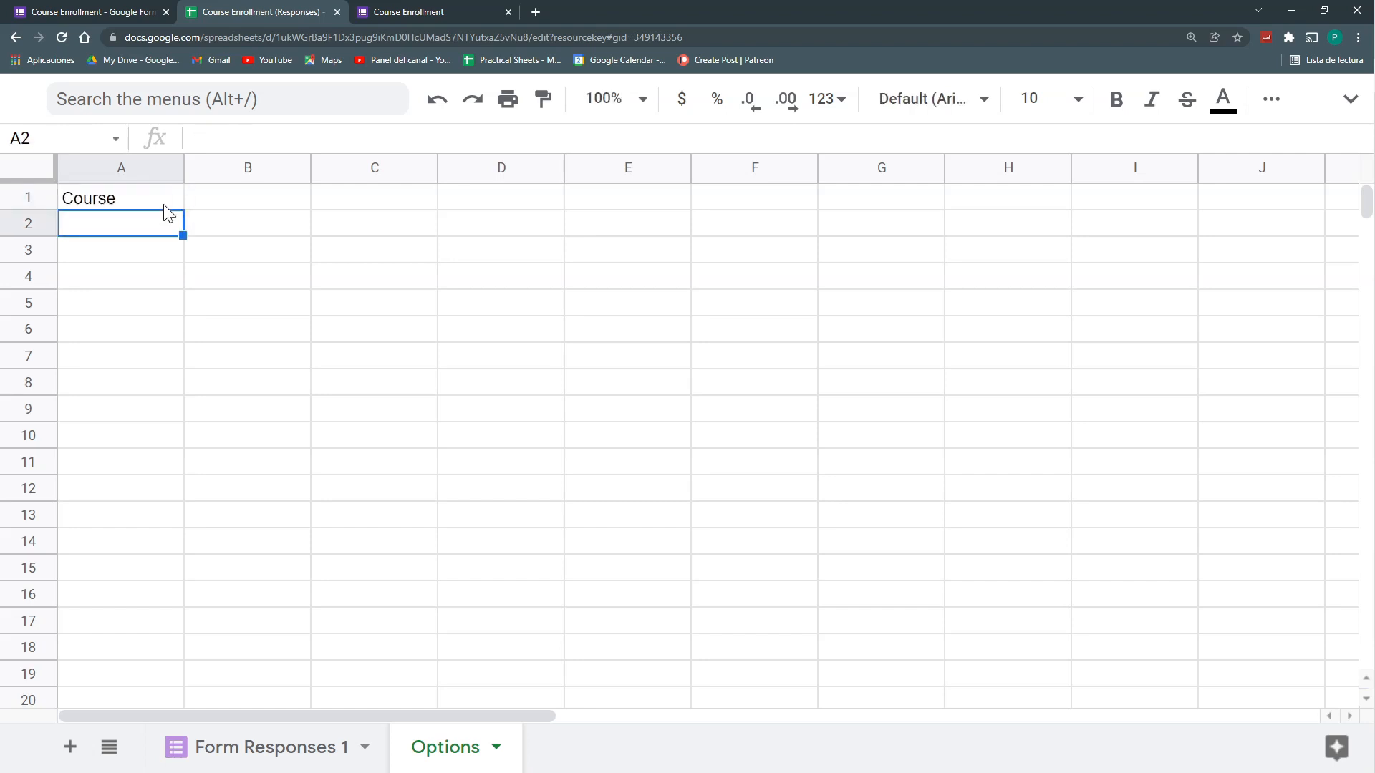
text(Introduction to Forms)
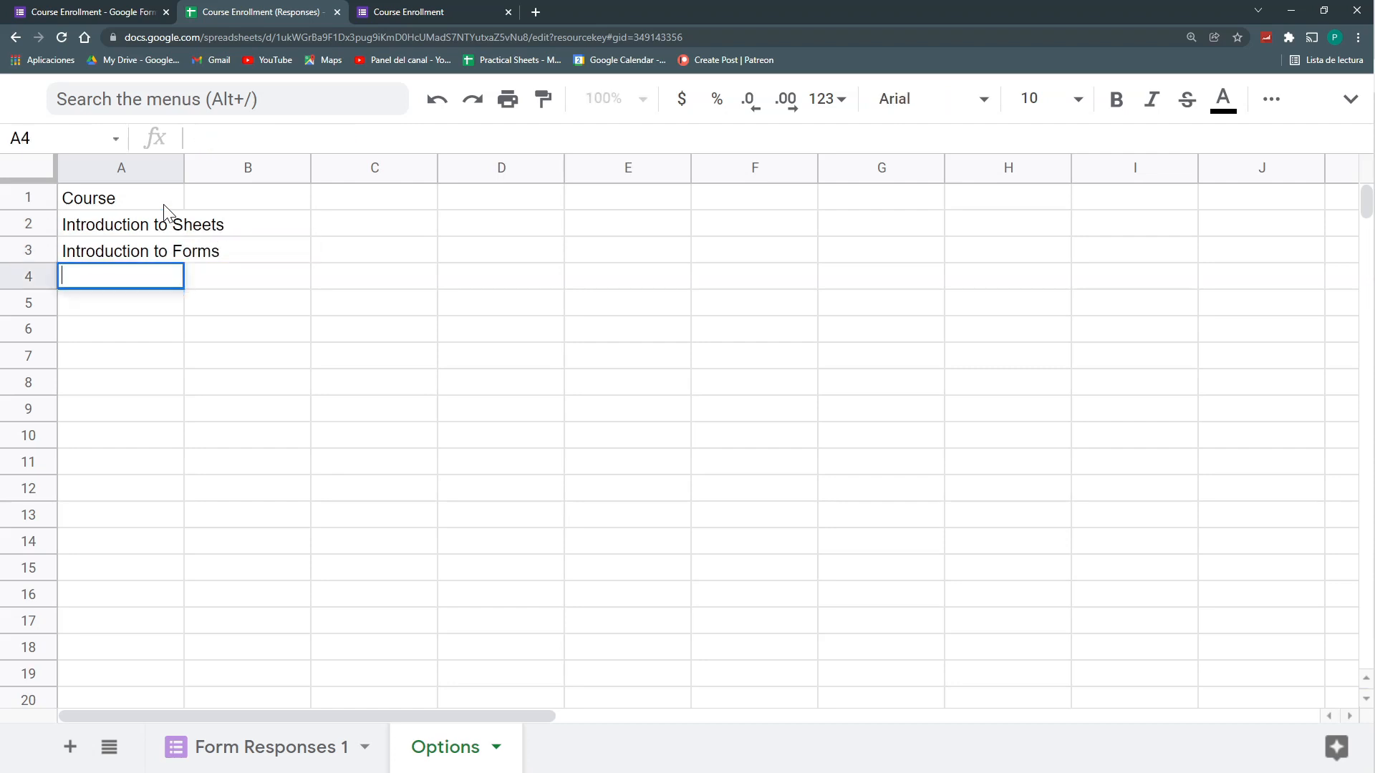
Add Introduction to Apps Script as the third course and compare against the form question
text(Introduction to Apps Script)
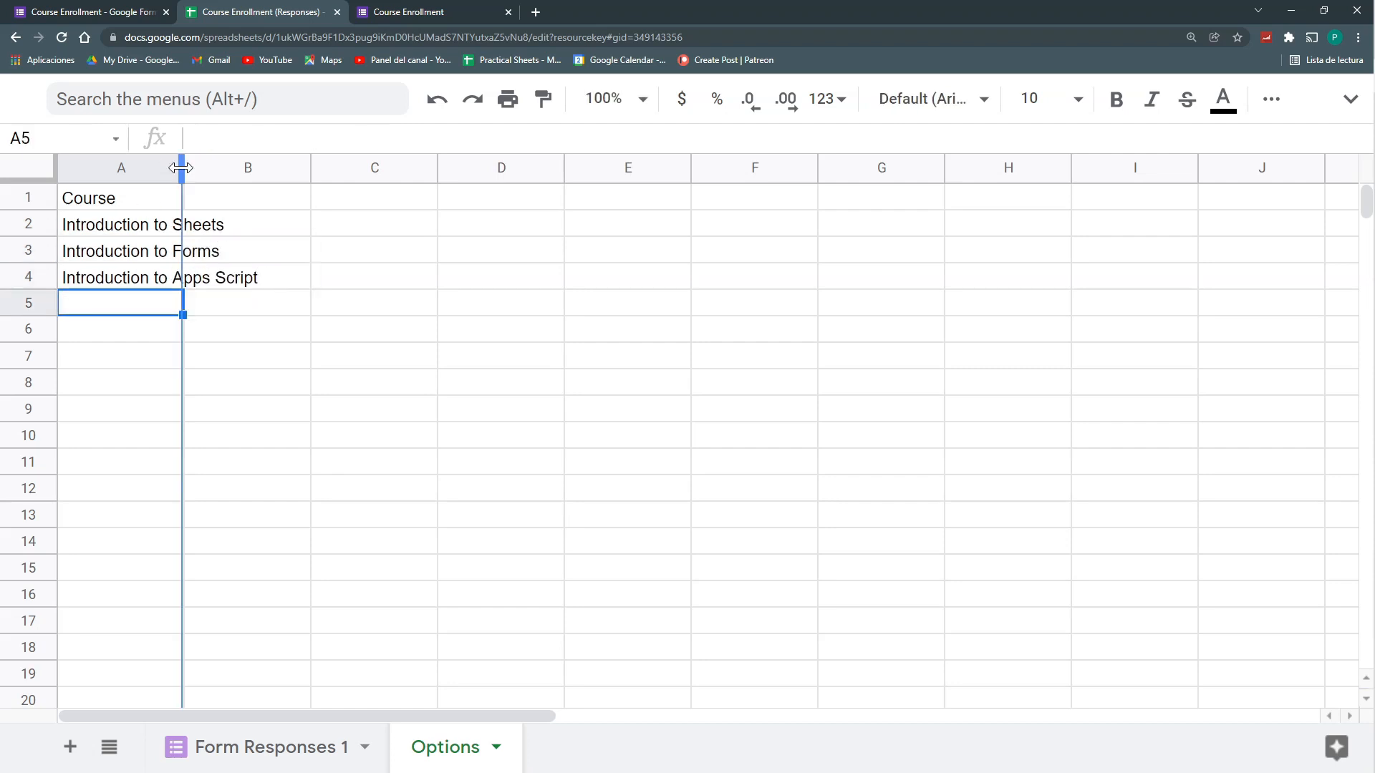
click(85, 12)
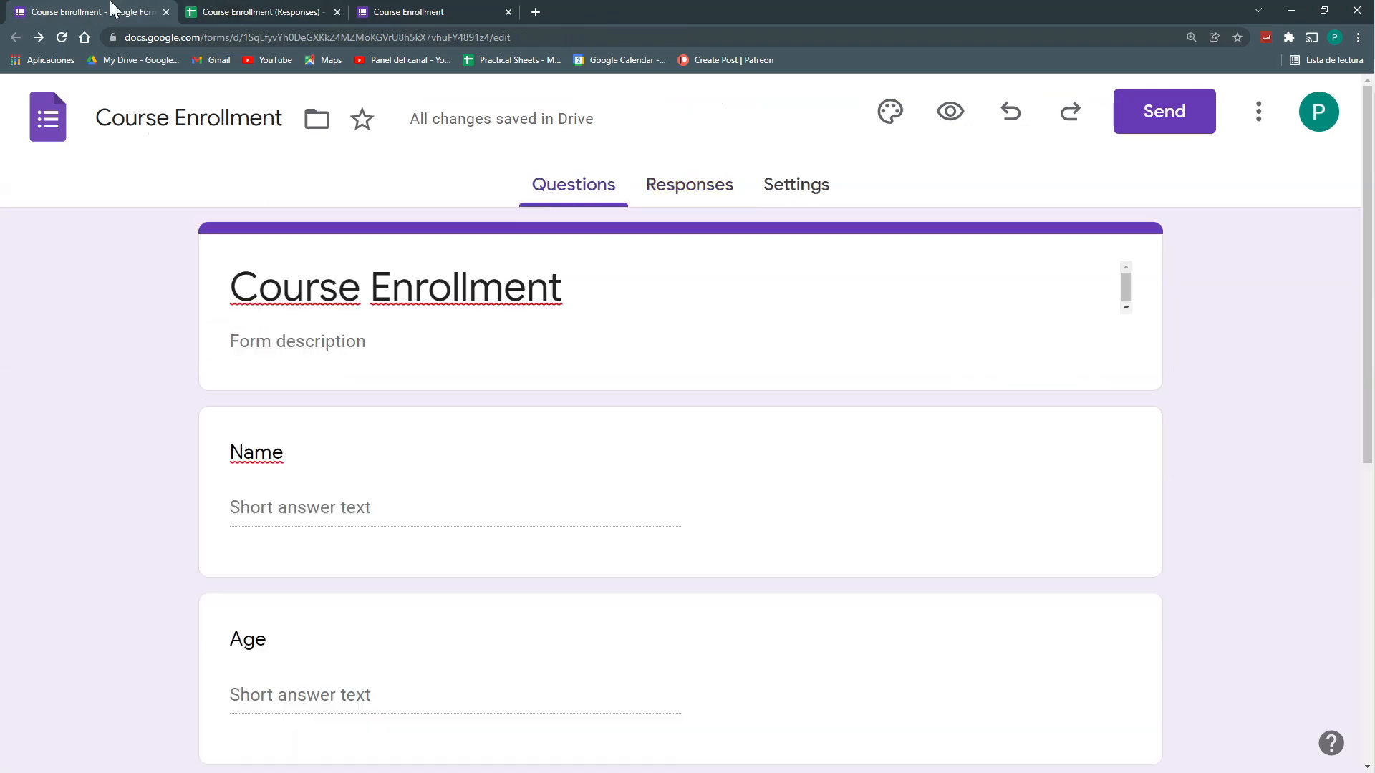
scroll(down, 3)
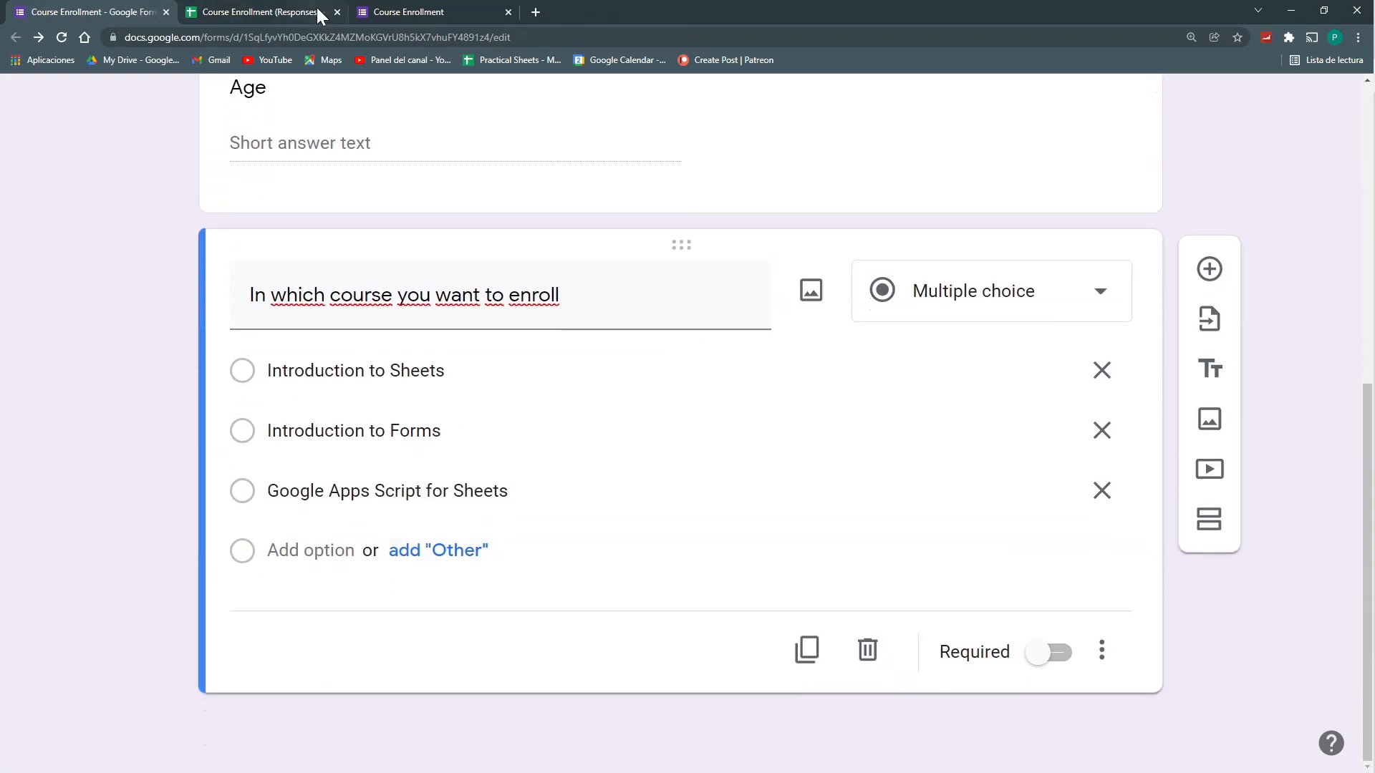
click(258, 11)
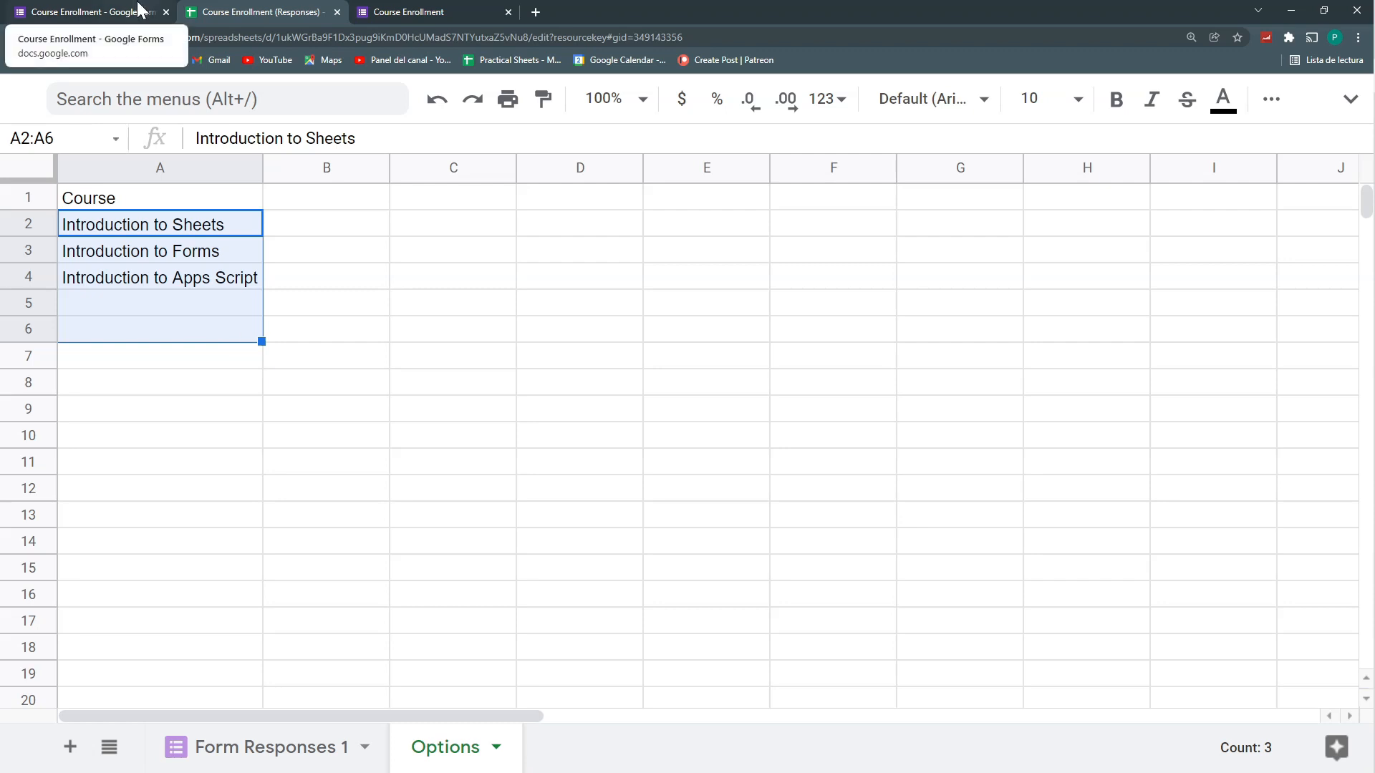
click(87, 11)
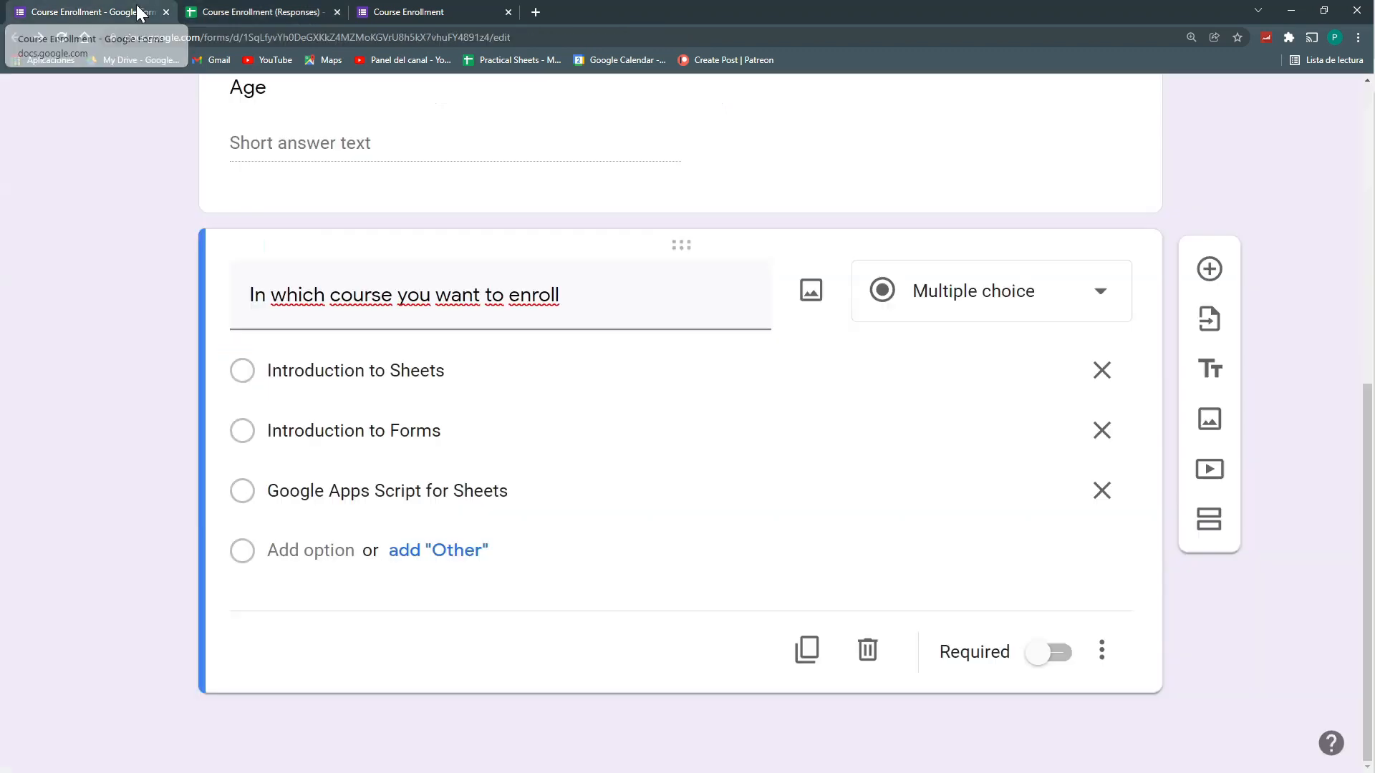
click(258, 11)
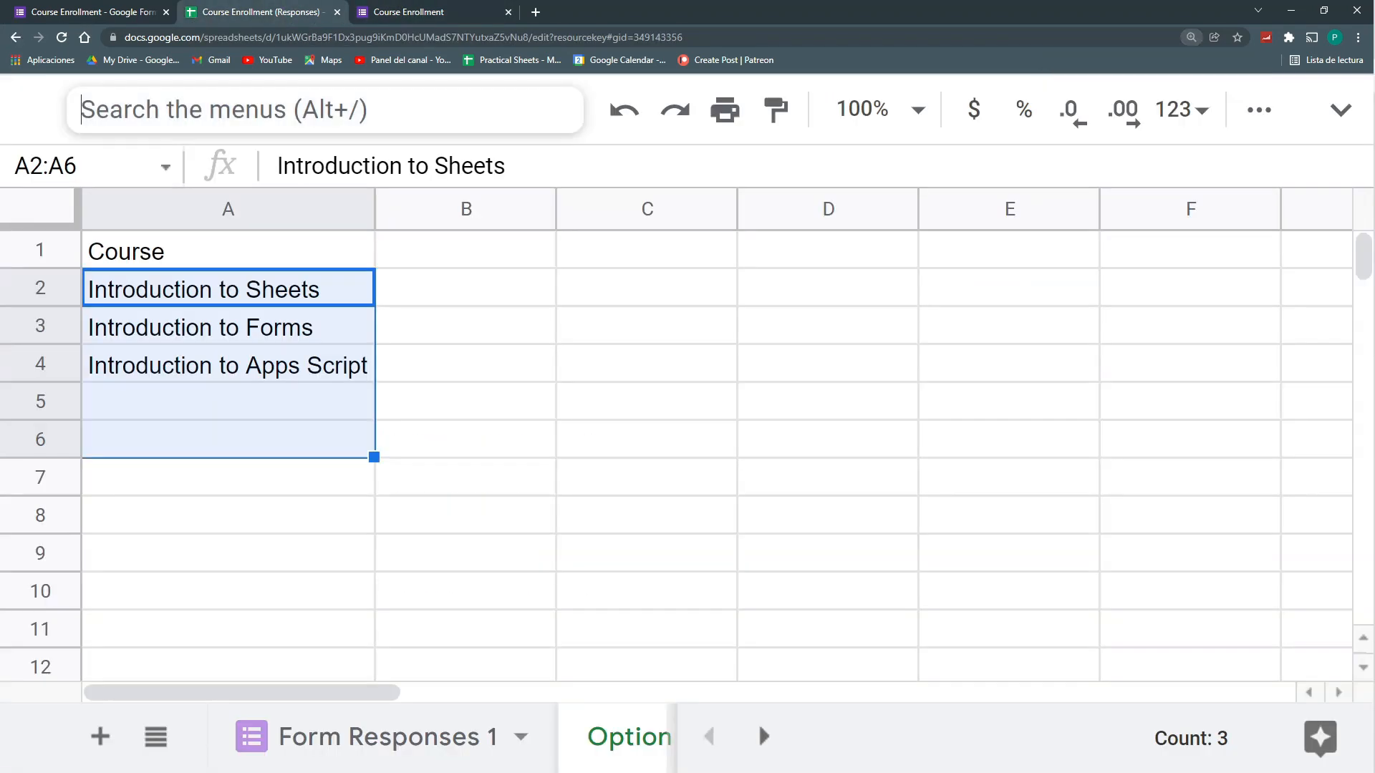
Open the spreadsheet's Apps Script editor through menu search and zoom in
text(apps)
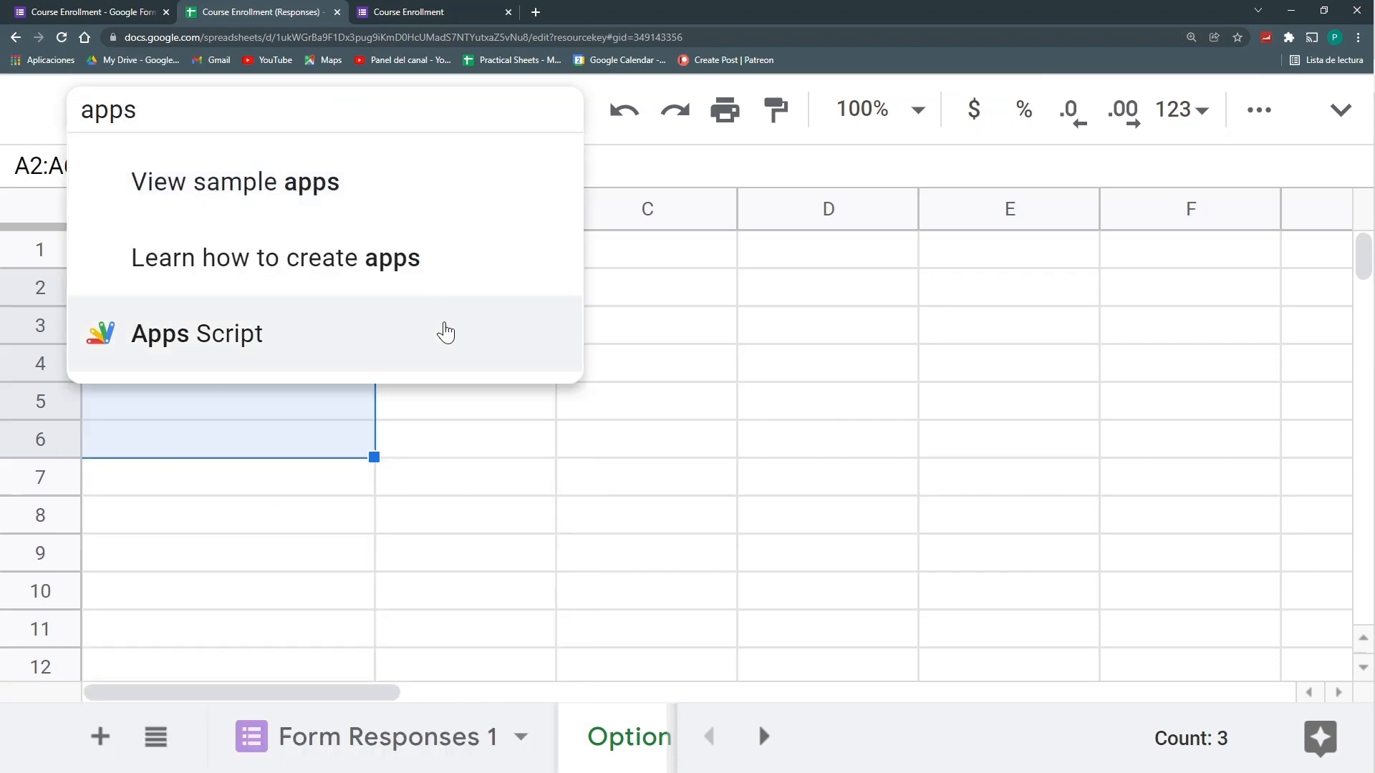
click(196, 333)
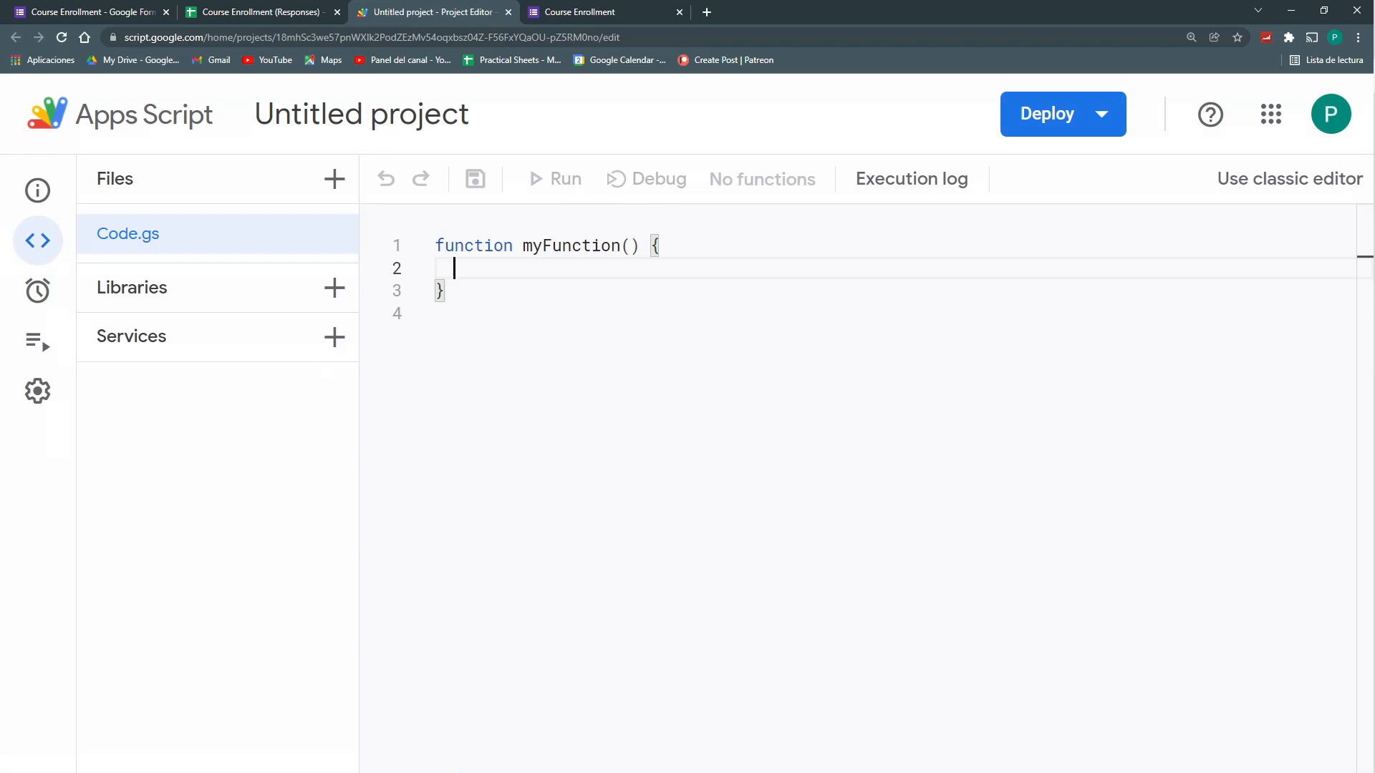
key(ctrl+plus)
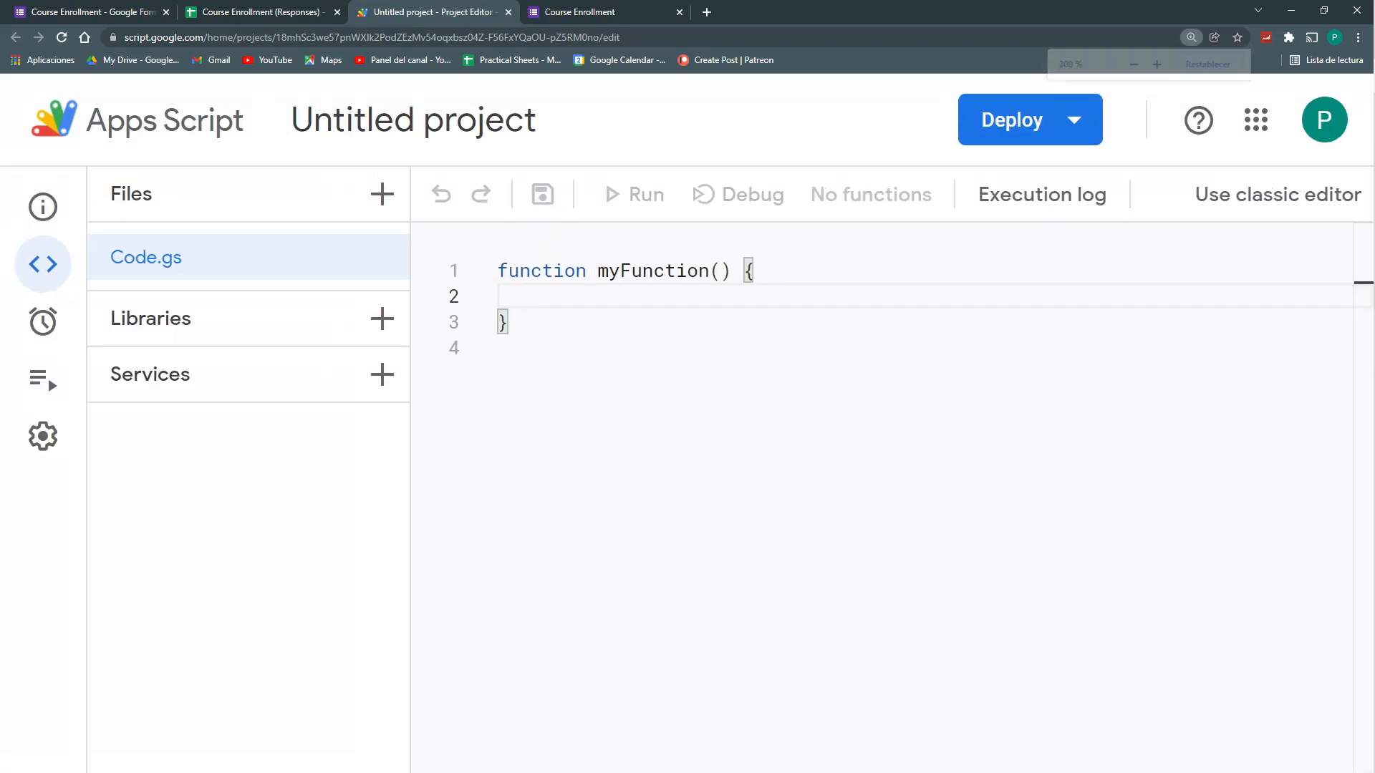
Rename the function to identifyQuestions and add FormApp.openById("") using autocomplete
text(identifyQues)
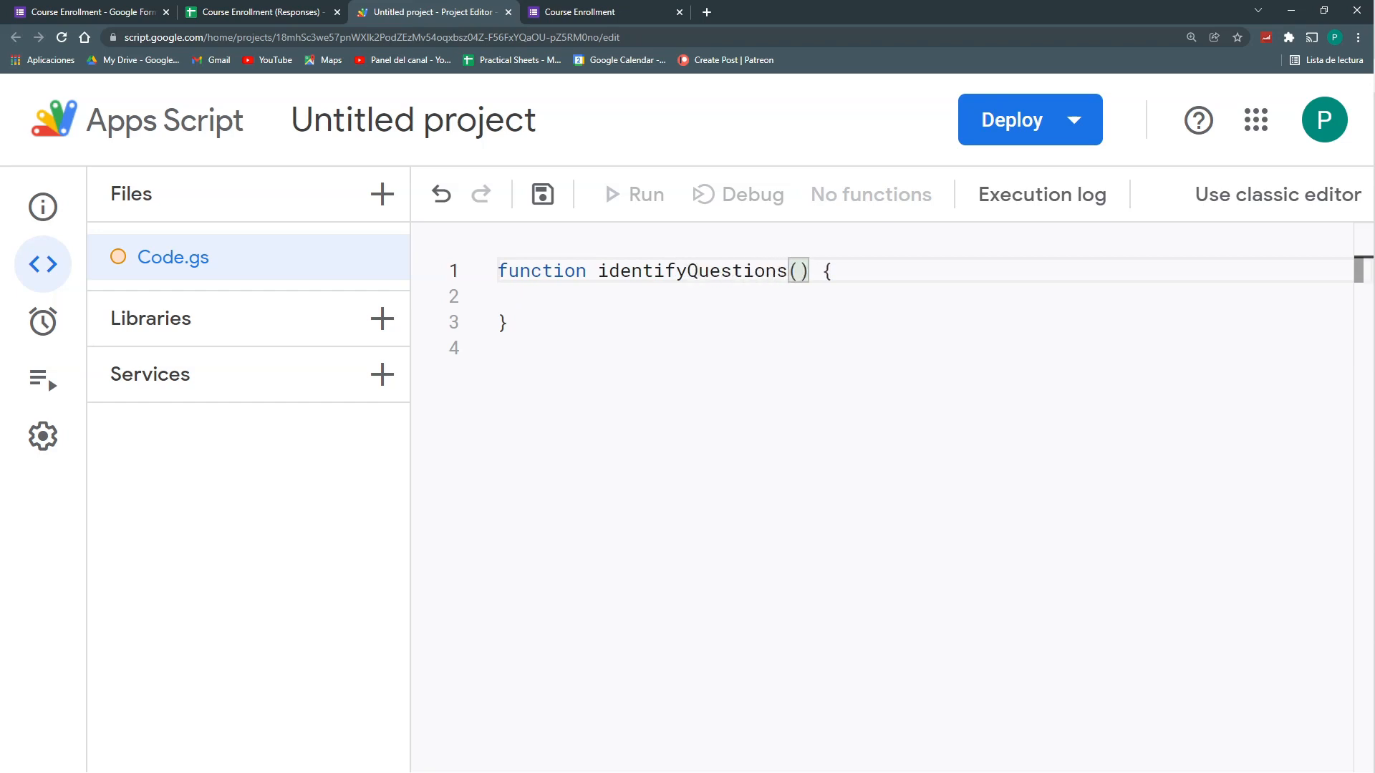
key(Enter)
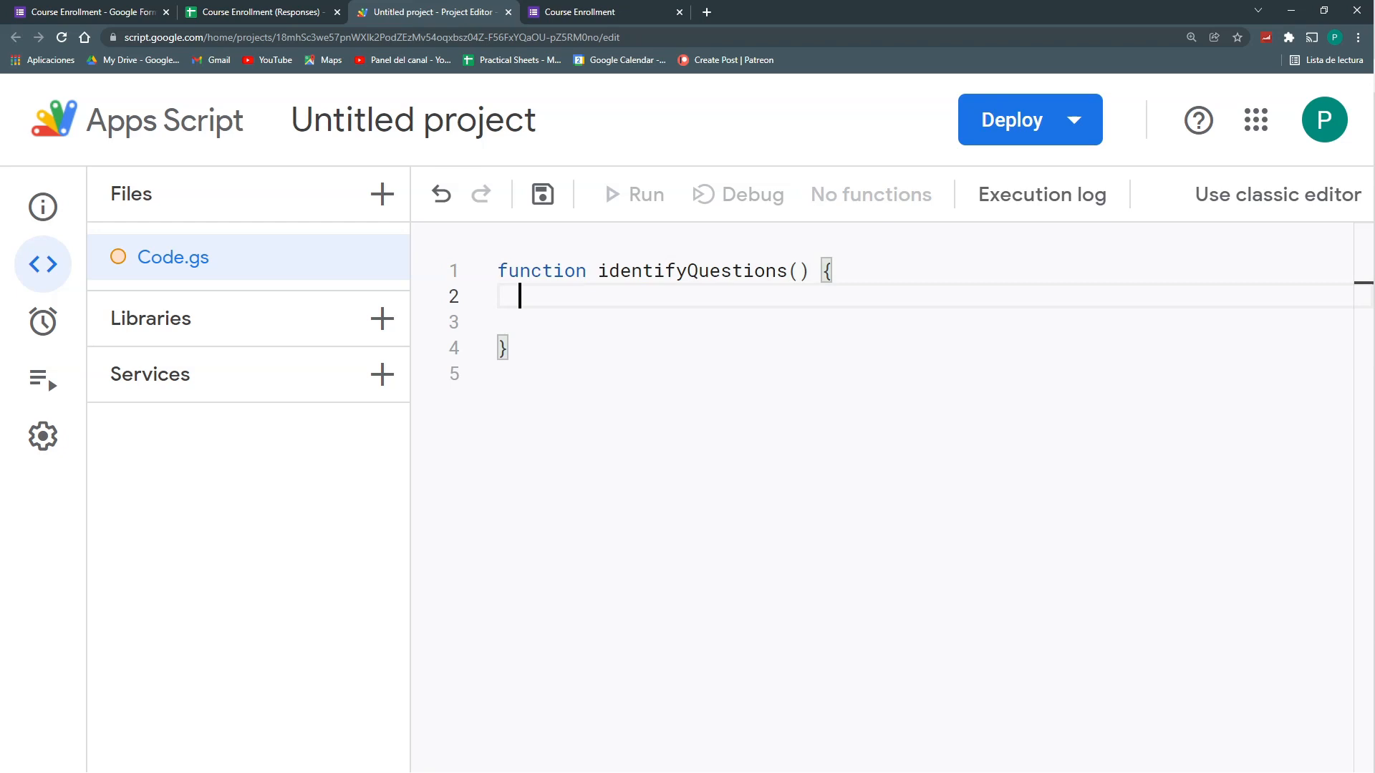
text(FormApp)
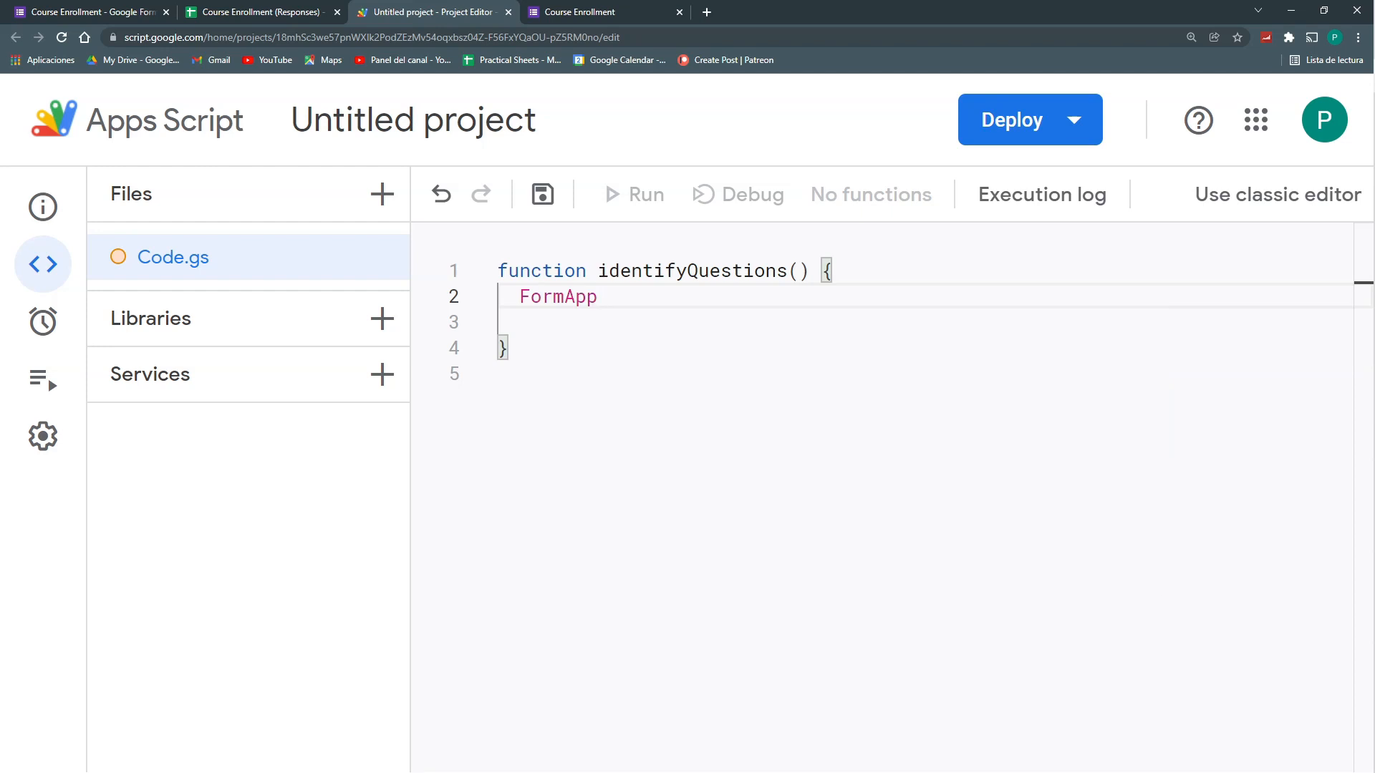
text(.)
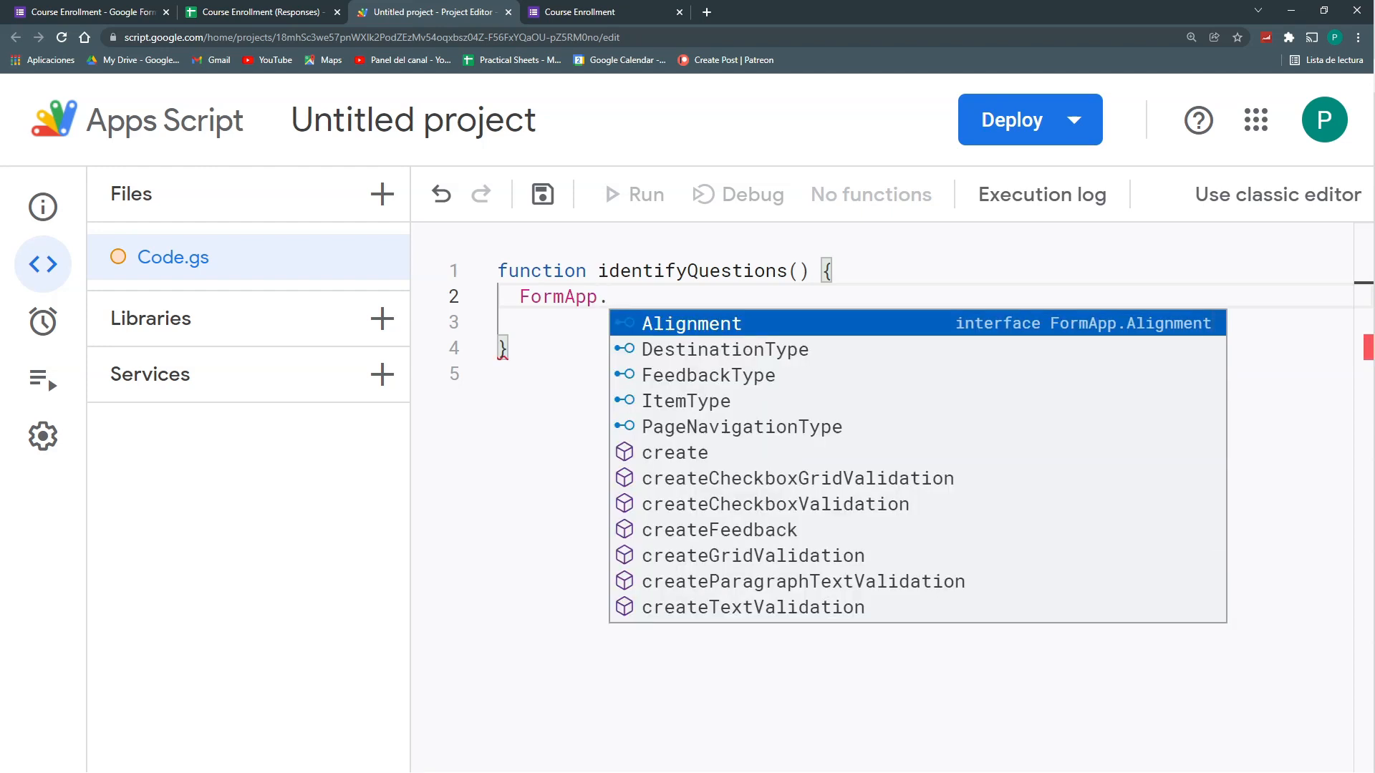
mouse_move(789, 391)
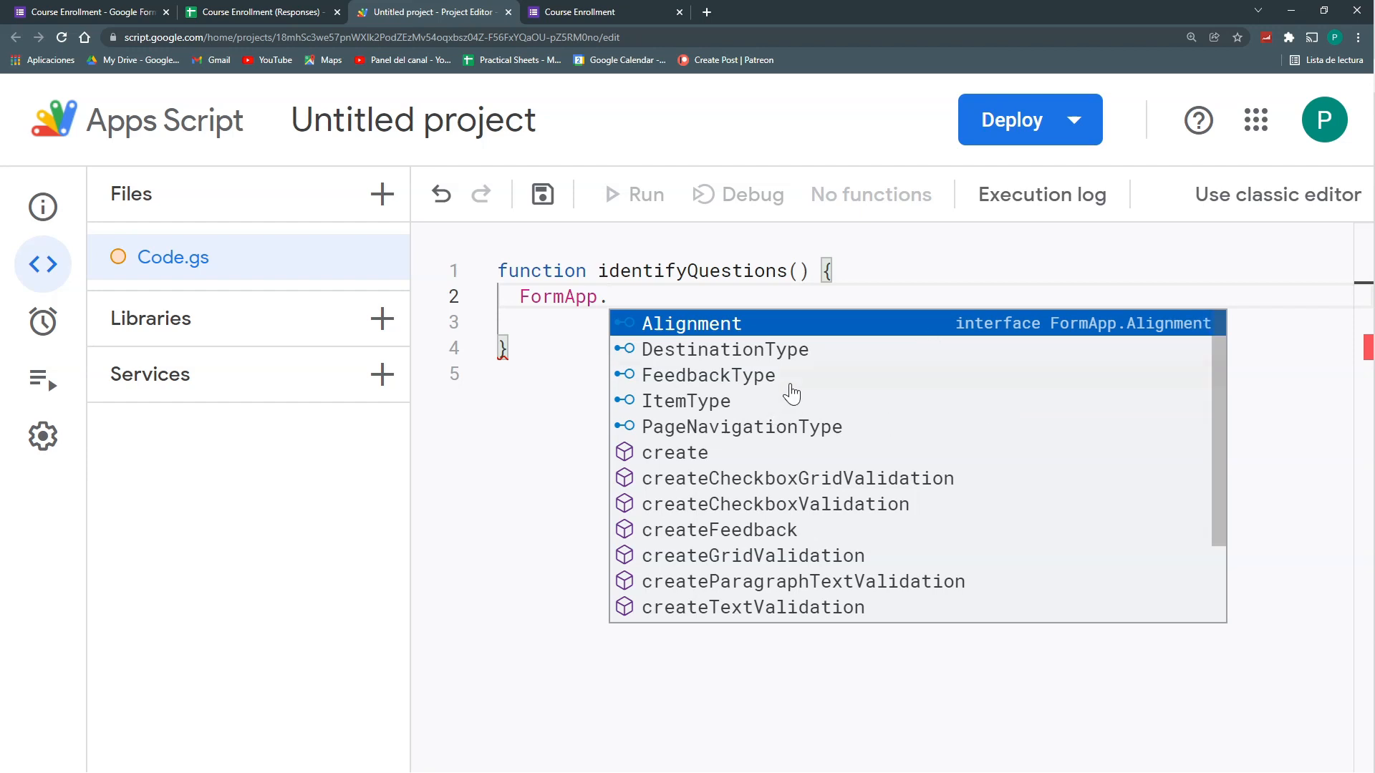
text(op)
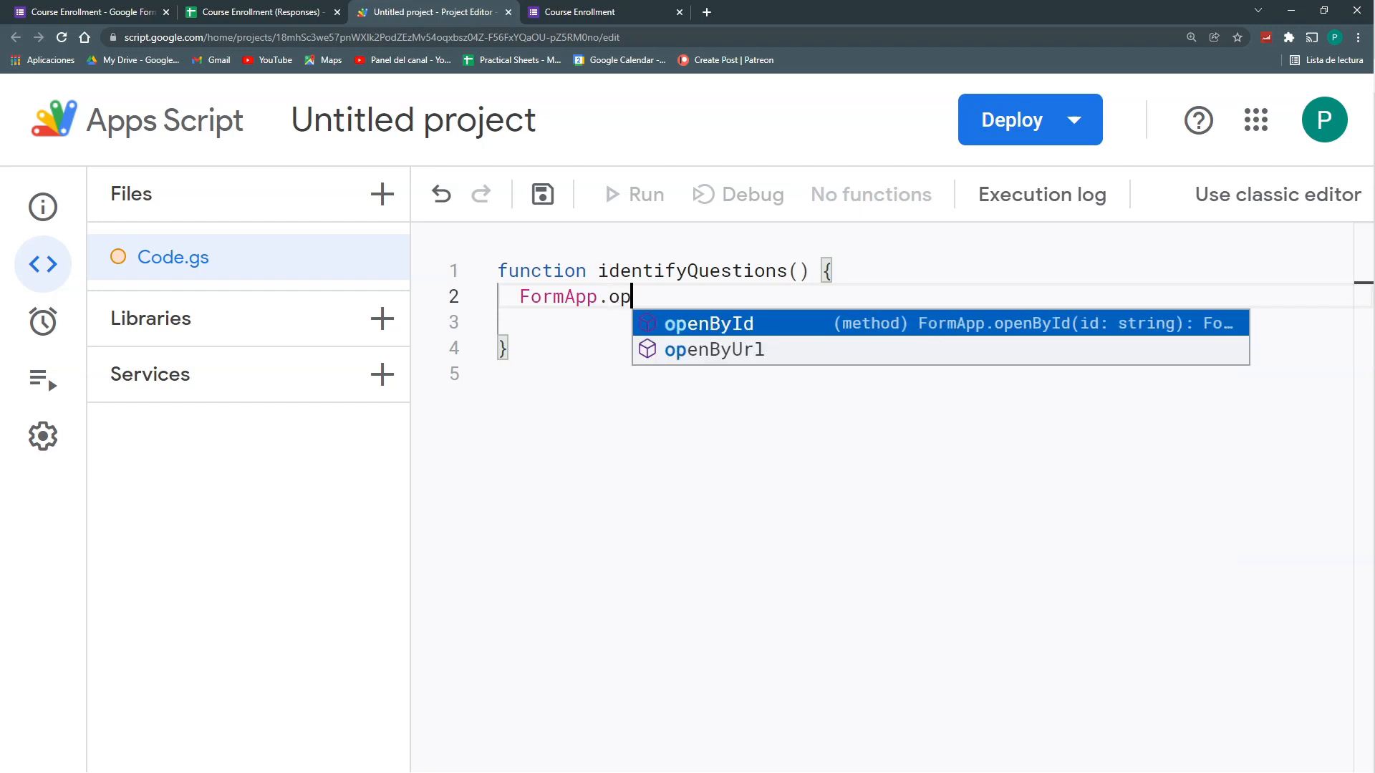
mouse_move(751, 350)
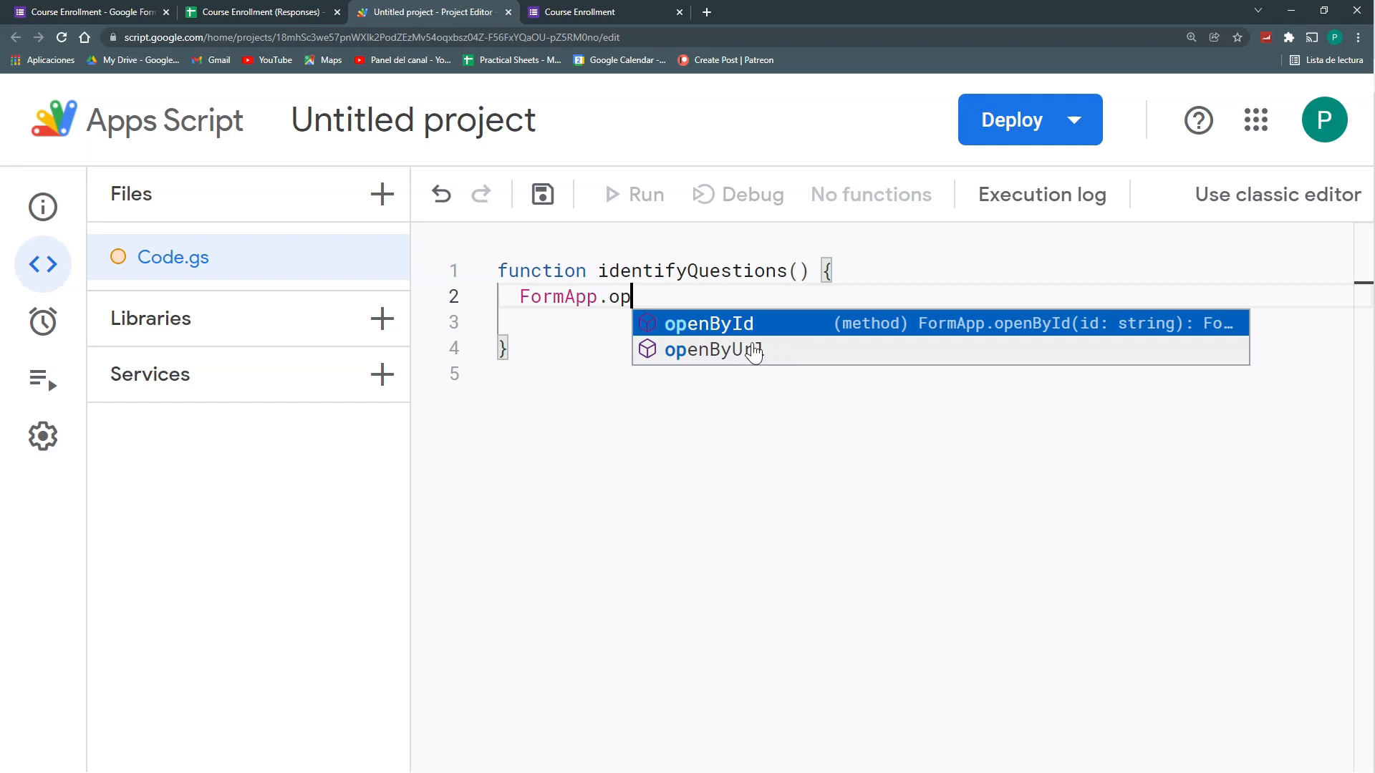
click(708, 323)
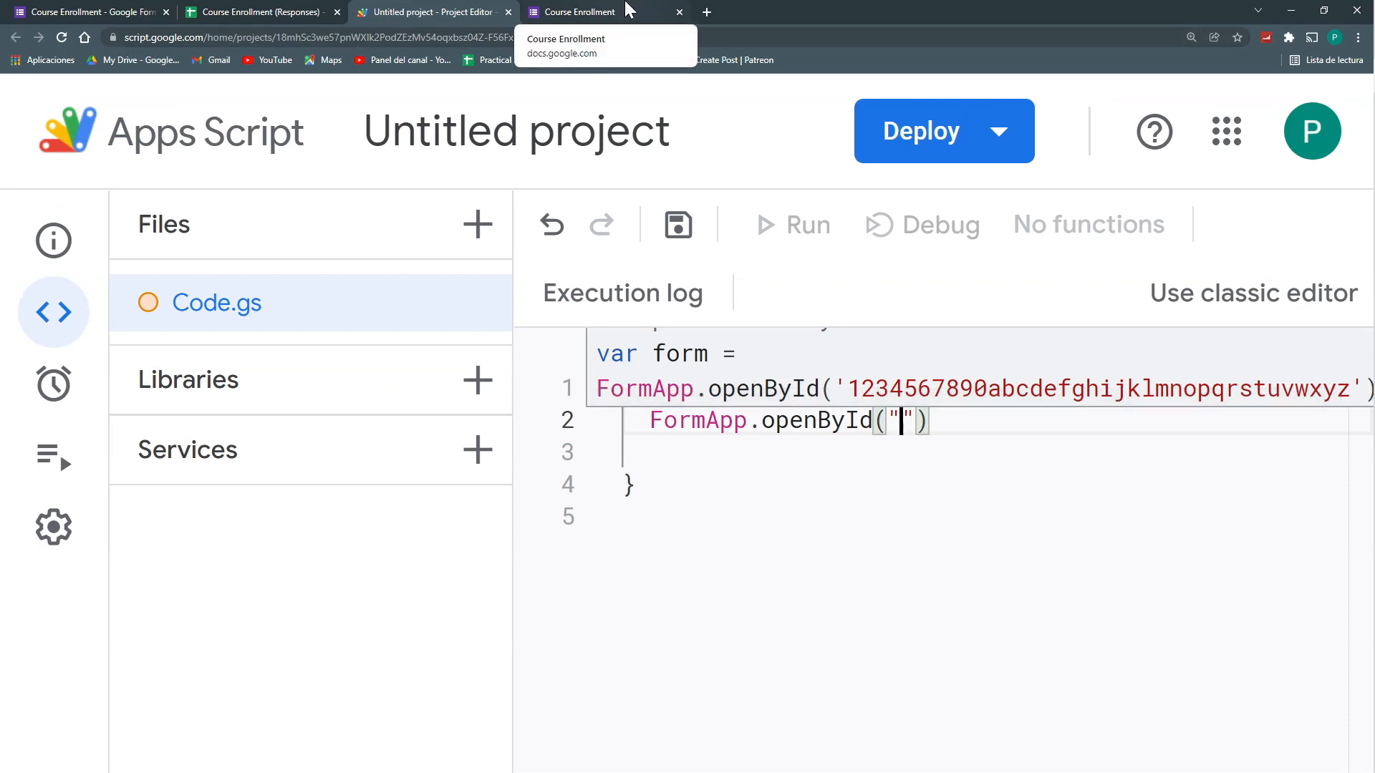
Paste the form ID 1FAIpQLSe_9AOgep_pJ_JwXfq3MmAP3bRWg-QlLTn1Mrd34k00kAx0ow into openById
click(579, 12)
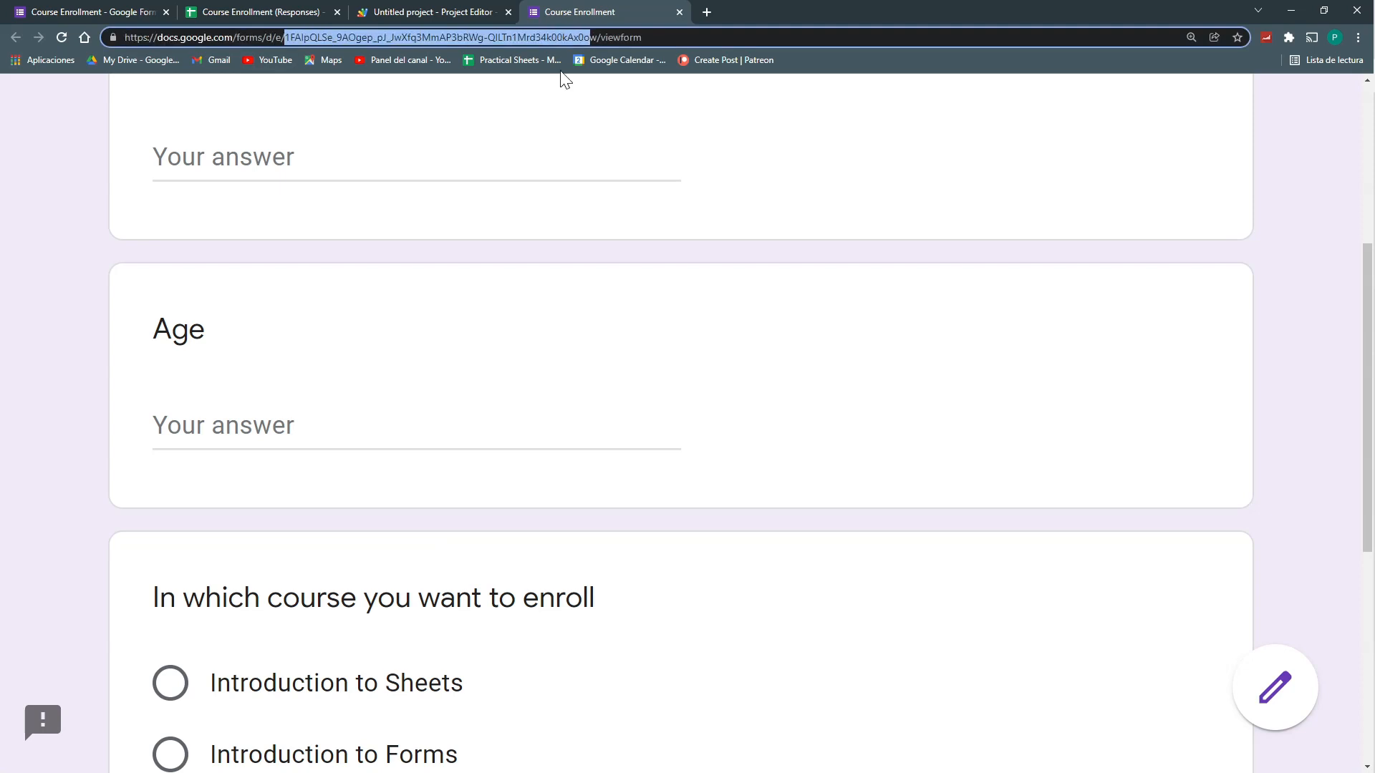
click(431, 11)
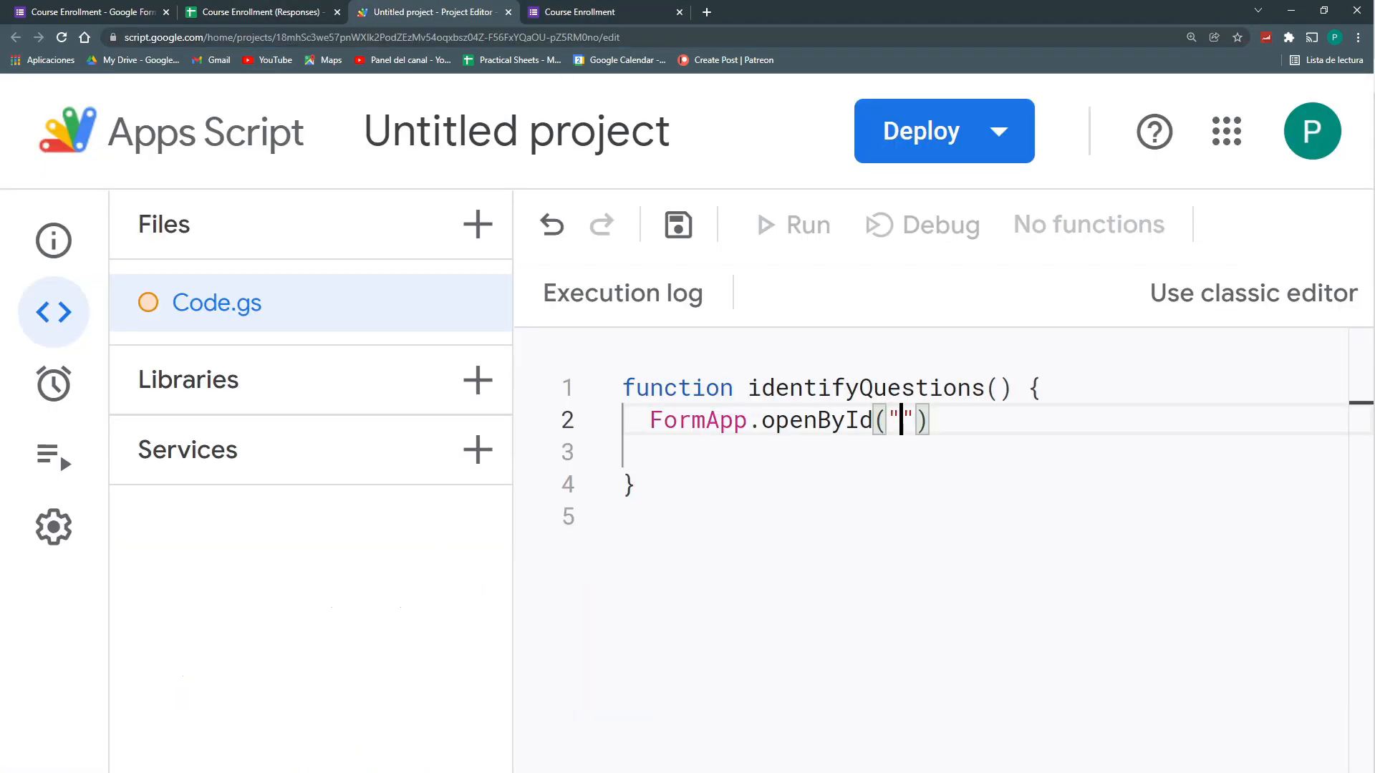
text(1FAIpQLSe_9AOgep_pJ_JwXfq3MmAP3bRWg-QlLTn1Mrd34k00kAx0ow)
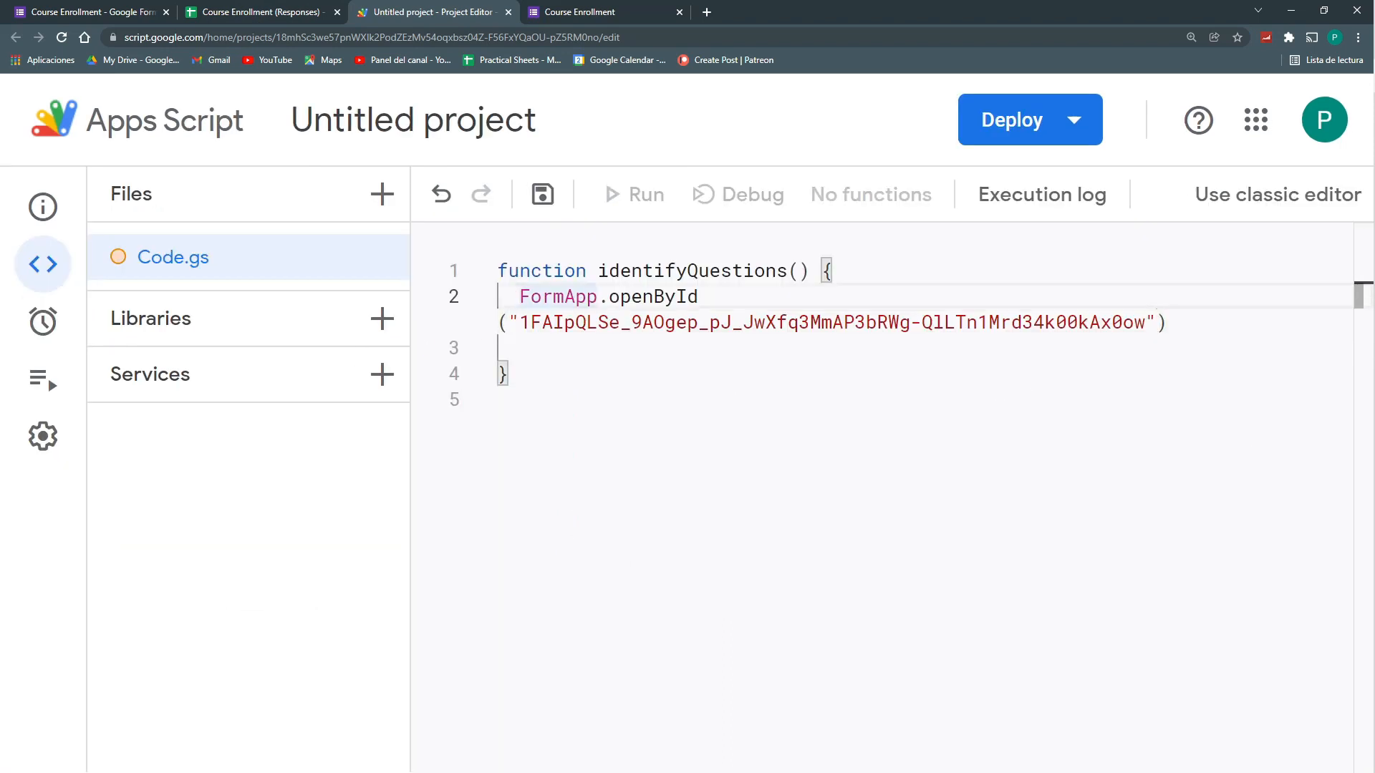
Store the opened form in var form and call form.getItems() on it
text(var f)
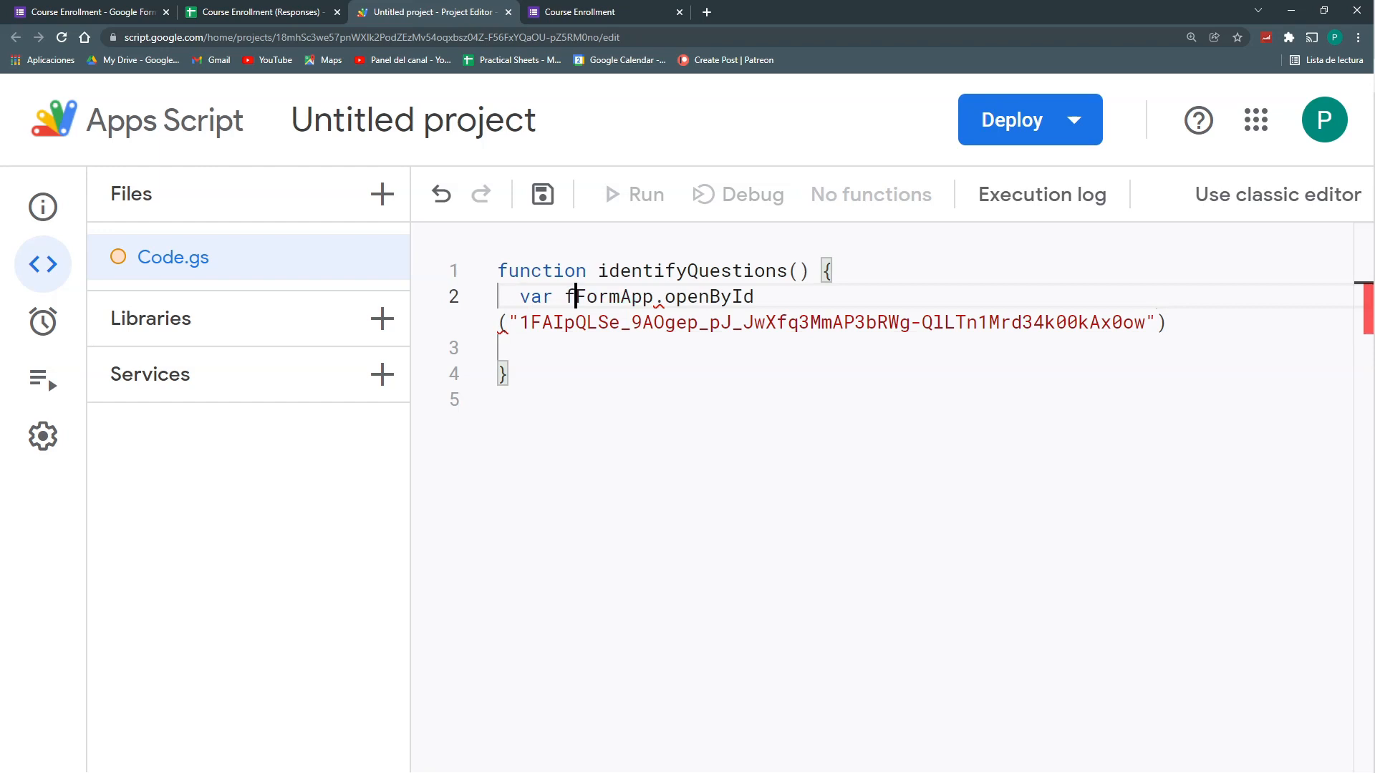
text(orm=)
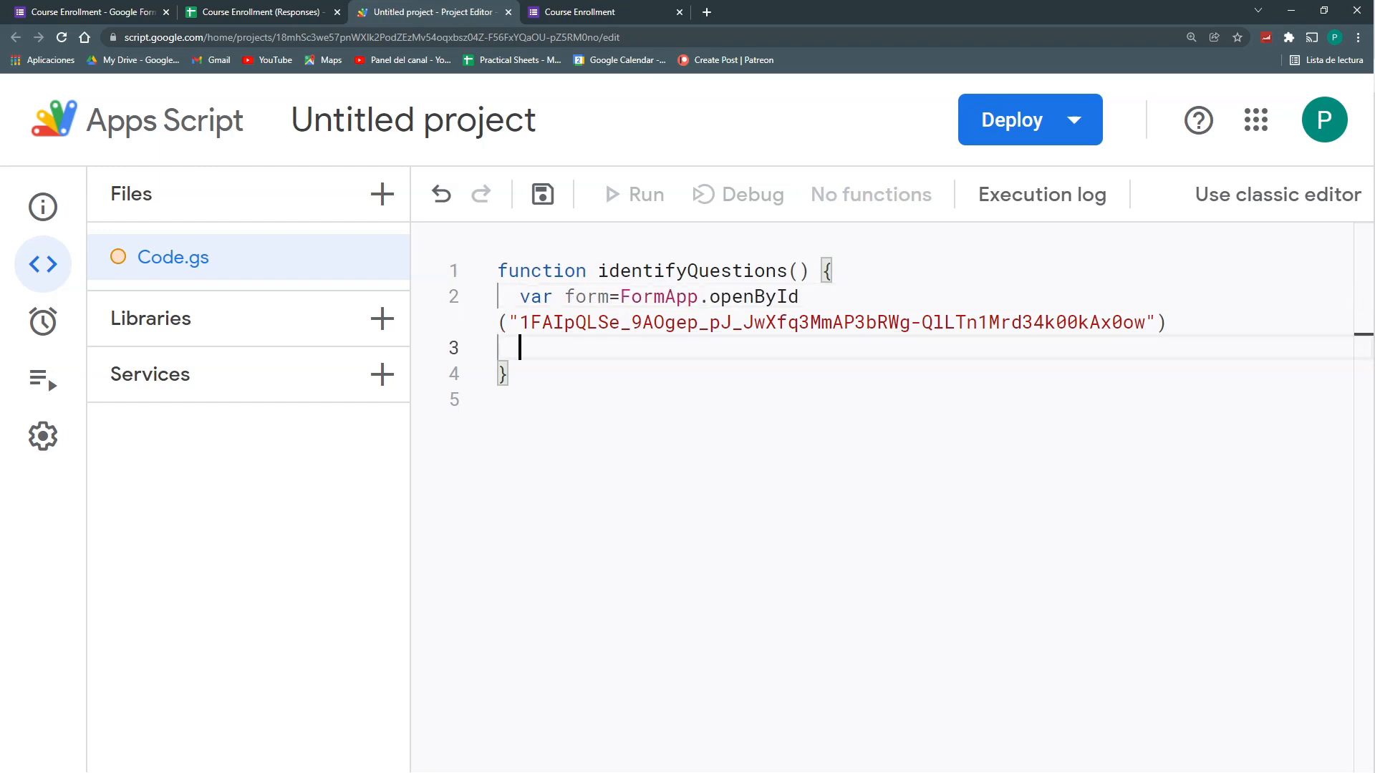
text(fo)
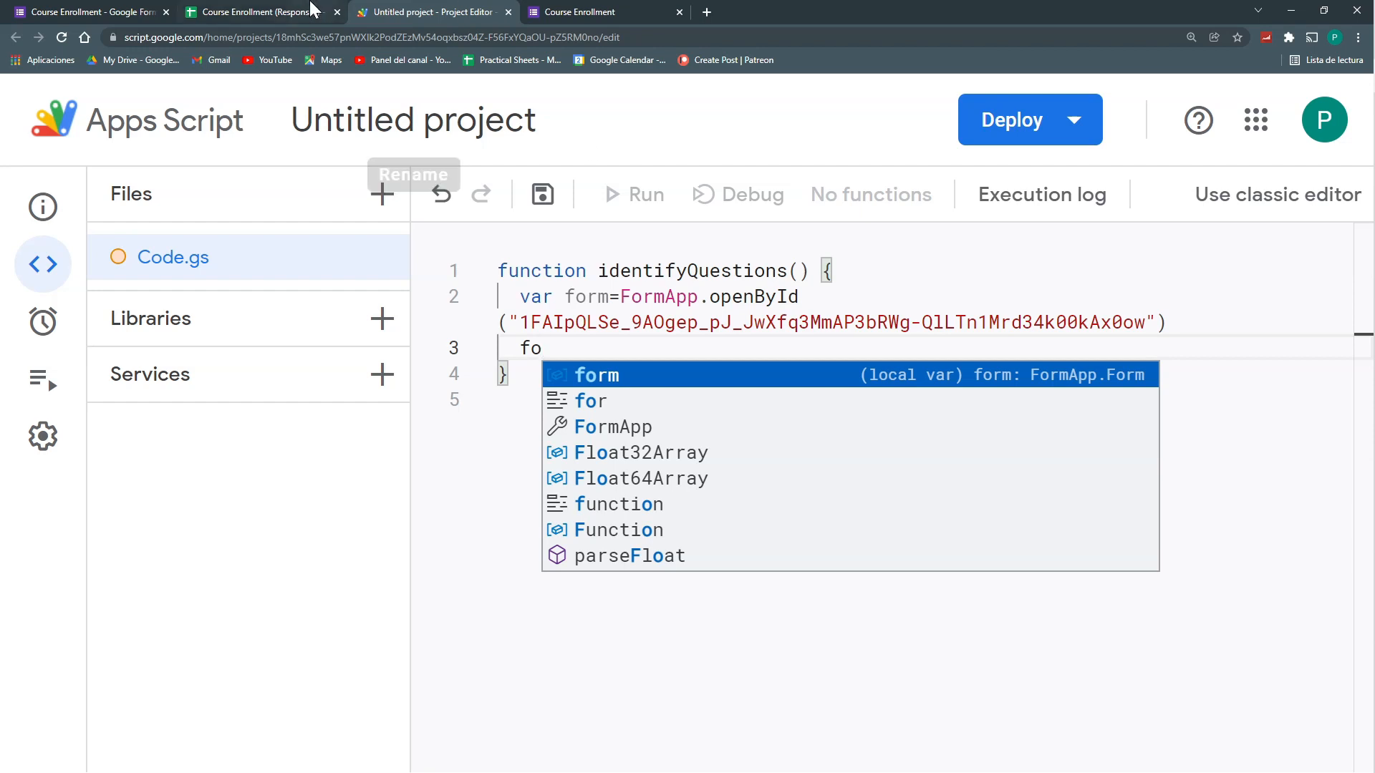
click(87, 11)
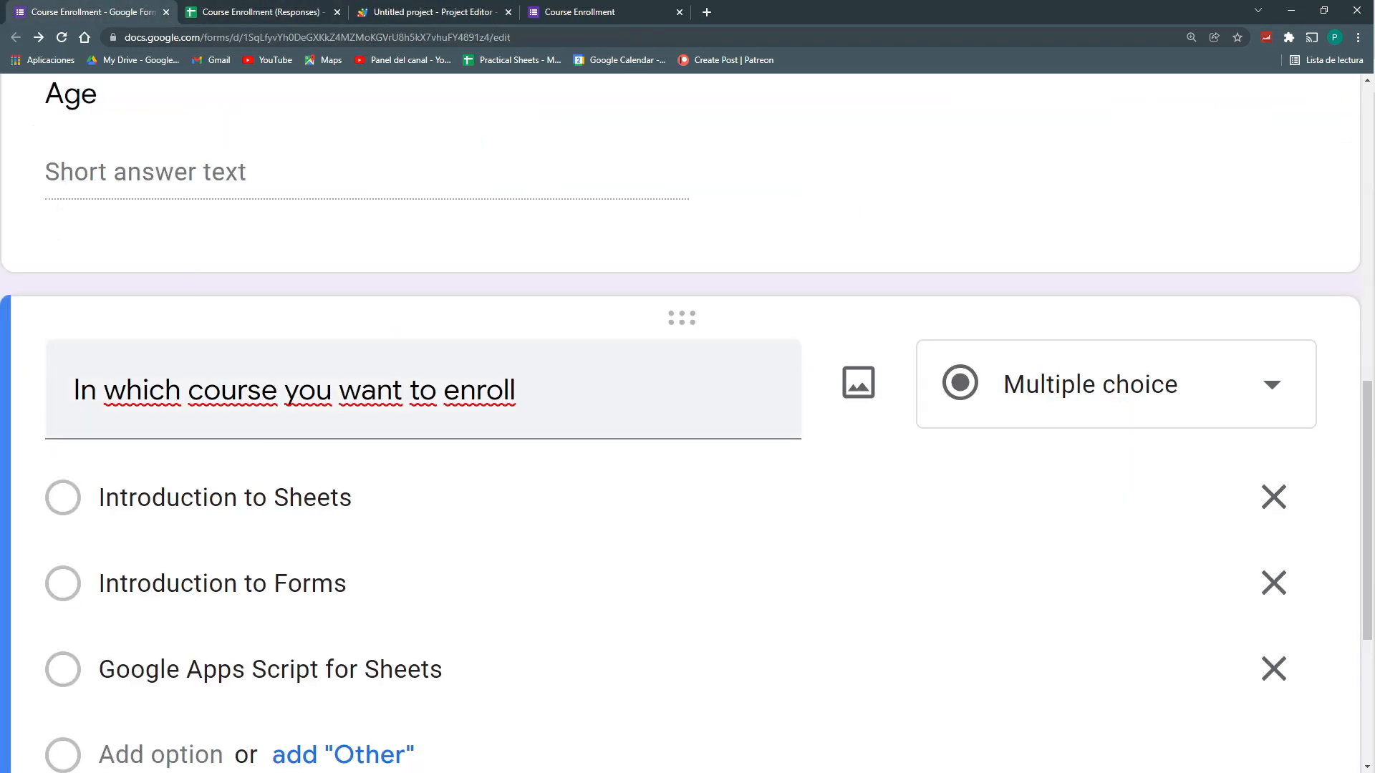
mouse_move(254, 586)
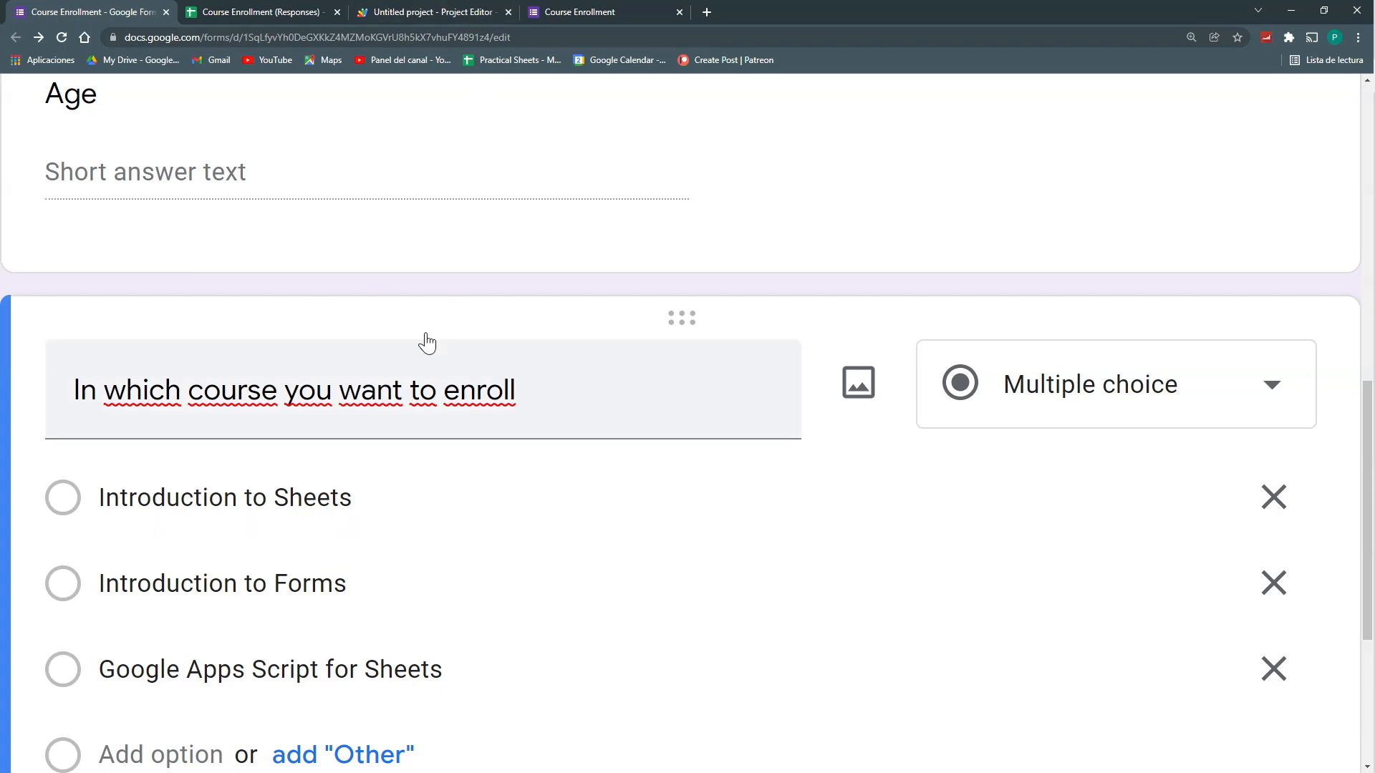
click(430, 11)
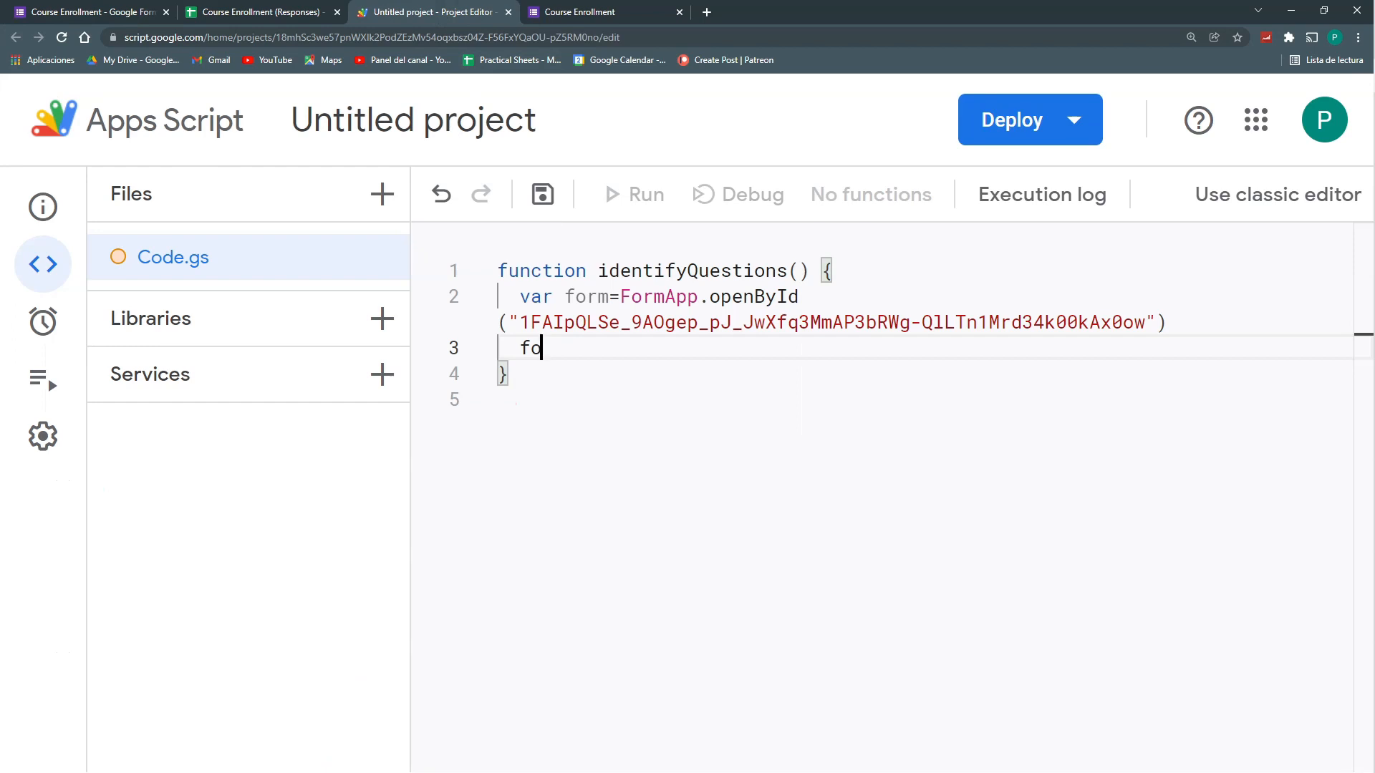
text(rm)
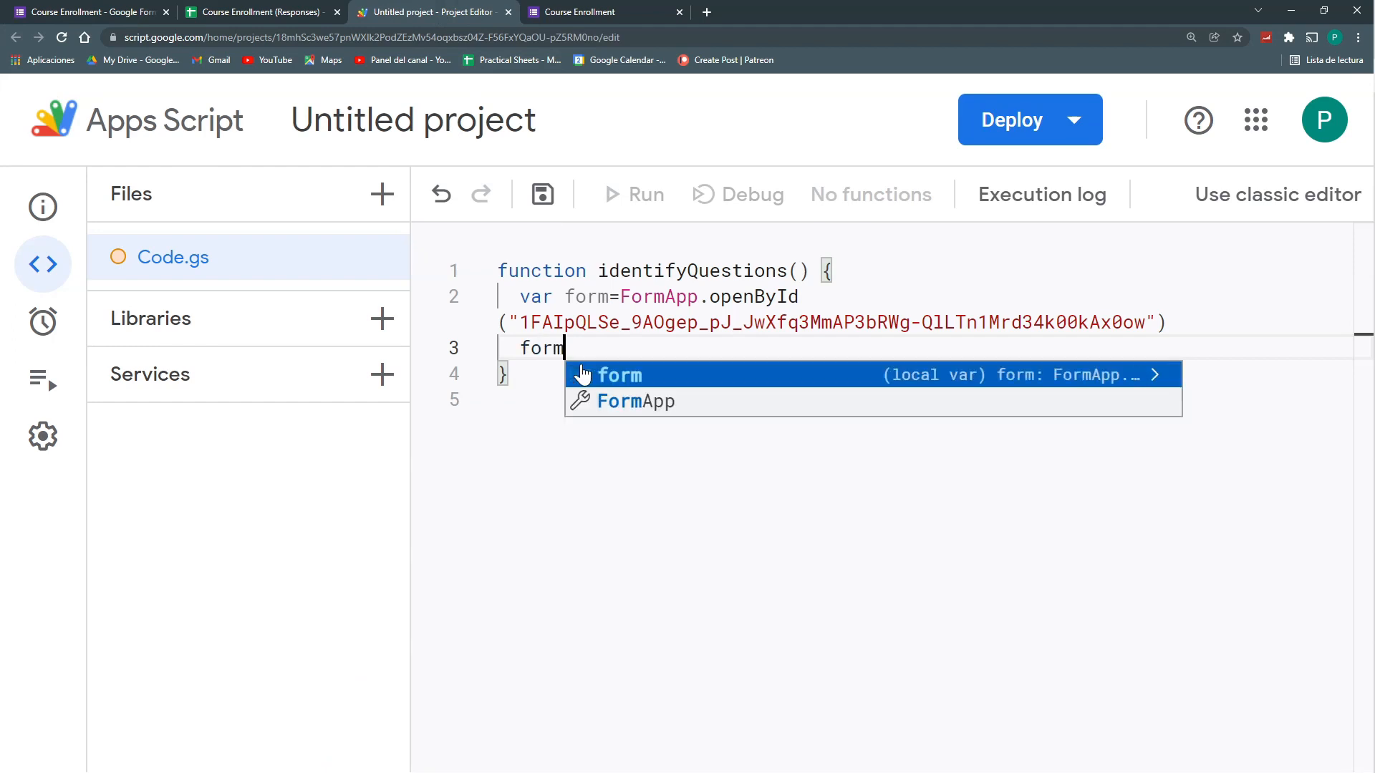
text(.get)
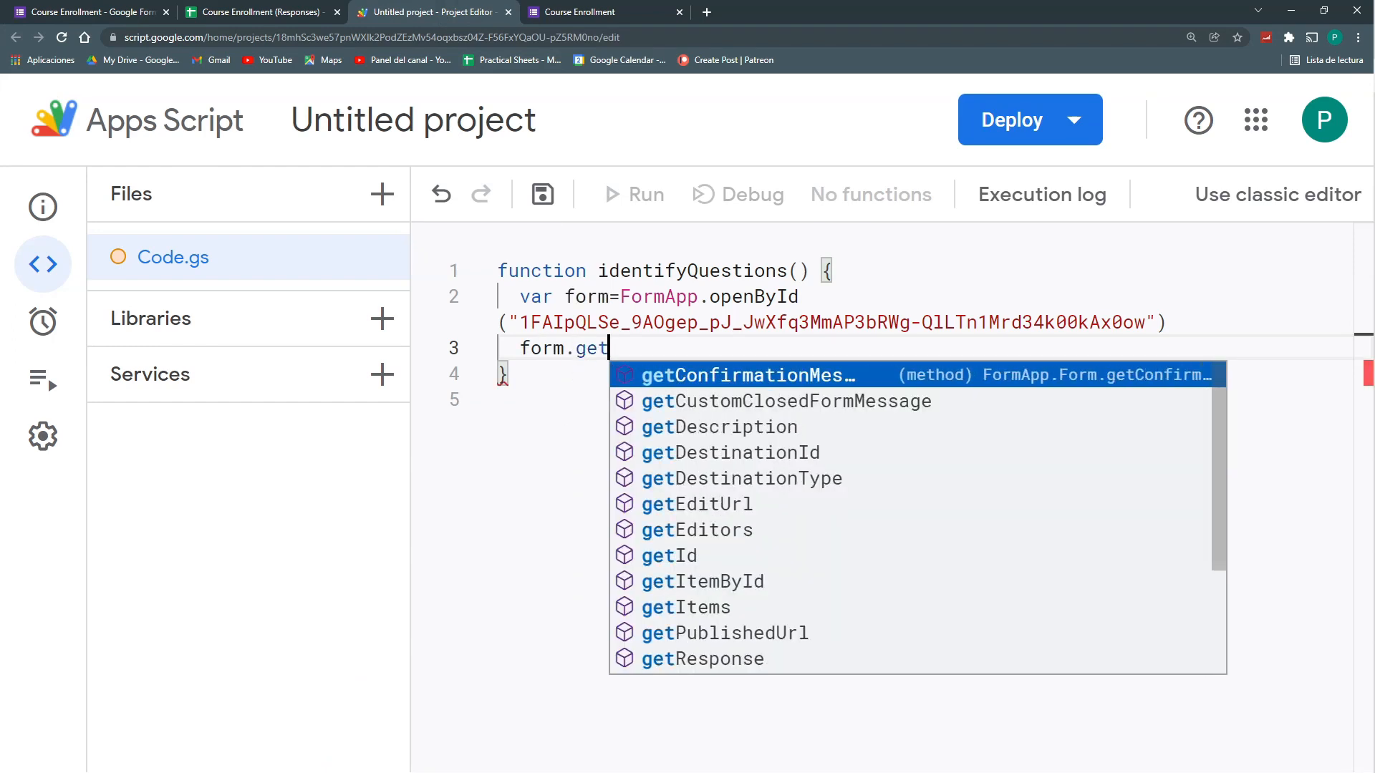
text(Items()
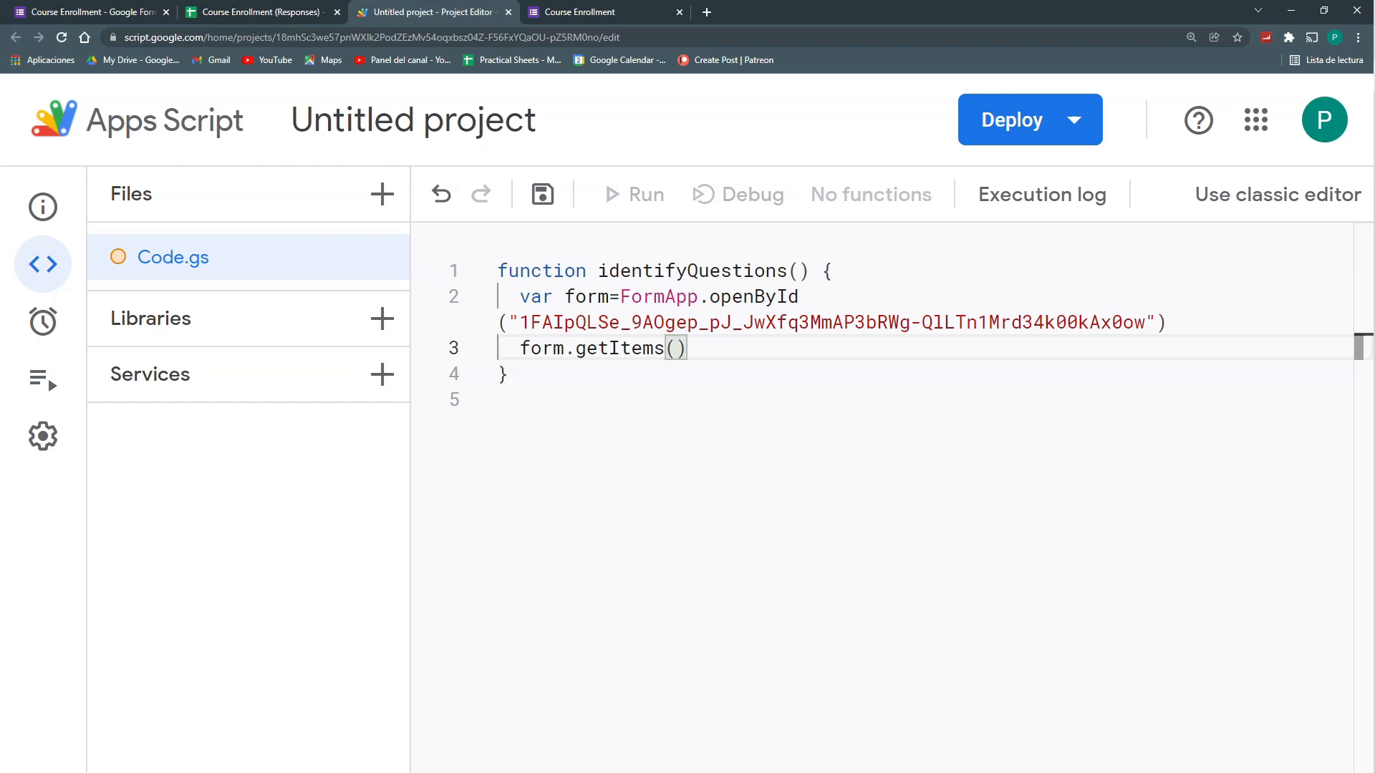
Store the form items on line 3 as var questions=form.getItems()
text(var)
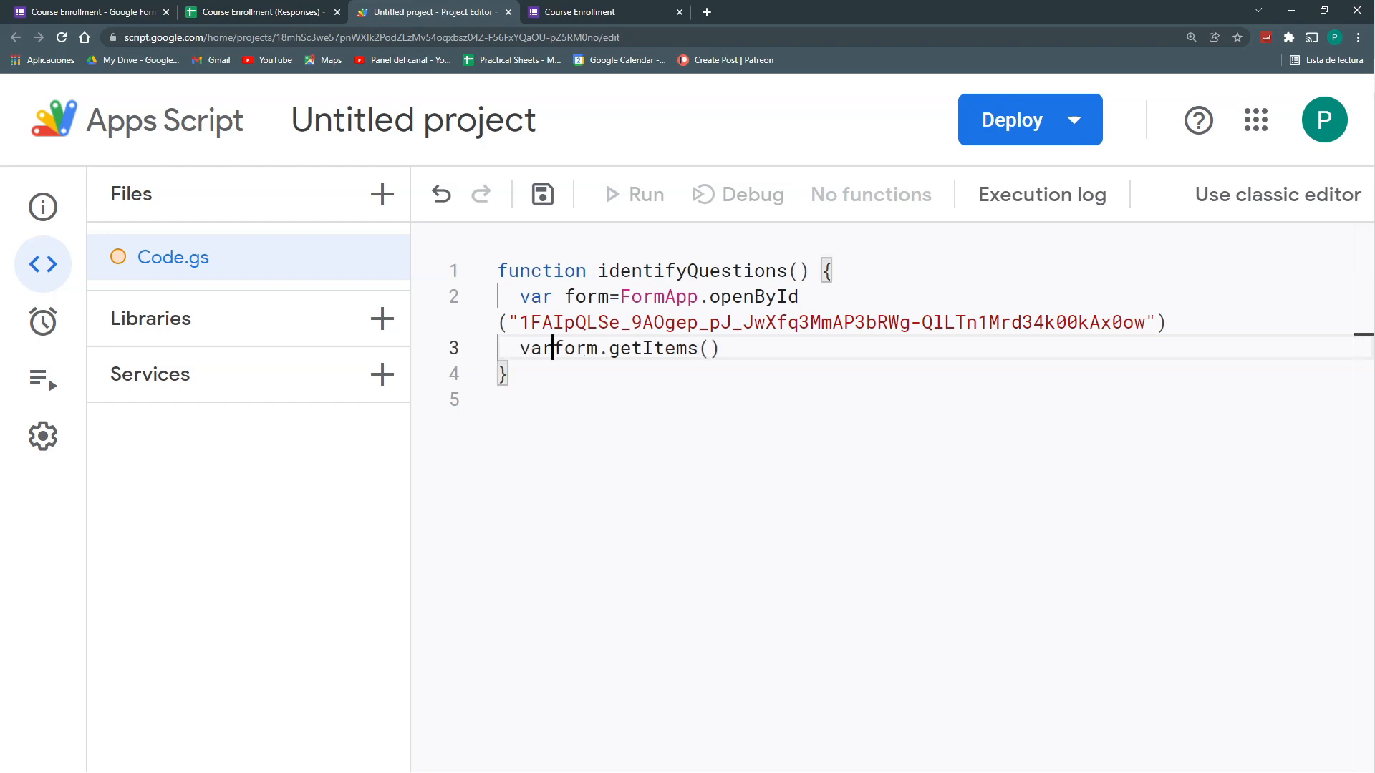
text(questions=)
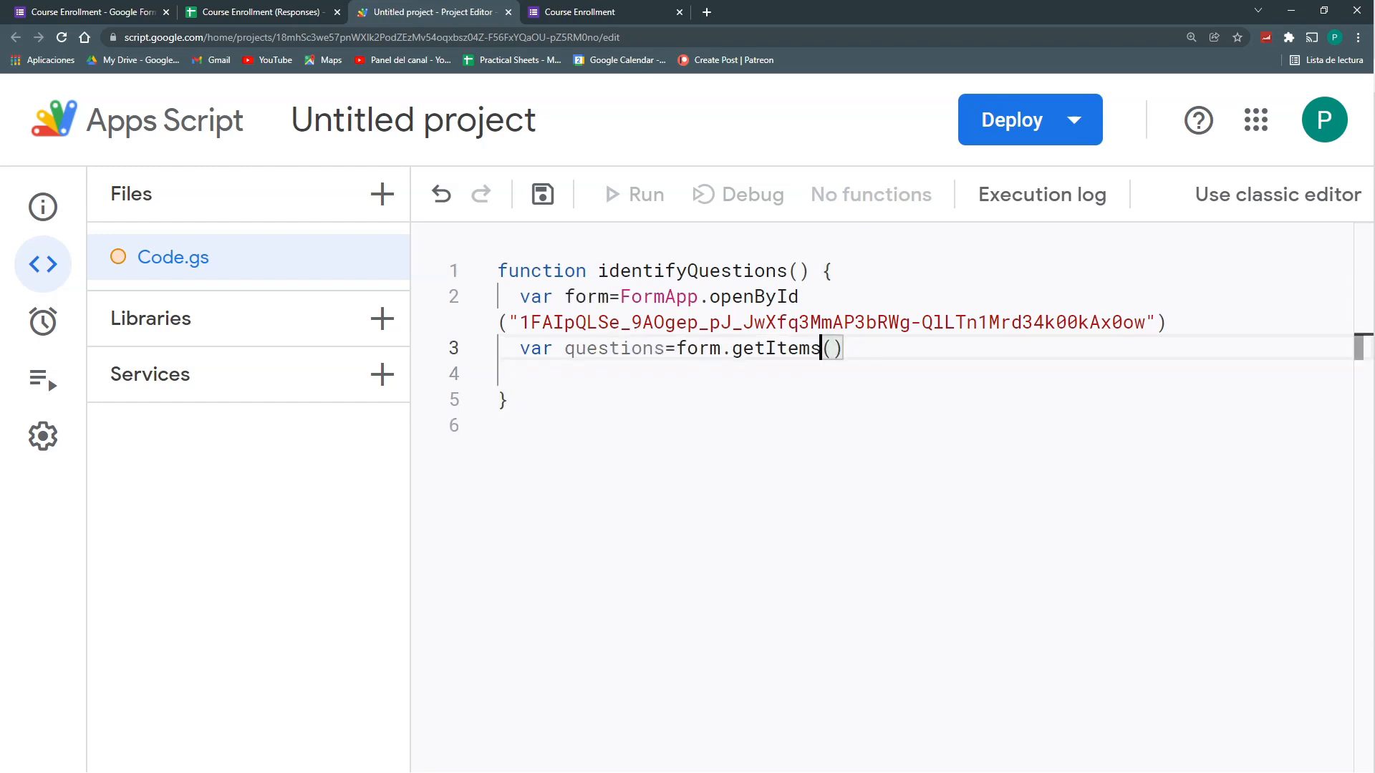
key(Backspace)
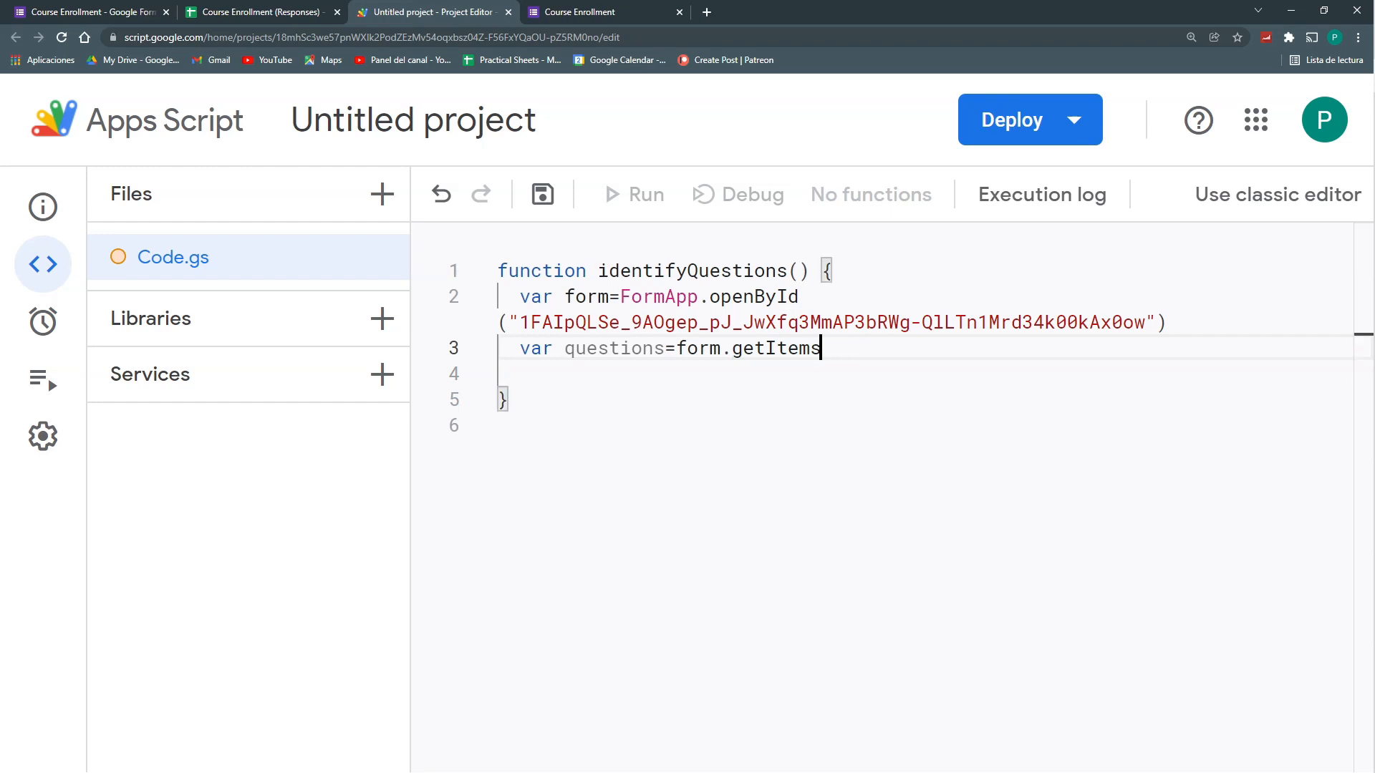
text(())
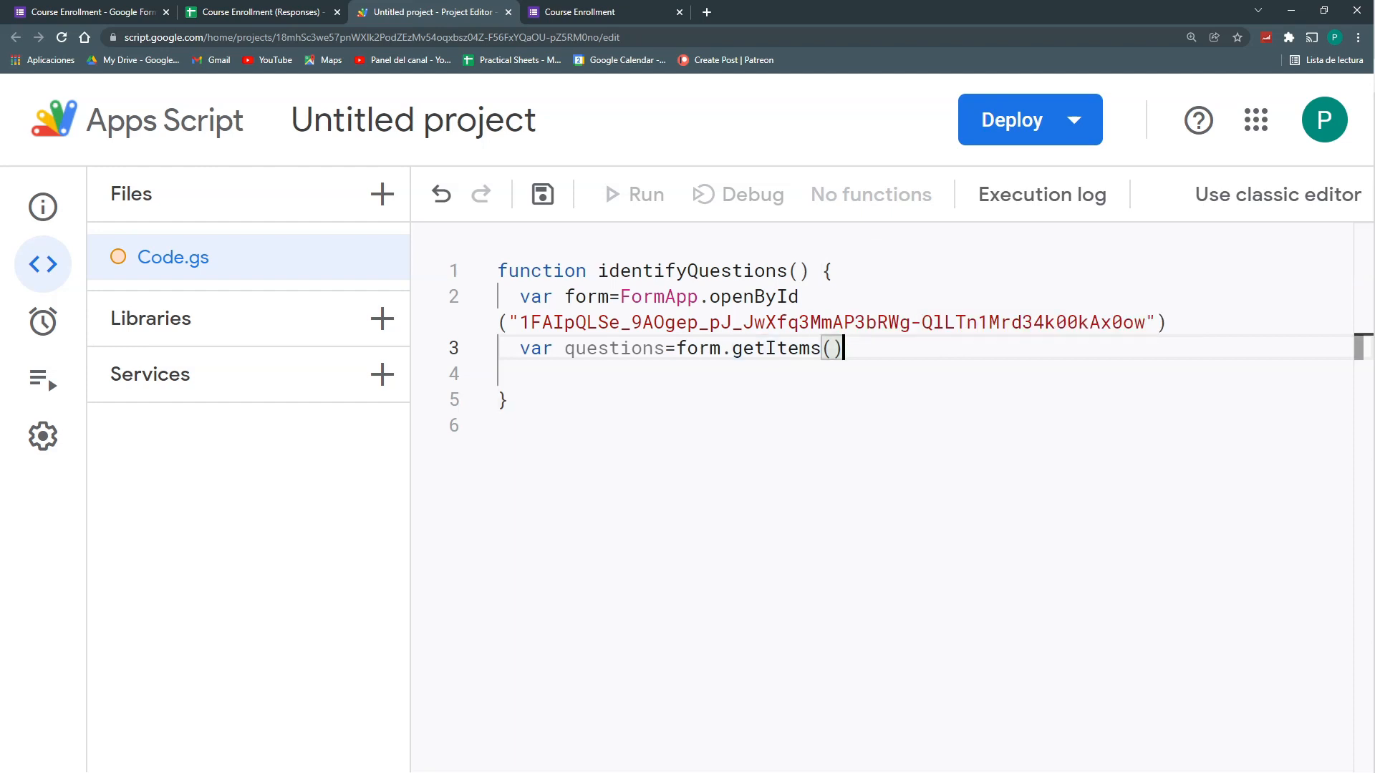
Start a questions.forEach(question=>{...}) loop that logs each question's getTitle()
text(questions.forEach)
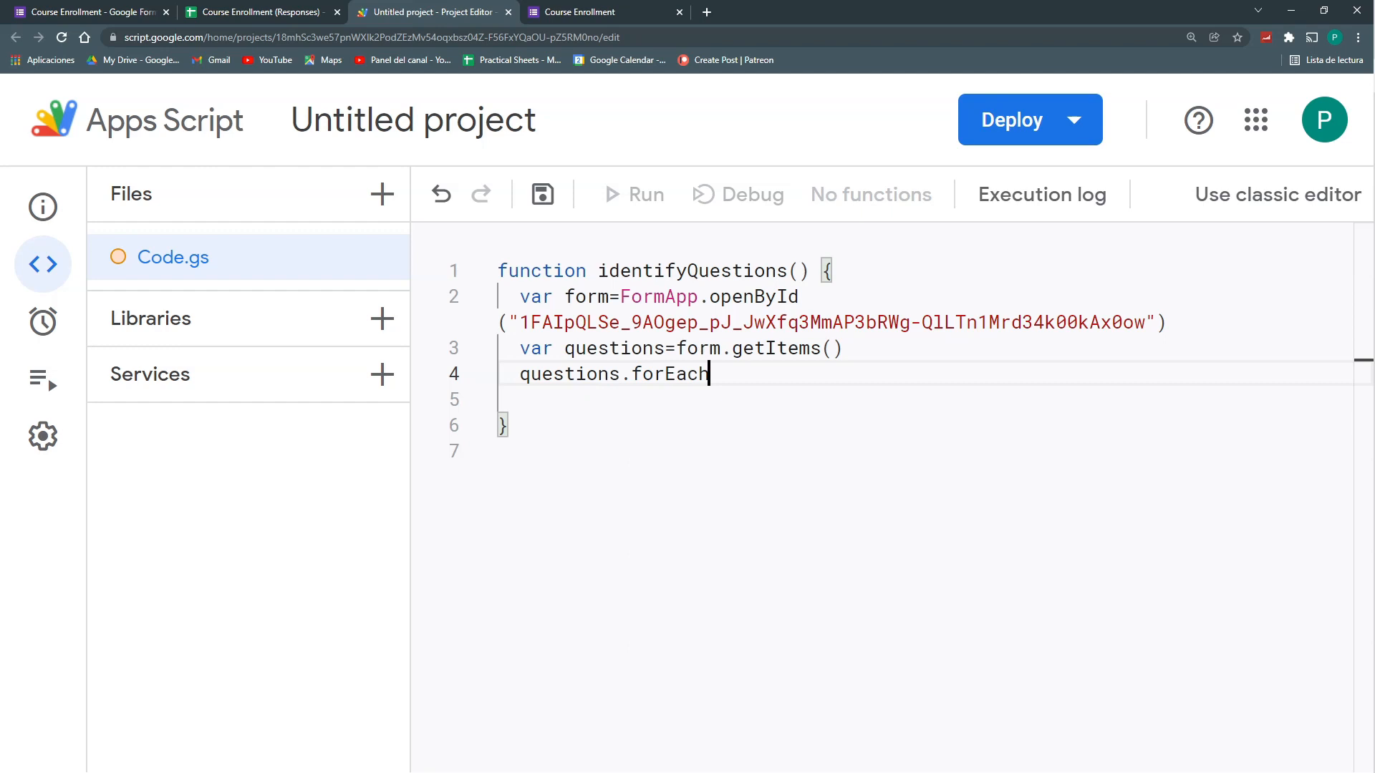
text(()
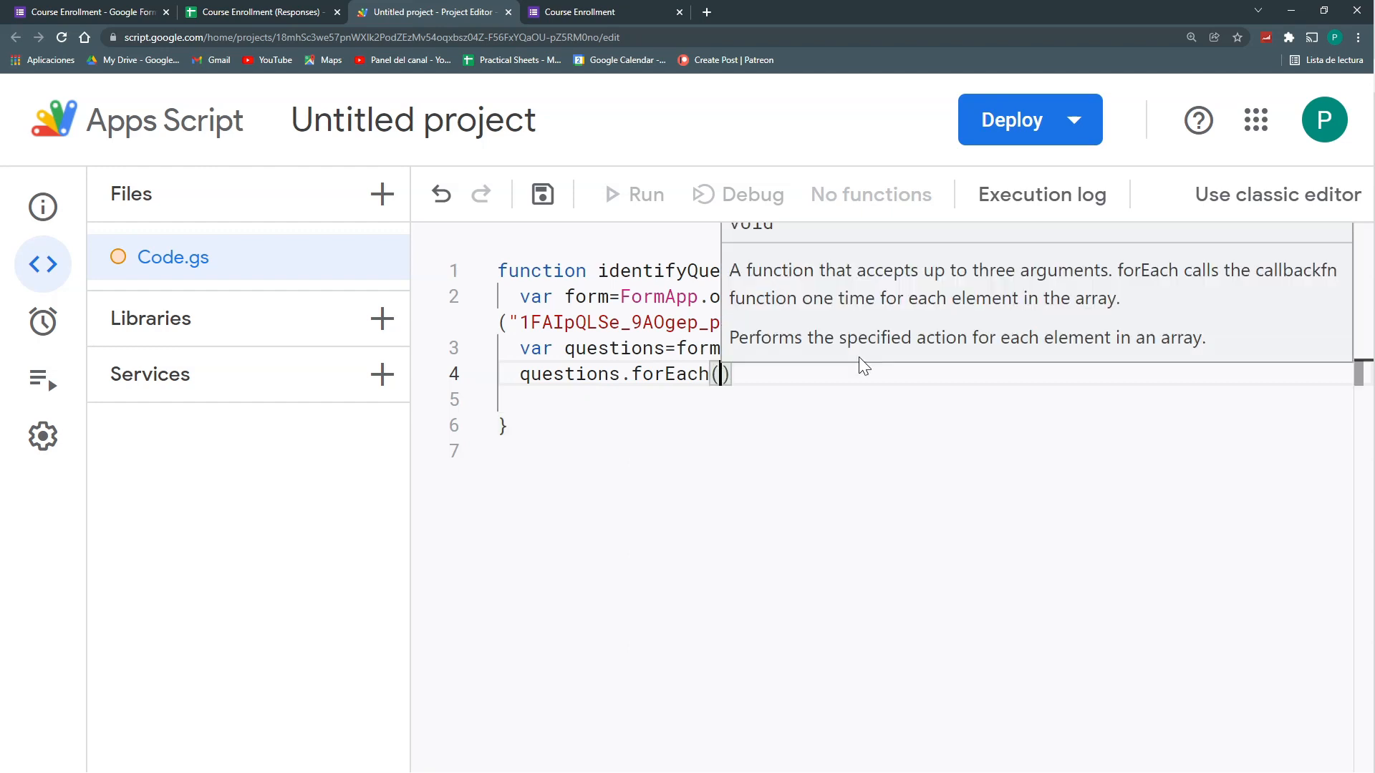
text(question)
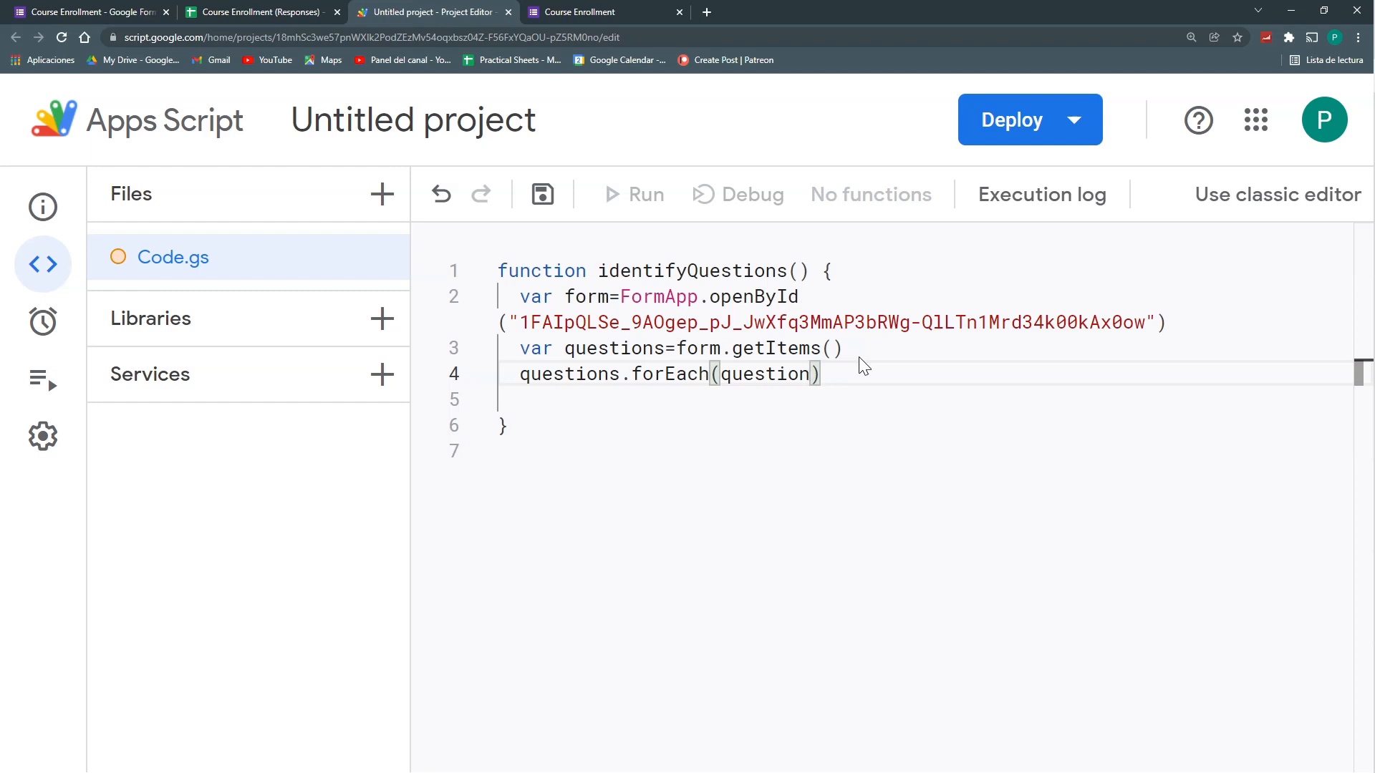
text(=>{)
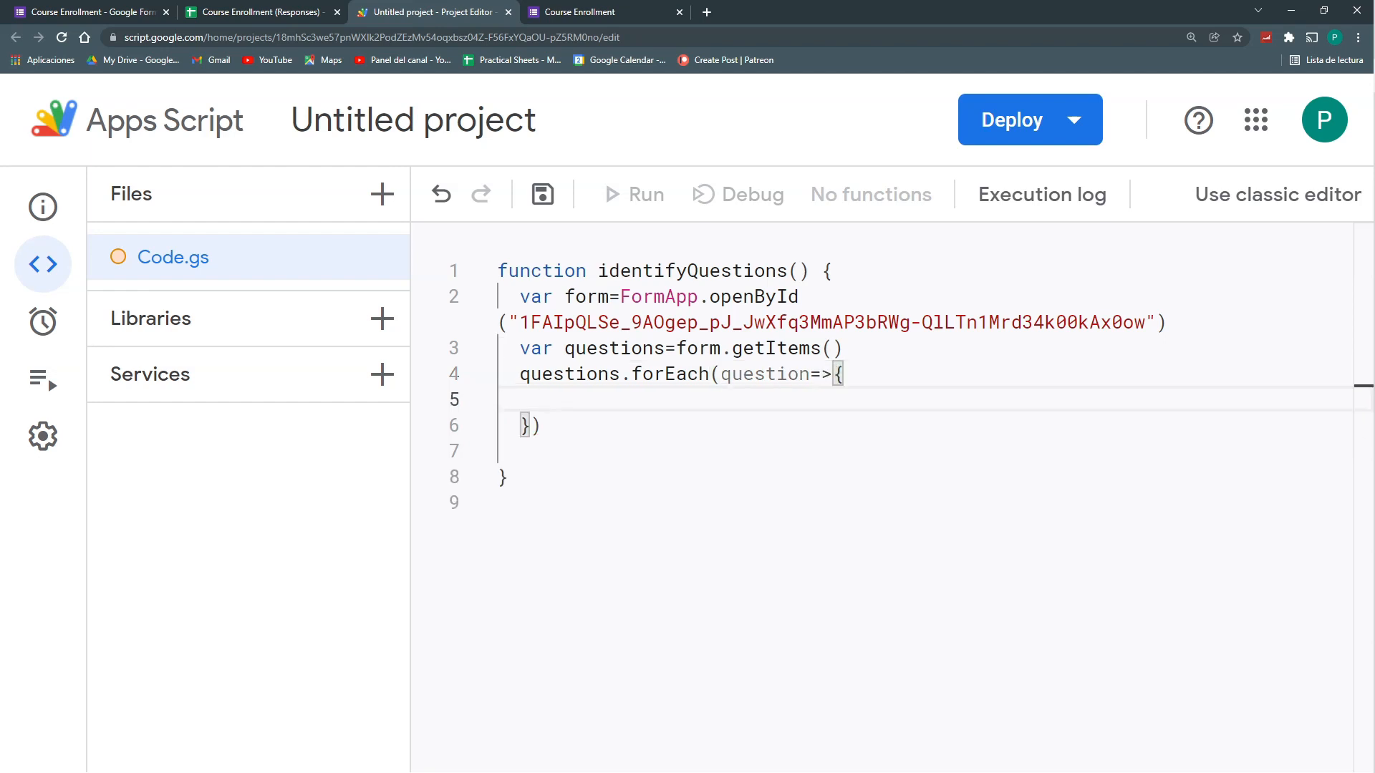
text(Logger)
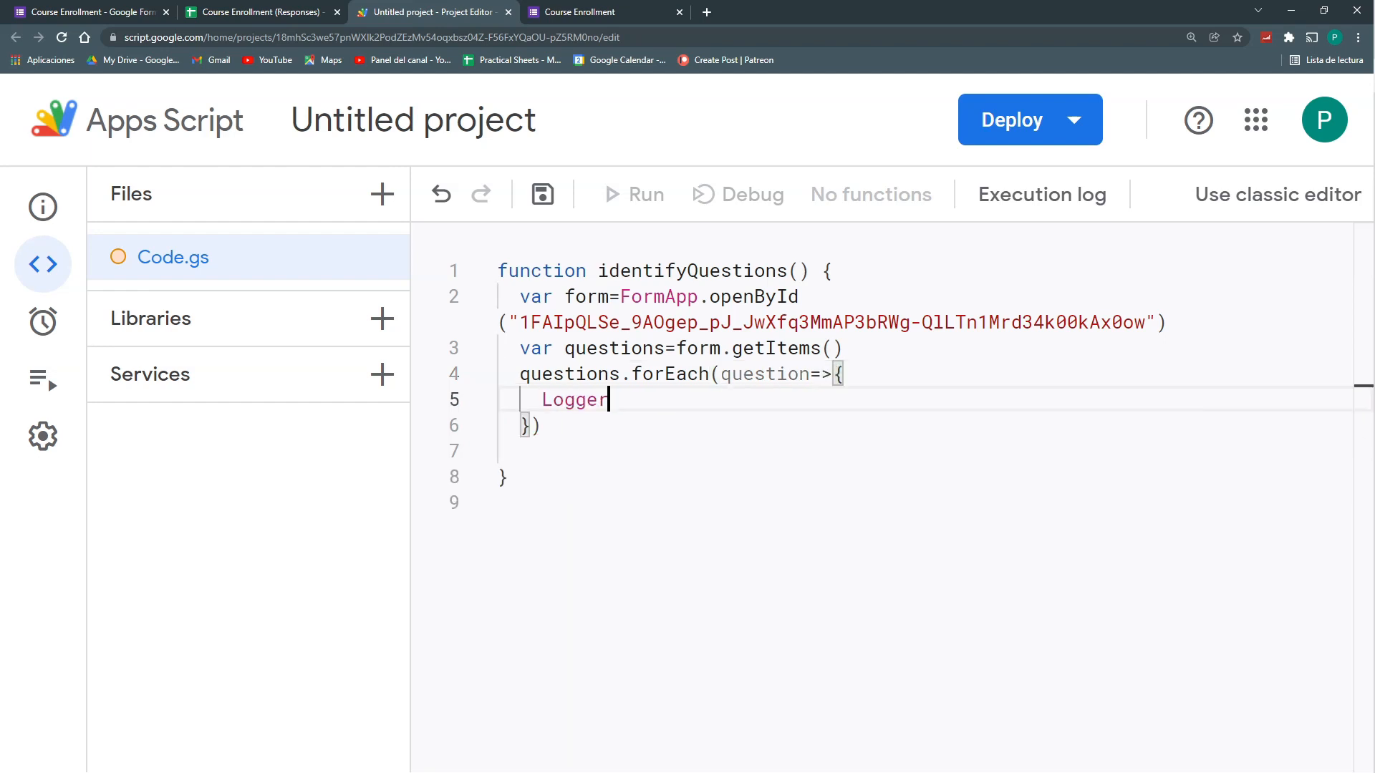
text(.)
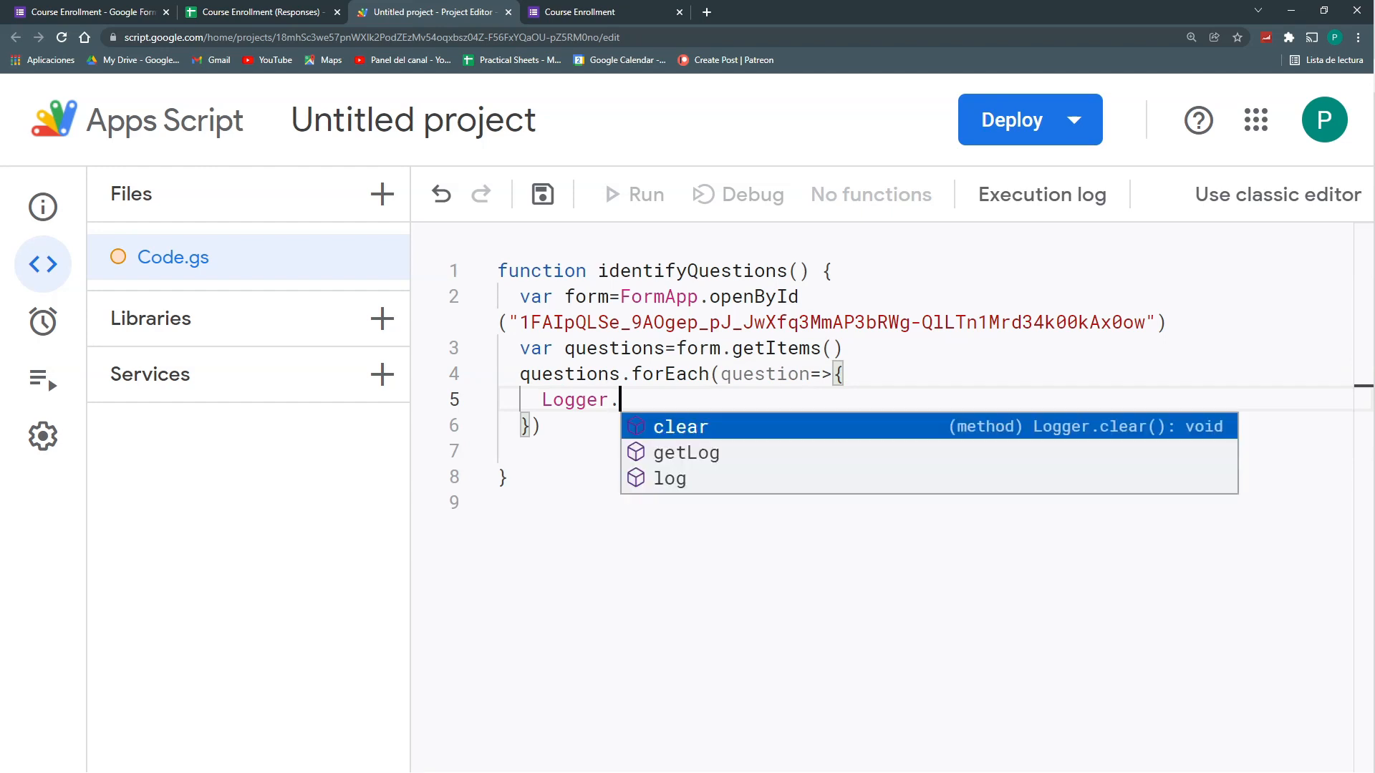
key(Down)
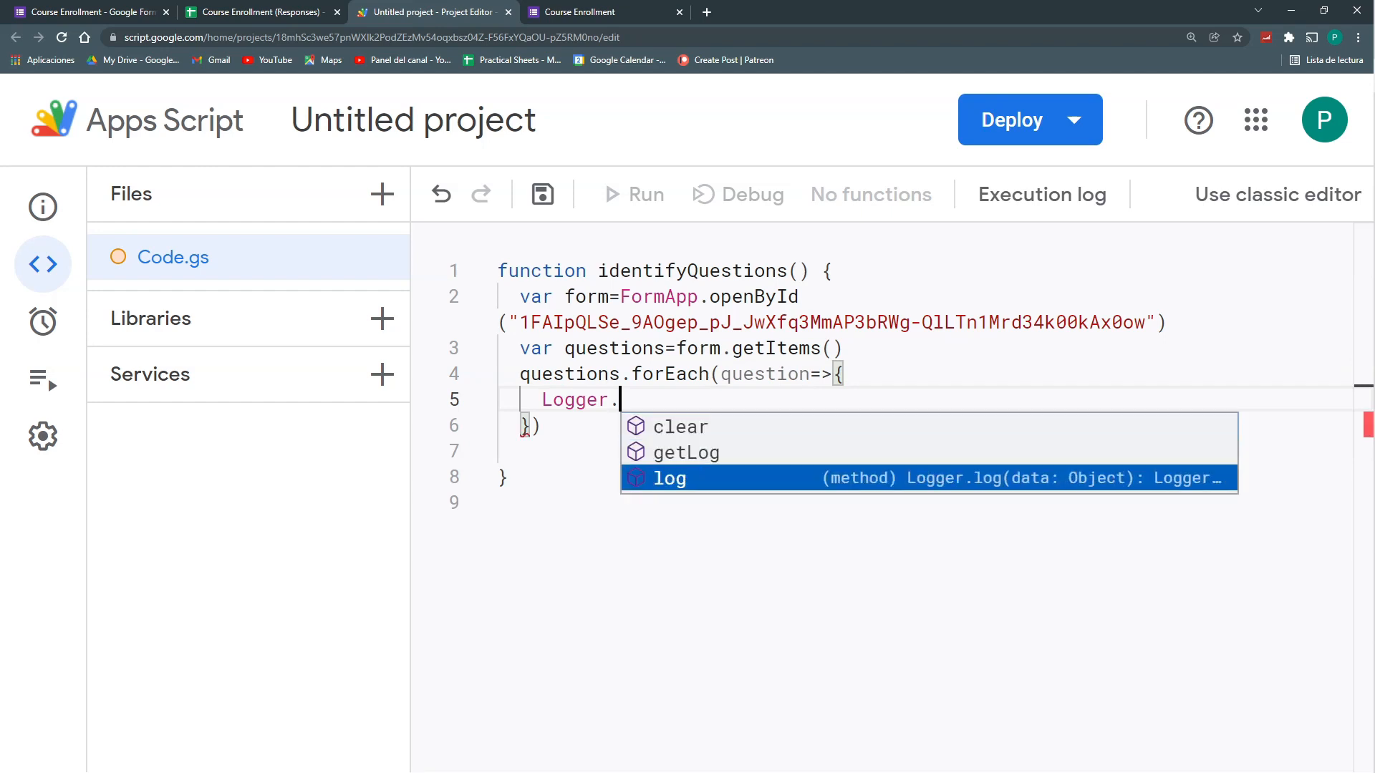
text(log(g)
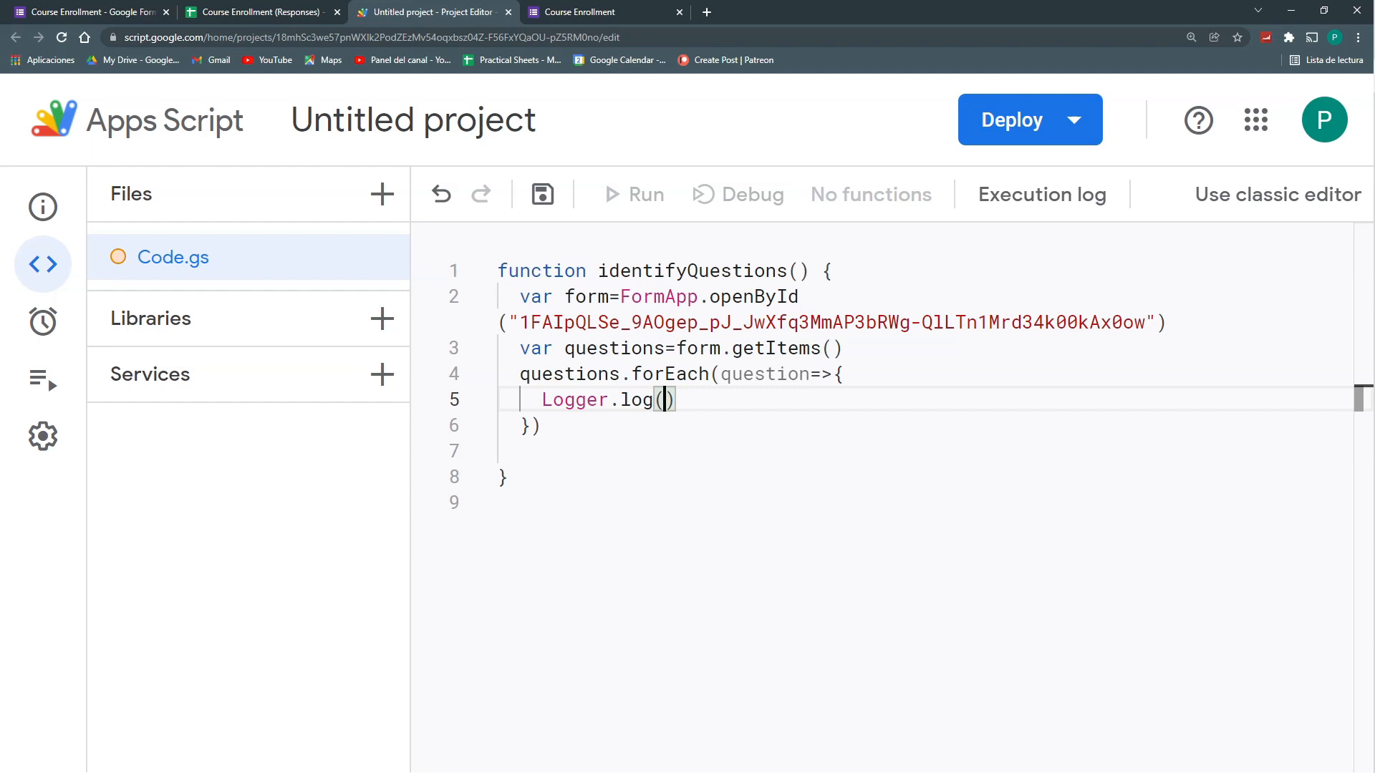
text(question.get)
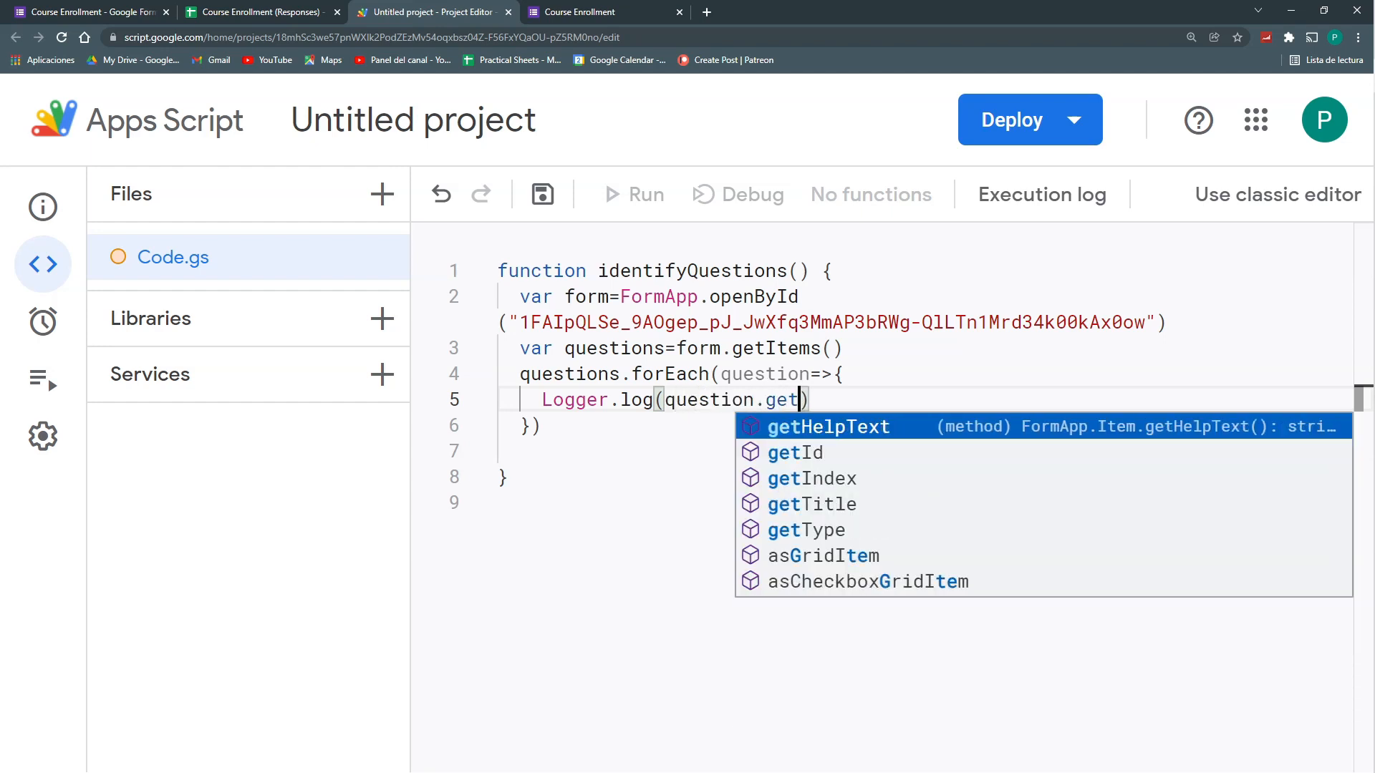
click(813, 504)
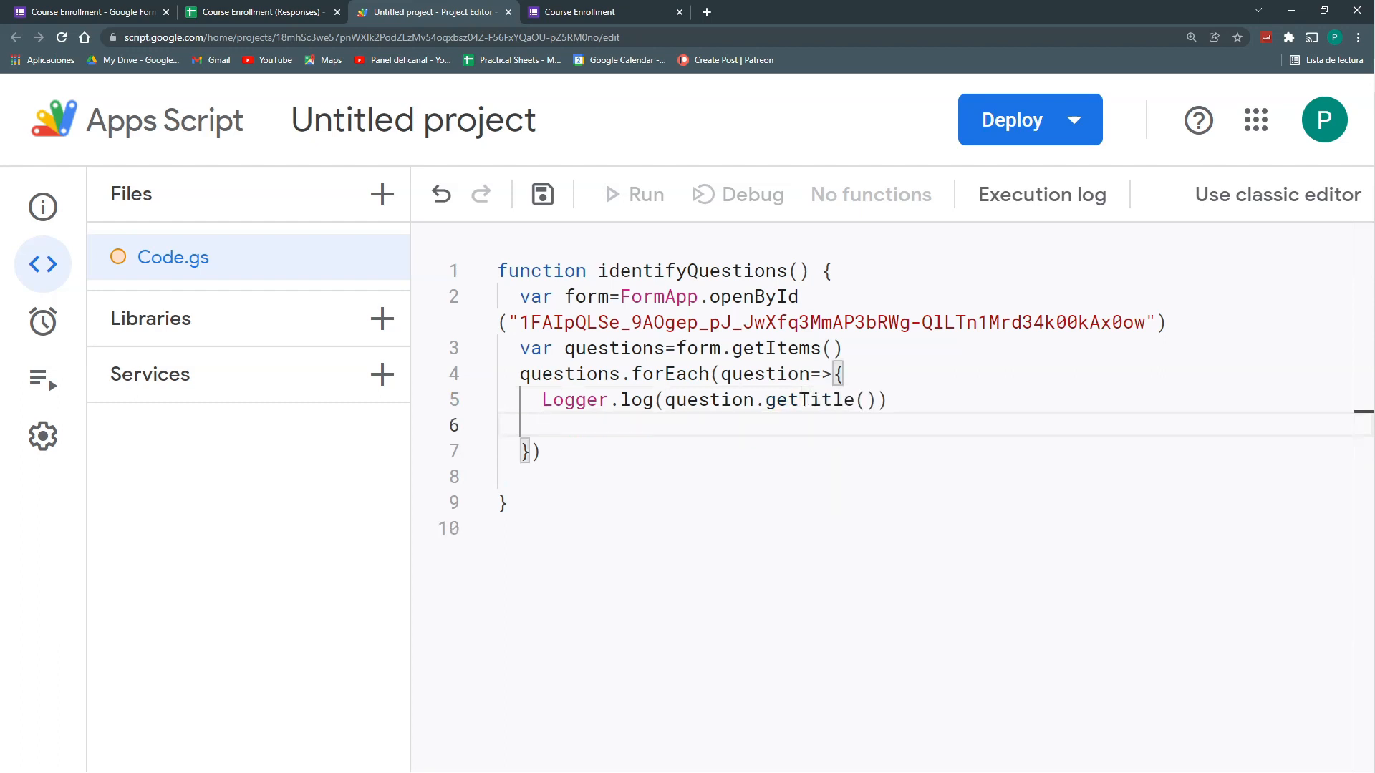
Add Logger.log calls for getType() and getId().toString(), then save the project
text(Logger)
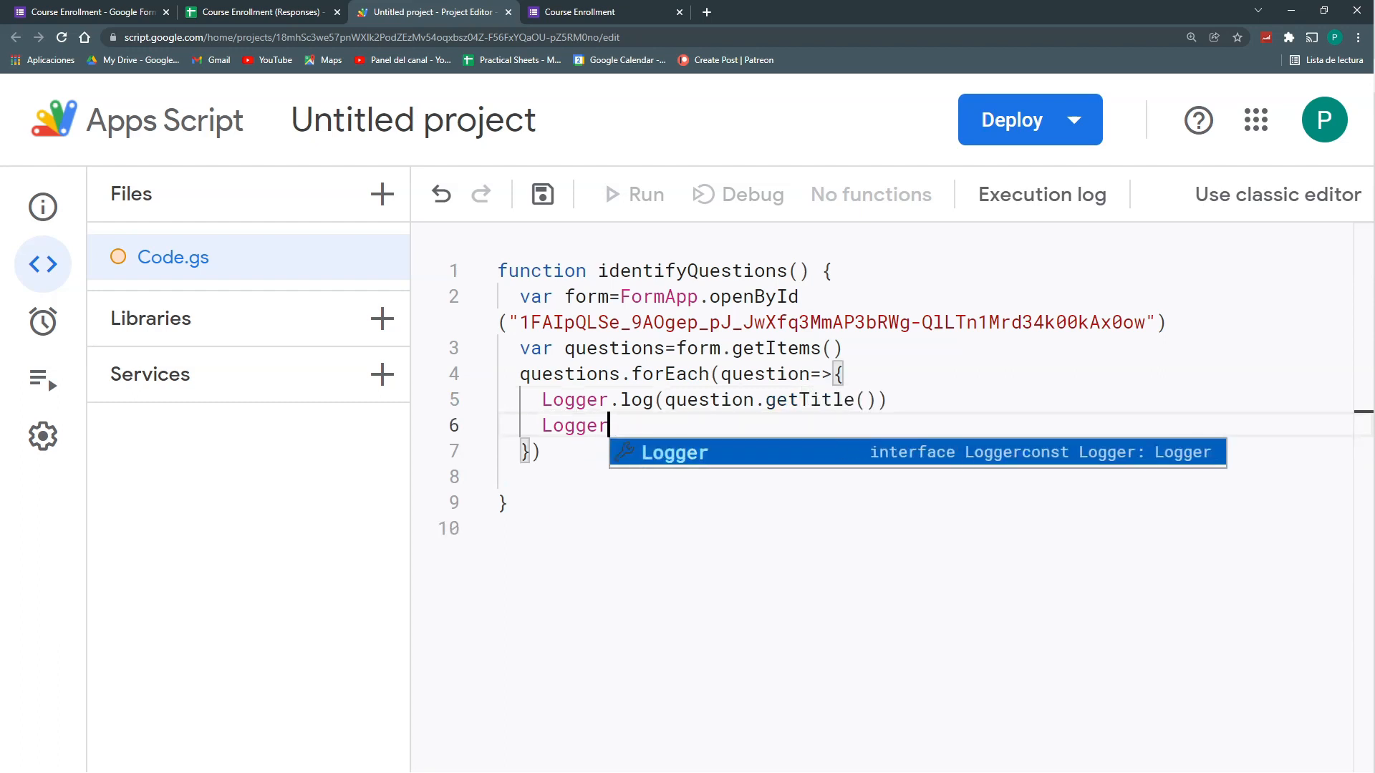
text(.log)
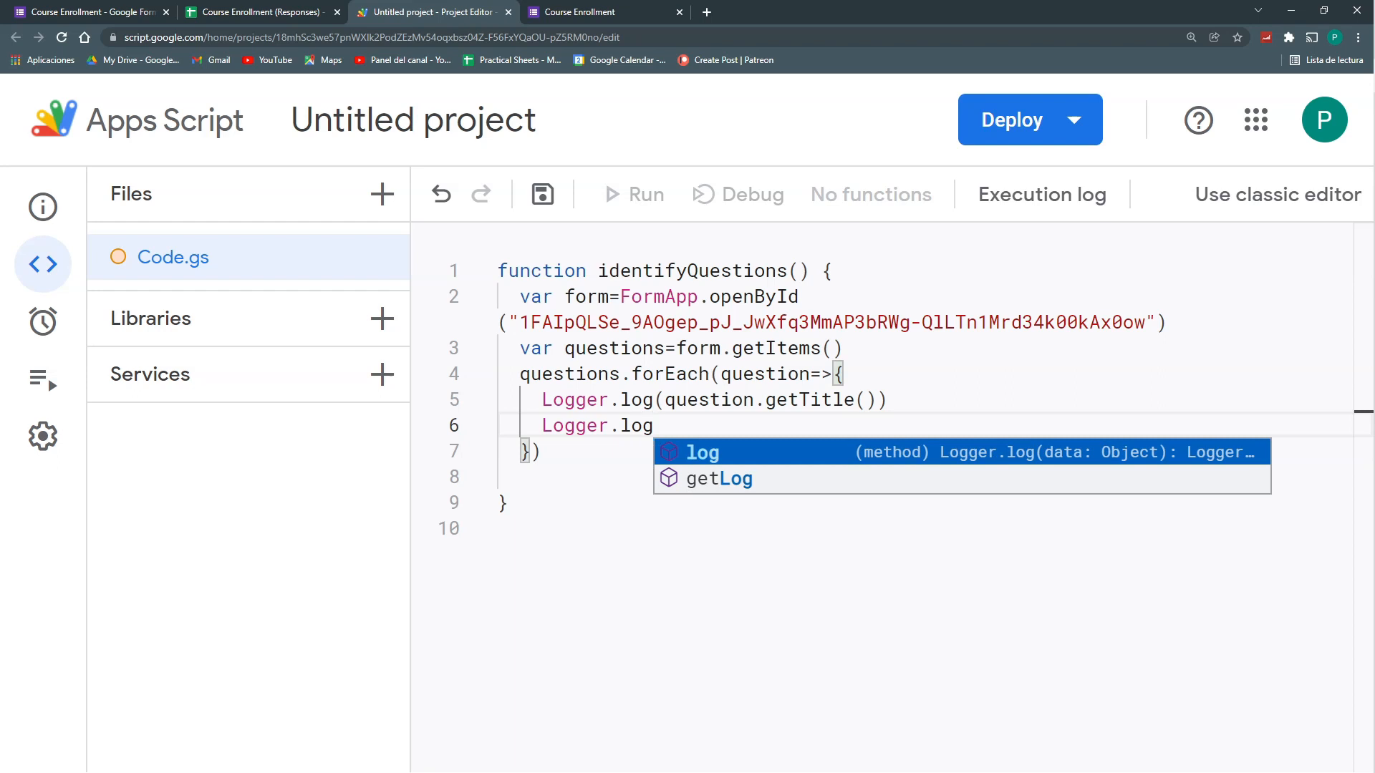
text((question)
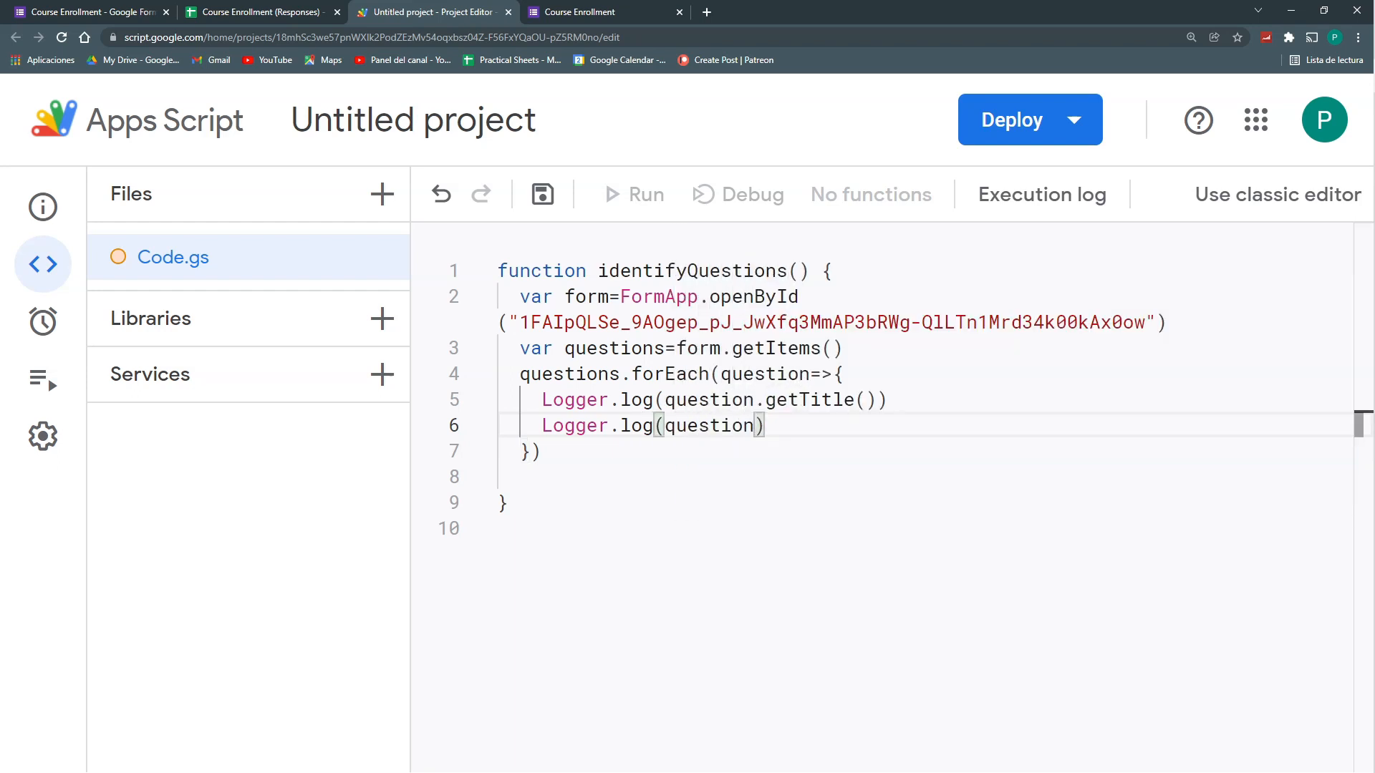
text(.getType()
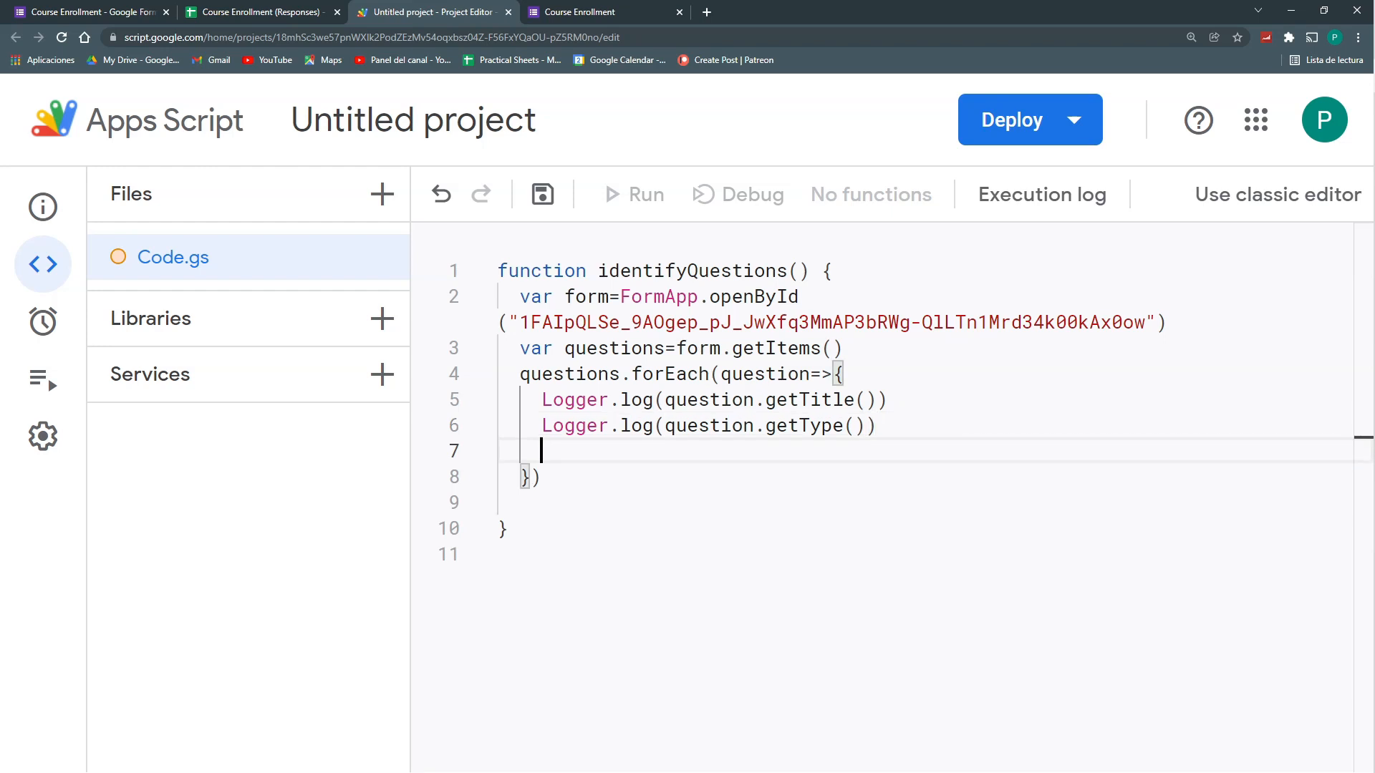
text(Logger.log(question.getId)
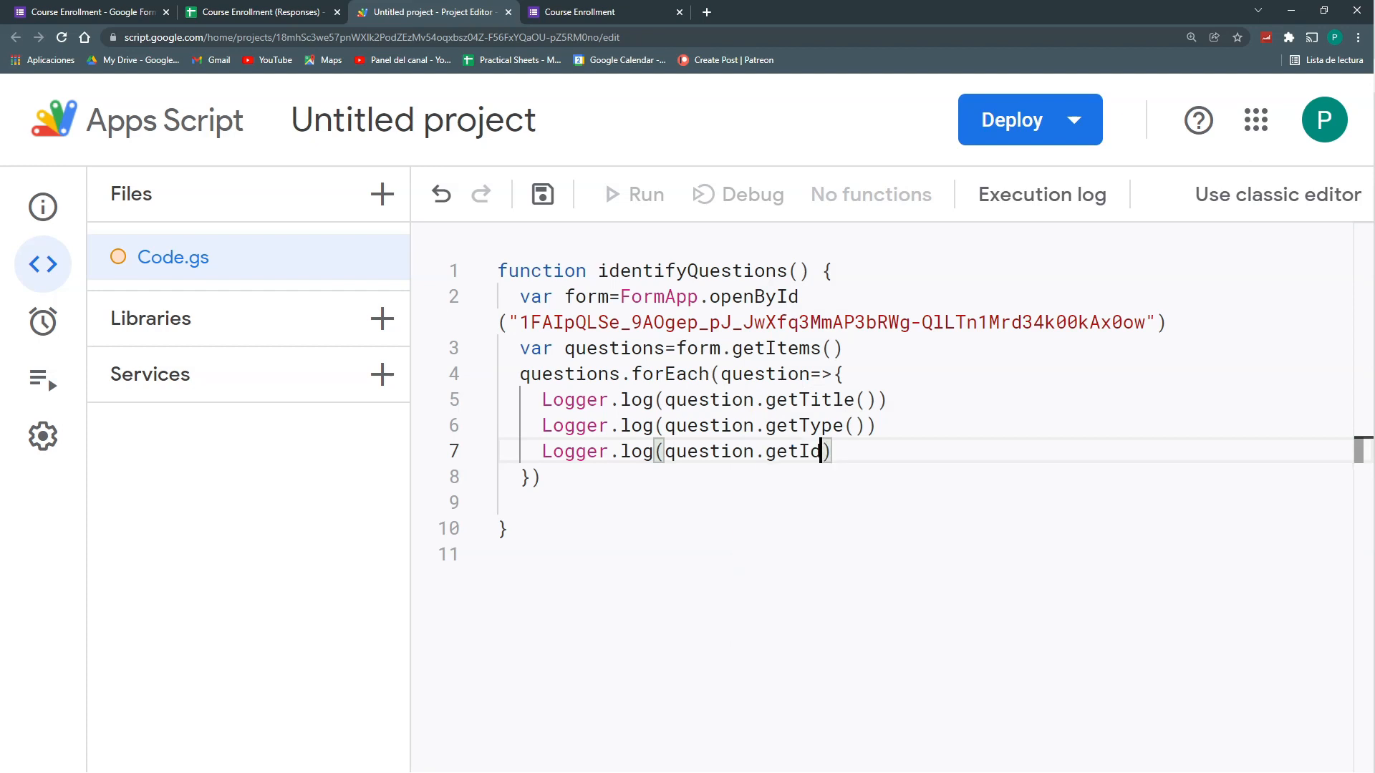
text(())
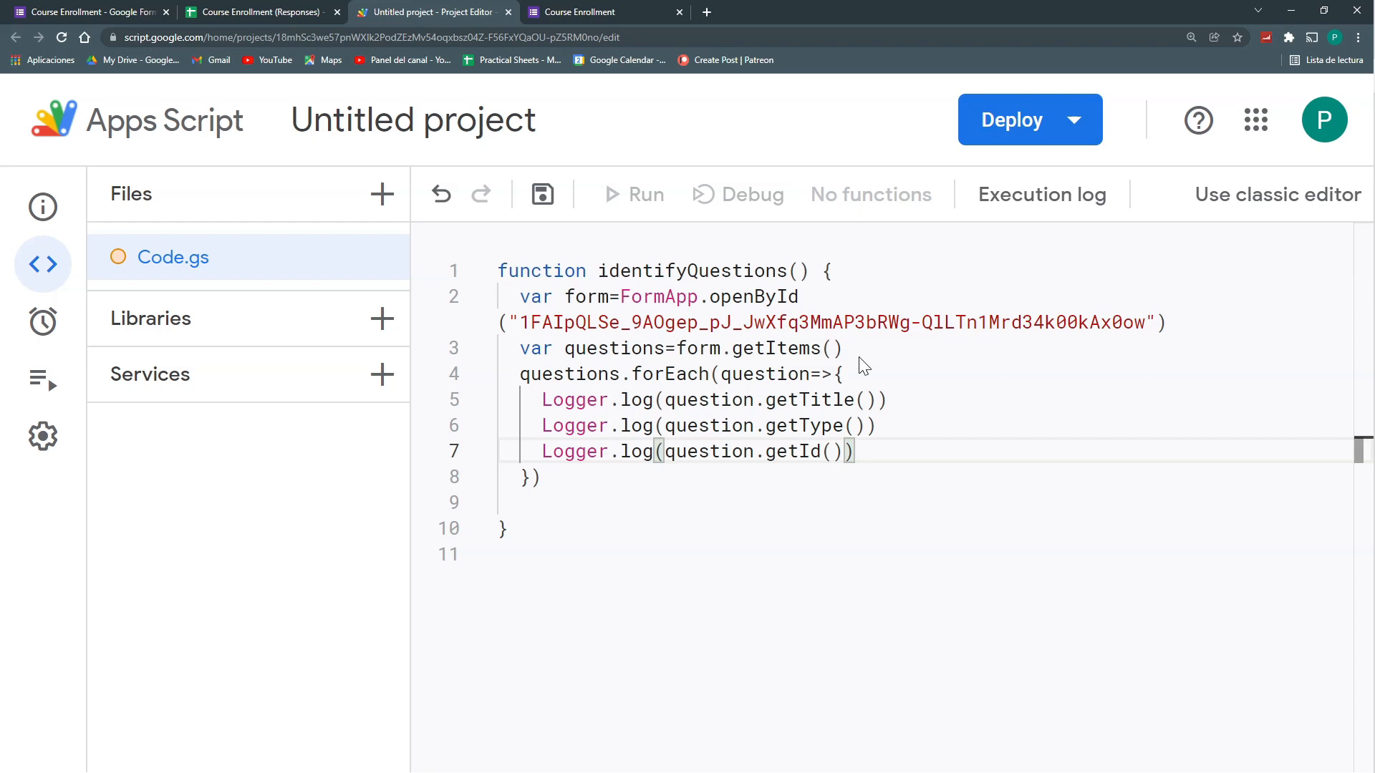
text(.toStrin)
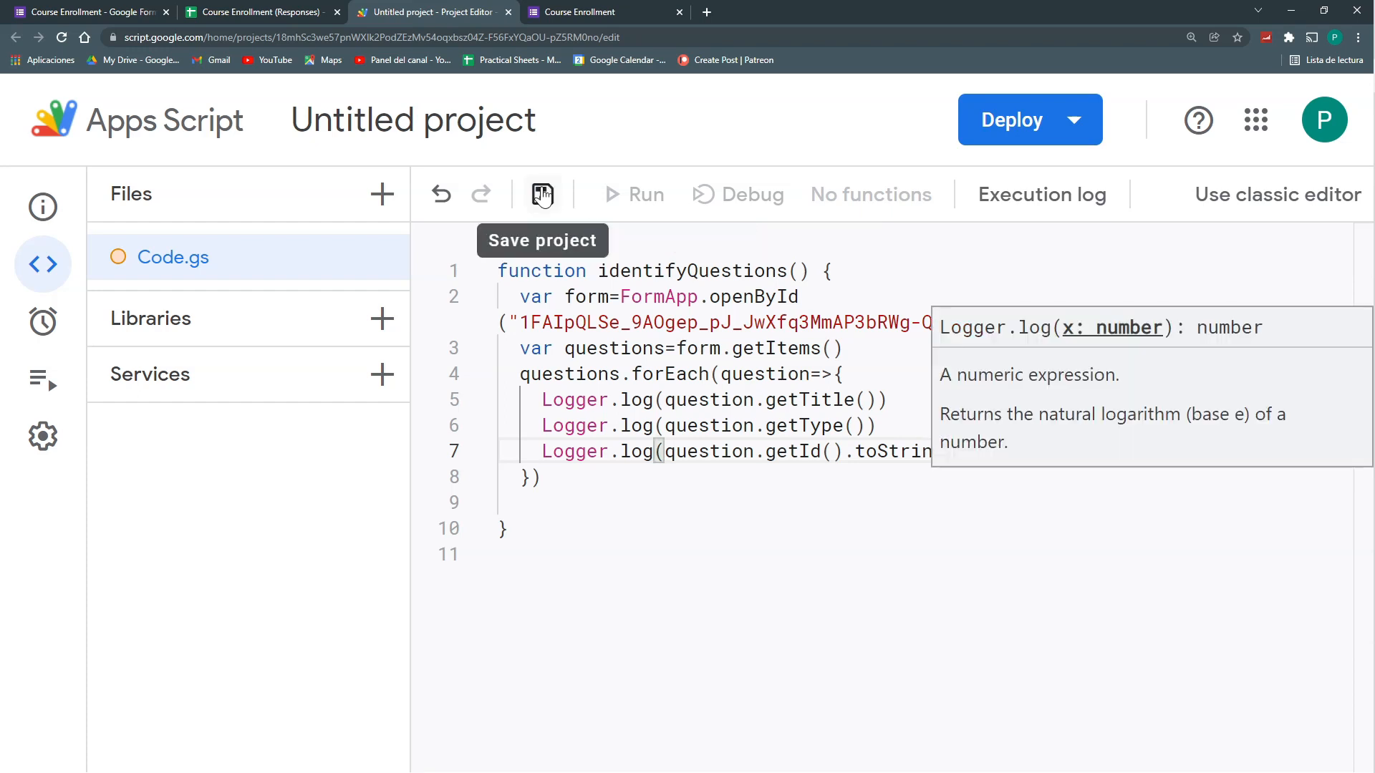
click(542, 194)
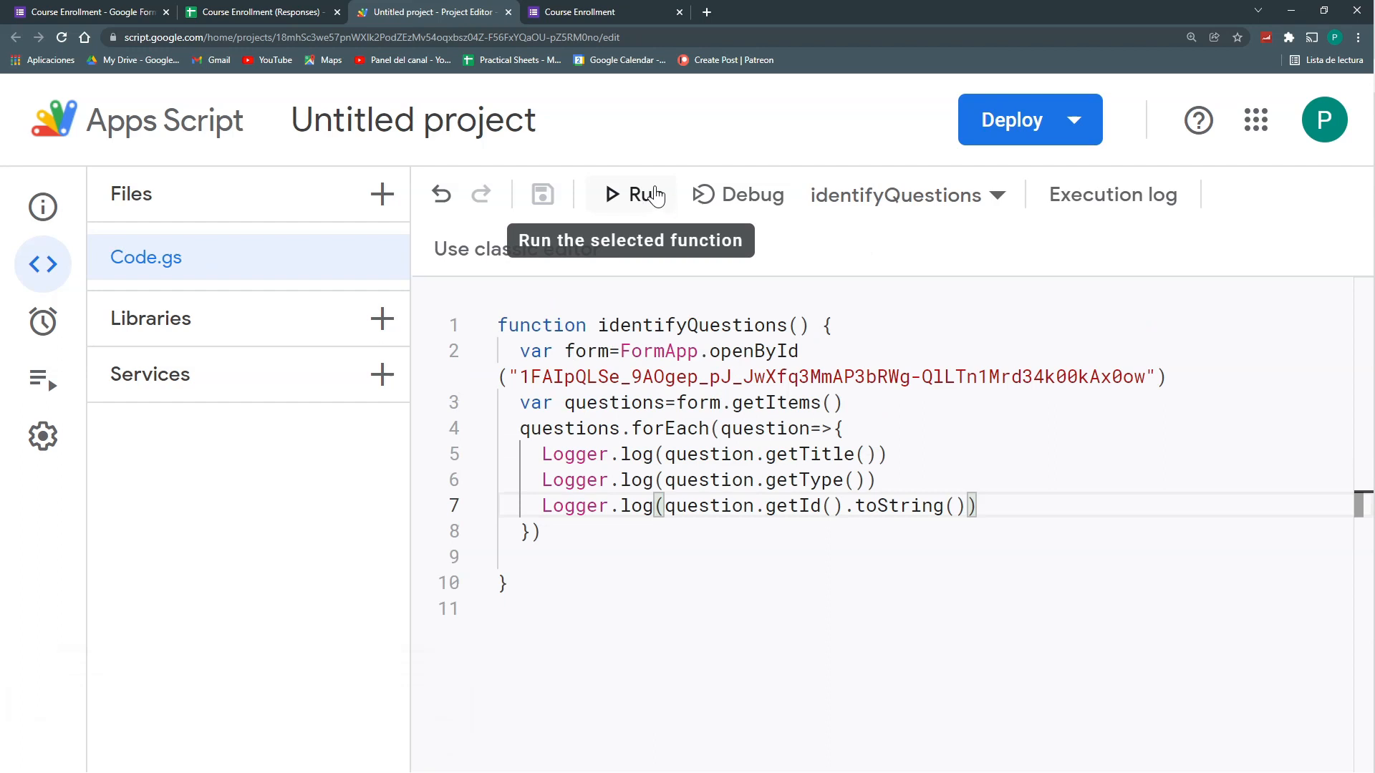
Run identifyQuestions, authorize it, and follow the line 2 no-item-found error back to the form
click(633, 194)
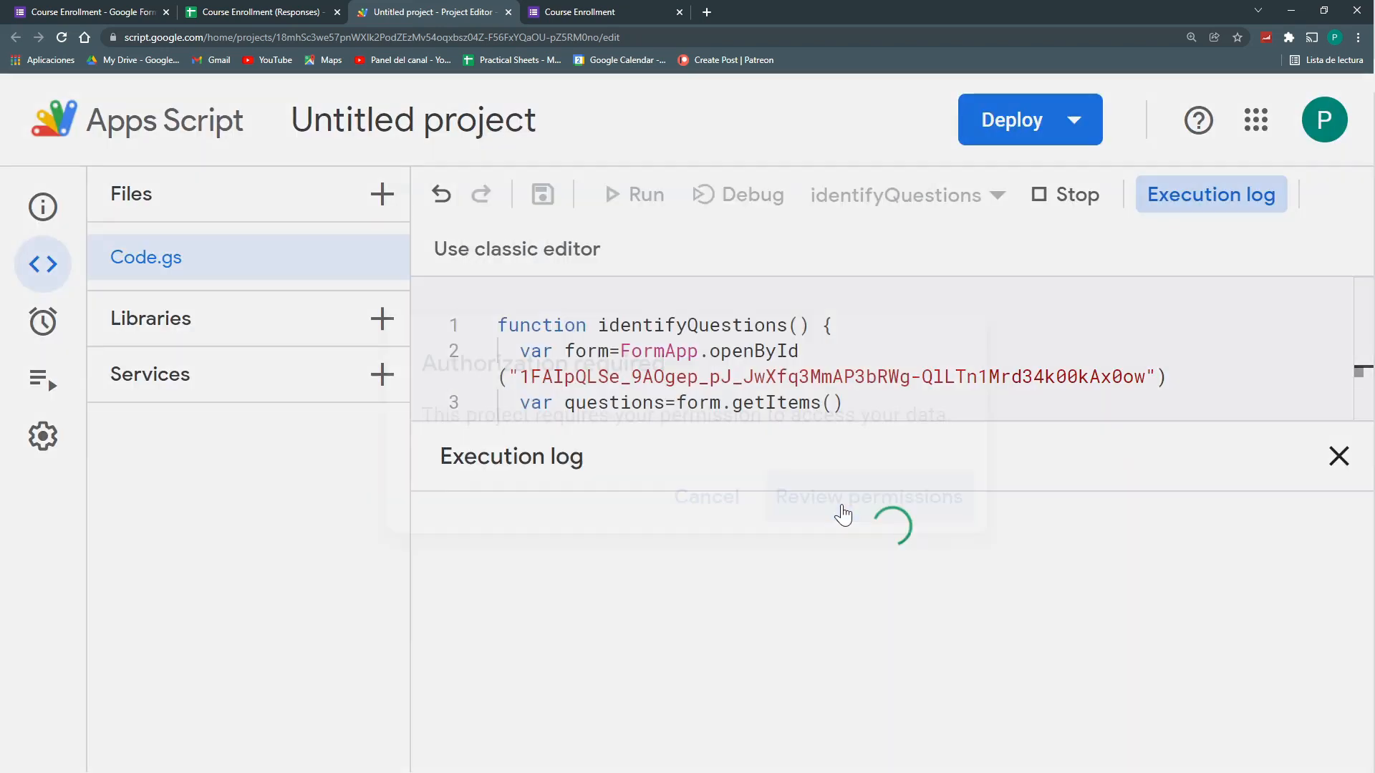
click(867, 497)
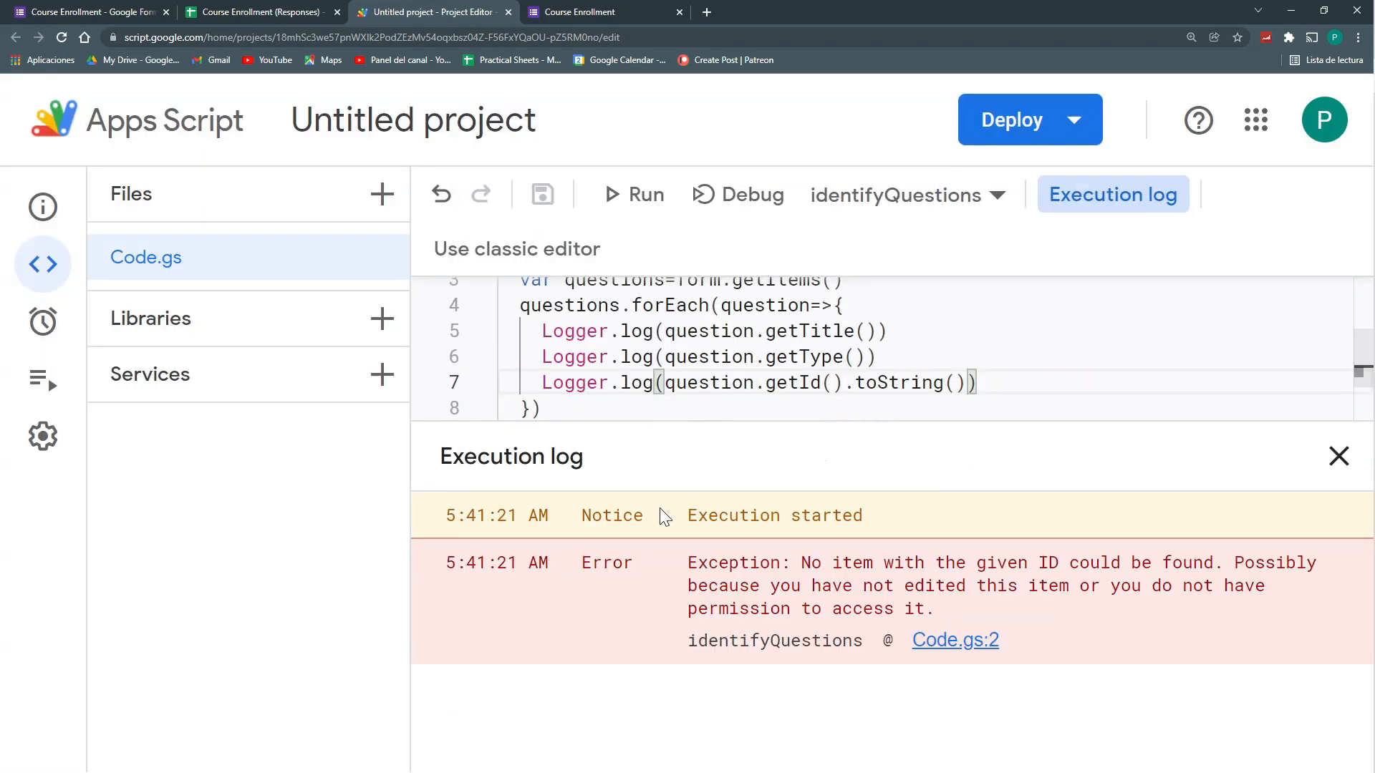
click(1339, 456)
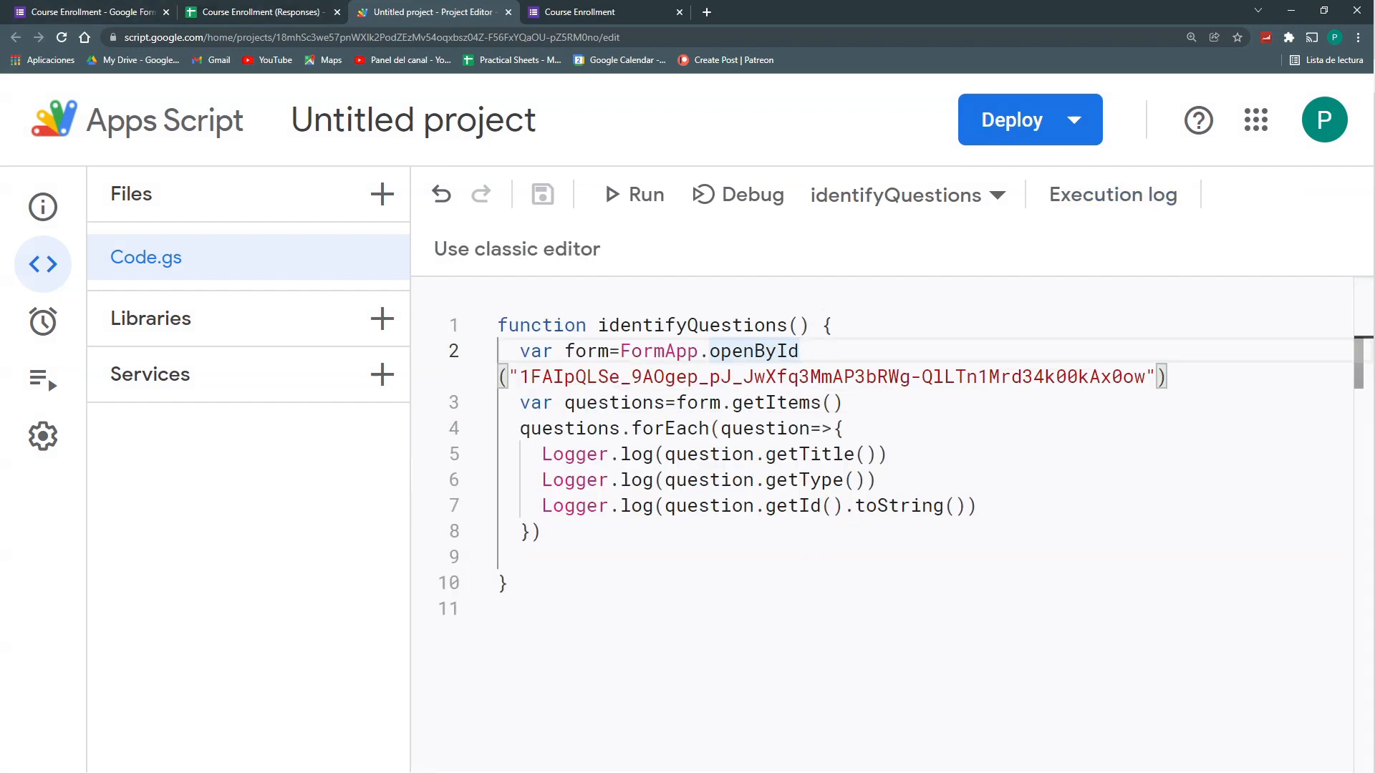
click(88, 12)
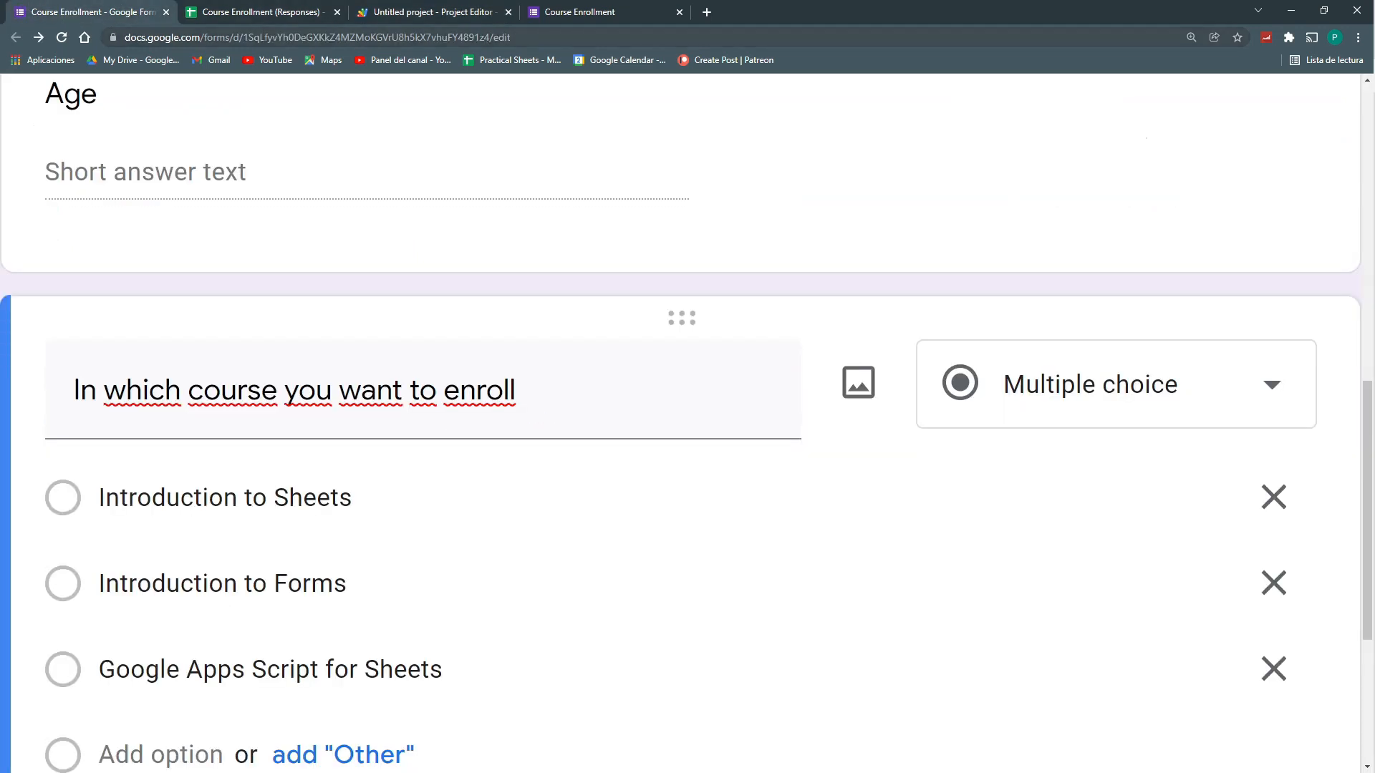
Check the form ID in the editor URL, the live form and the Options sheet
click(308, 36)
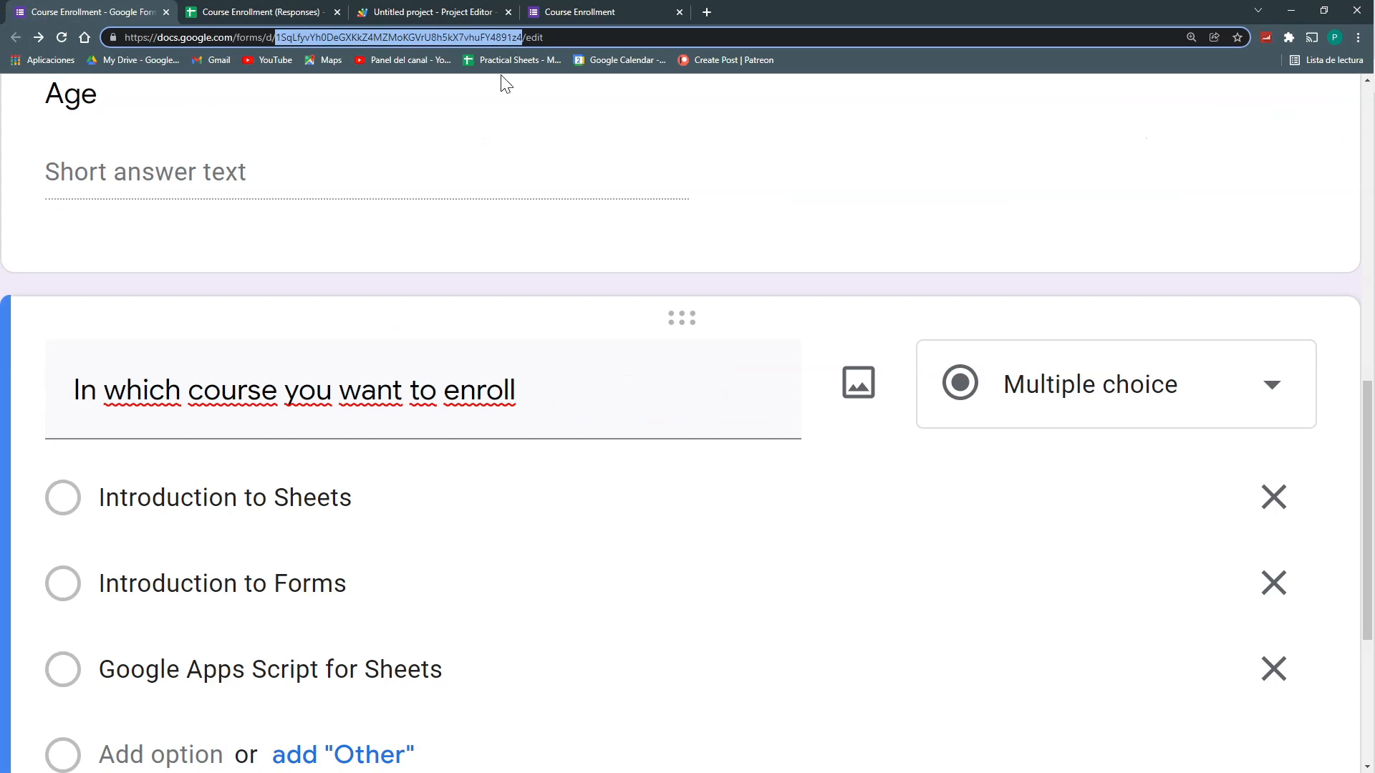
click(578, 11)
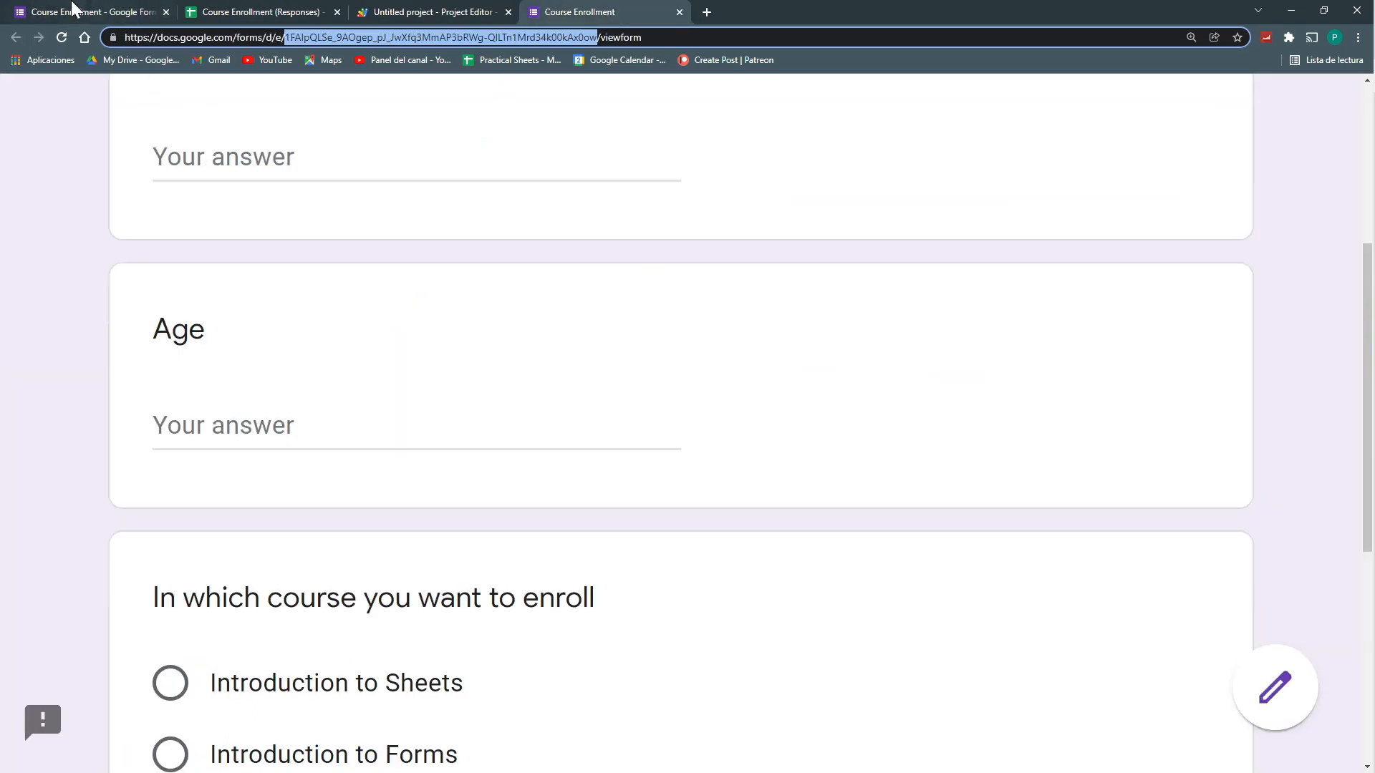
click(257, 12)
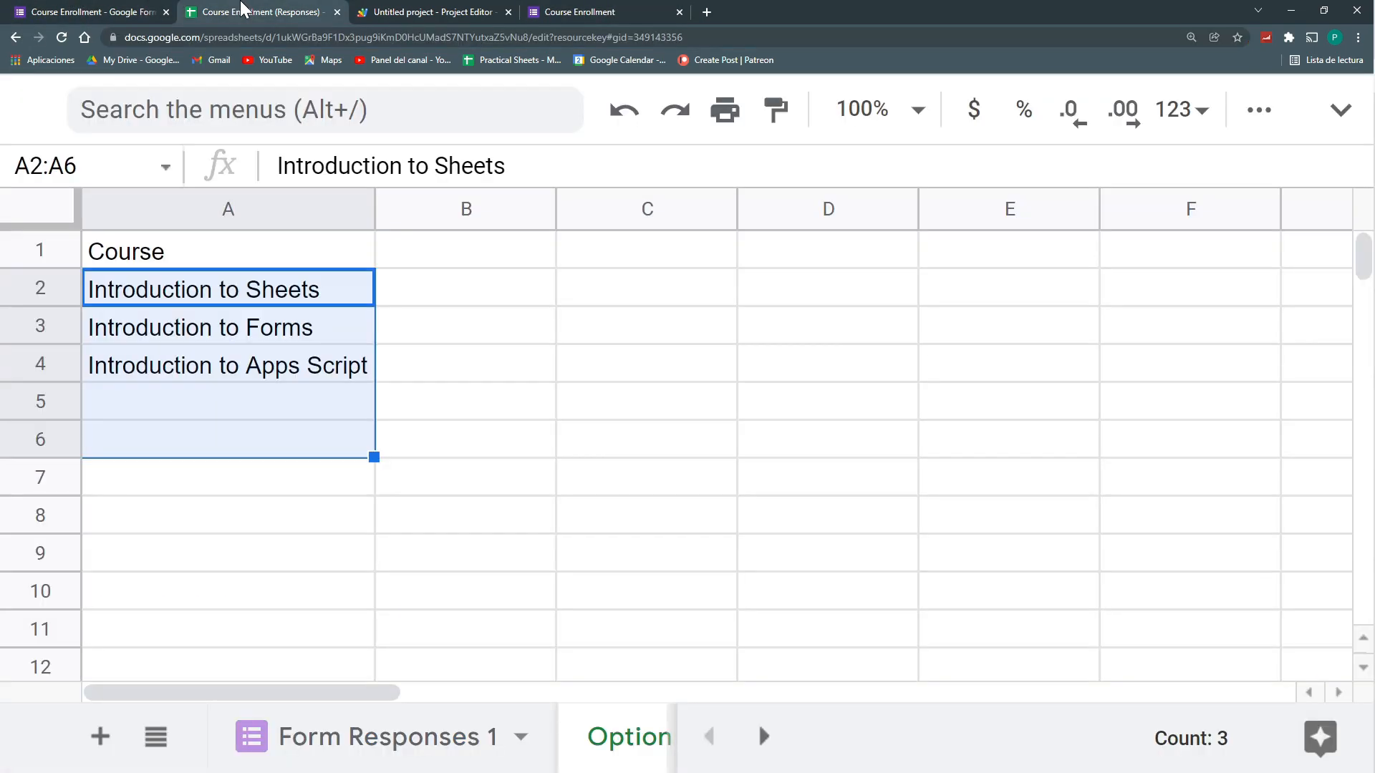
click(429, 11)
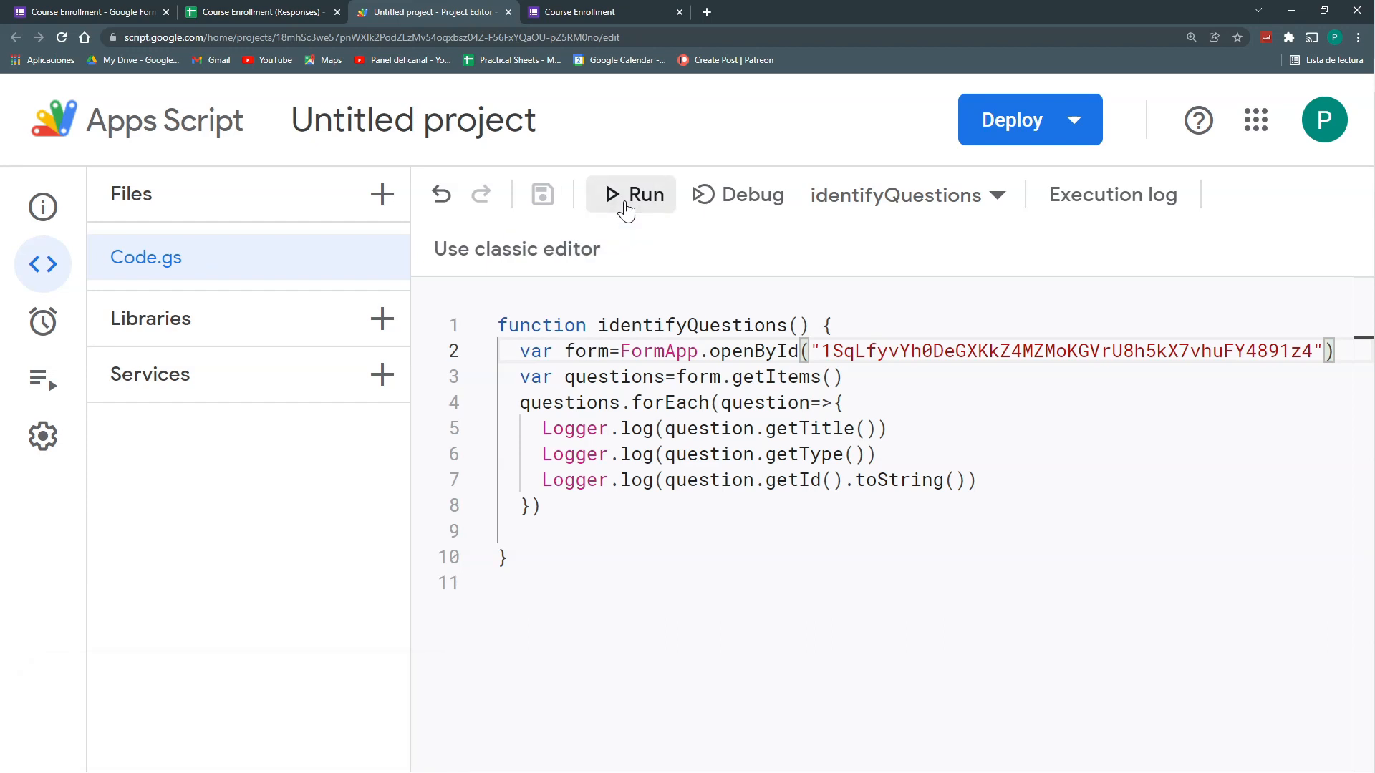
Run identifyQuestions and paste its logged titles, types and IDs as a /* */ comment
click(629, 194)
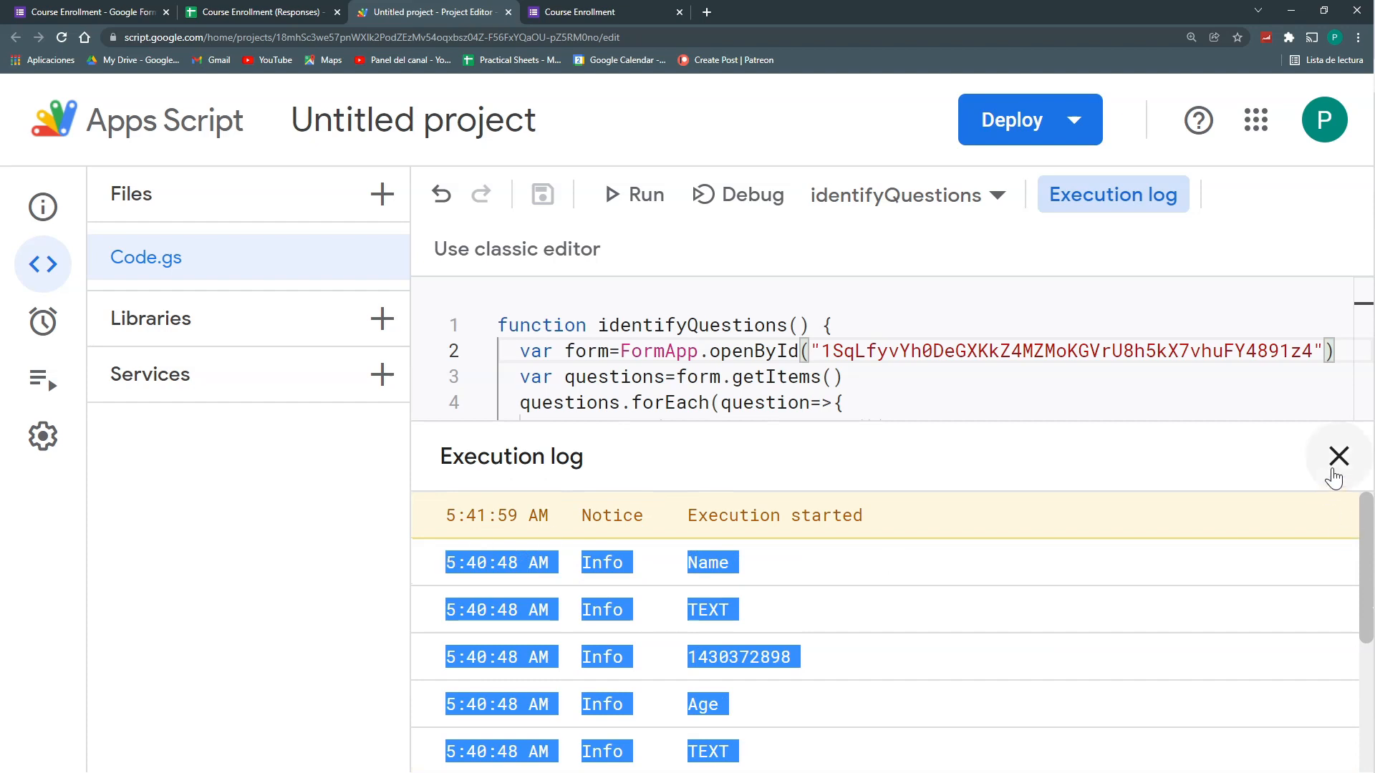
click(1339, 456)
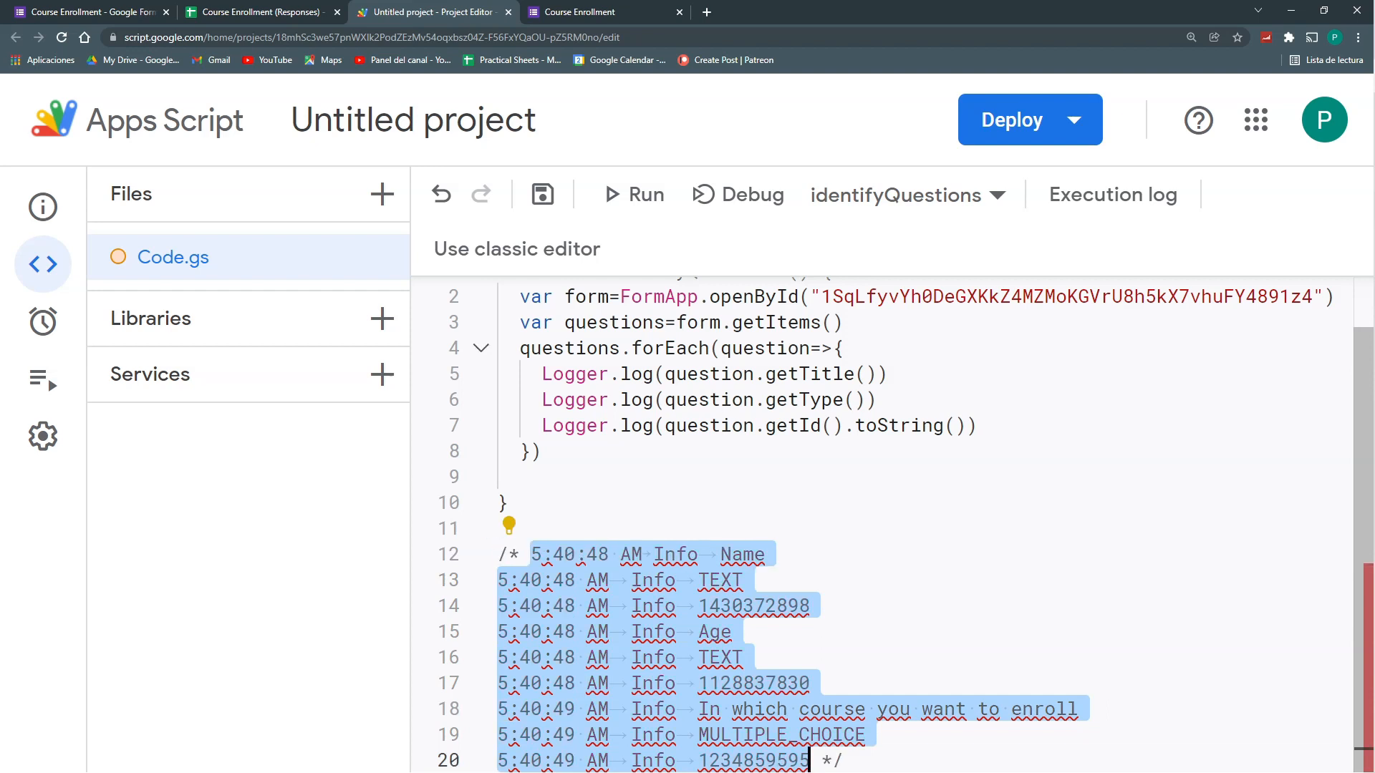
click(833, 761)
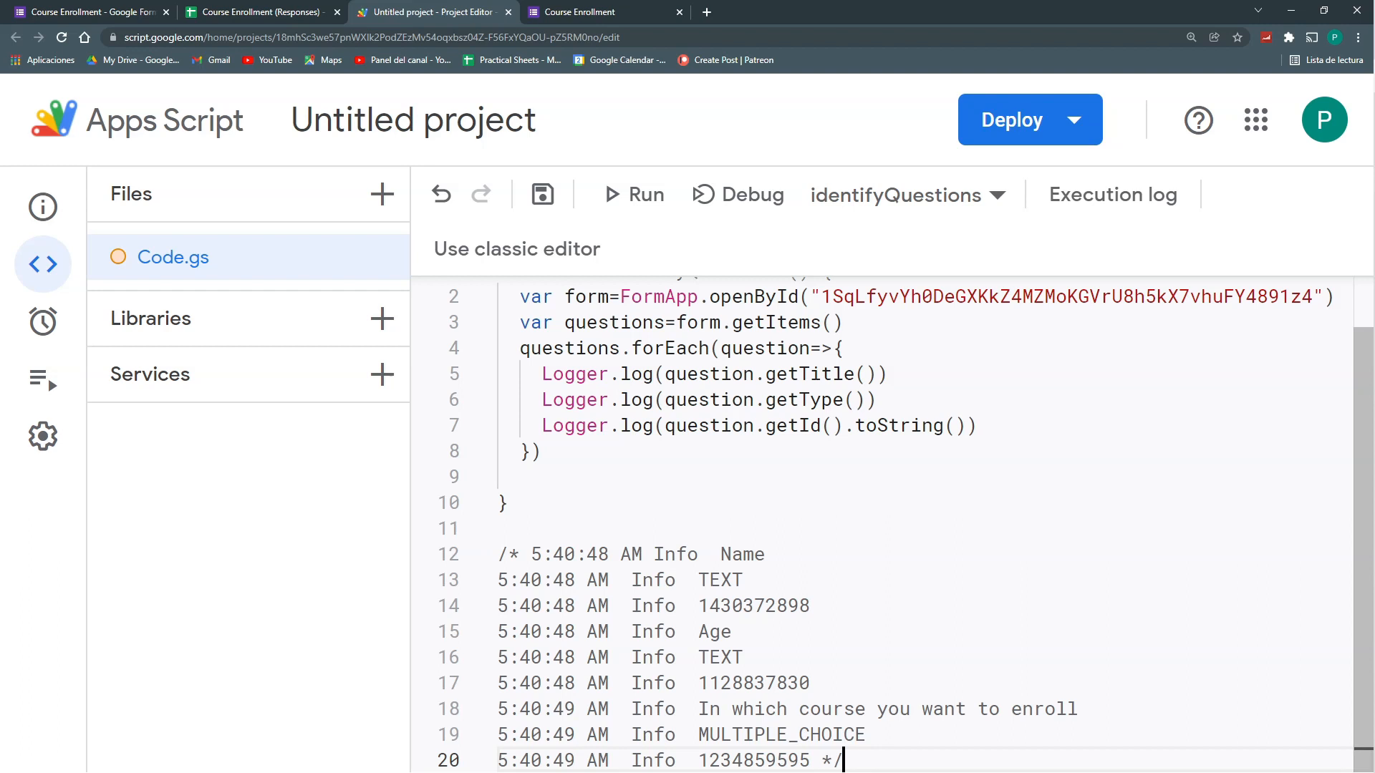
Review the Name and course titles in the log, then add a blank line after identifyQuestions
double_click(741, 554)
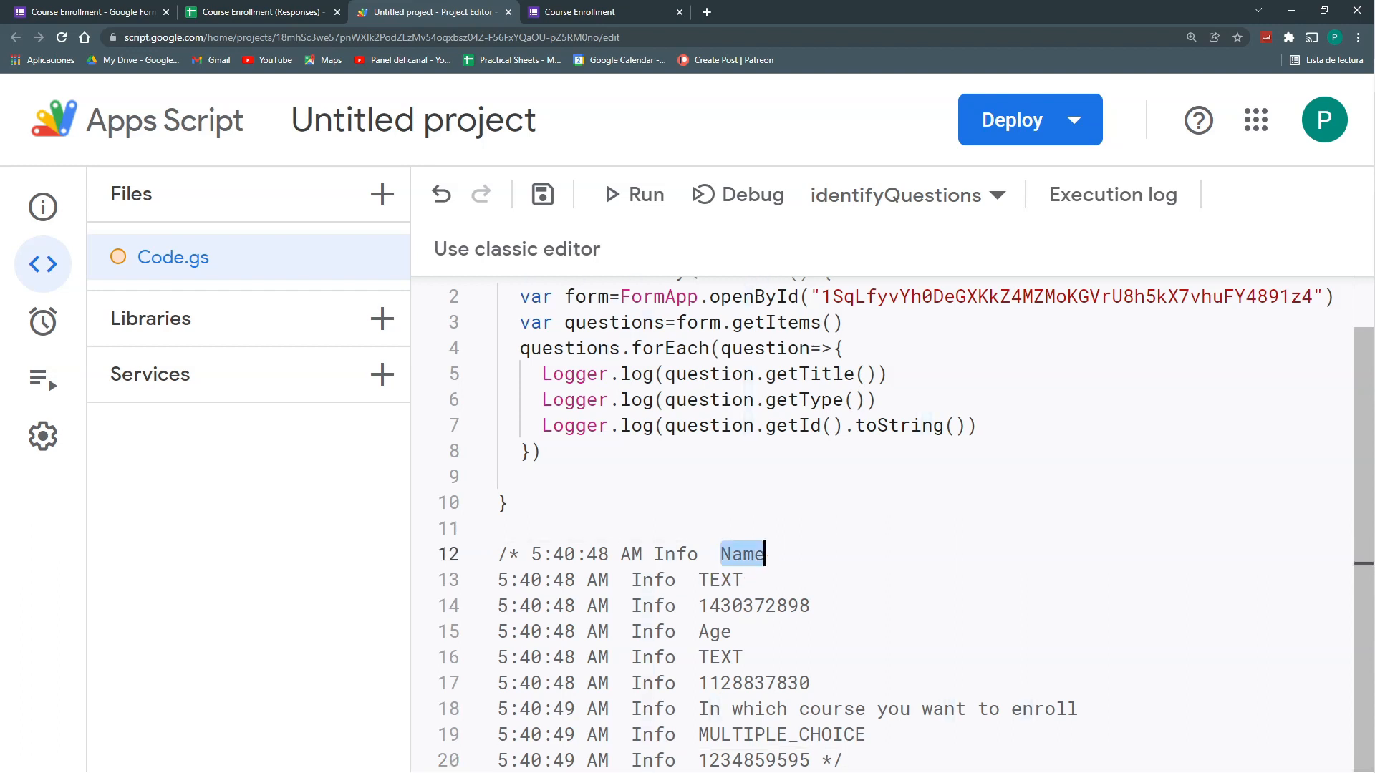
double_click(719, 579)
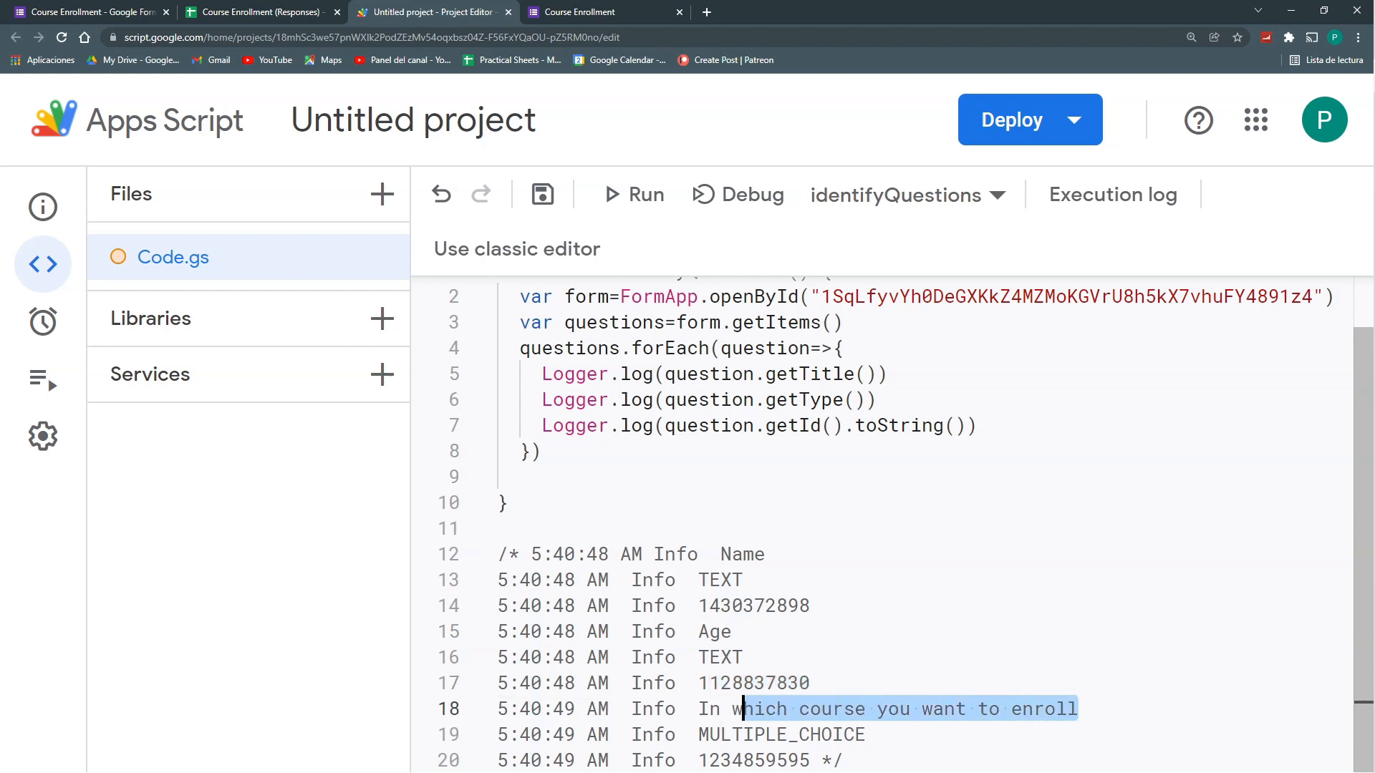
click(785, 734)
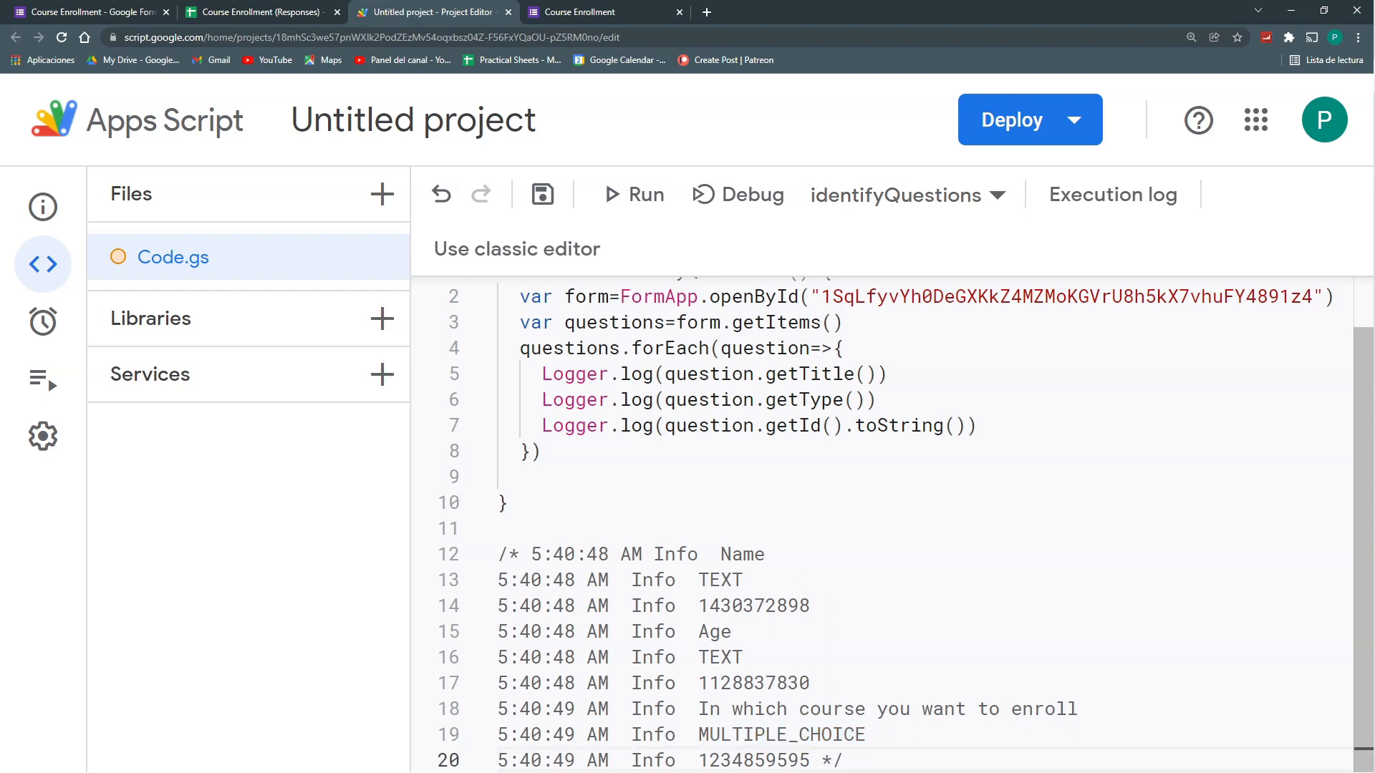
double_click(753, 761)
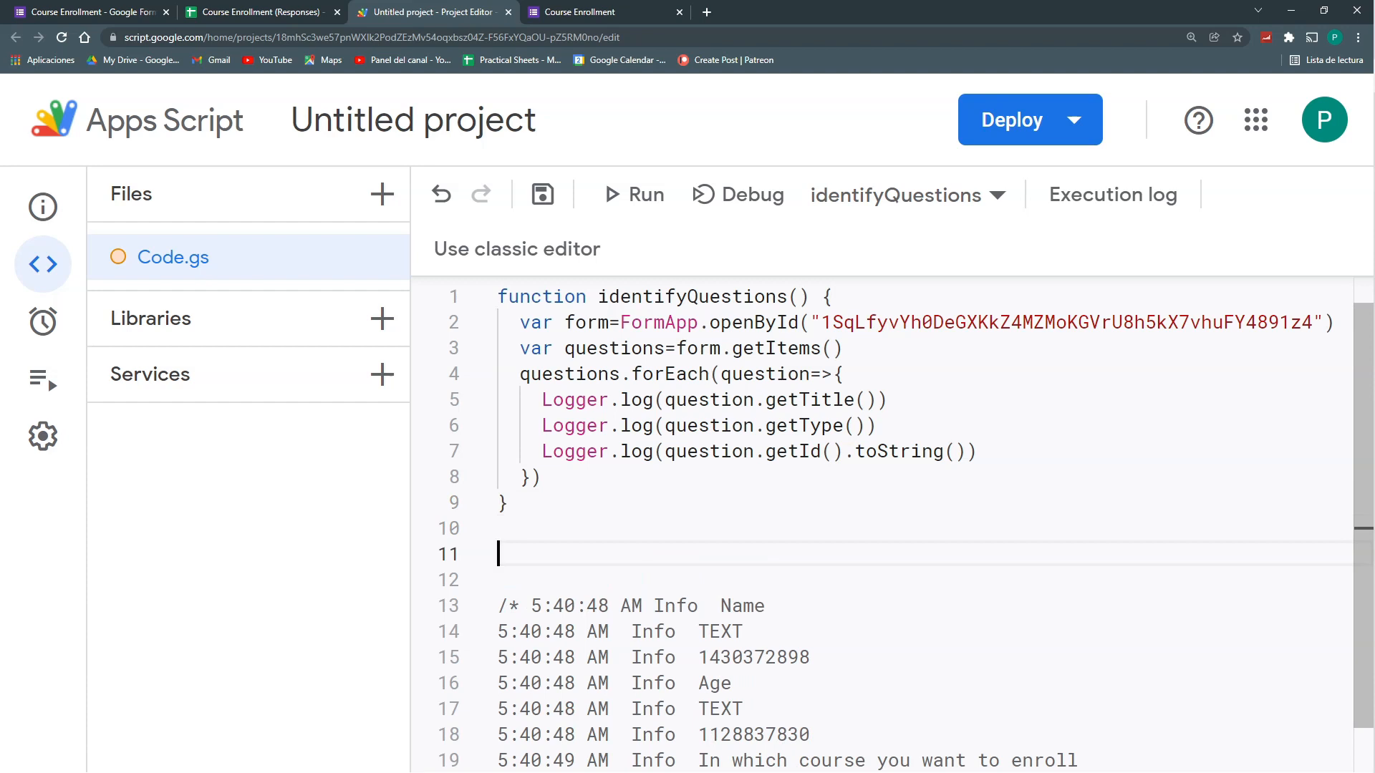
Declare a new function updateQuestion(){
text(function)
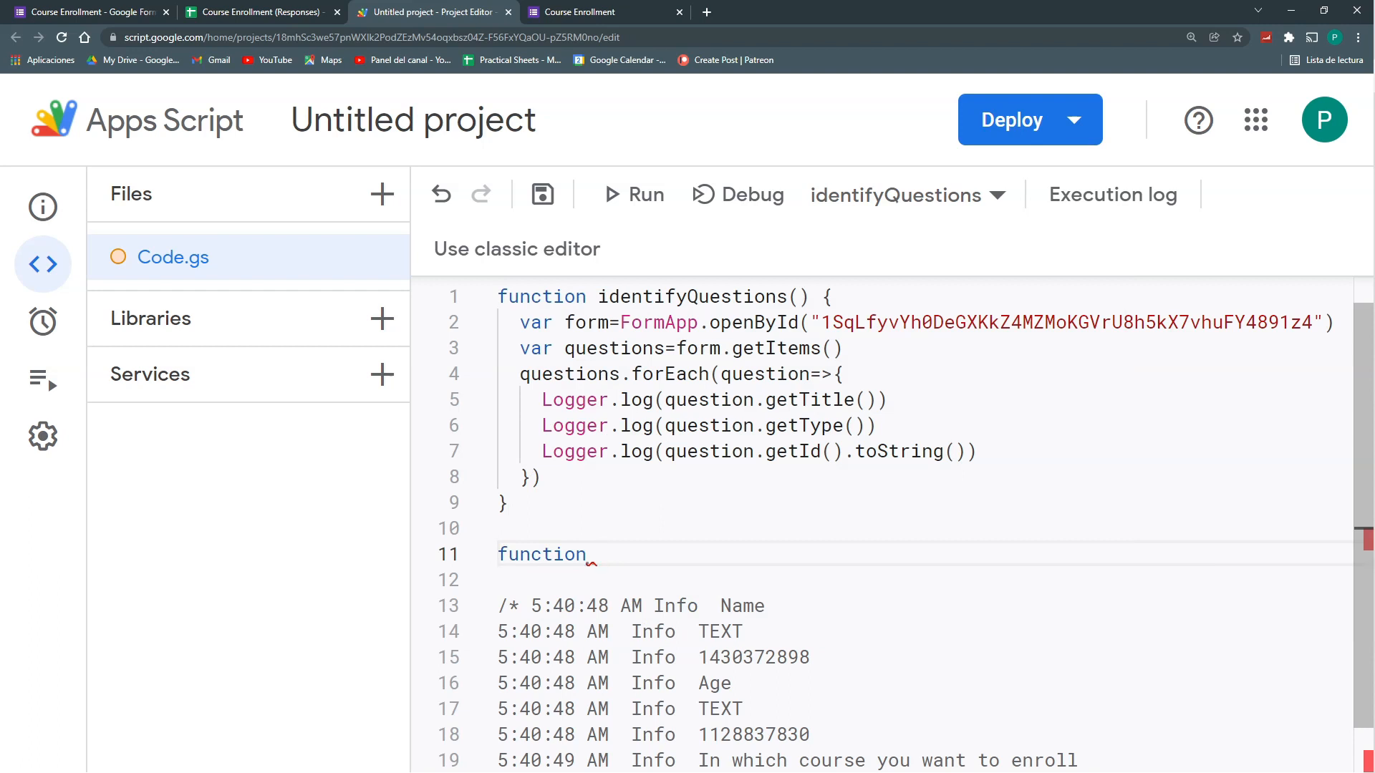
text(upd)
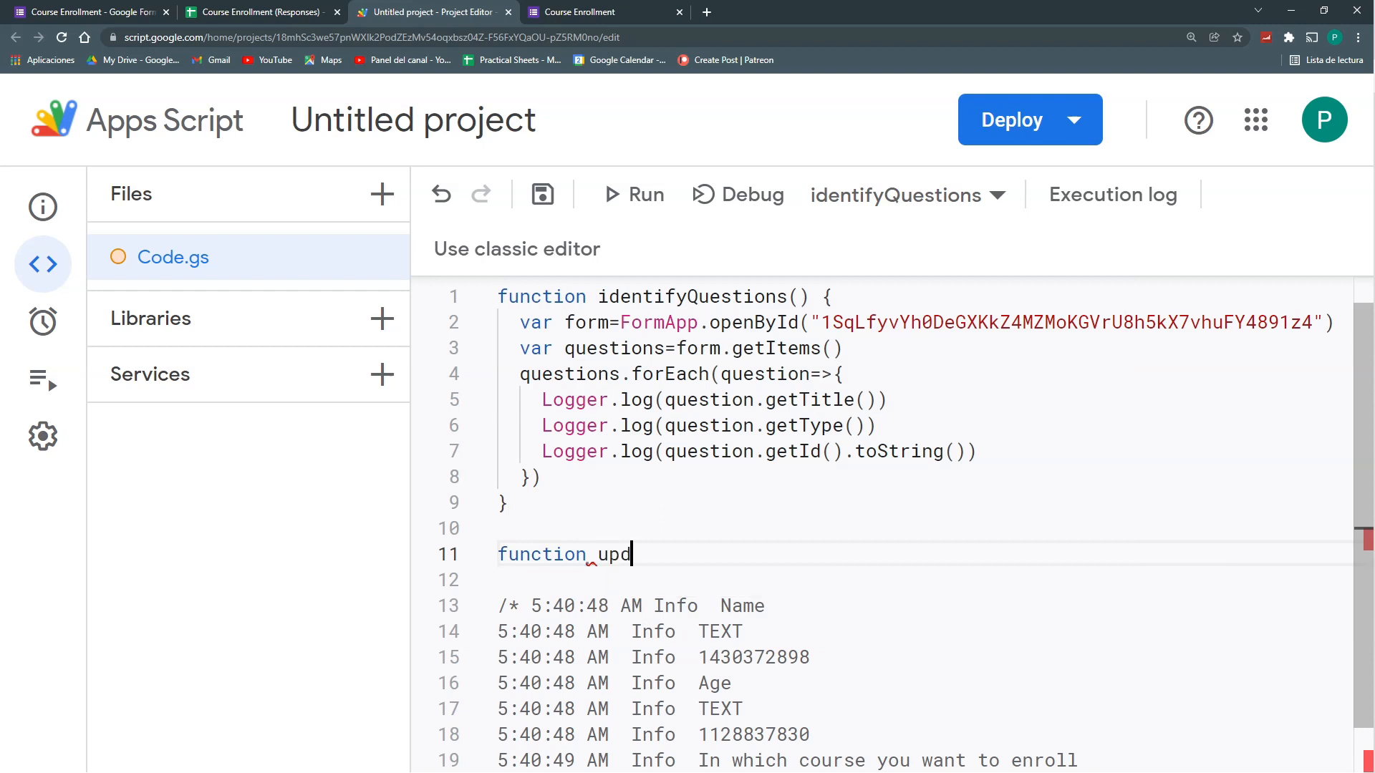
text(ate)
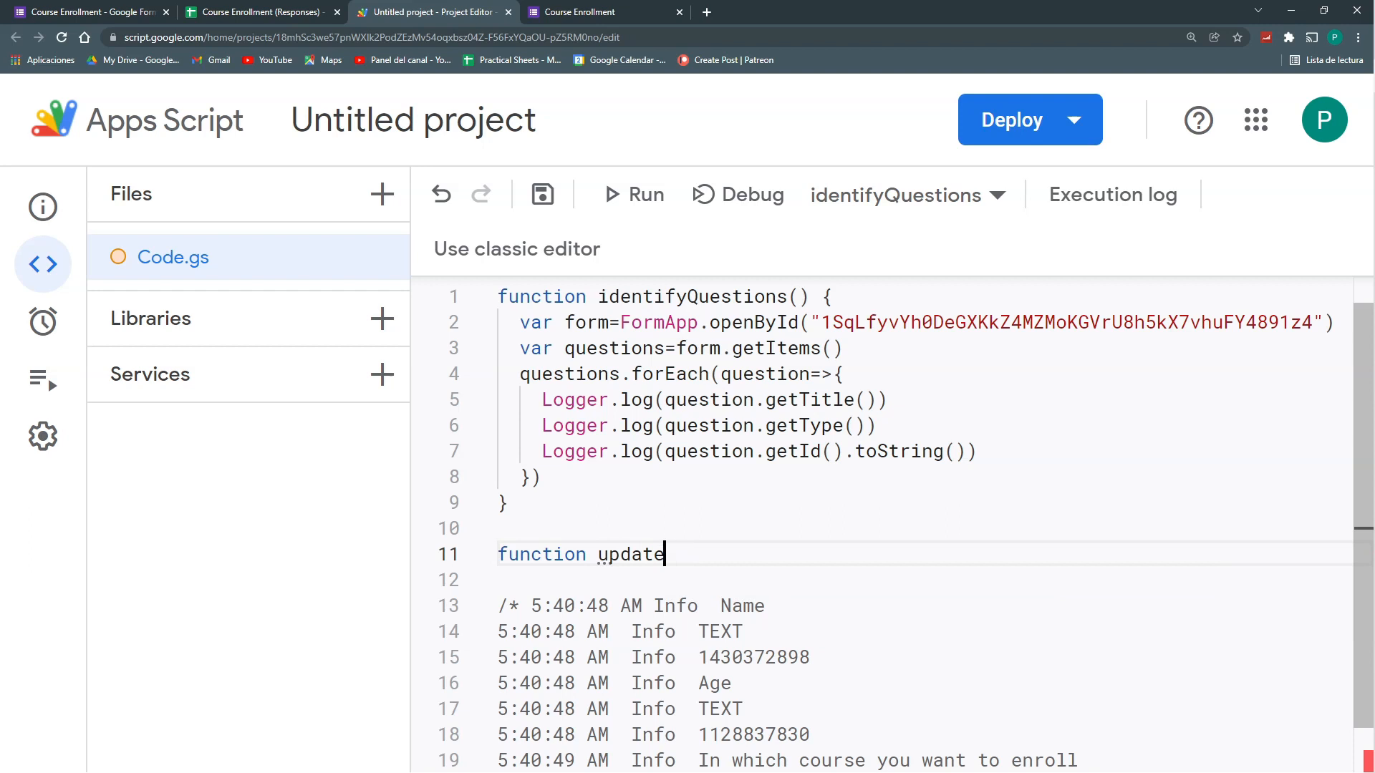
text(Questio)
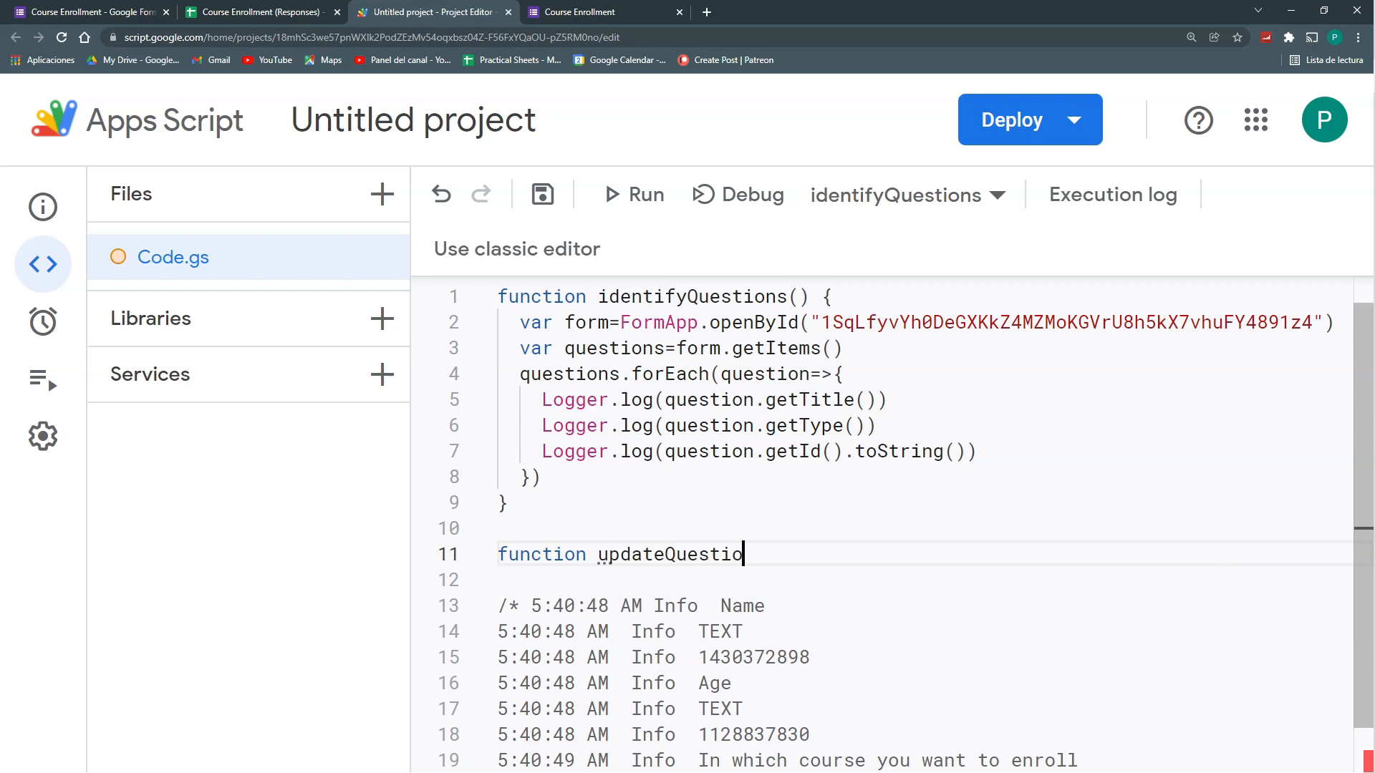
text(n(){)
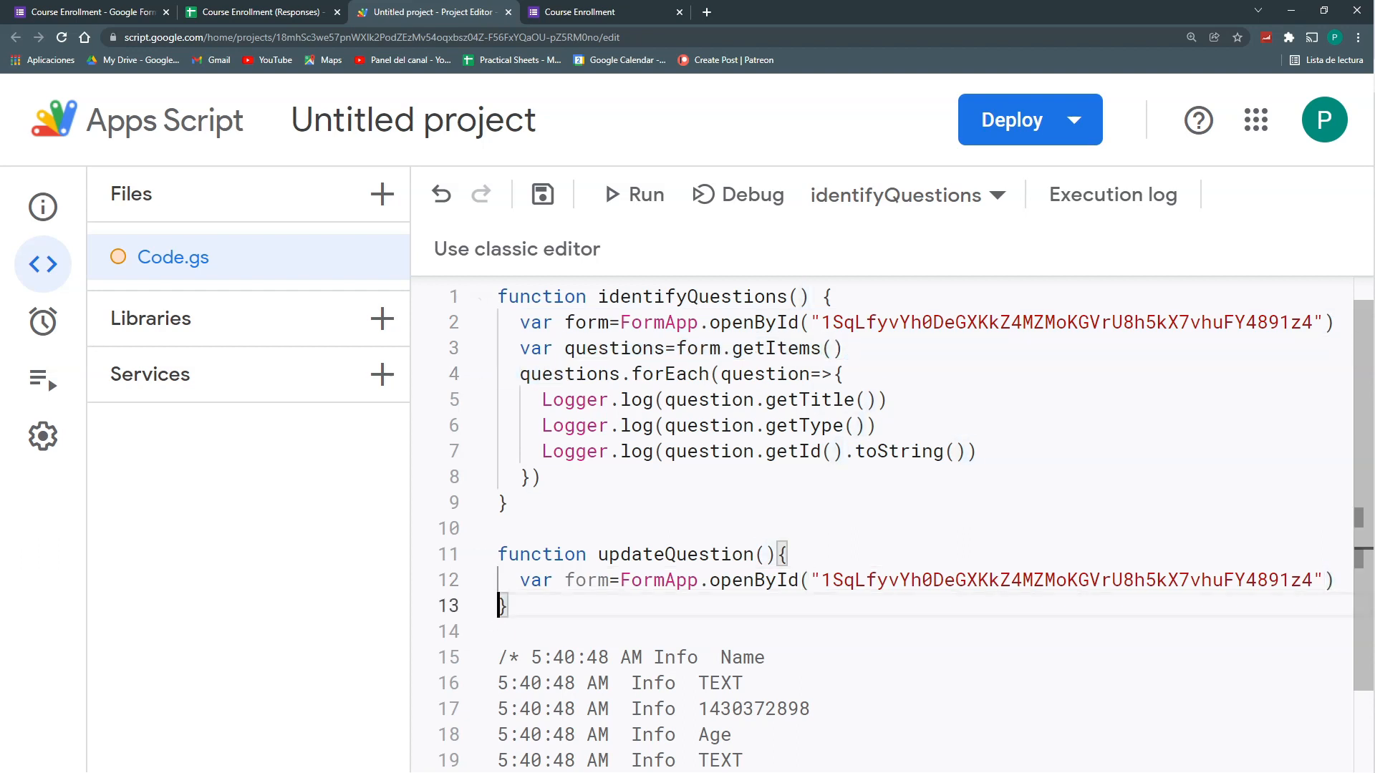
text(var co)
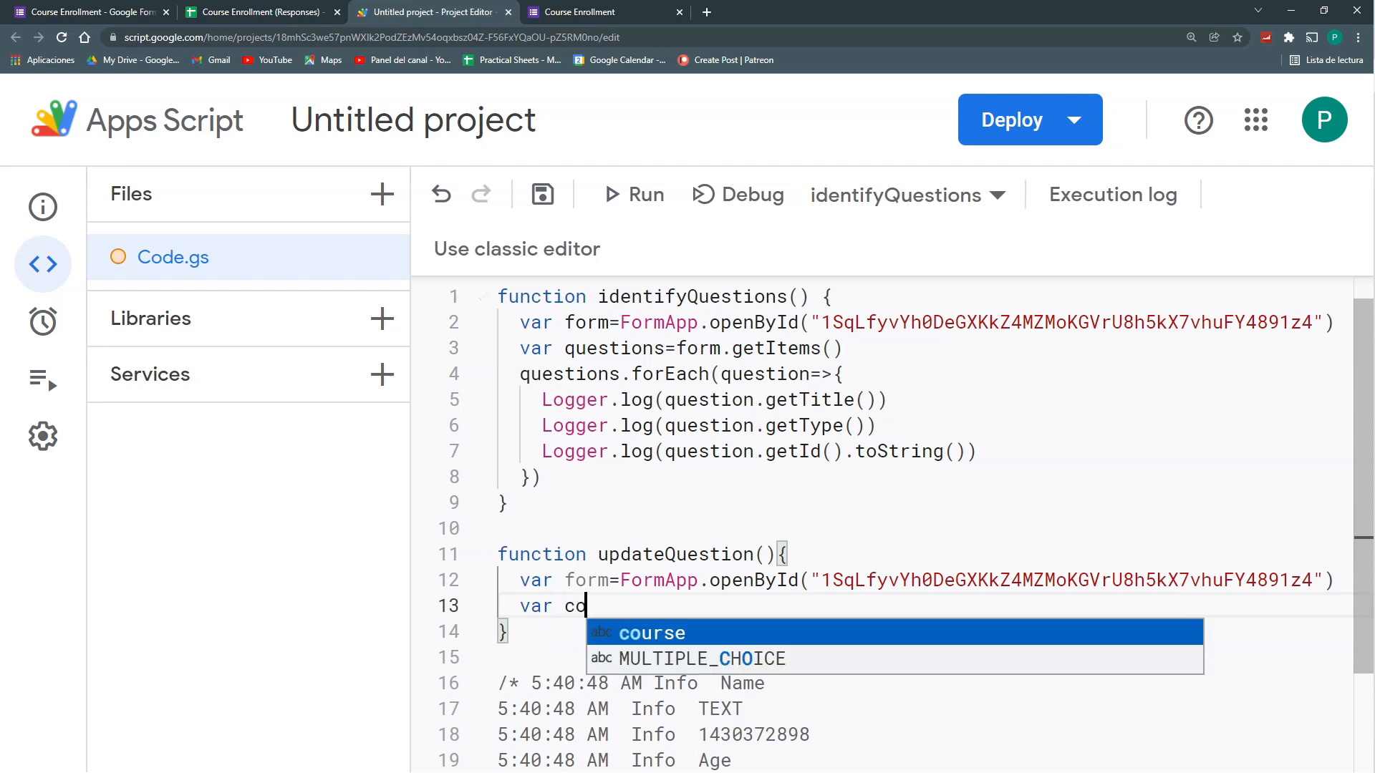
text(urseQuestio)
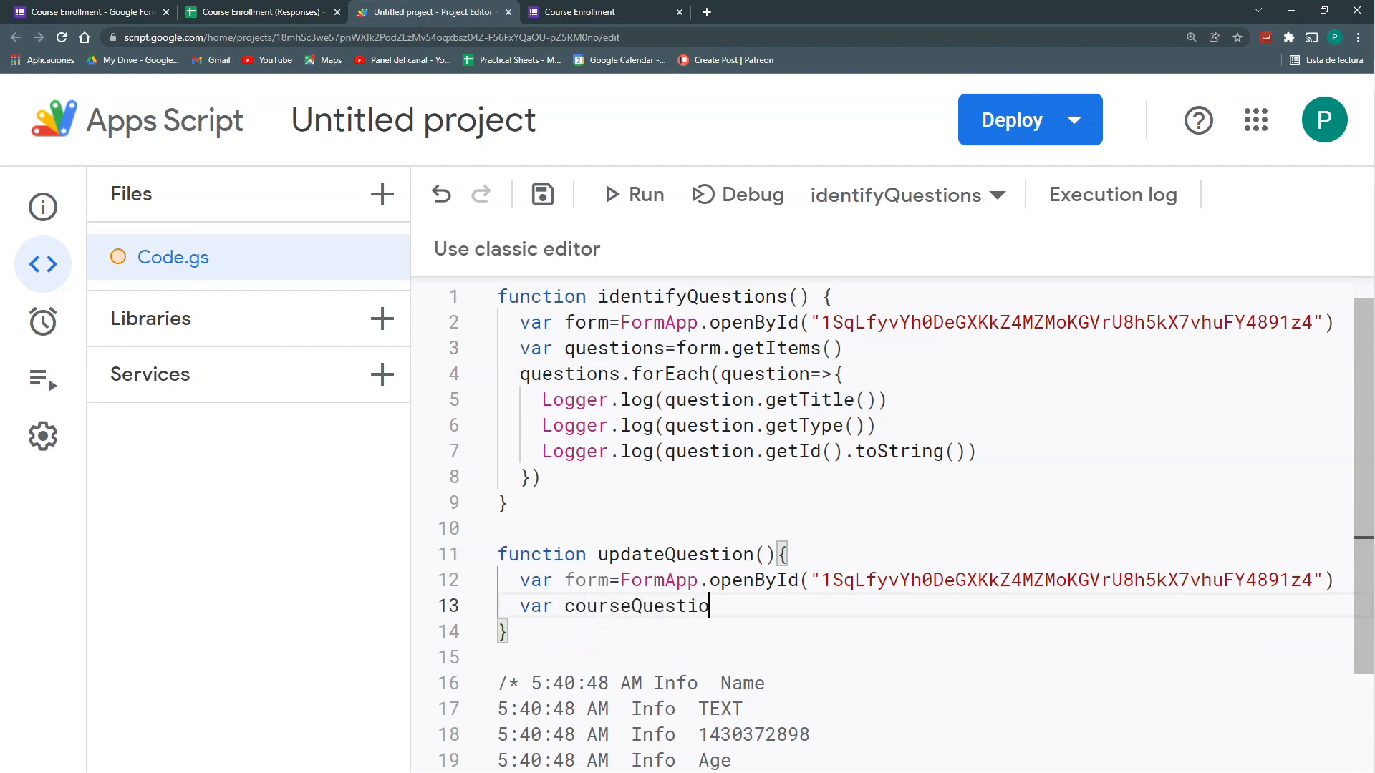
text(n=)
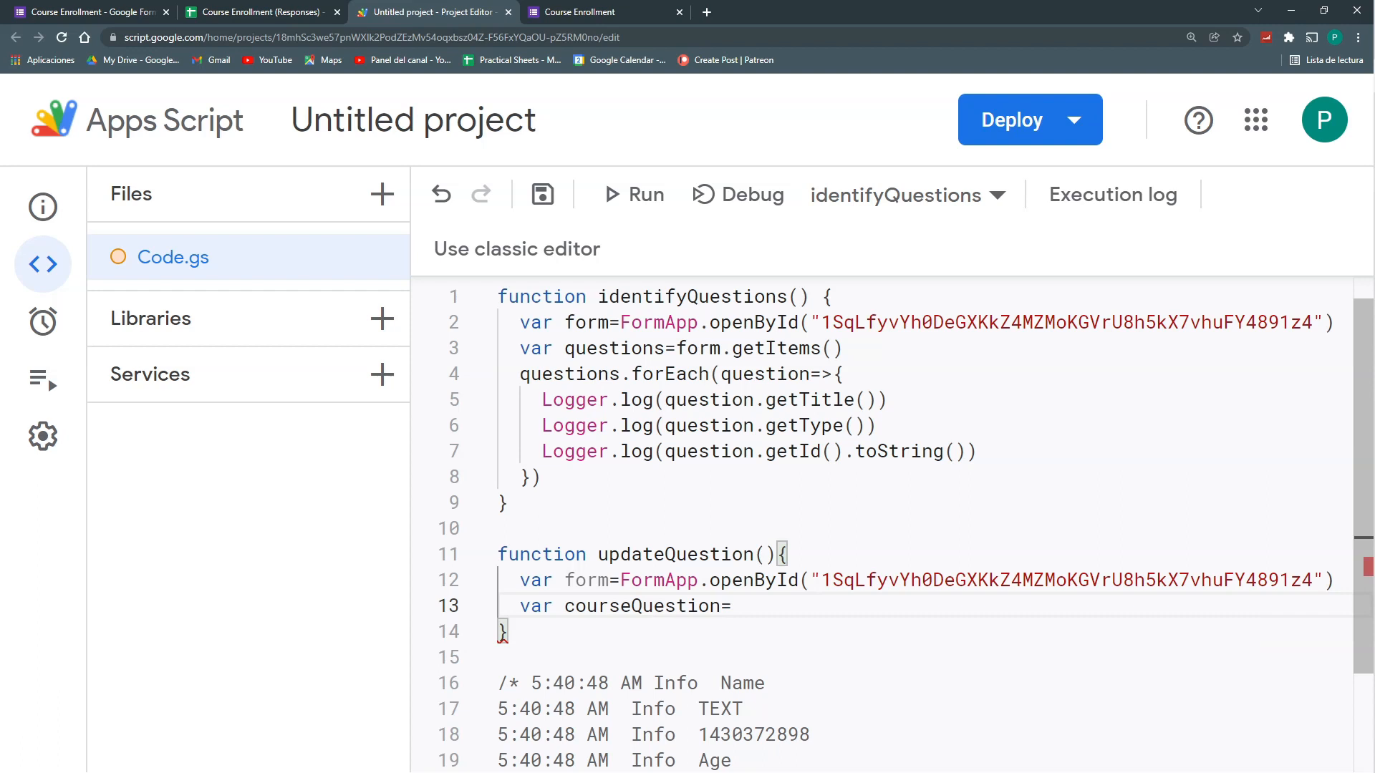
text(form.)
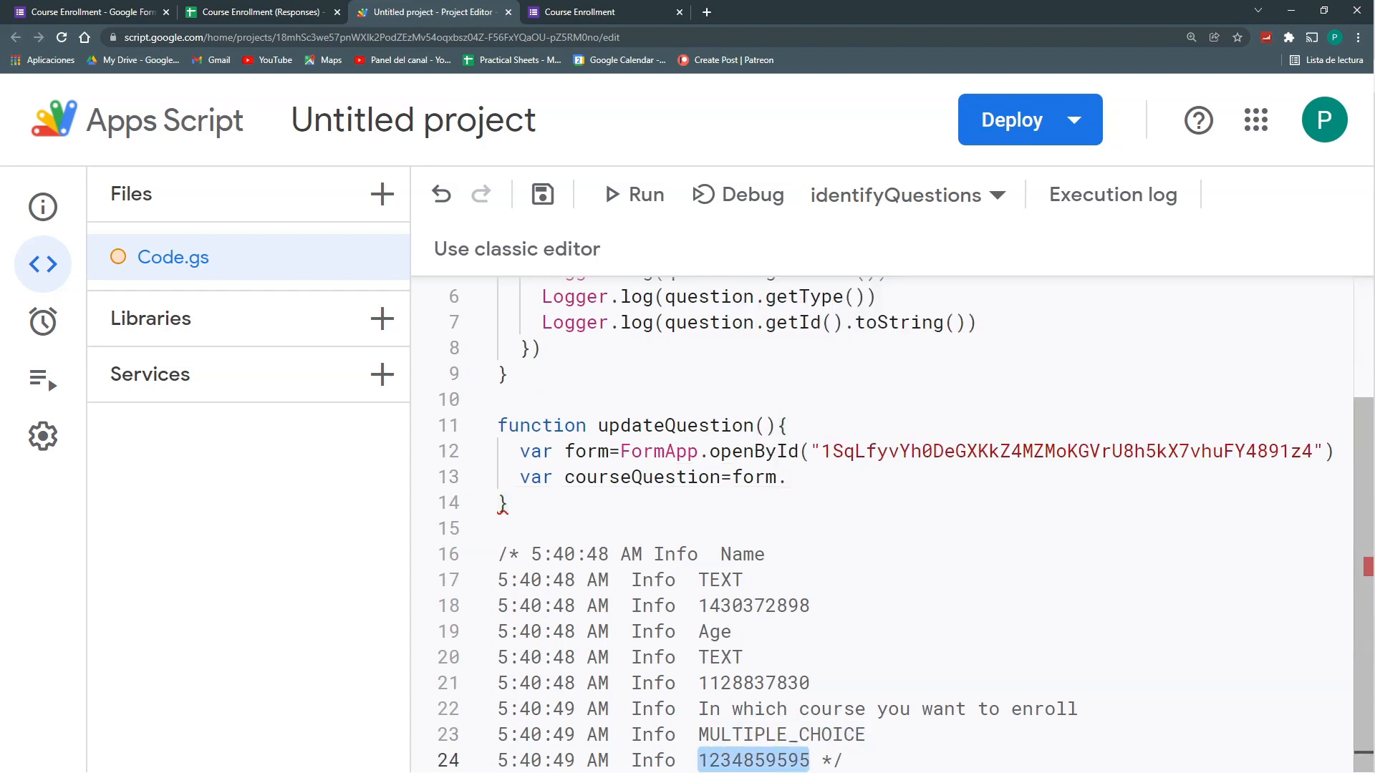
text(.)
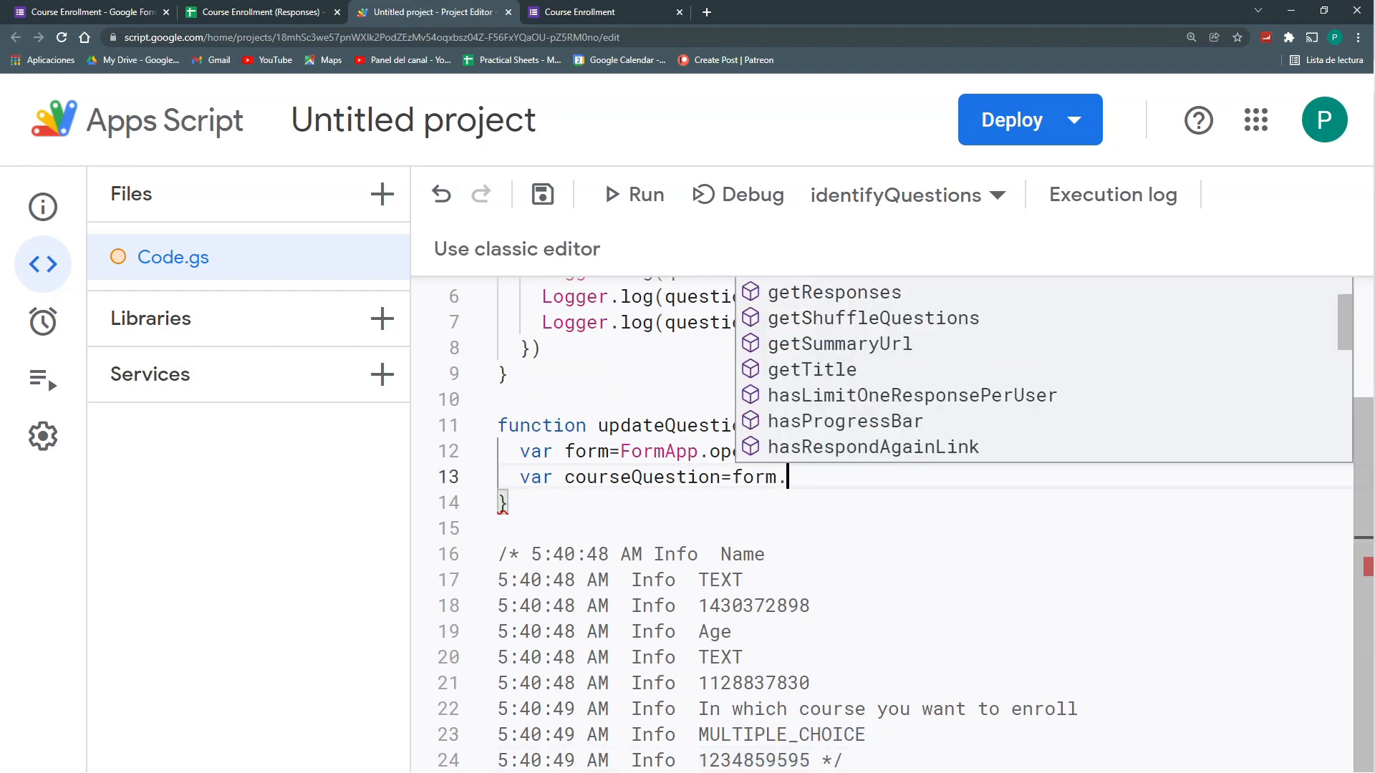
text(getItemById)
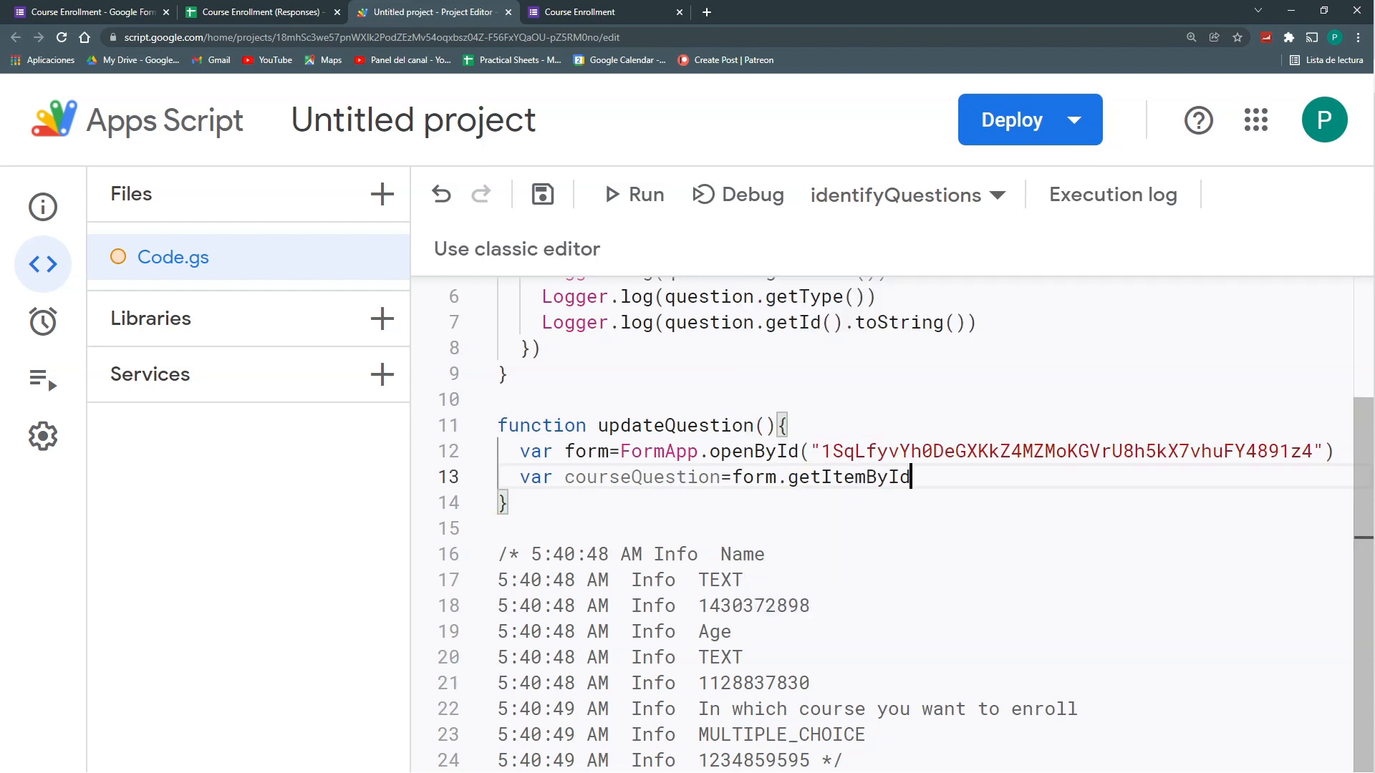
text((""))
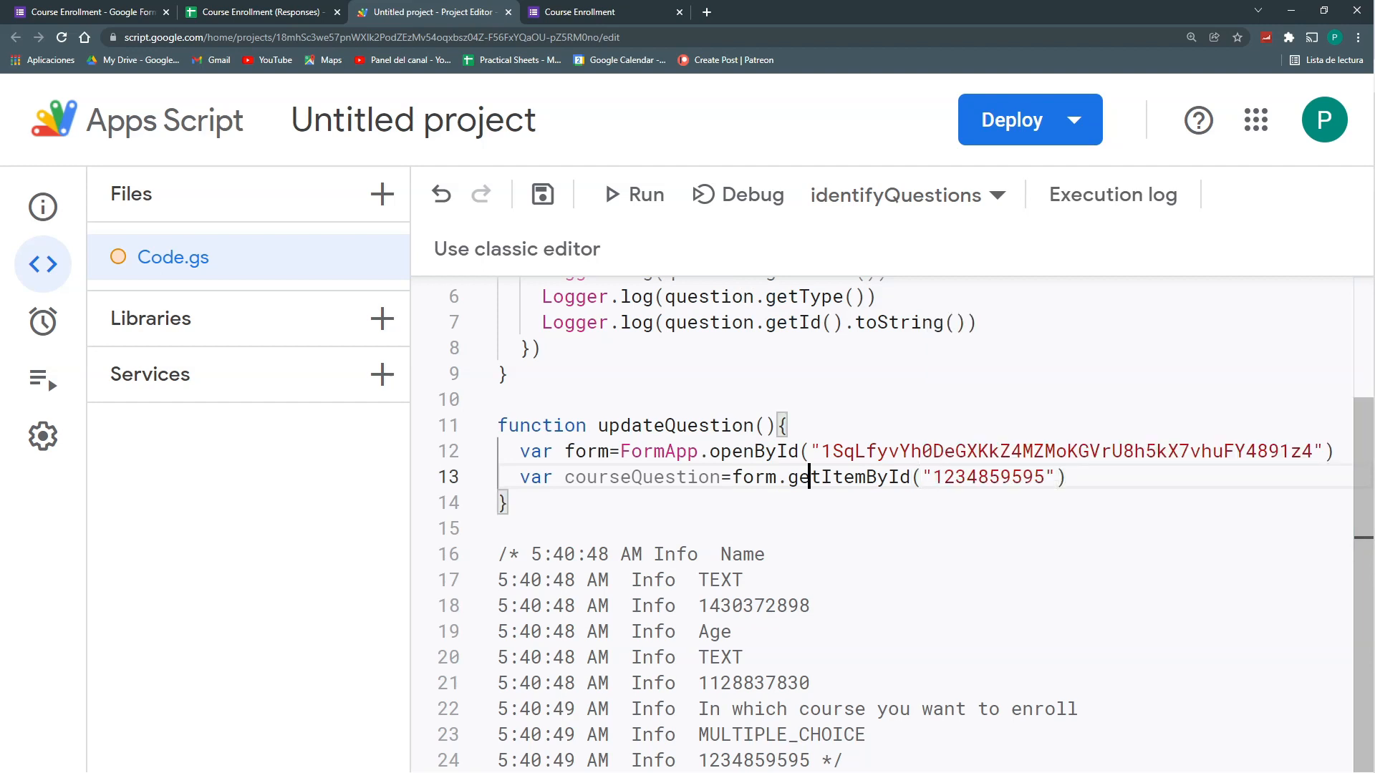
key(enter)
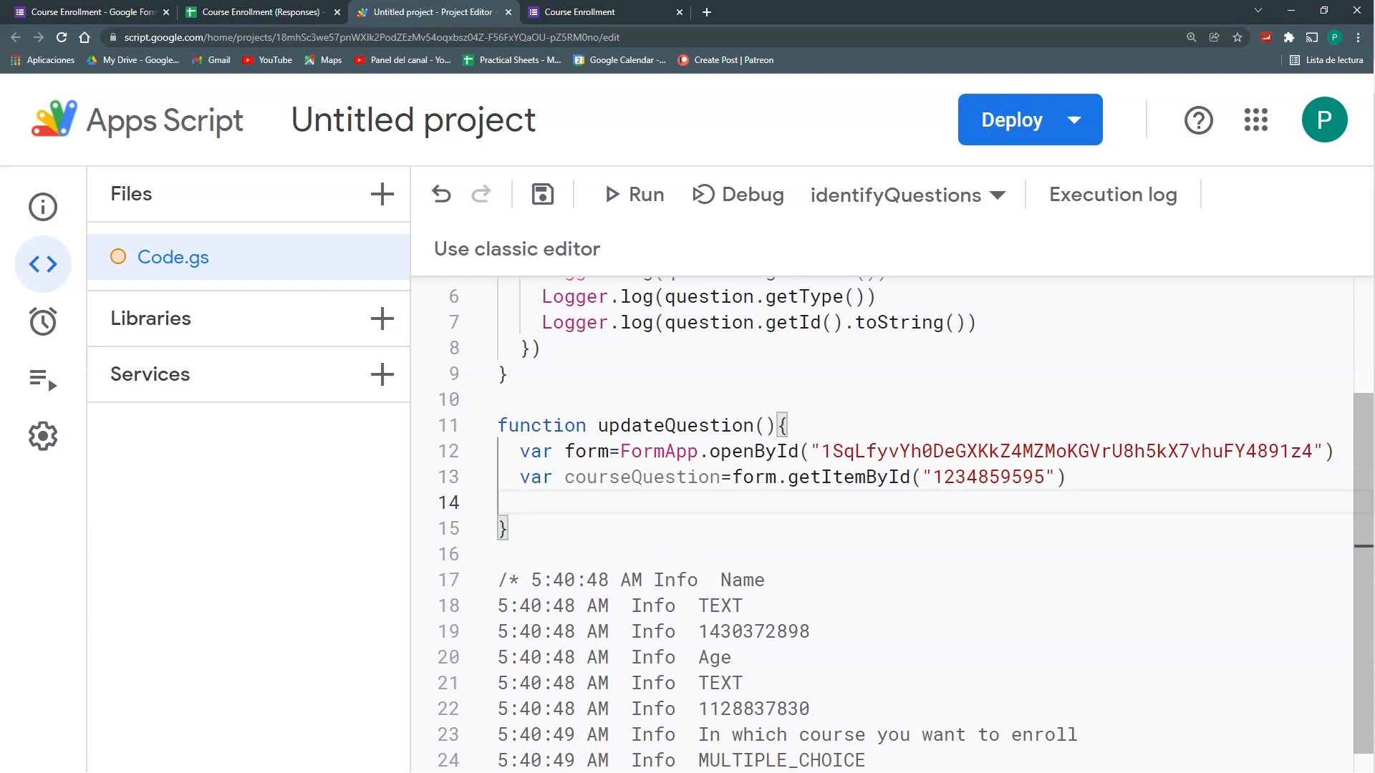
Call courseQuestion.asMultipleChoiceItem().setChoiceValues() on the course question
text(cou)
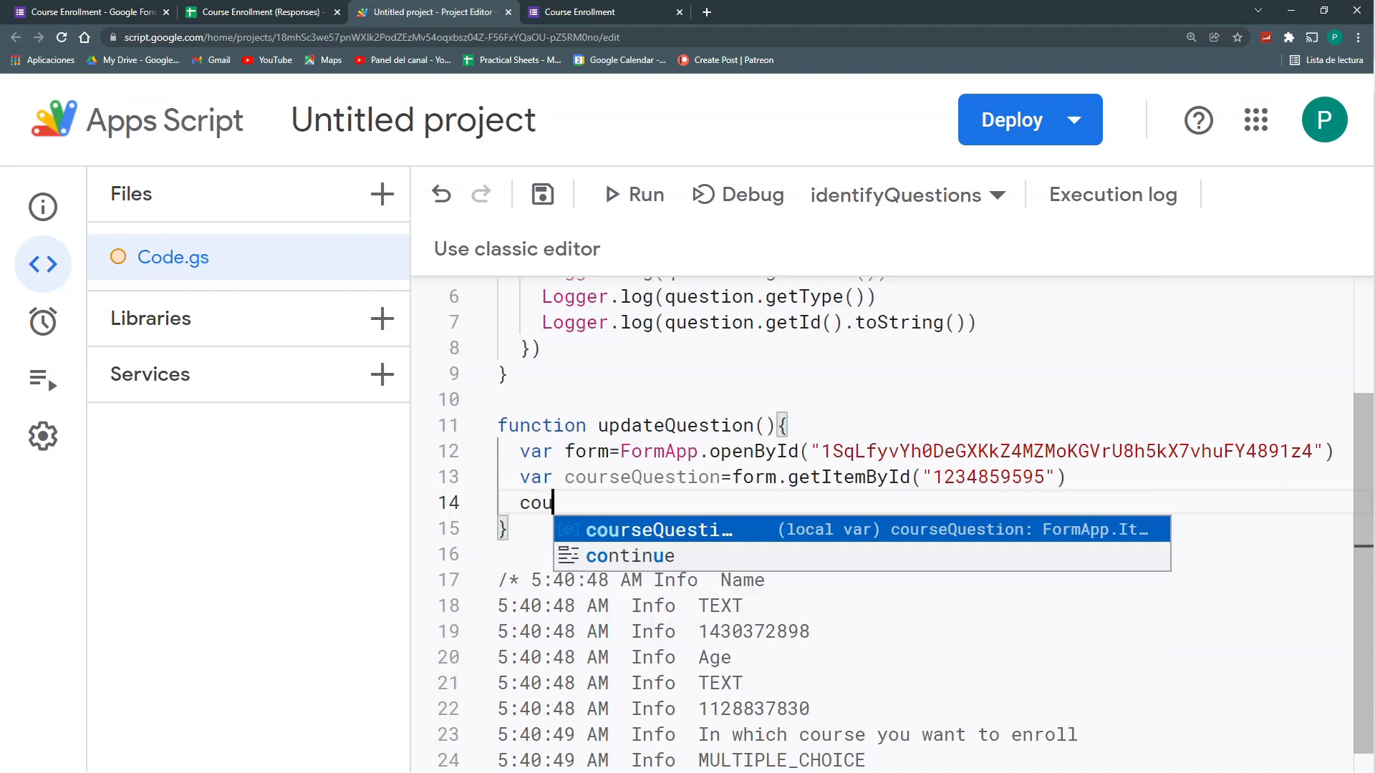
key(Tab)
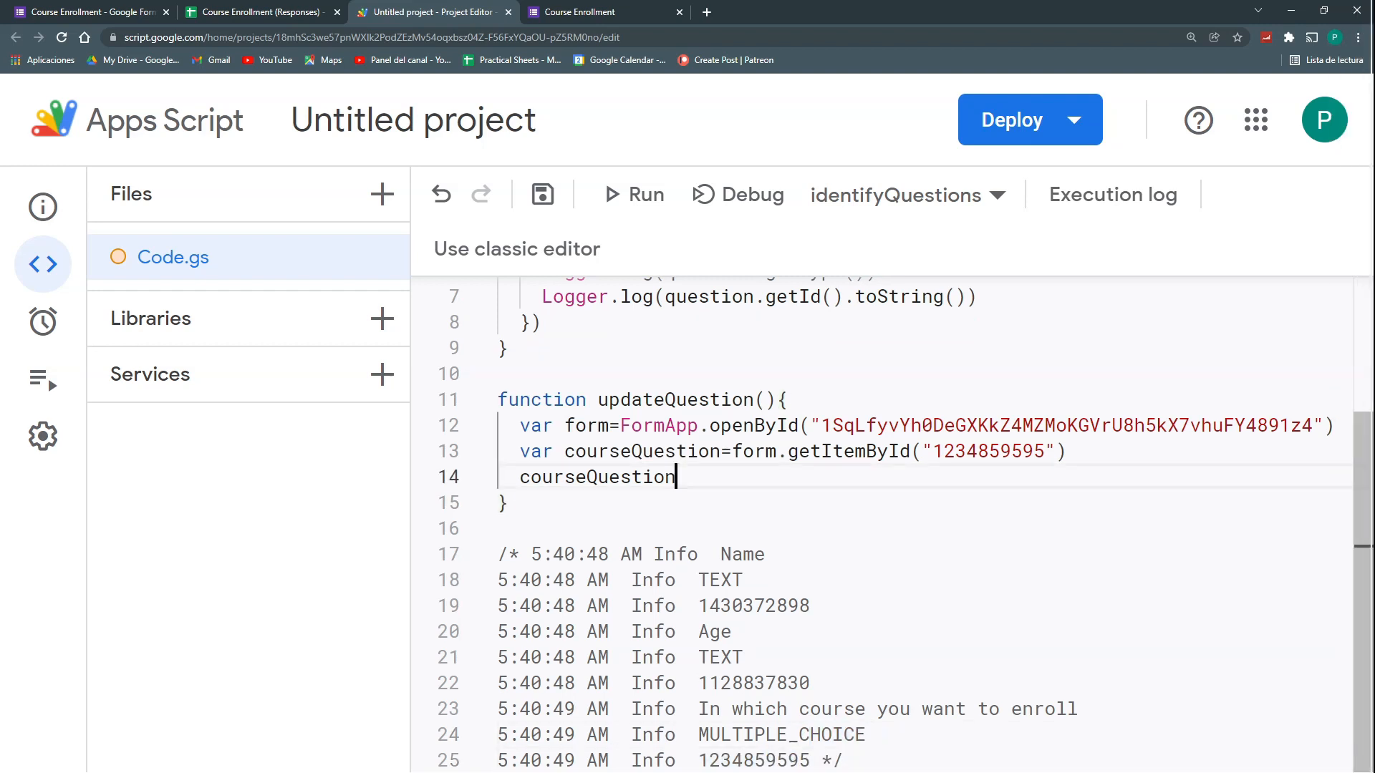
text(.)
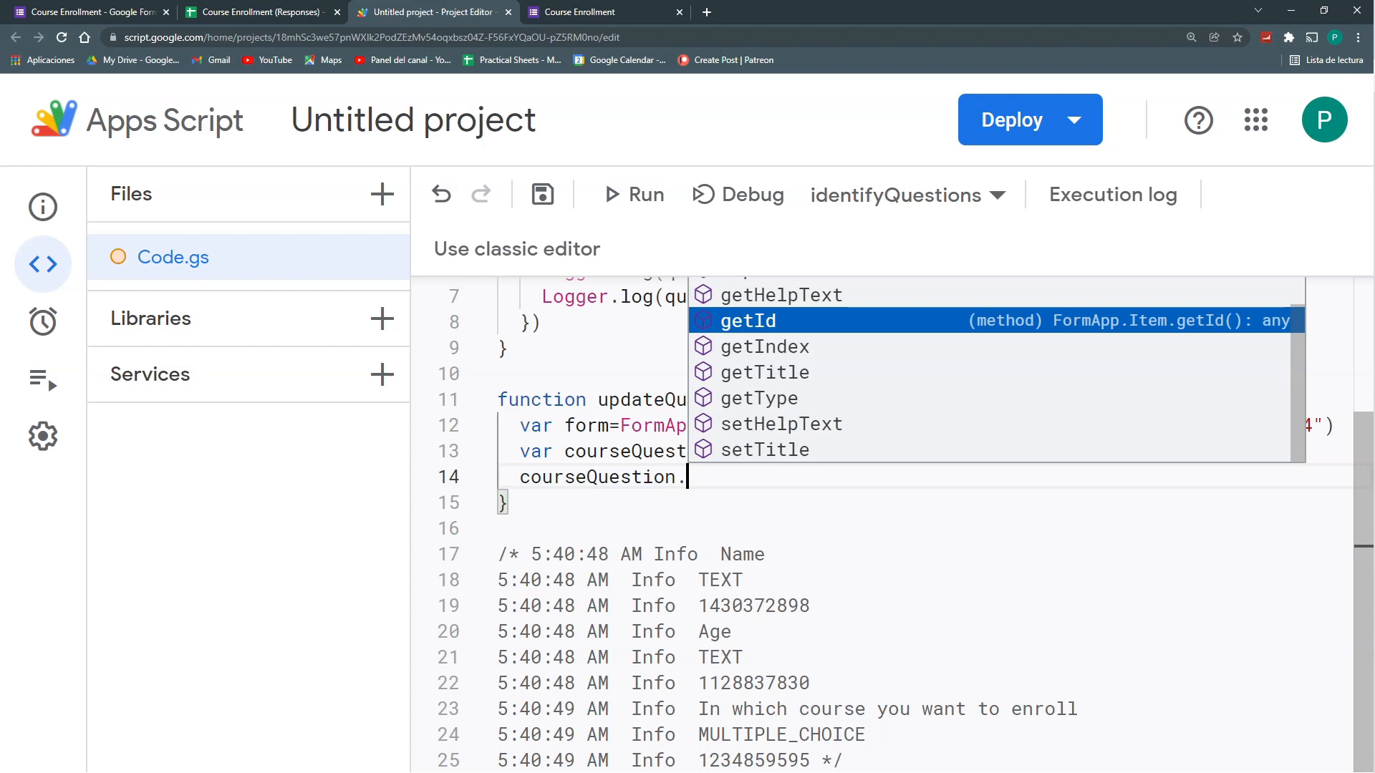
text(as)
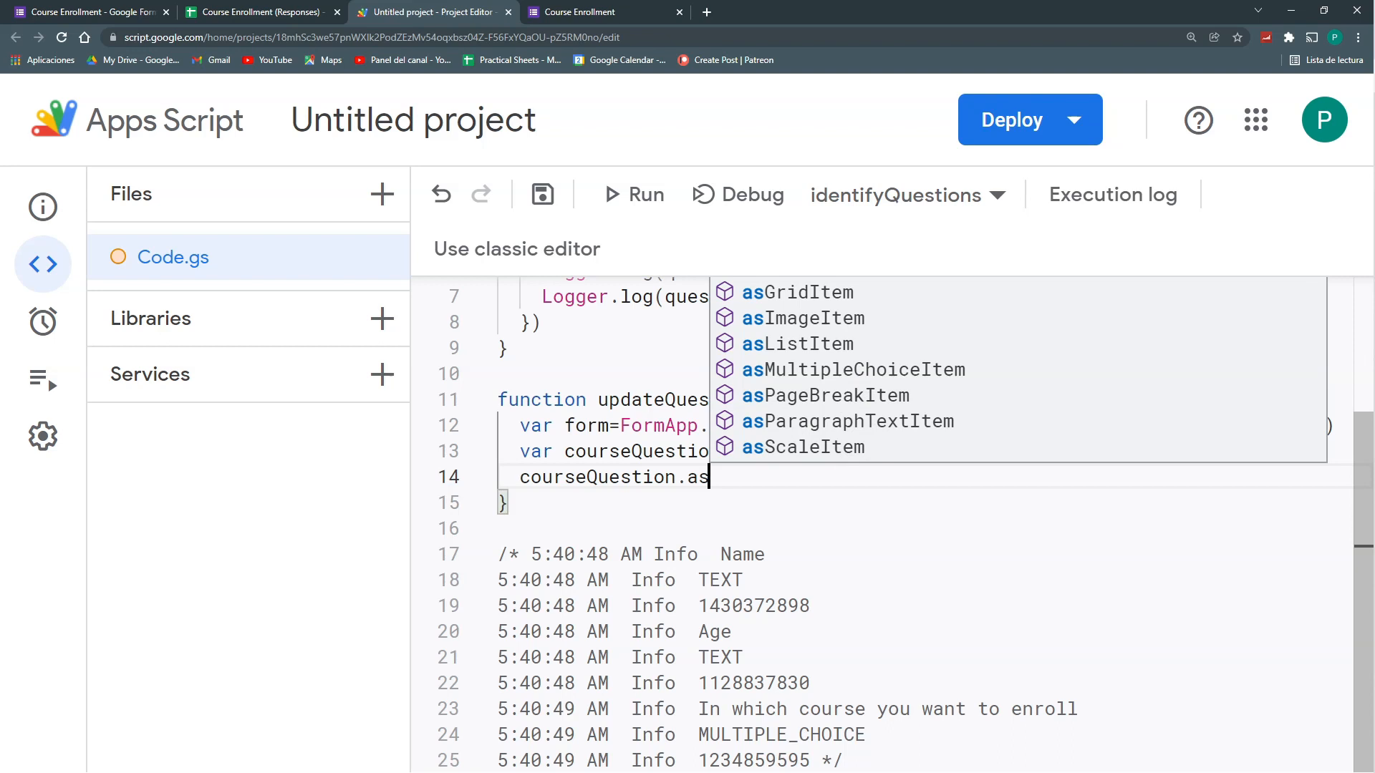
text(Mu)
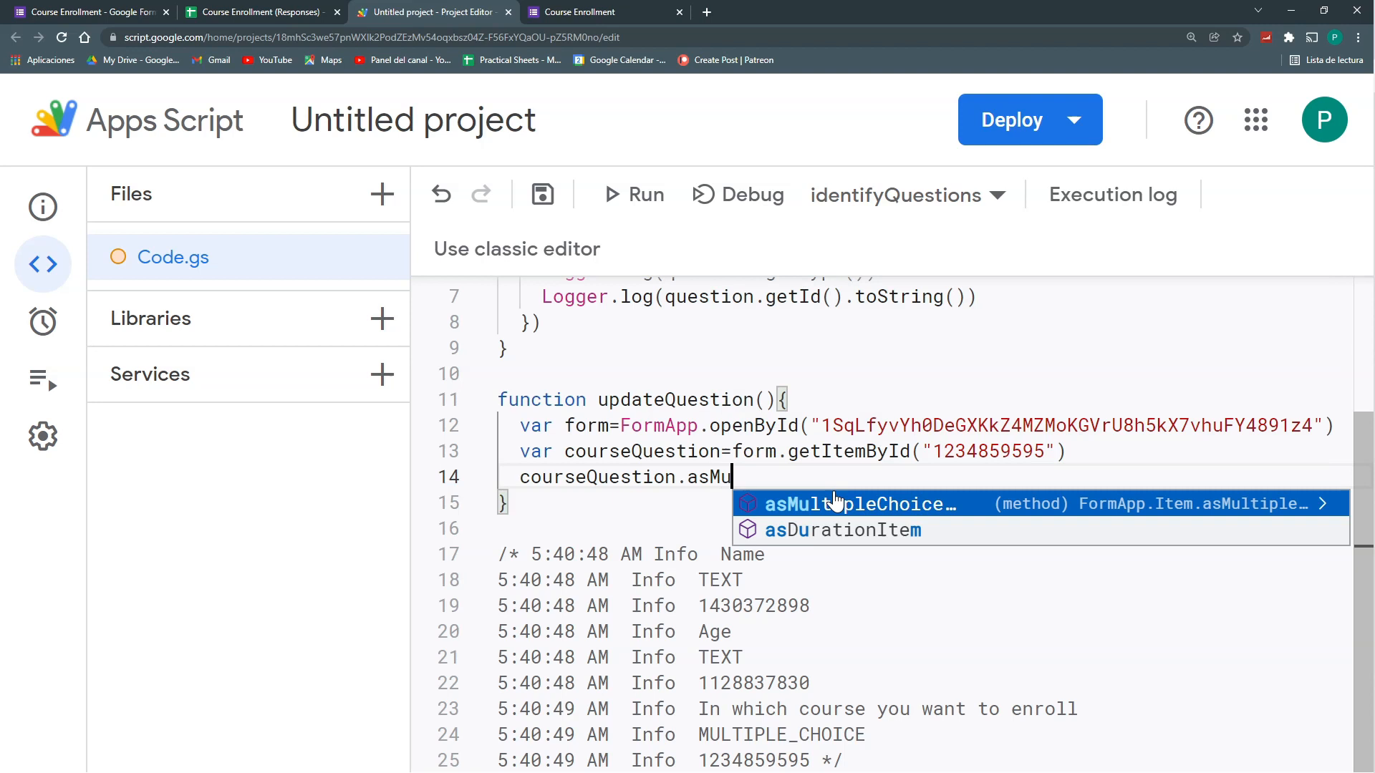
click(855, 503)
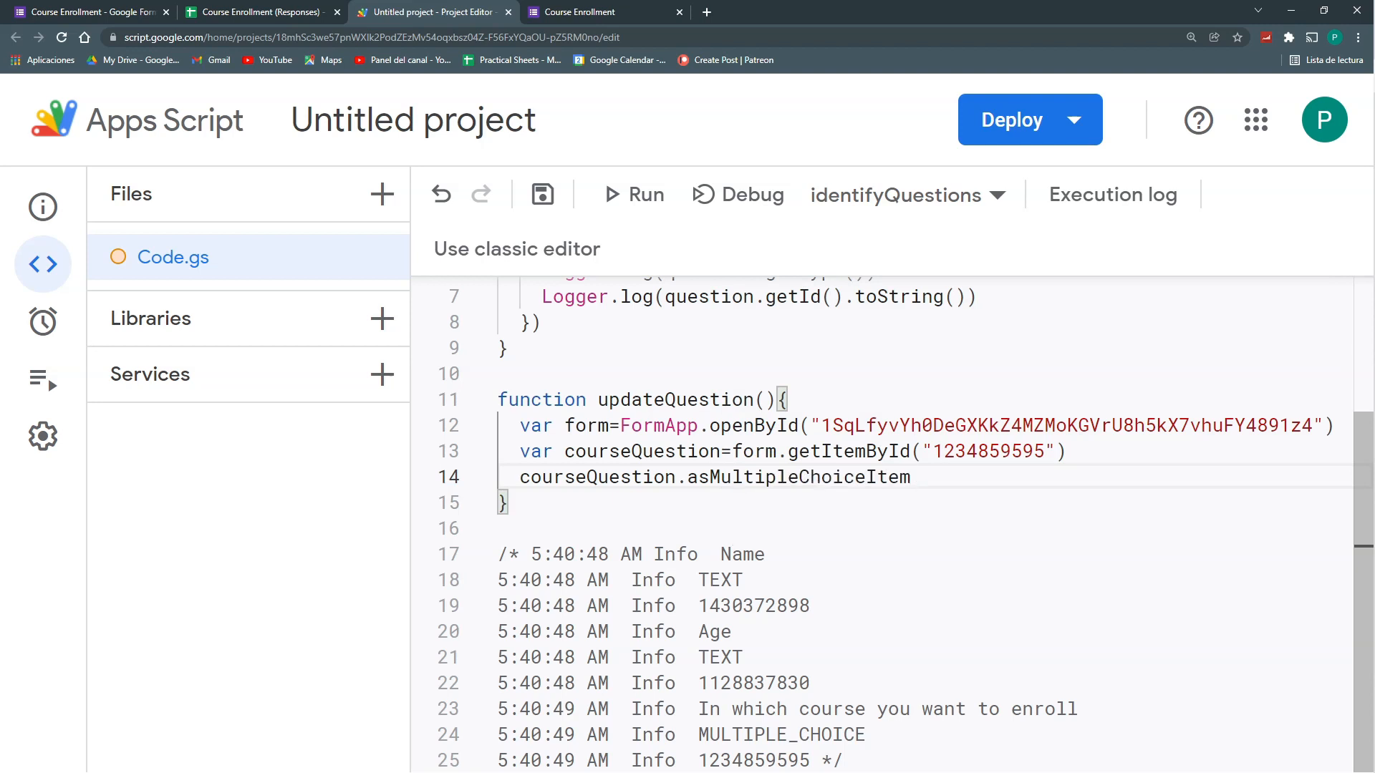
text(().)
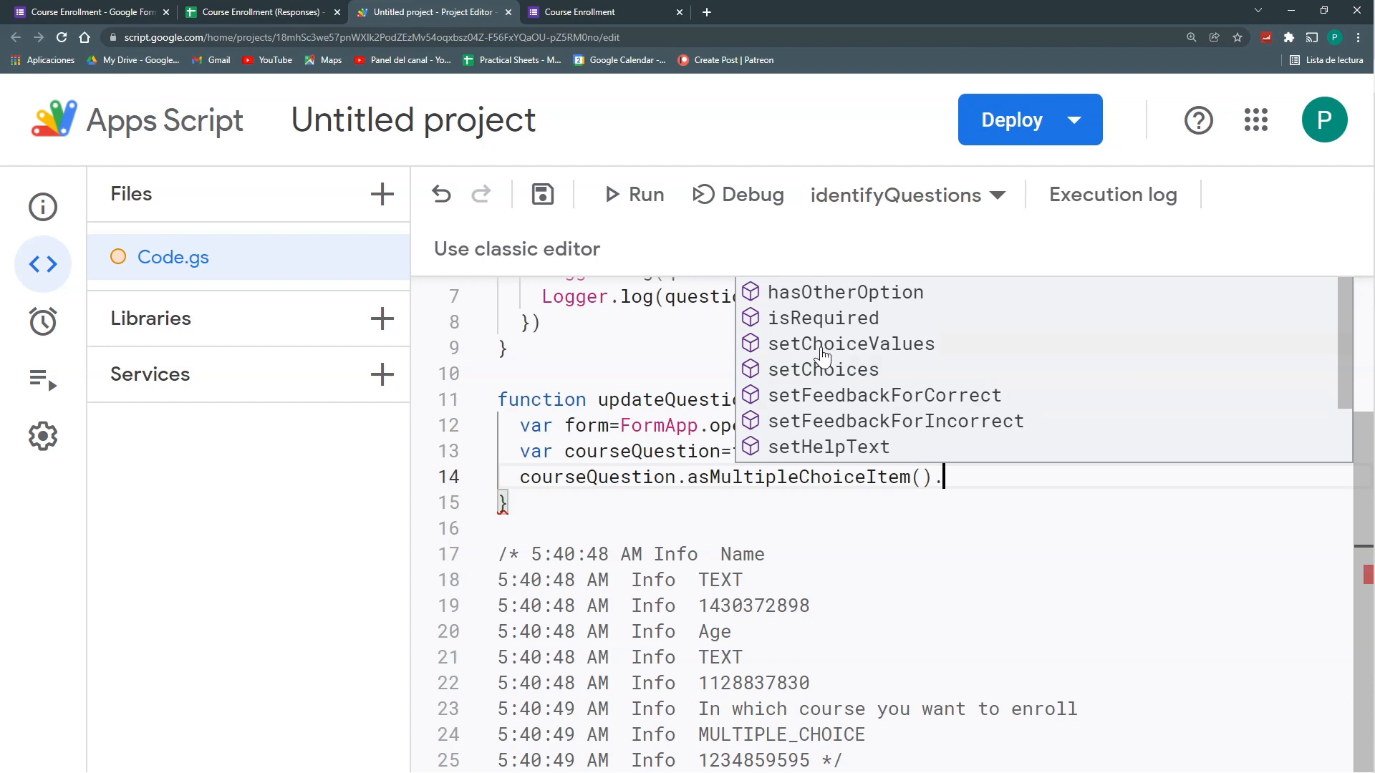
click(851, 343)
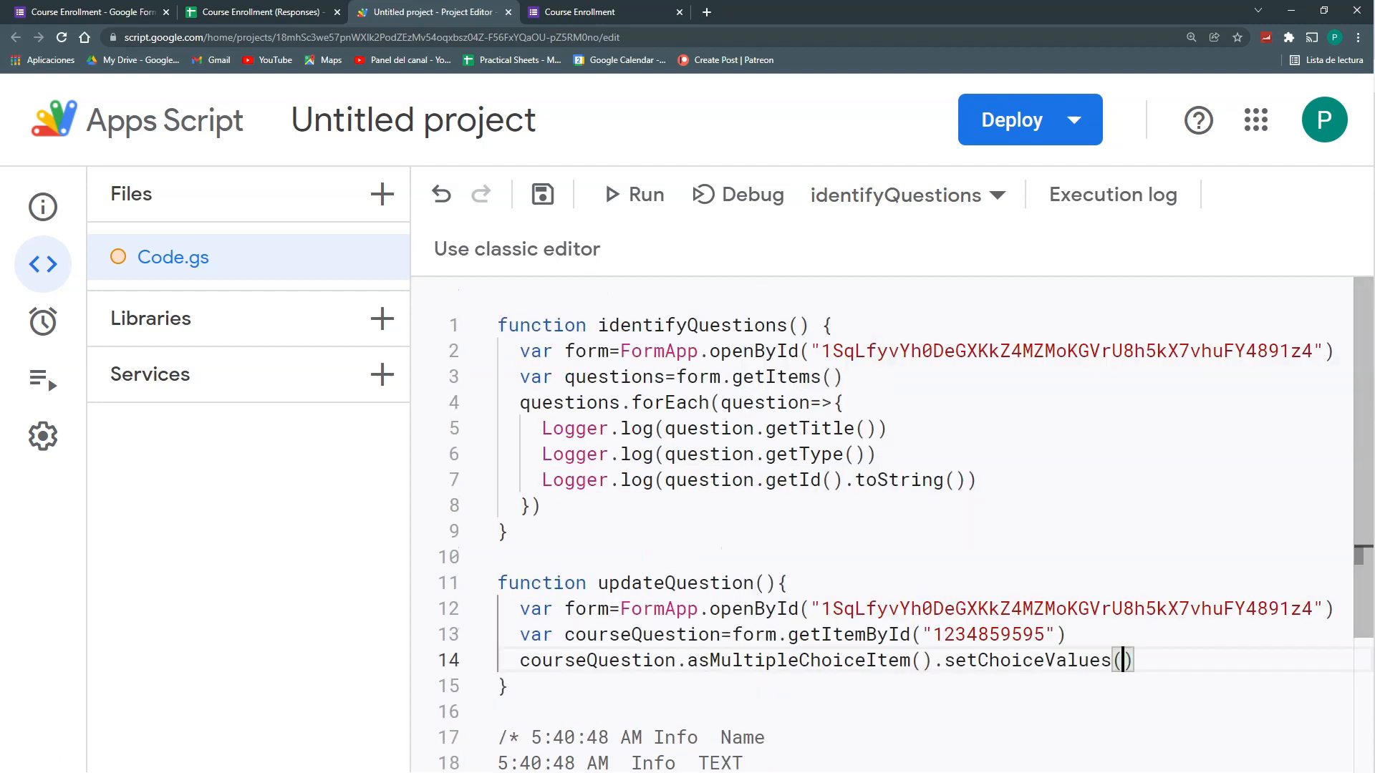
Pass ["Course1","Course2","Course3"] as the choices, then select and run updateQuestion
scroll(down, 3)
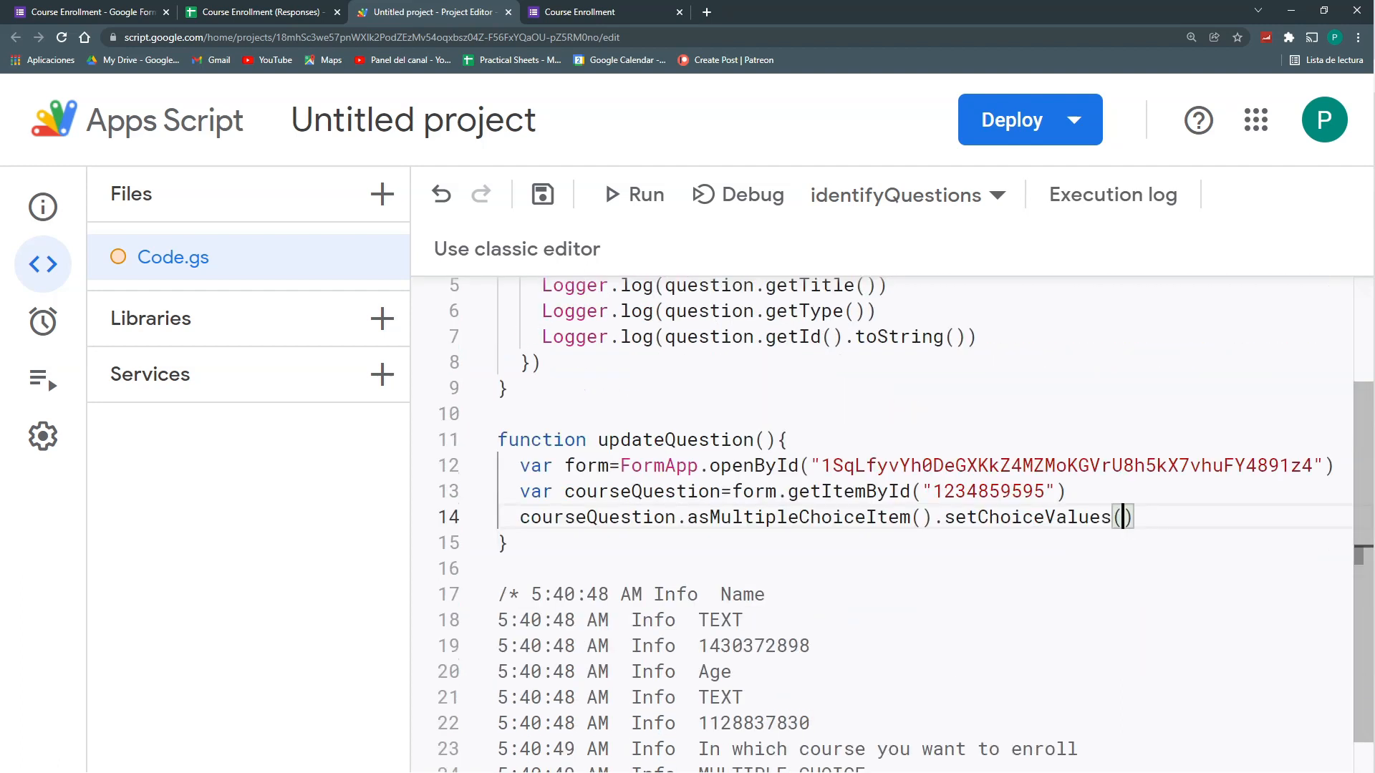
text([)
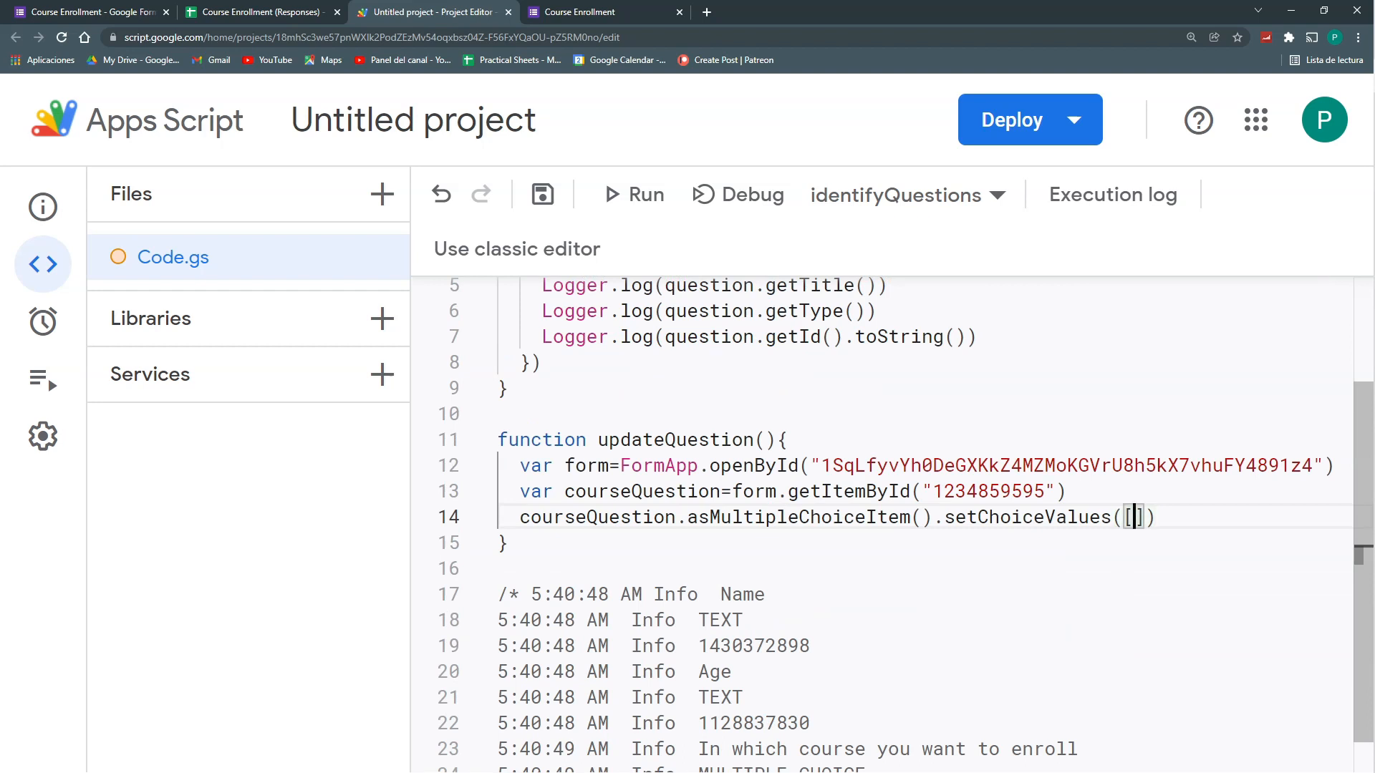
text(Course1","Course2","")
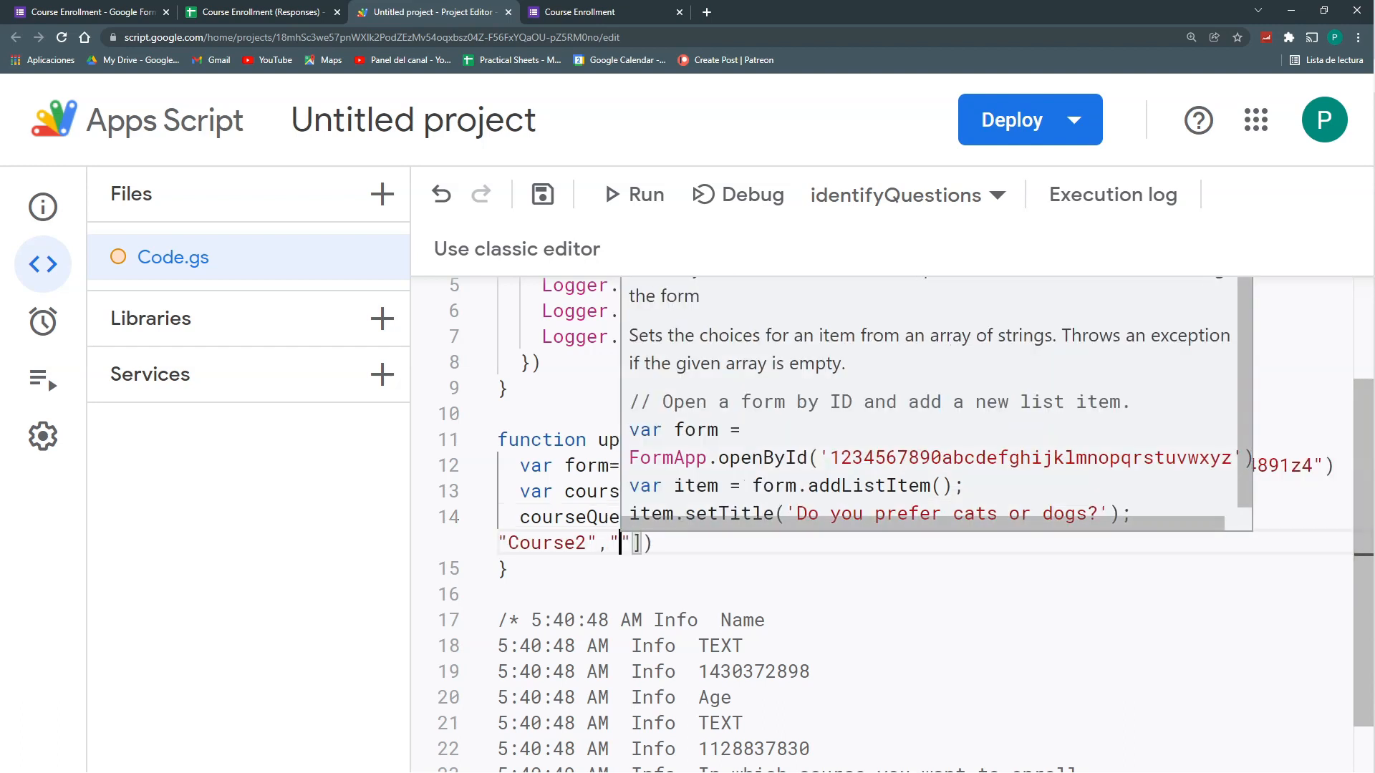
text(Course3)
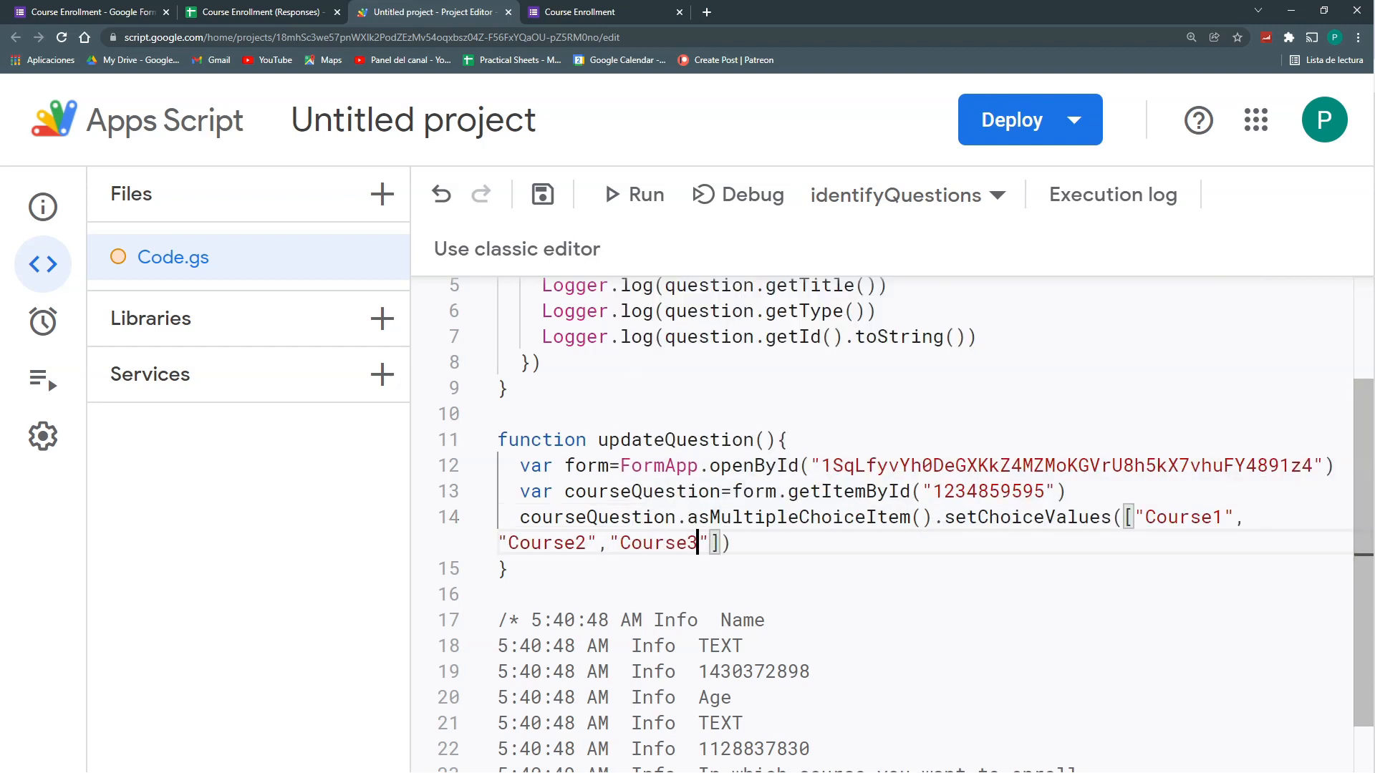
click(543, 195)
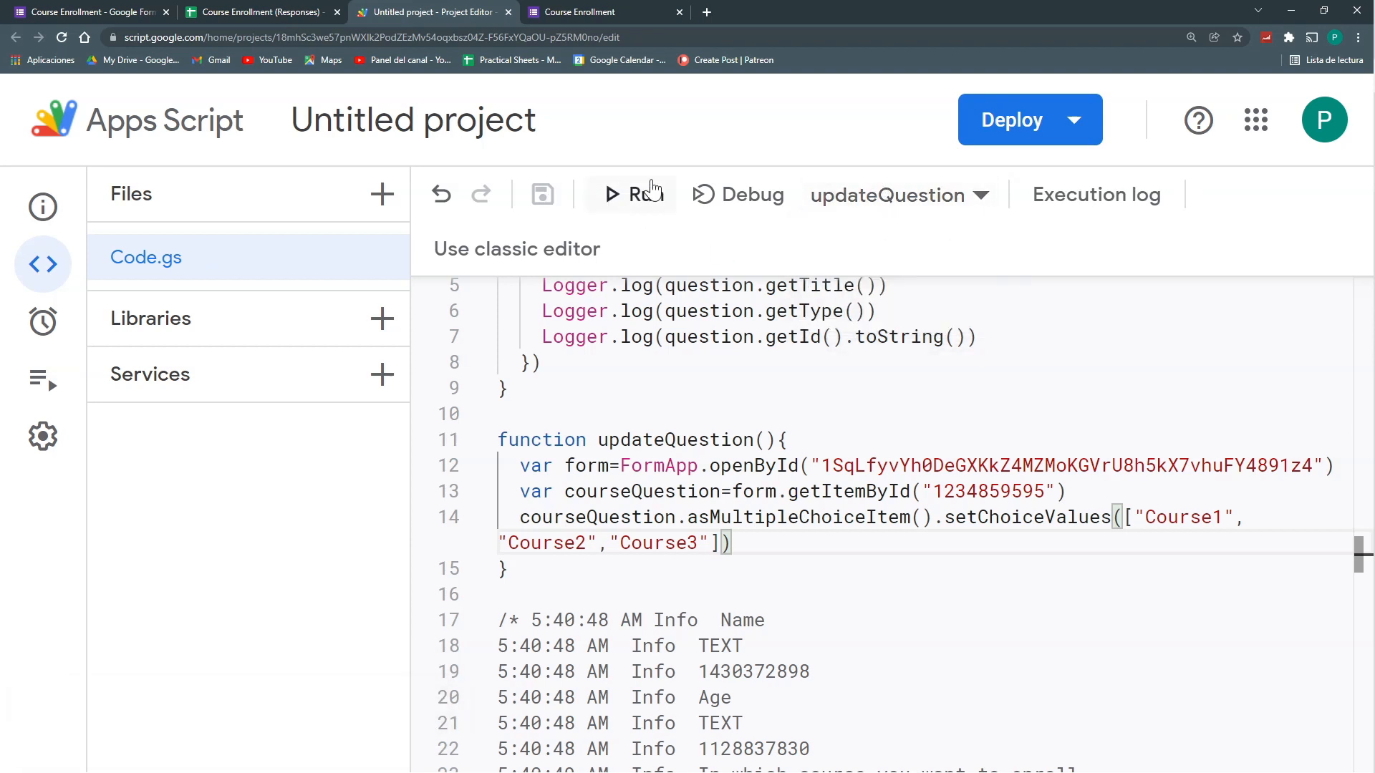
click(87, 11)
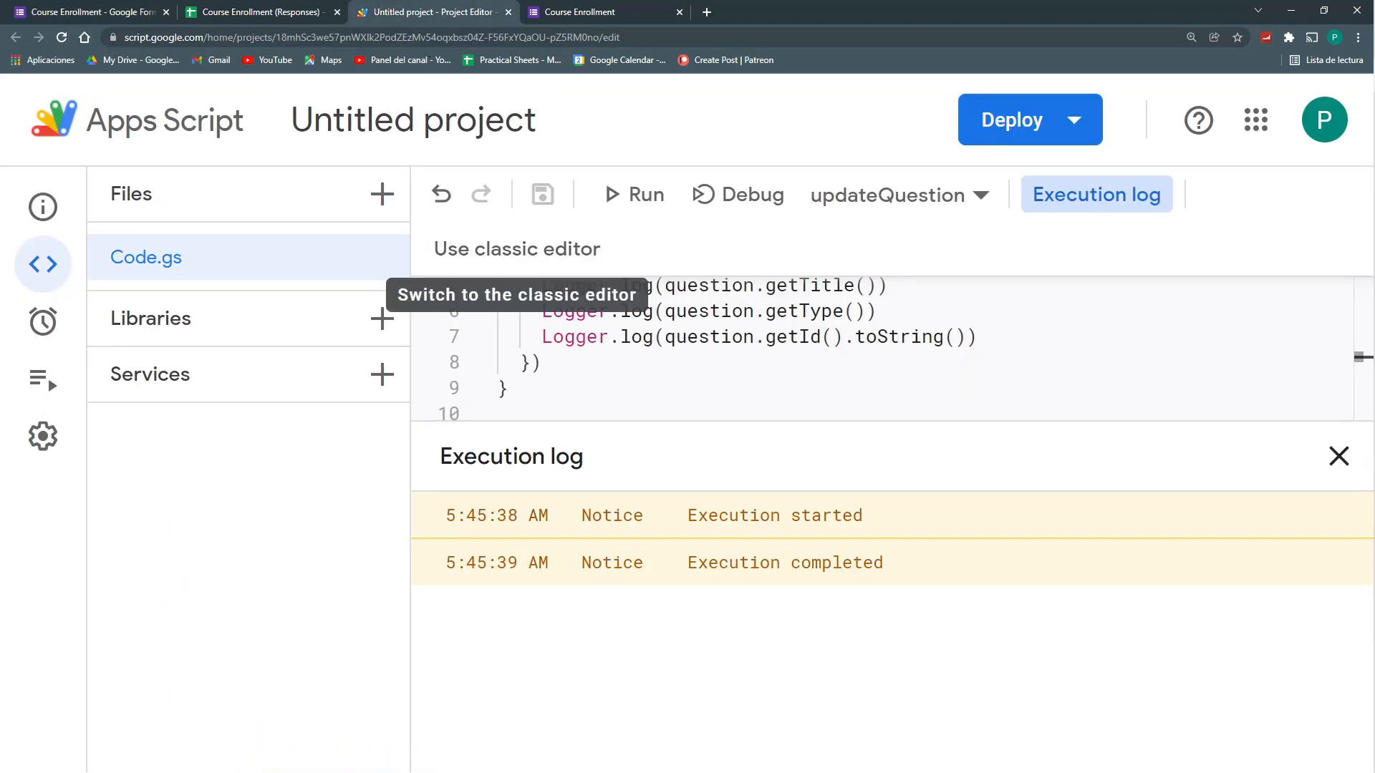
Close the execution log, select the Course3 text, and switch to the course spreadsheet
click(1340, 456)
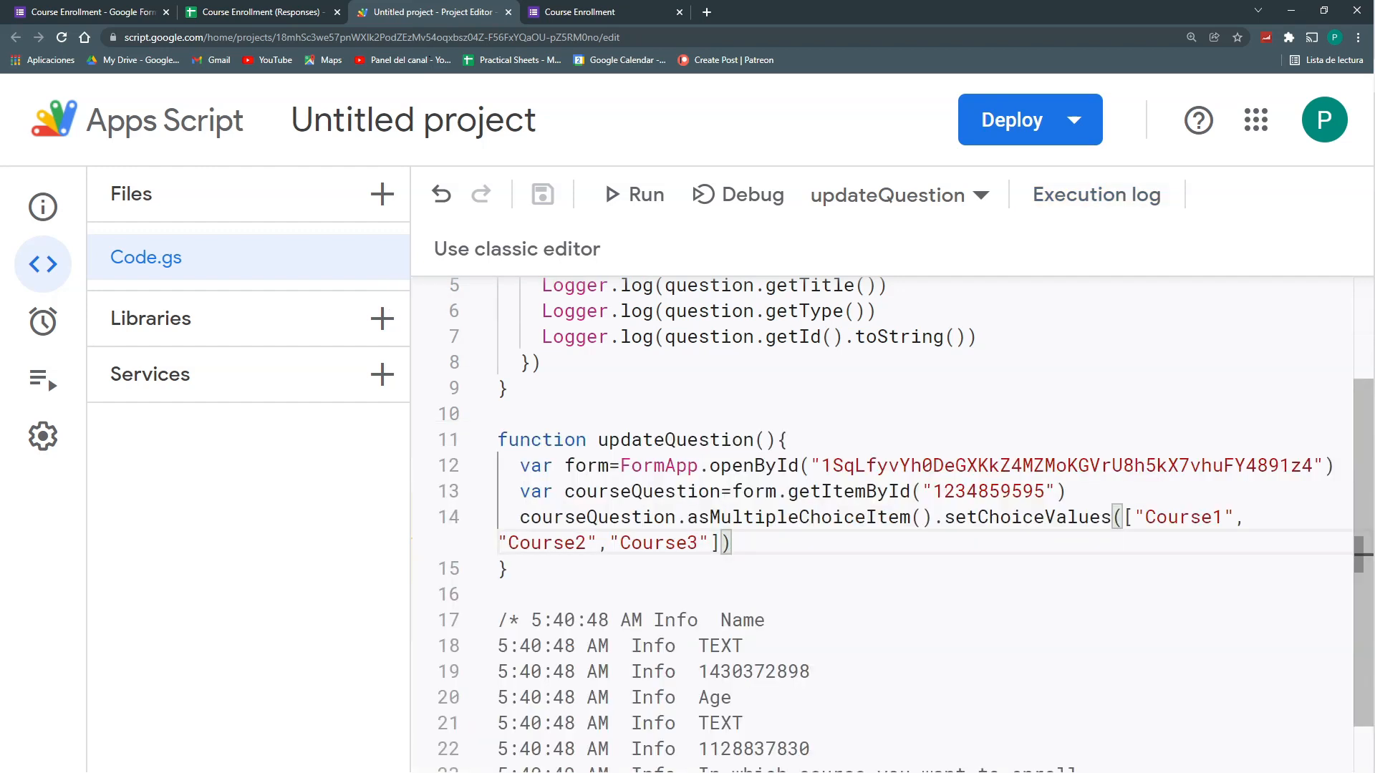
double_click(667, 543)
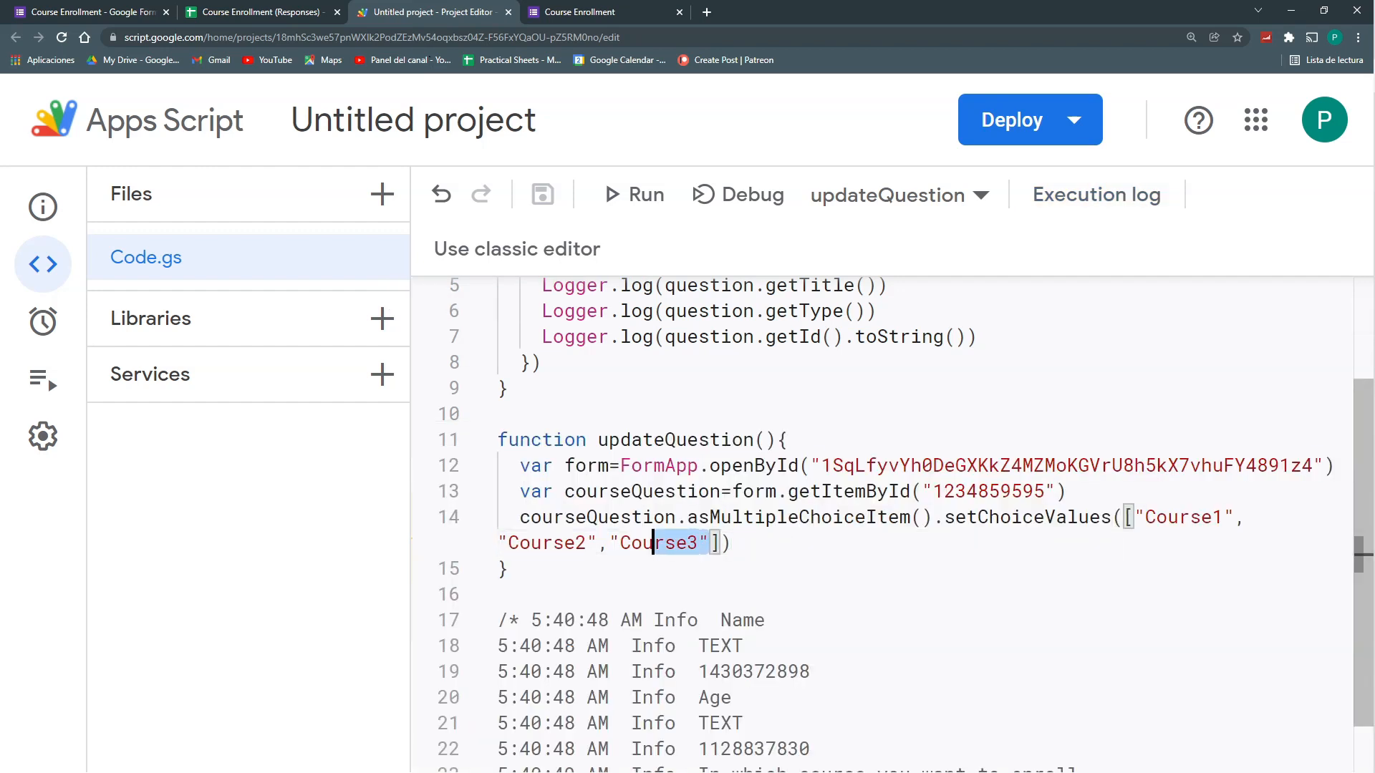
click(258, 11)
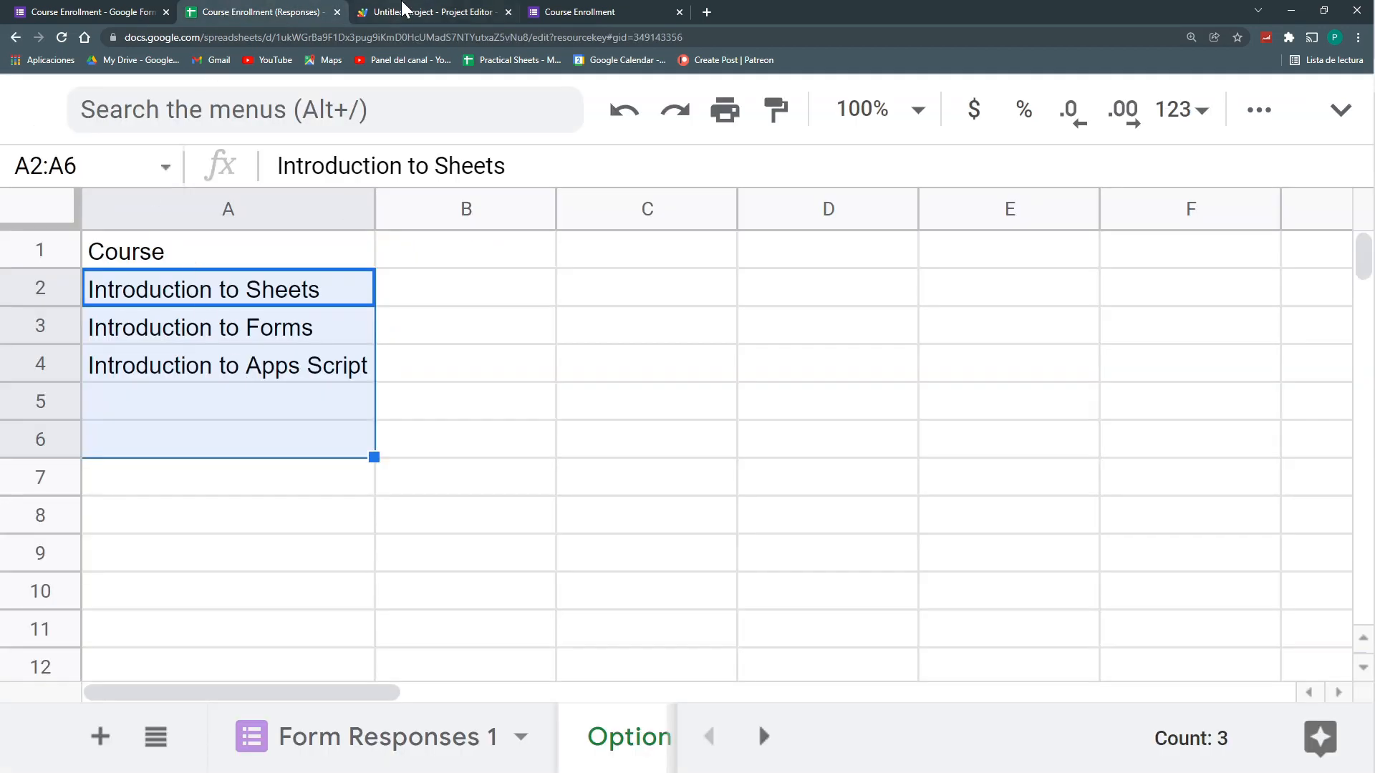
Check the course names in A2:A4 of the Options sheet, then return to the editor
click(433, 11)
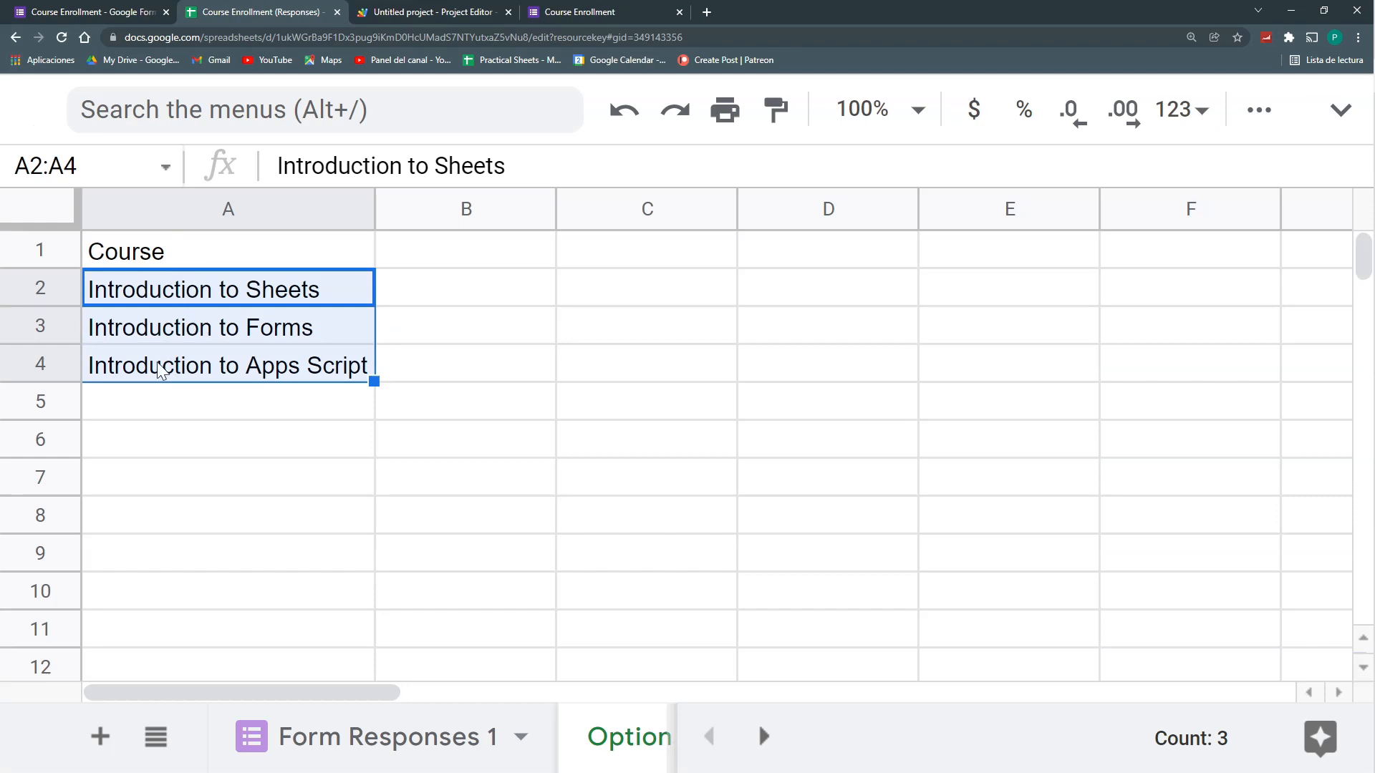
mouse_move(217, 266)
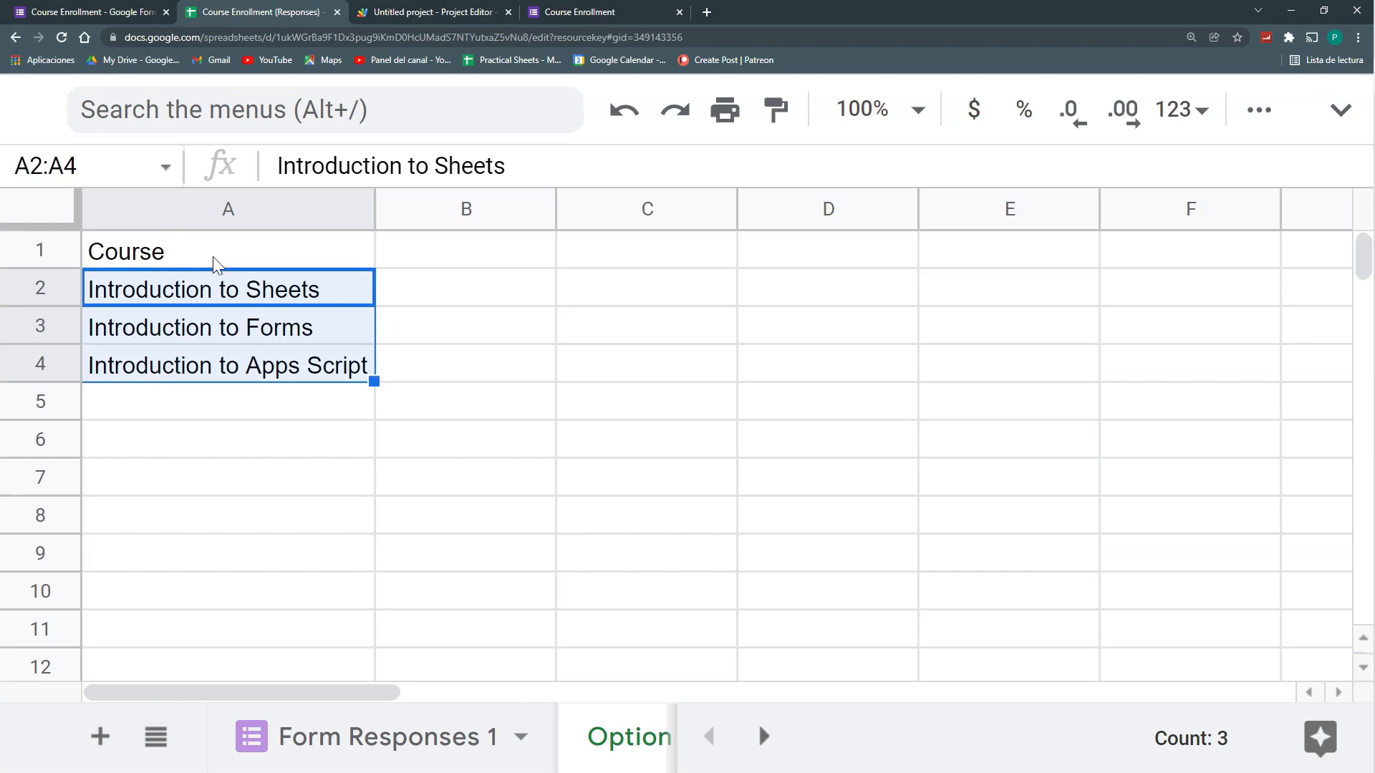
click(429, 11)
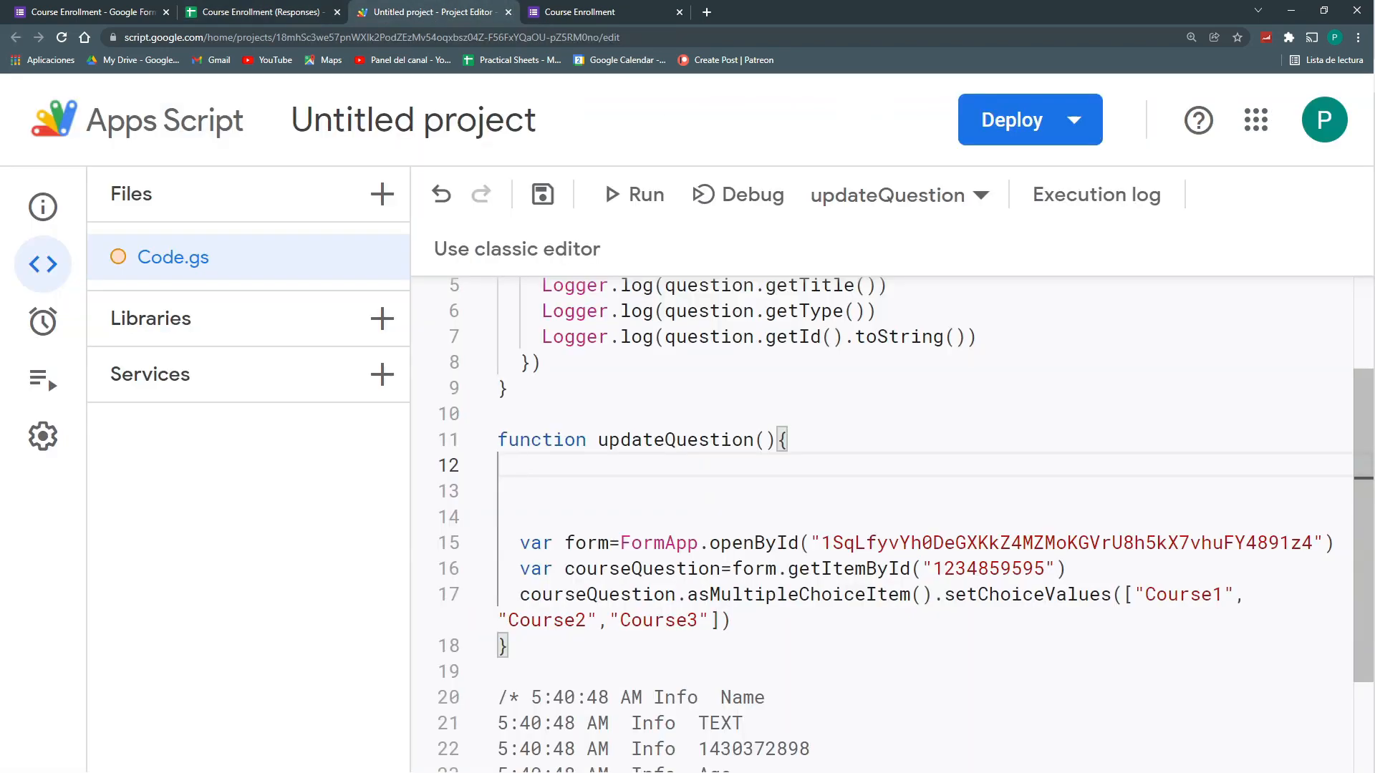
Store SpreadsheetApp.getActiveSpreadsheet() in var ws, glancing at the course spreadsheet's sheets
text(var ws)
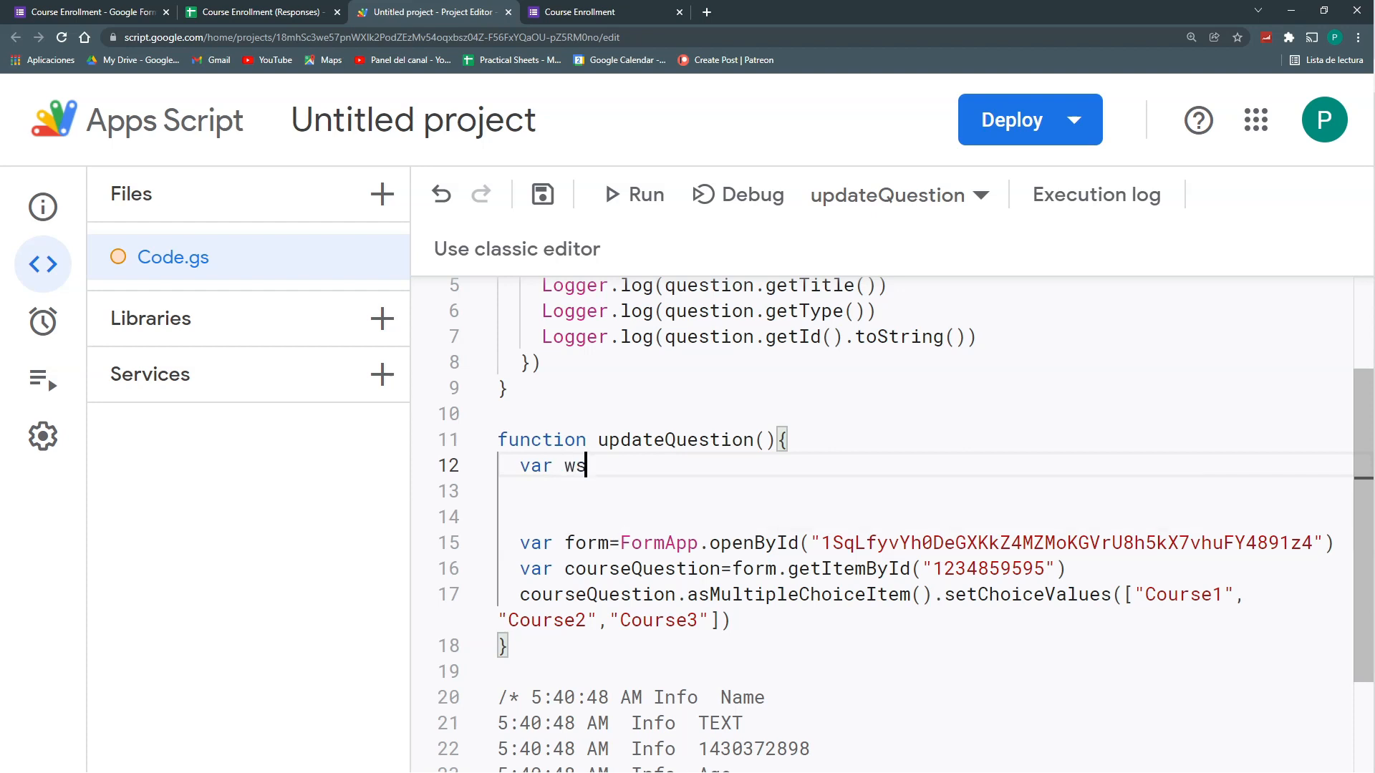
text(=SpreadsheetApp)
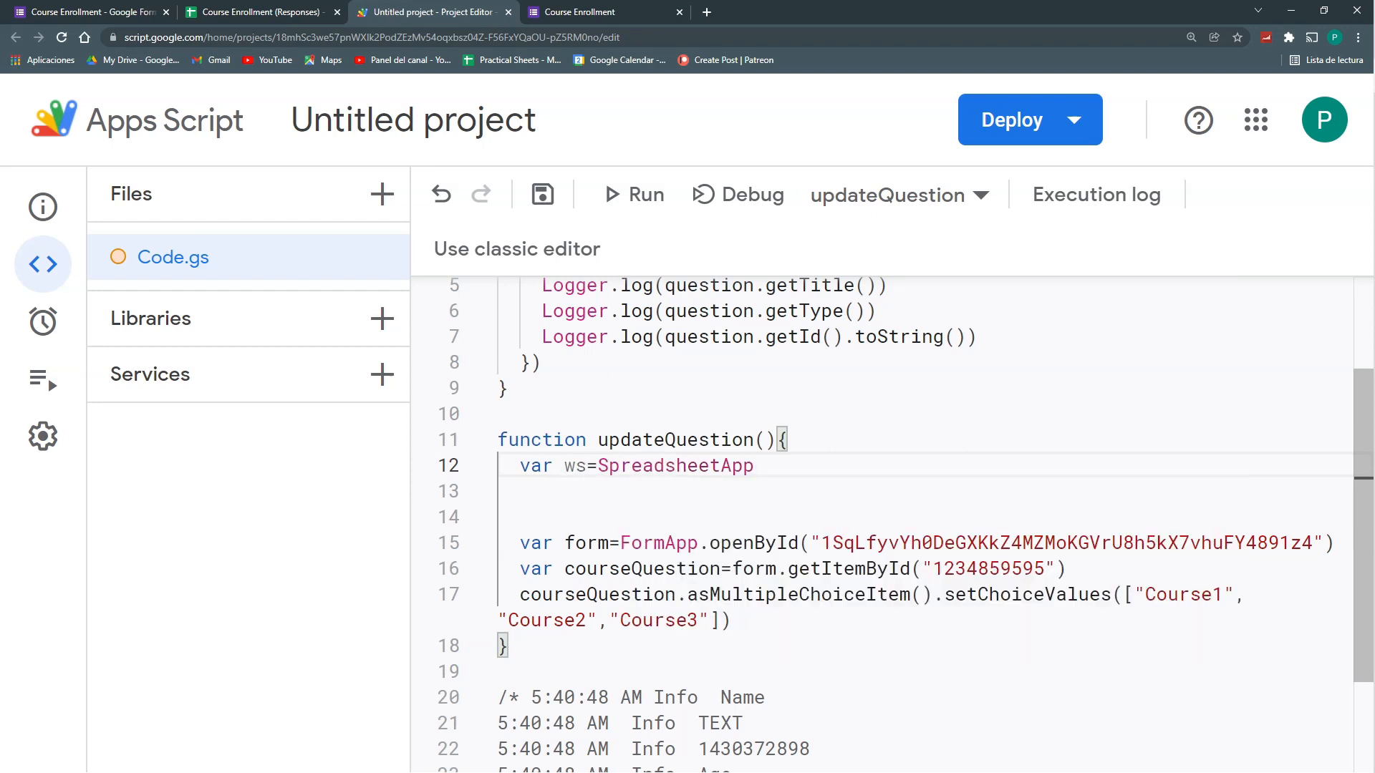
text(.getActiveSpreadsheet)
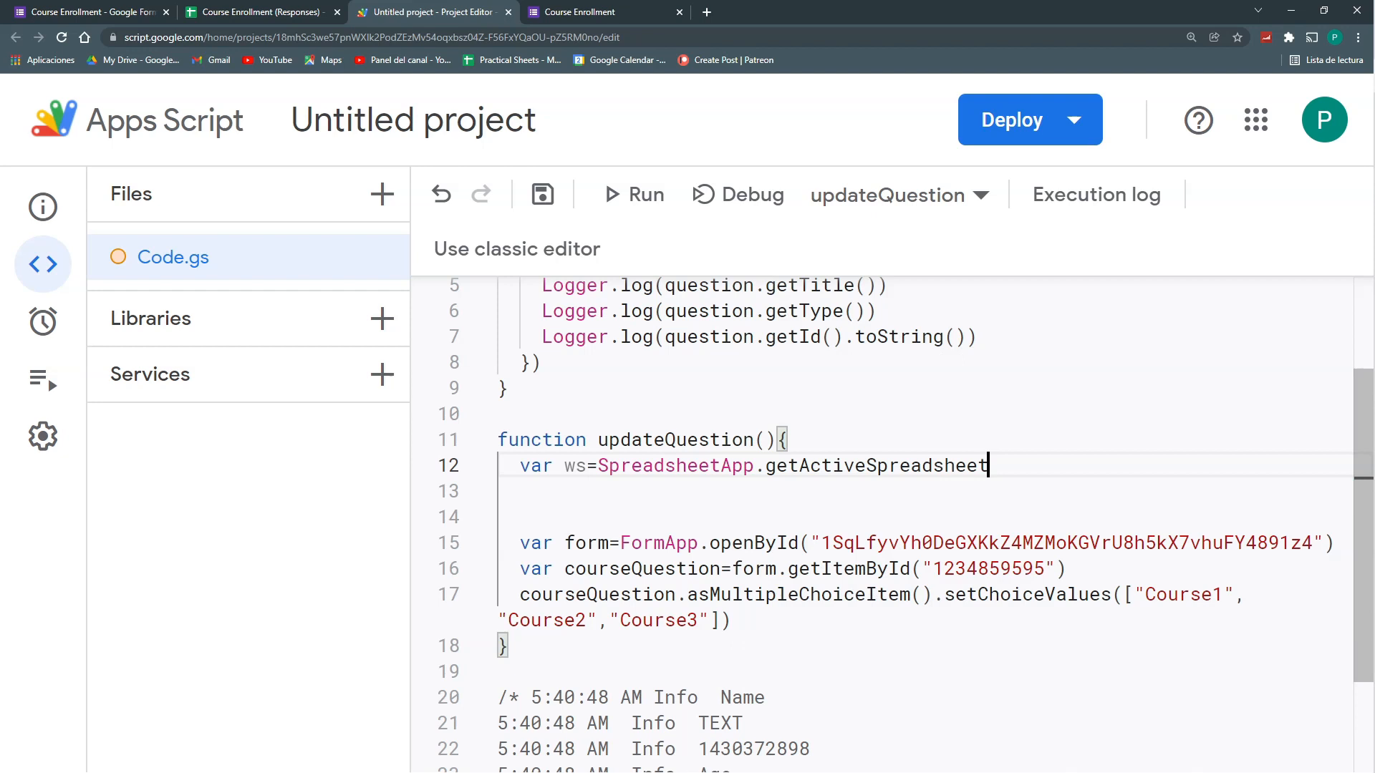
text(())
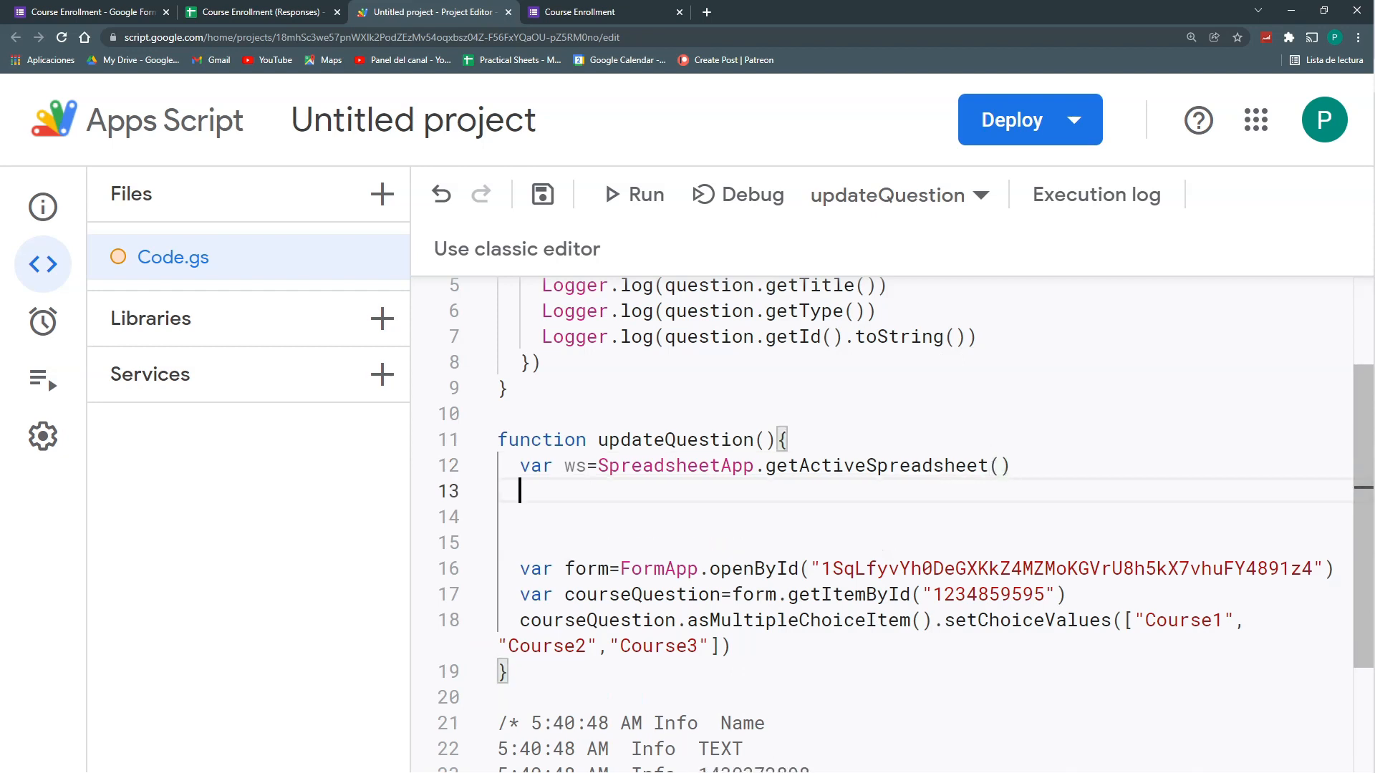
click(259, 11)
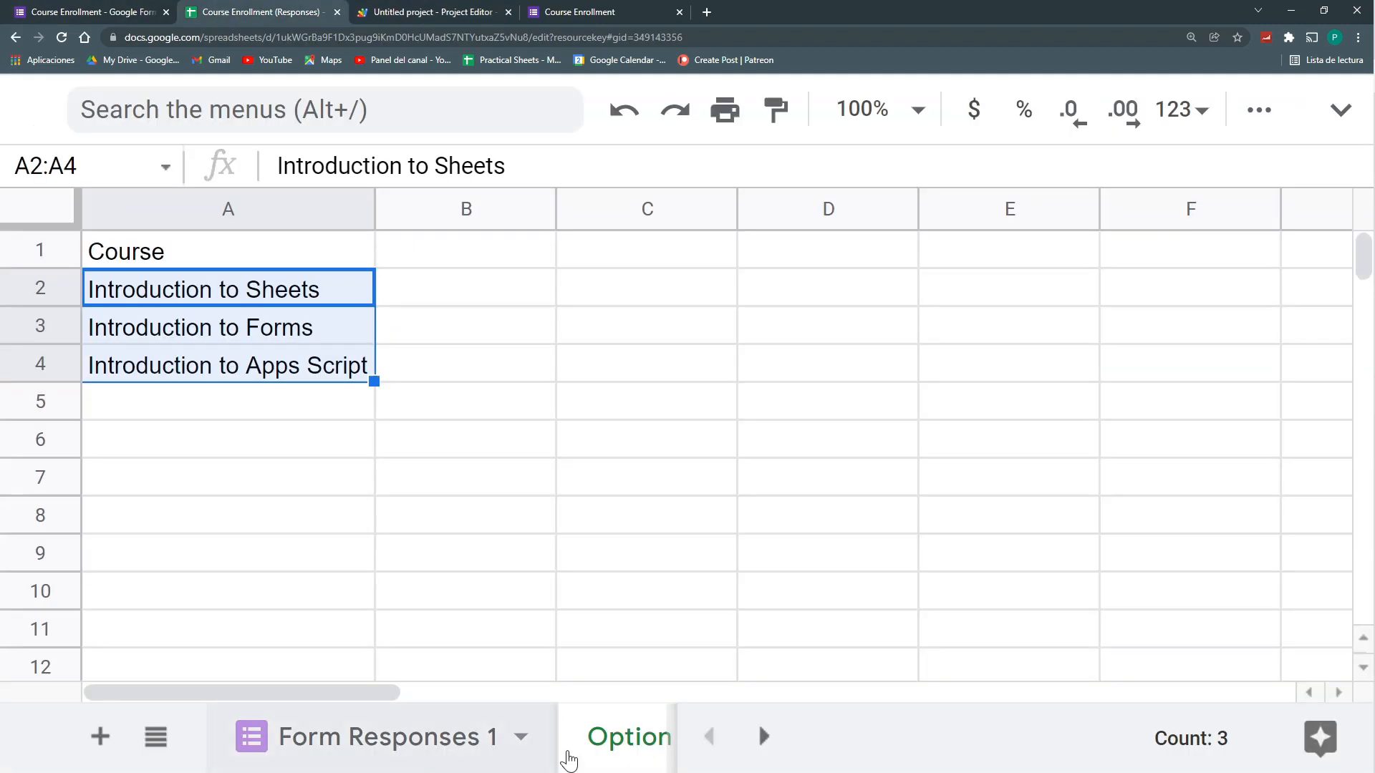
mouse_move(522, 637)
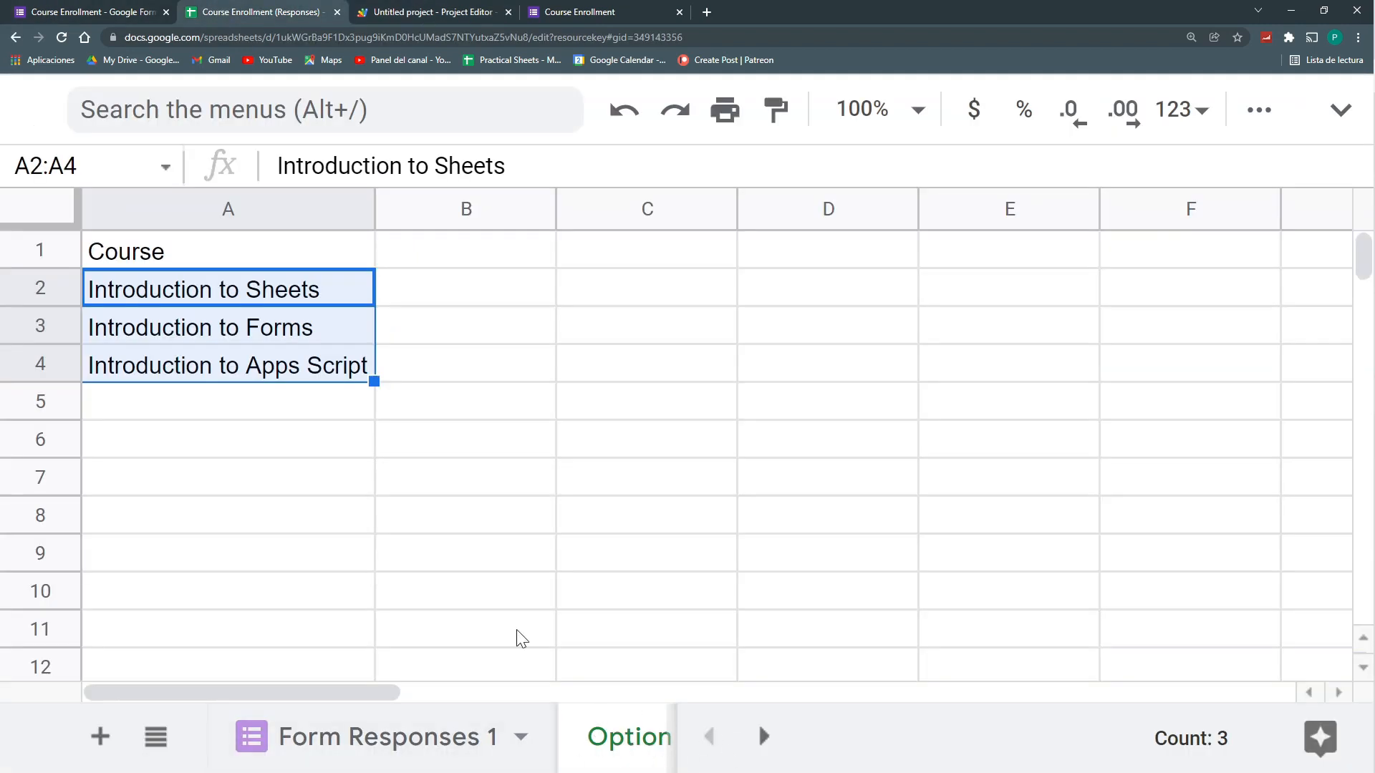
click(430, 11)
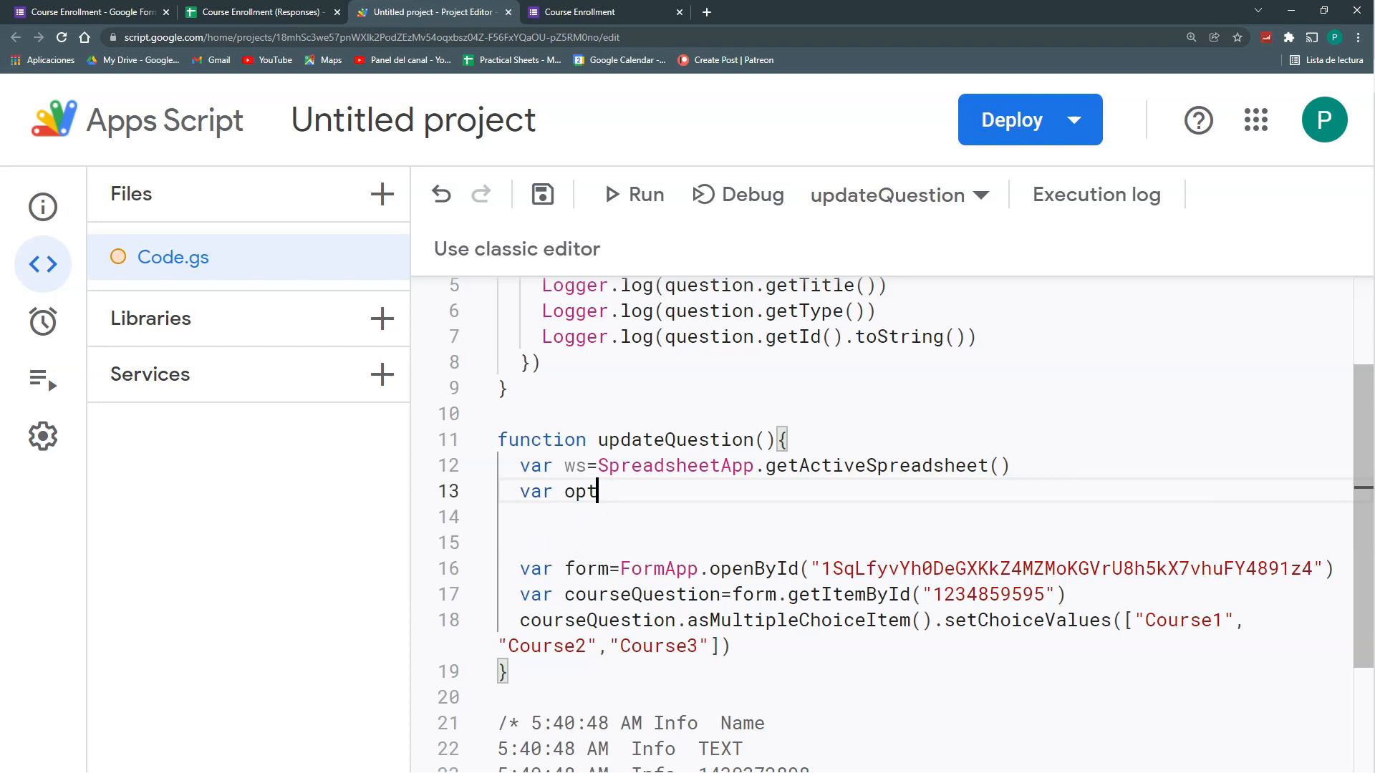
Set options_ss to ws.getSheetByName("Options"), confirming the sheet tab name in Sheets
text(ion_ss=)
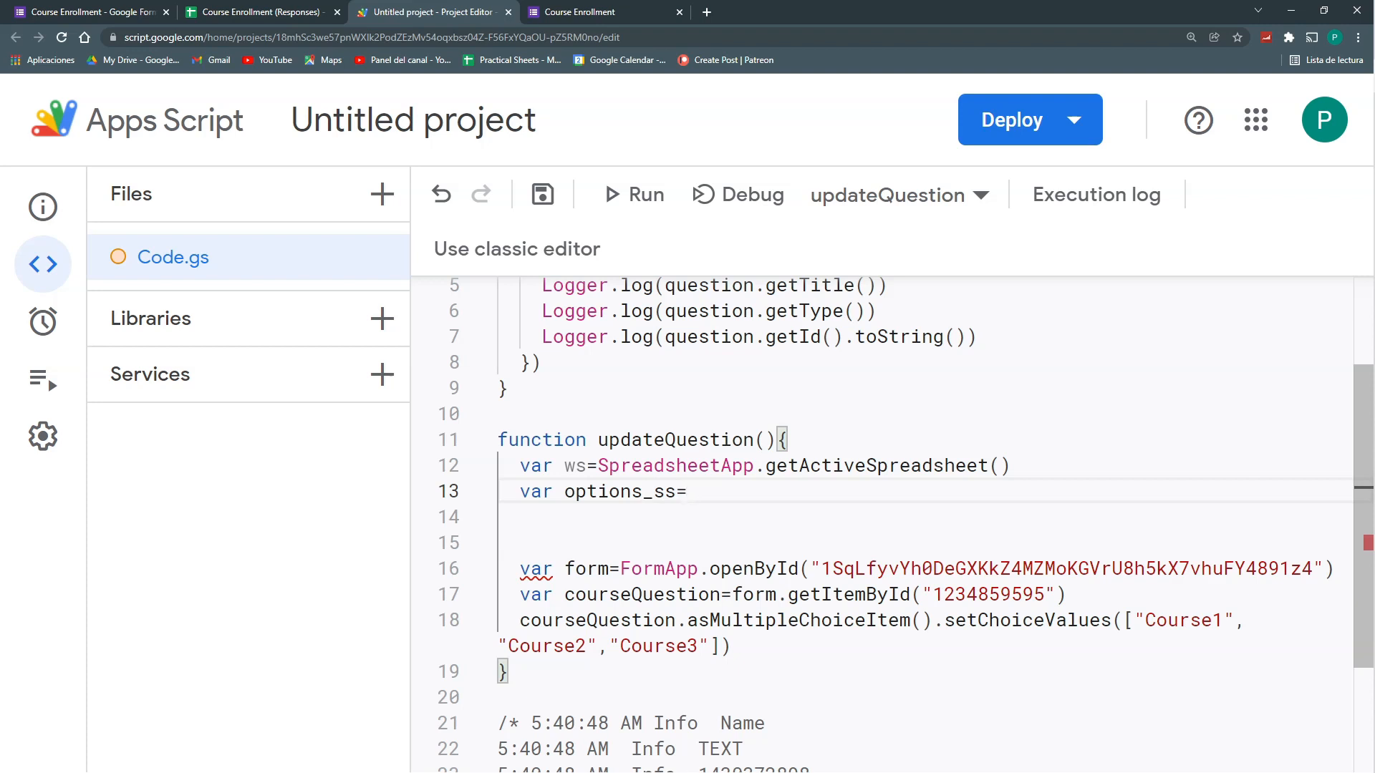
text(ws.)
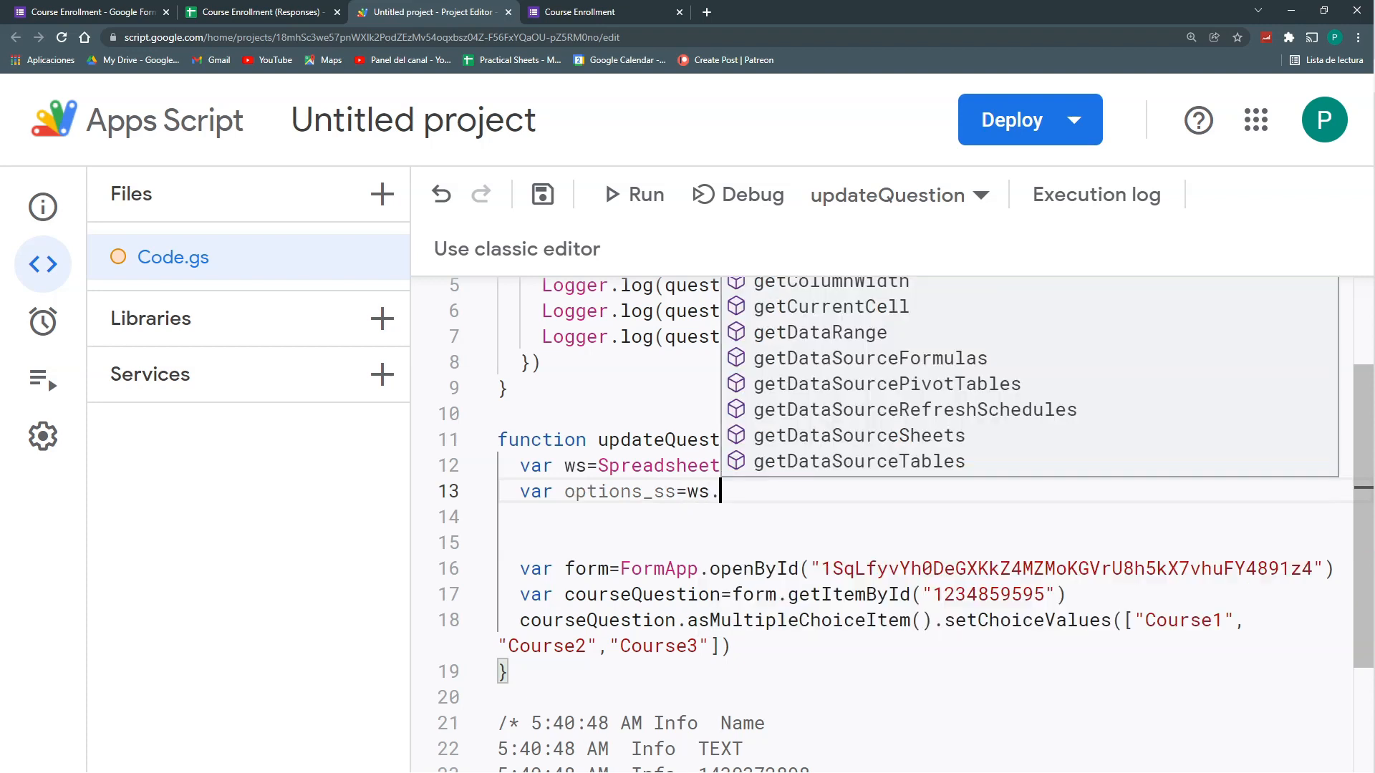
text(getSheetByName()
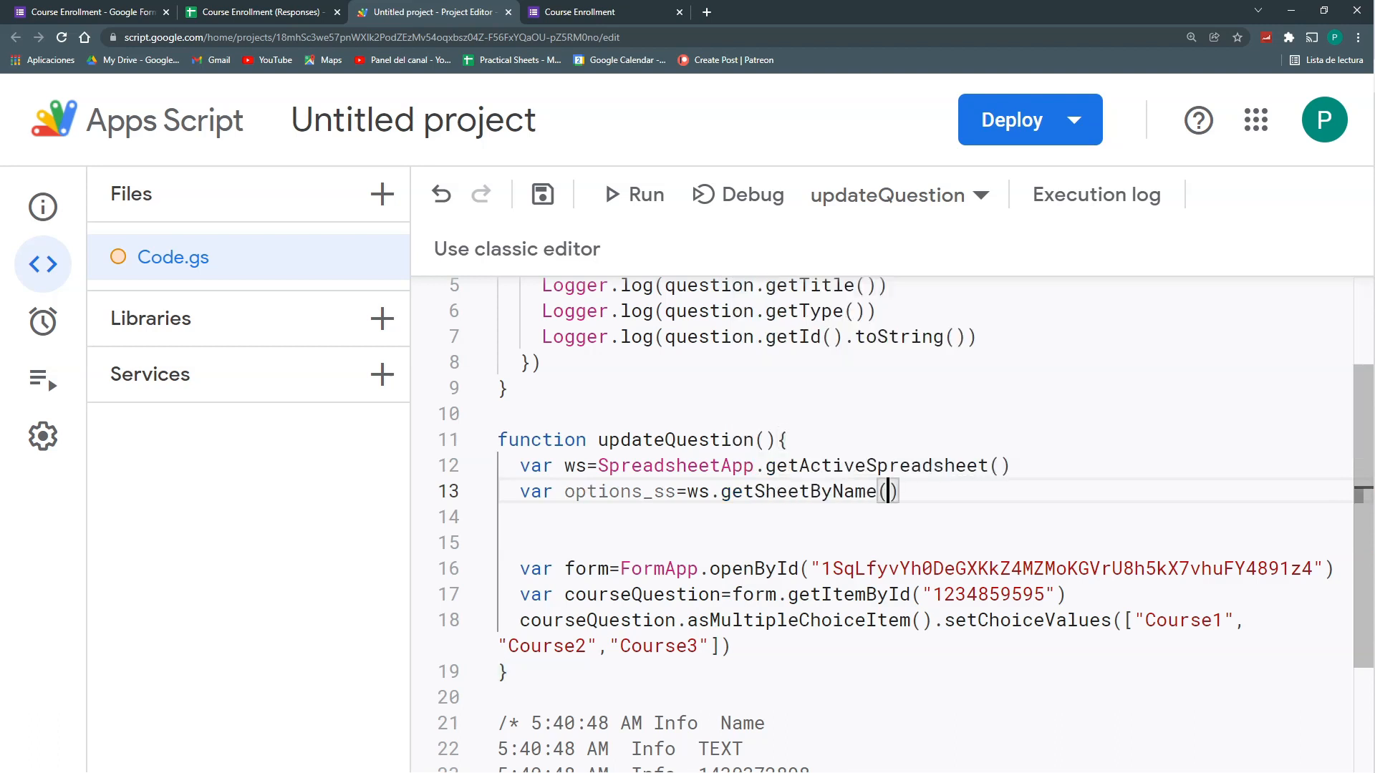
text("Optio)
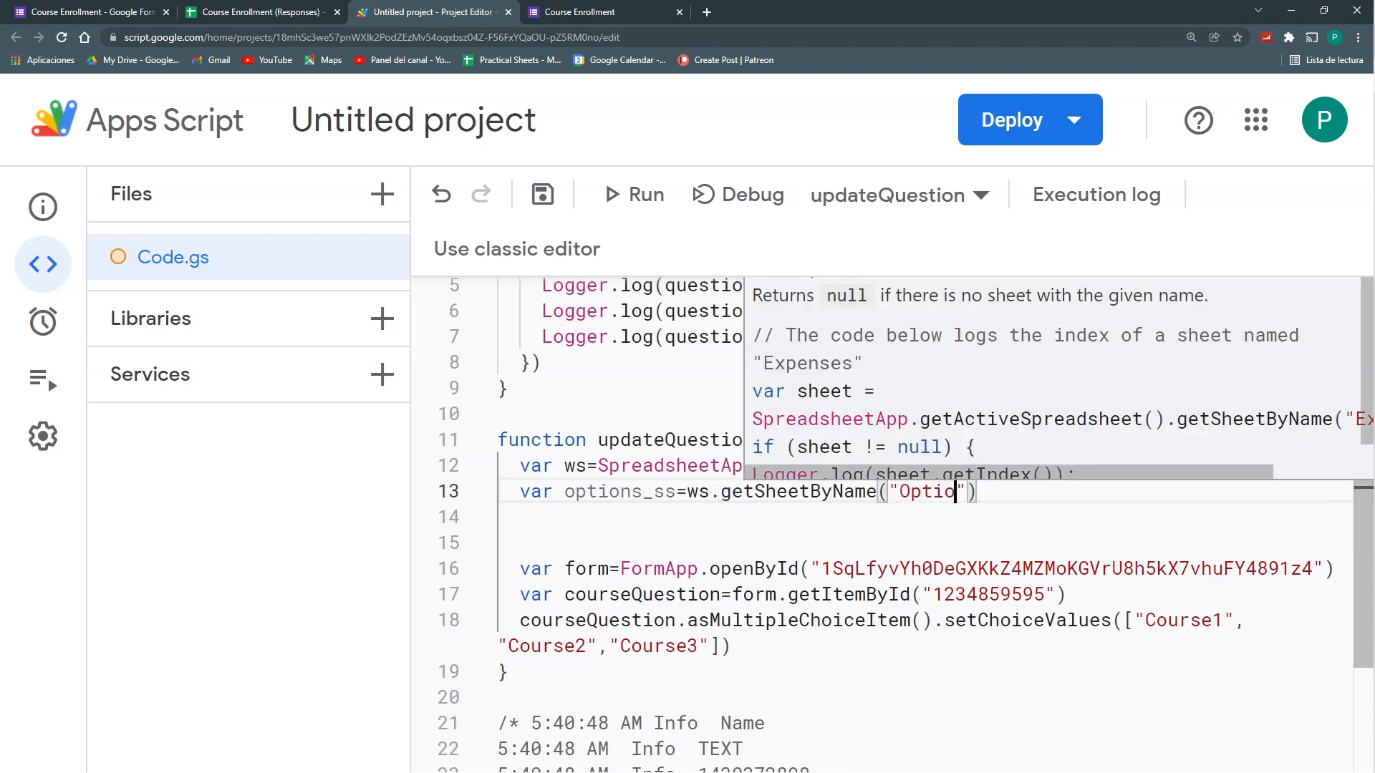
click(260, 11)
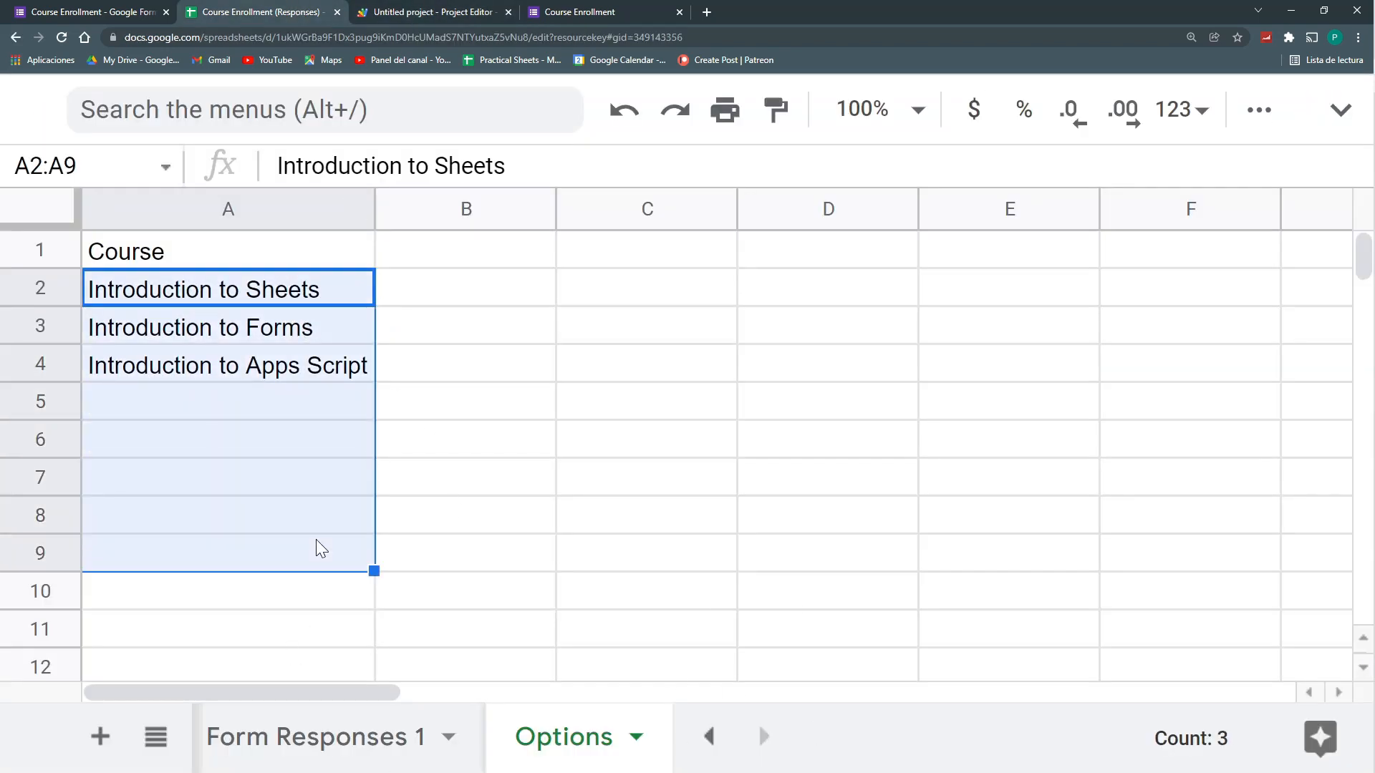
click(227, 288)
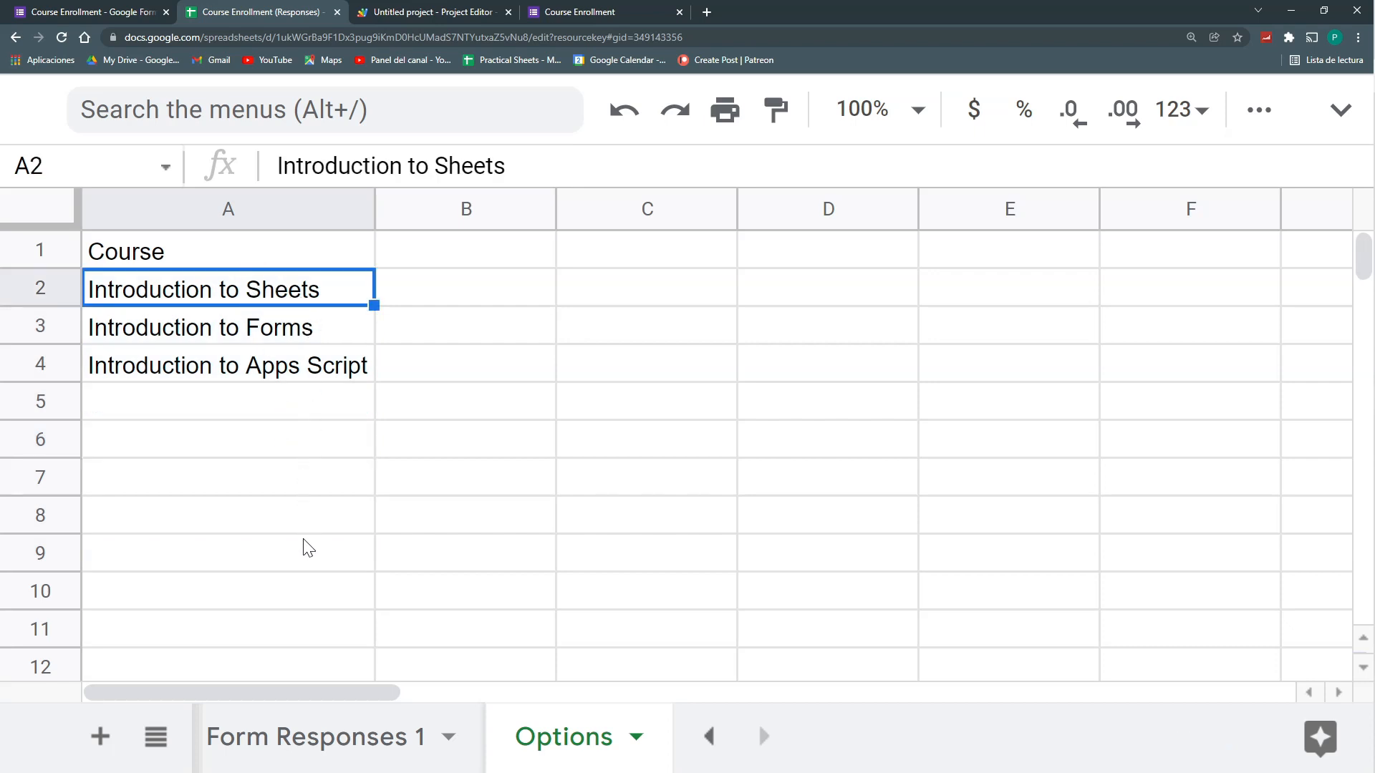
click(429, 11)
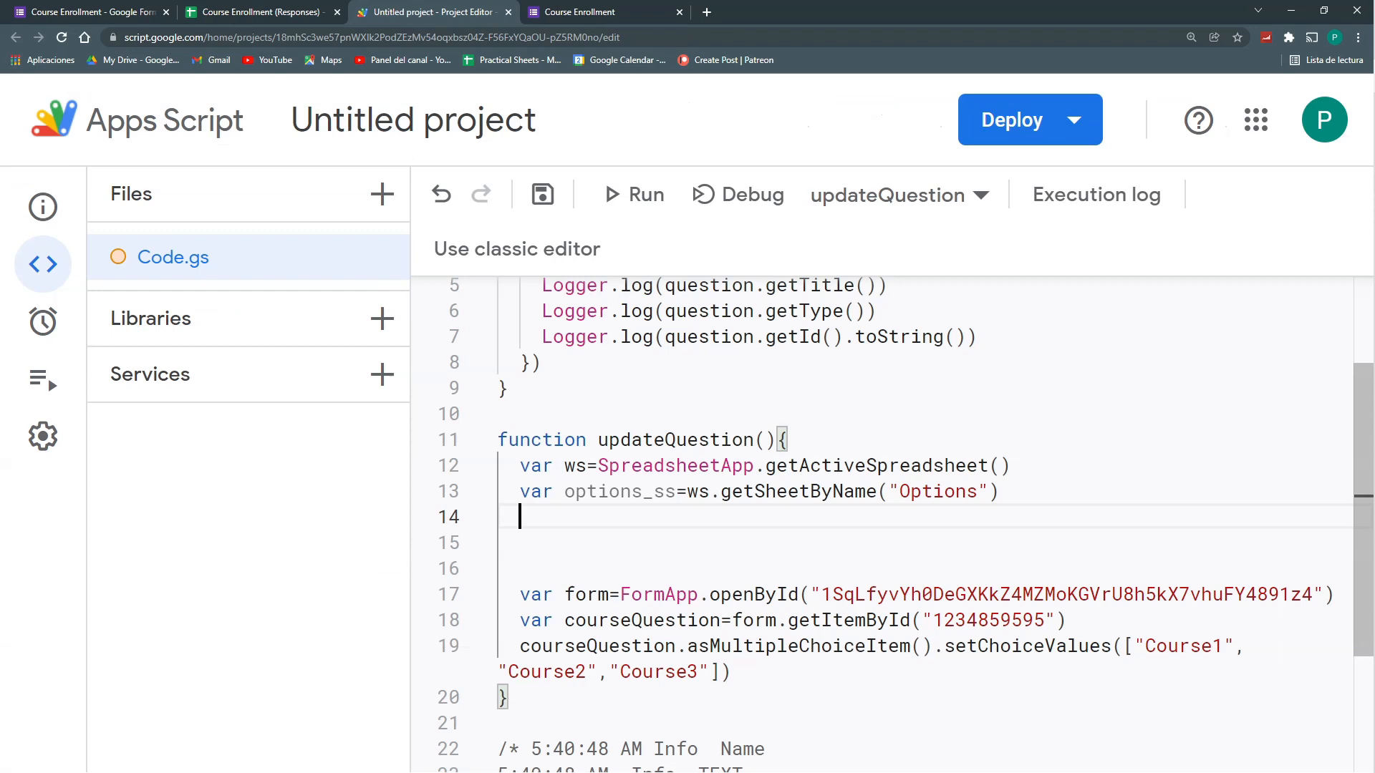
Define var optionRange as options_ss.getRange("A2:A") and check that range in the spreadsheet
text(var optionRange=)
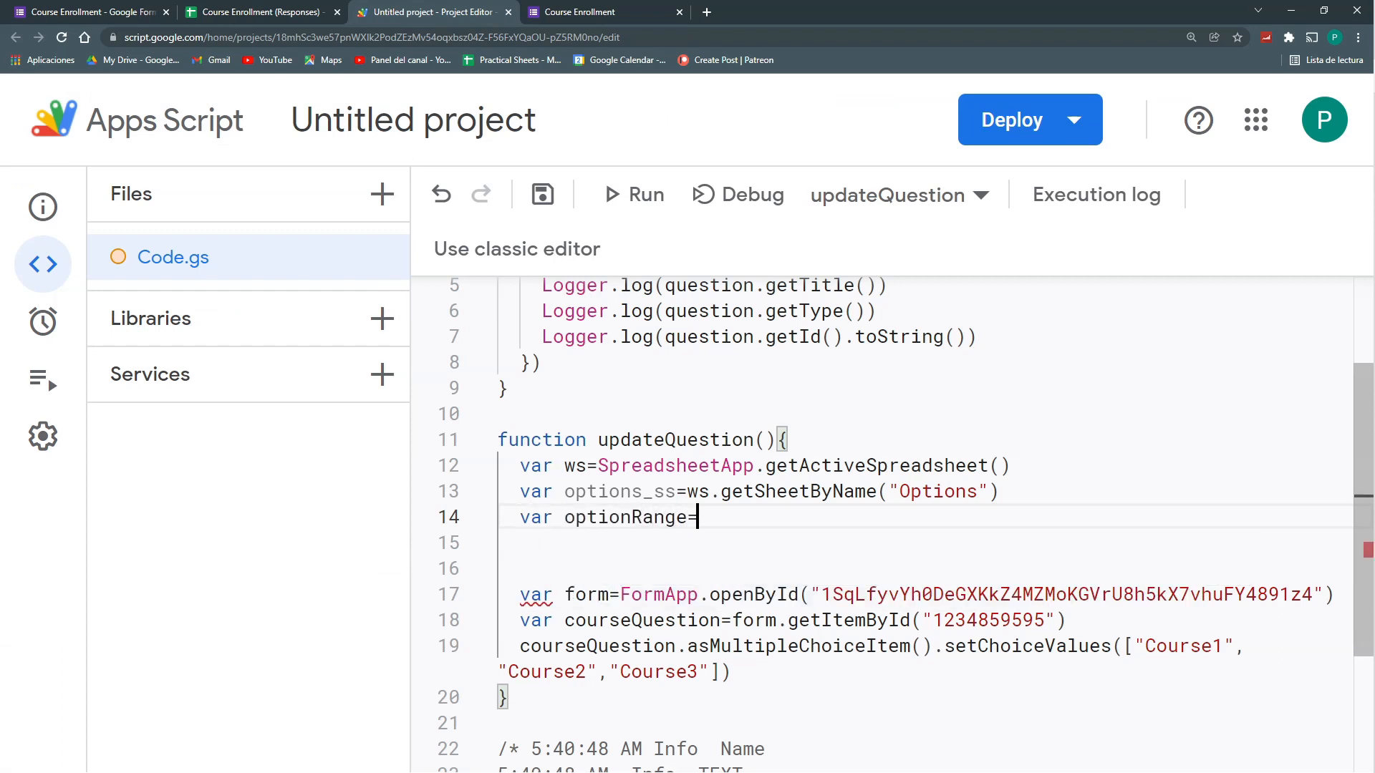
text(options_ss)
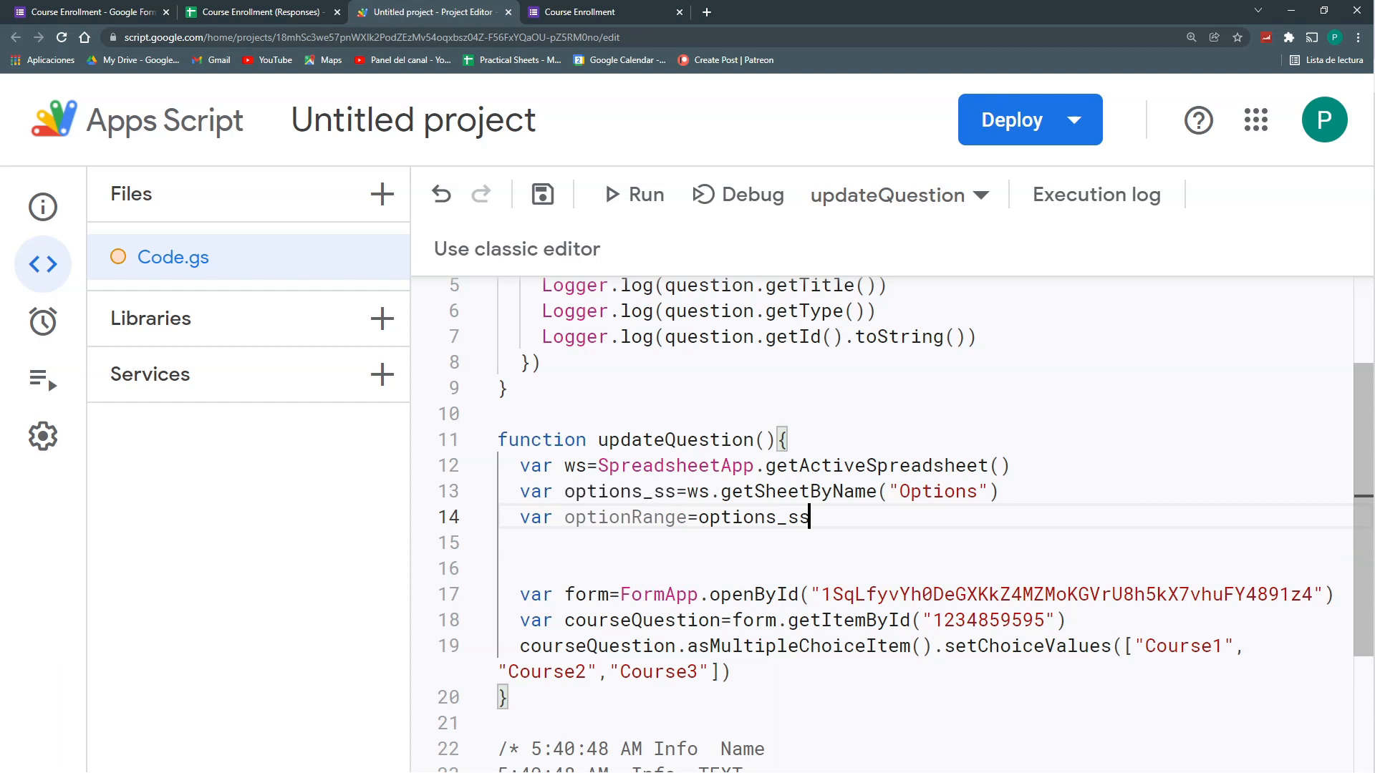
text(.getRange()
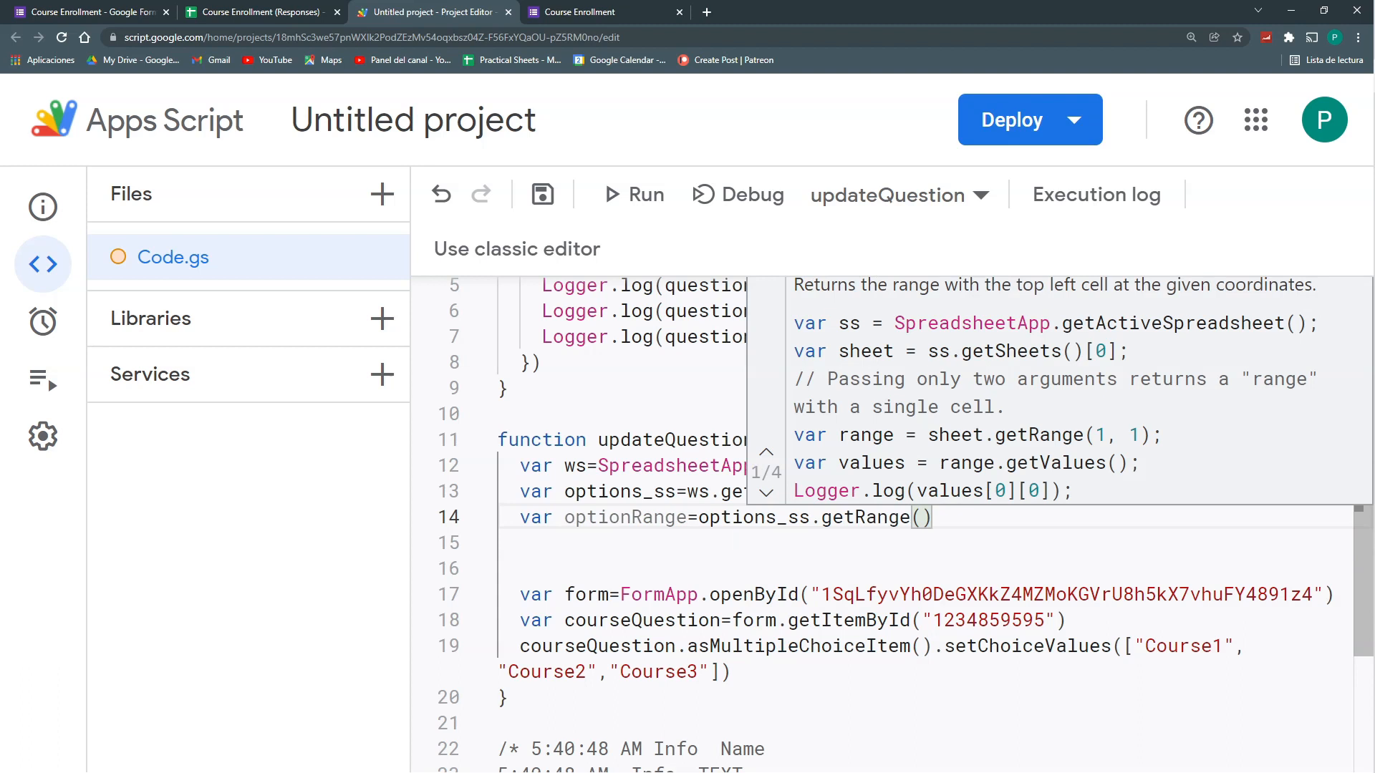
text("A2")
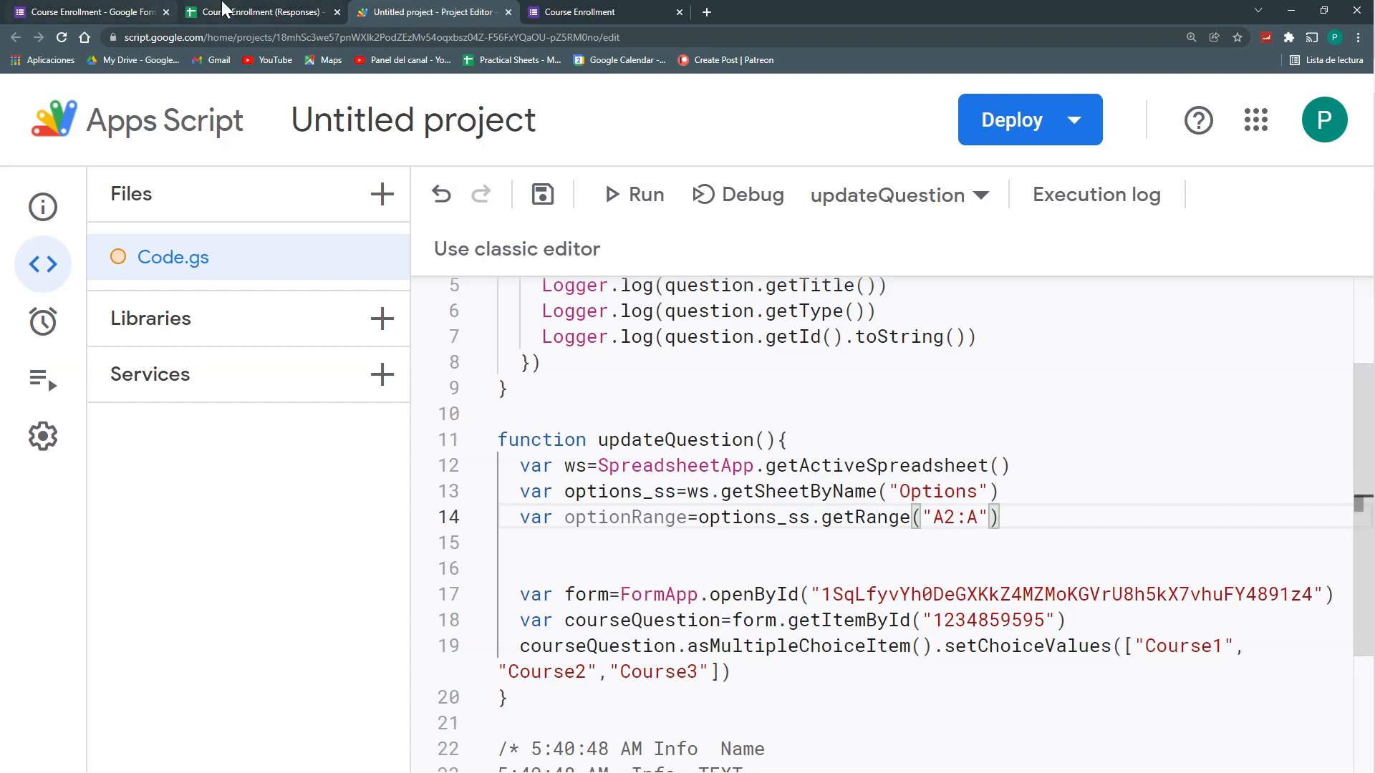
click(258, 12)
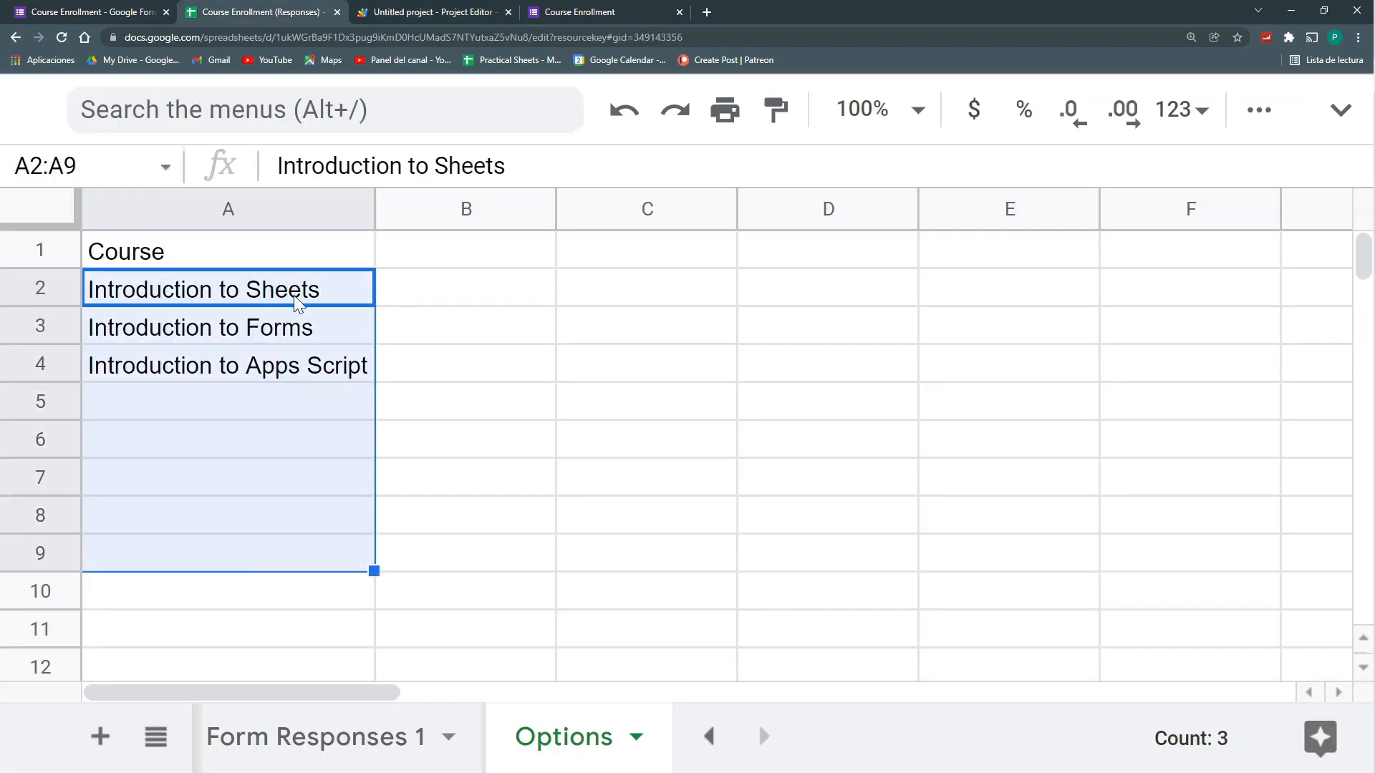
click(228, 401)
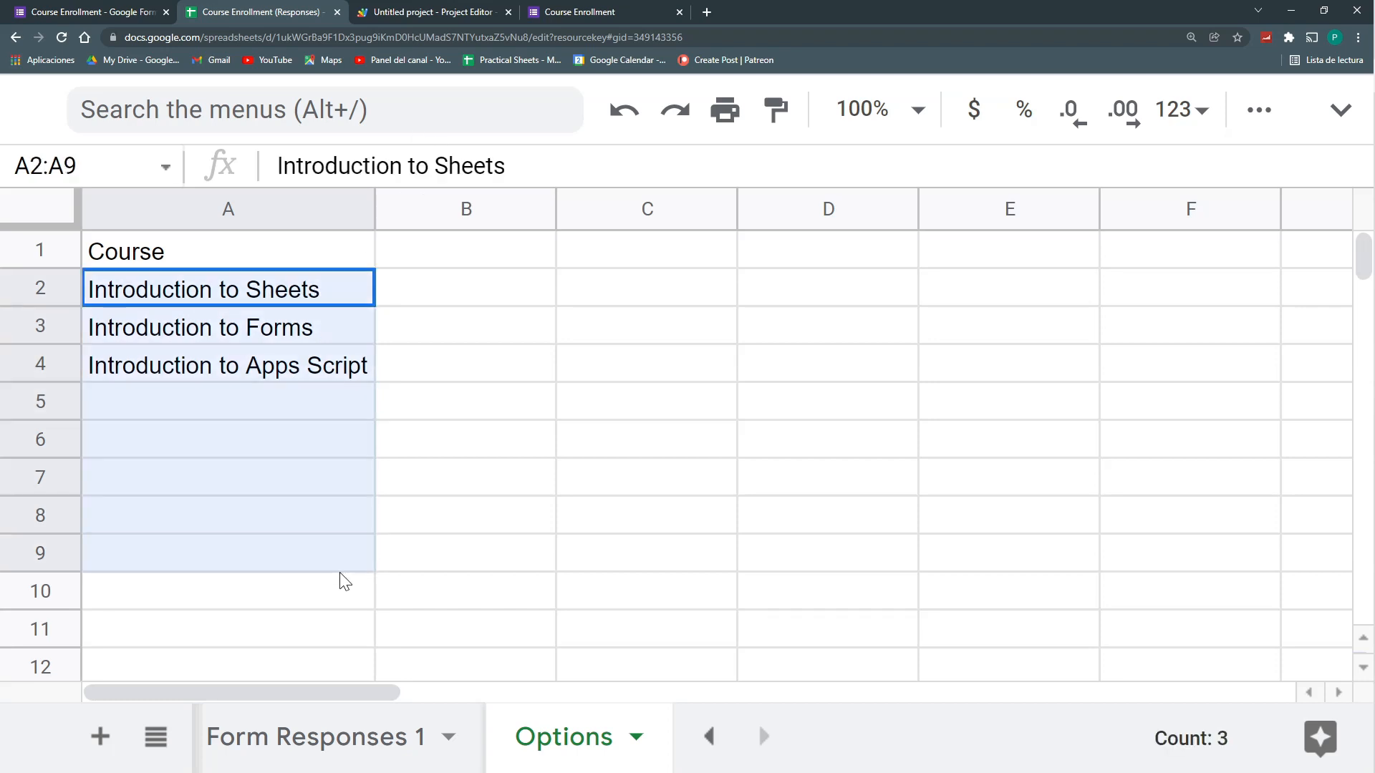
click(227, 289)
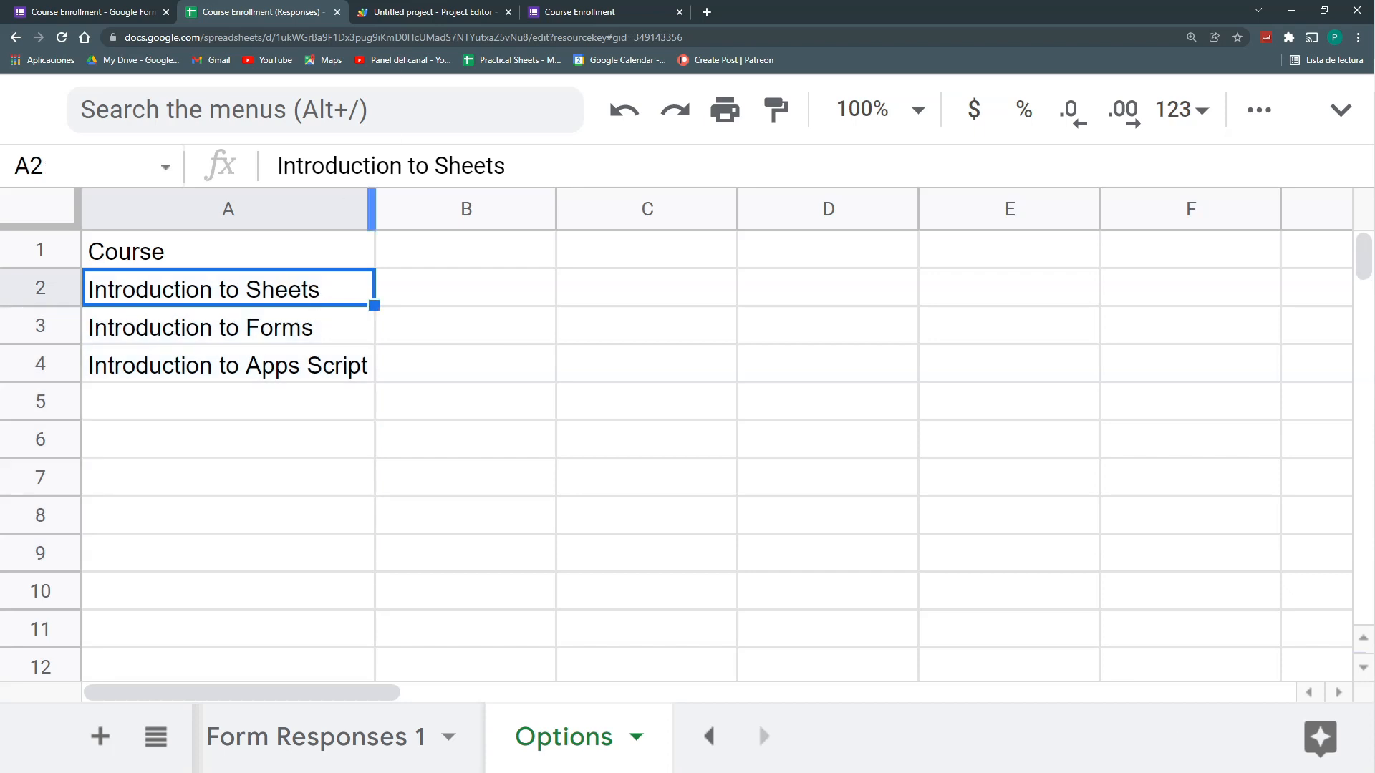
click(431, 12)
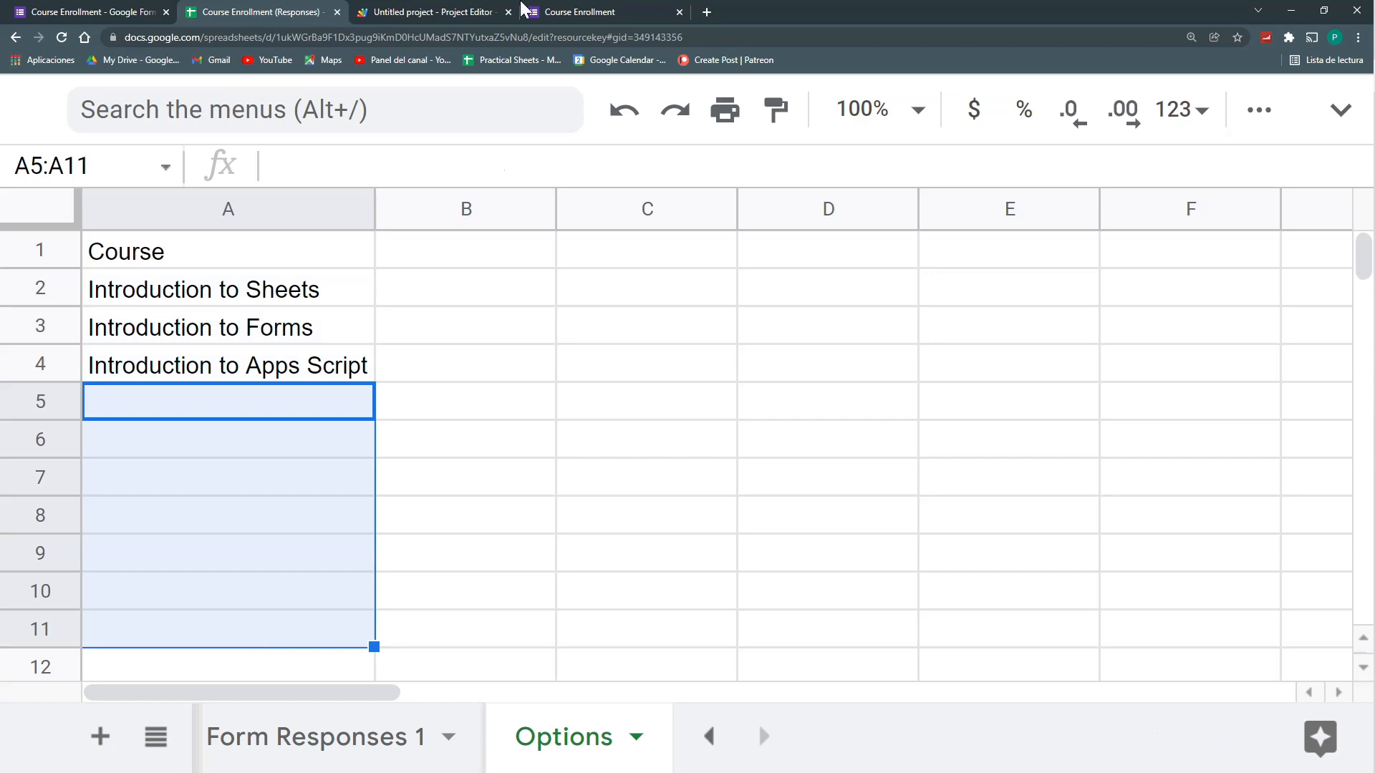
click(433, 12)
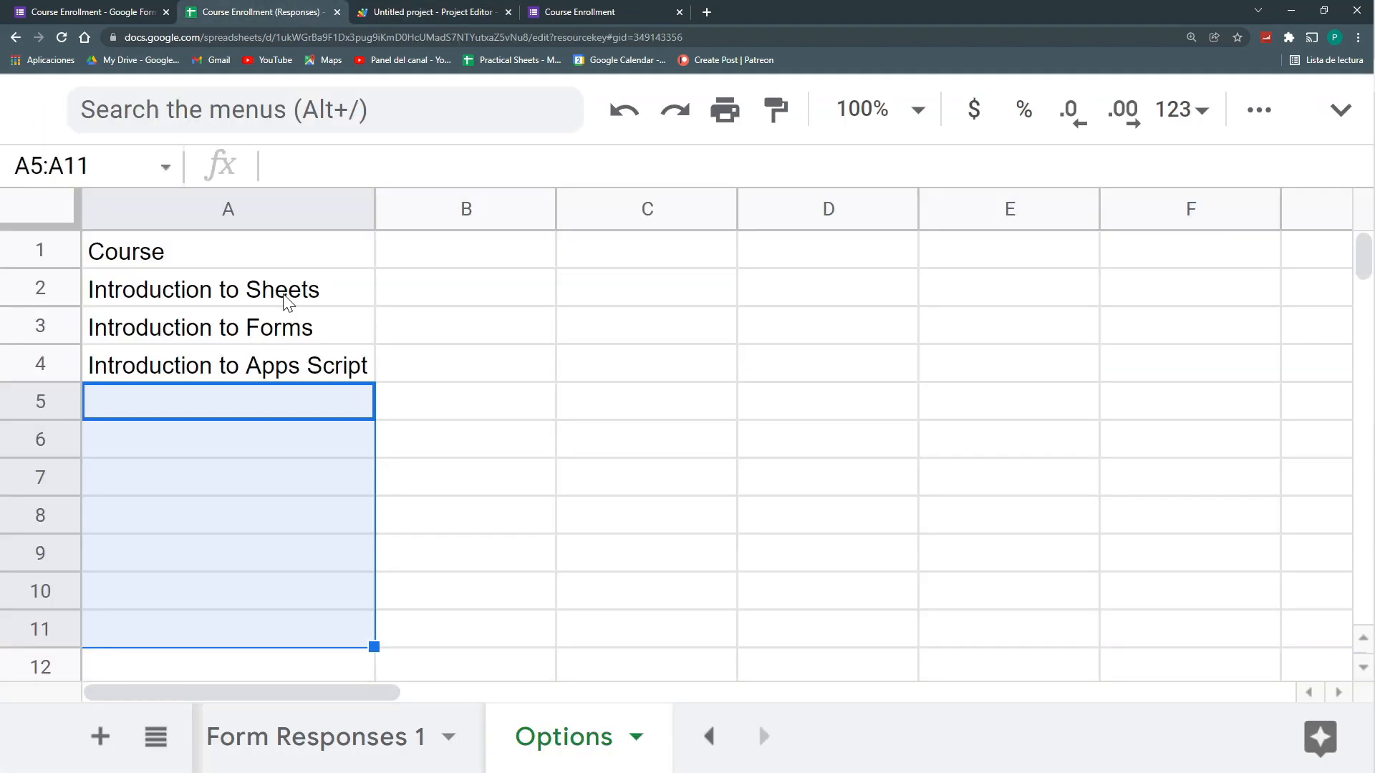
click(430, 11)
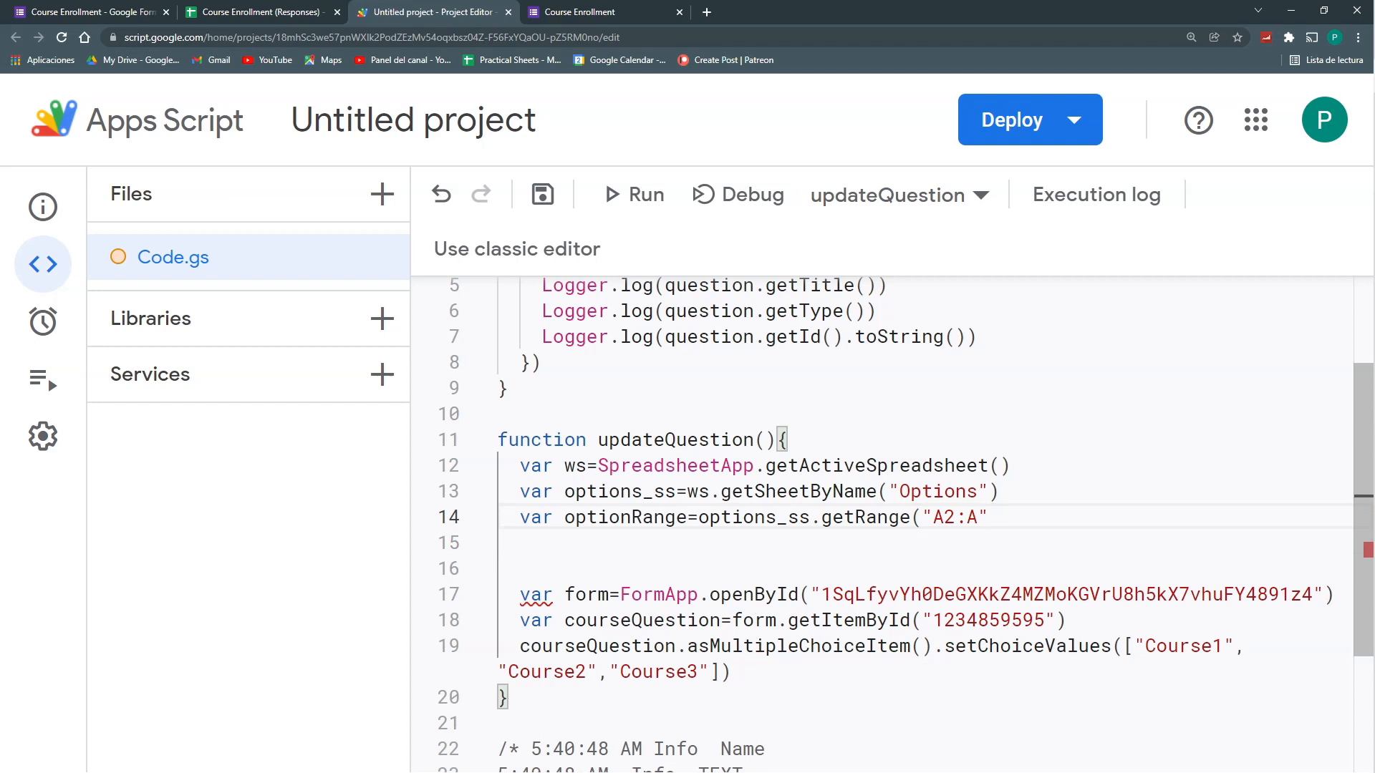
Append .getValues() to the range line and rename optionRange to optionsArray
text(.)
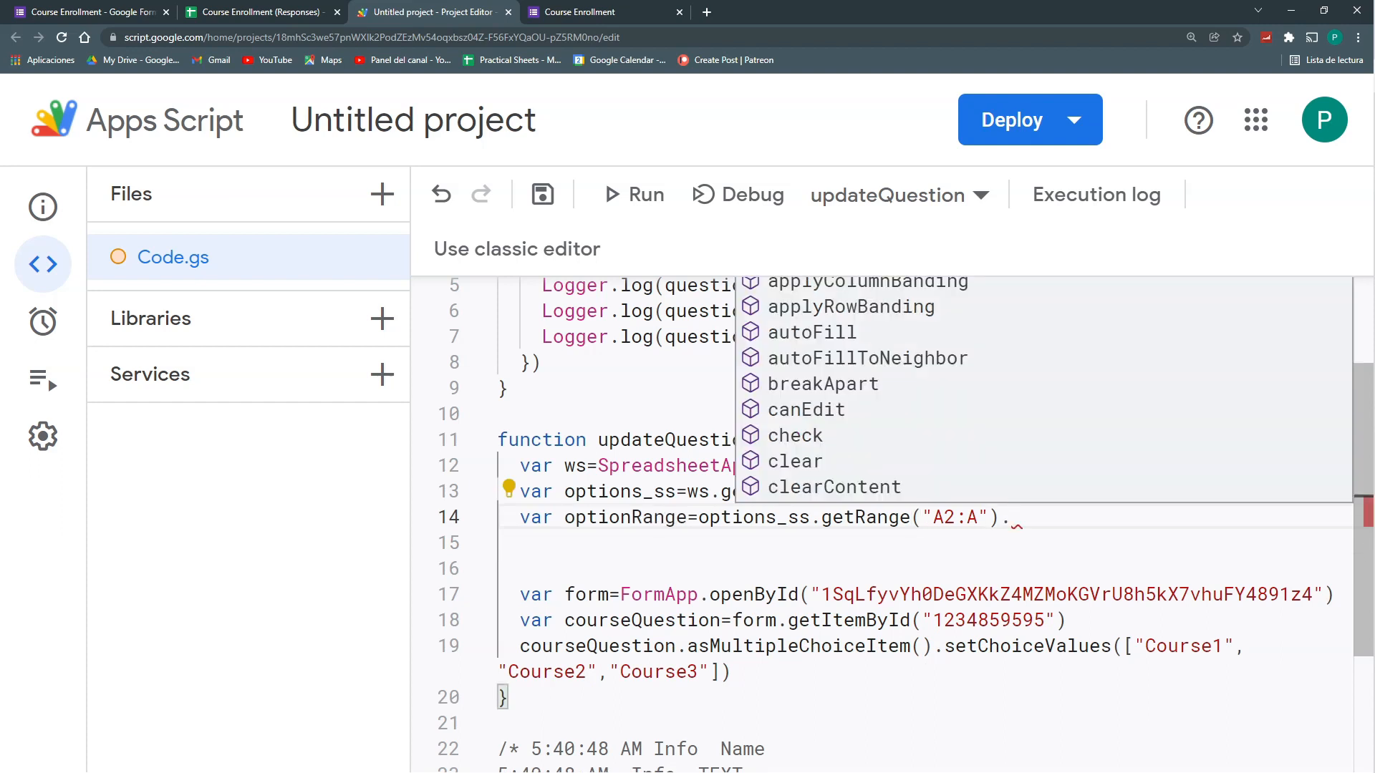
text(getv)
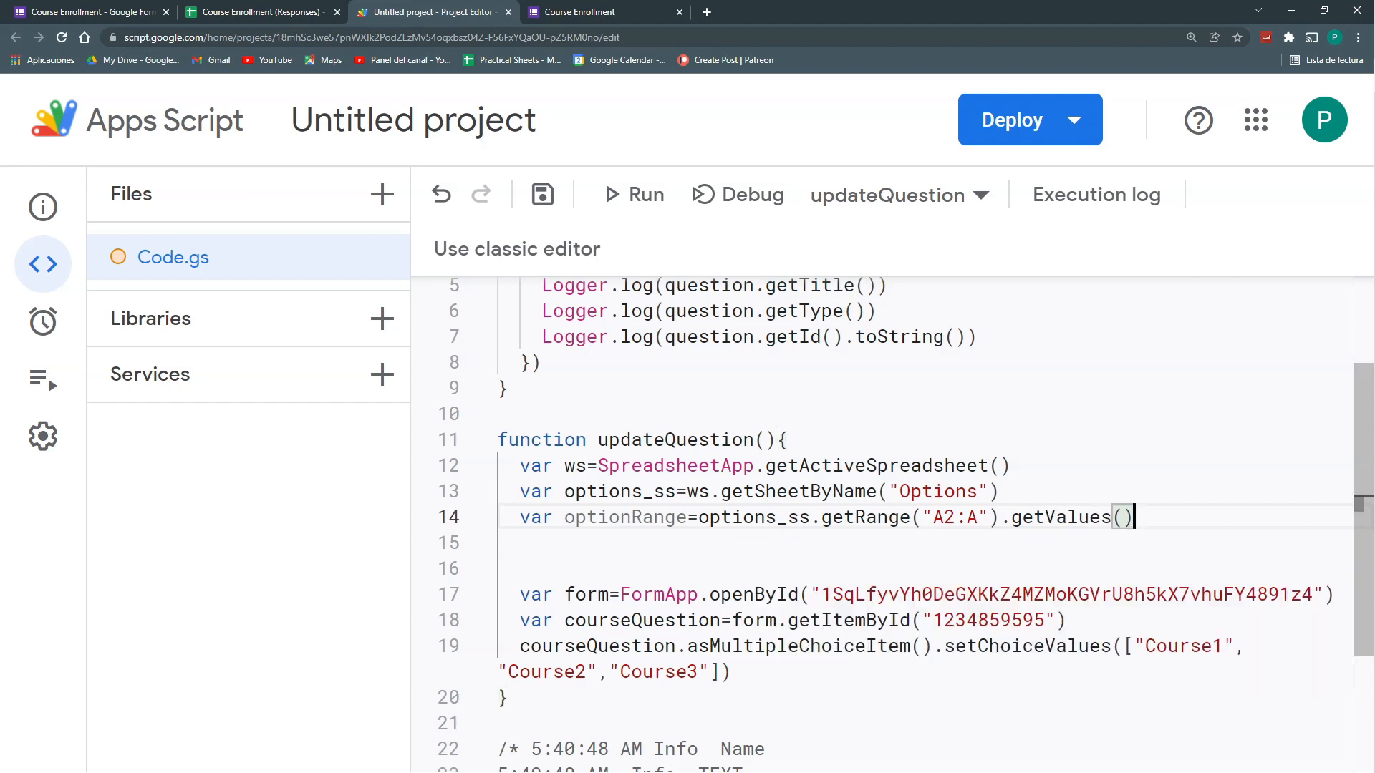
text(;)
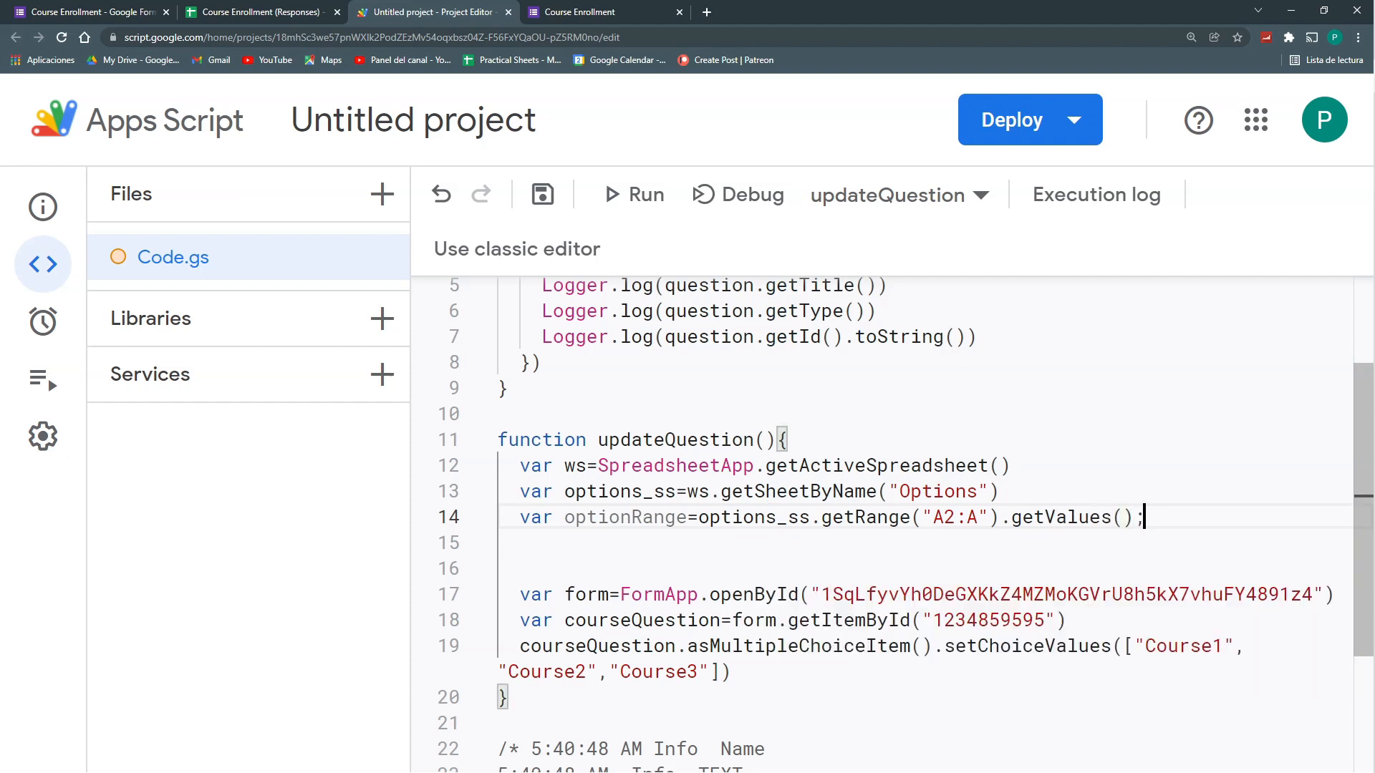
drag(699, 517, 998, 517)
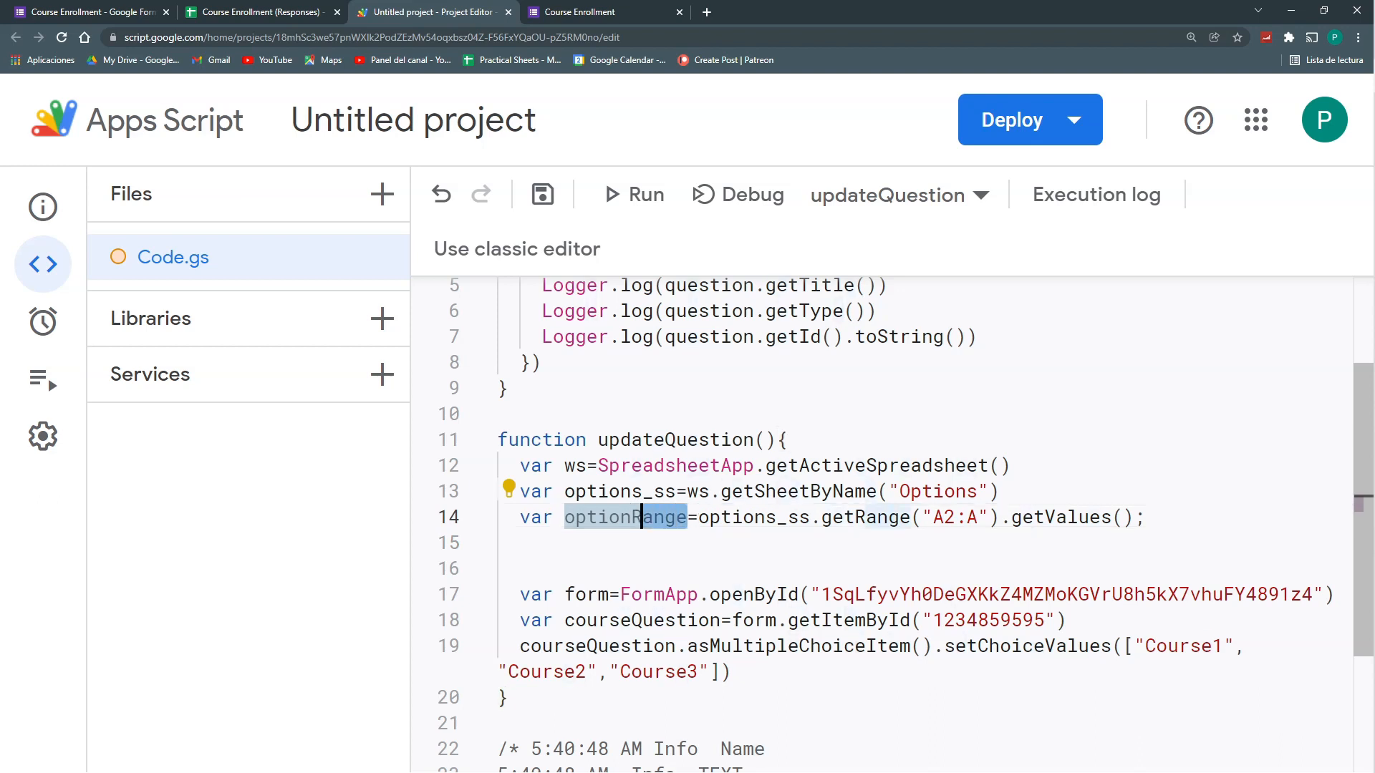
text(optionsArr)
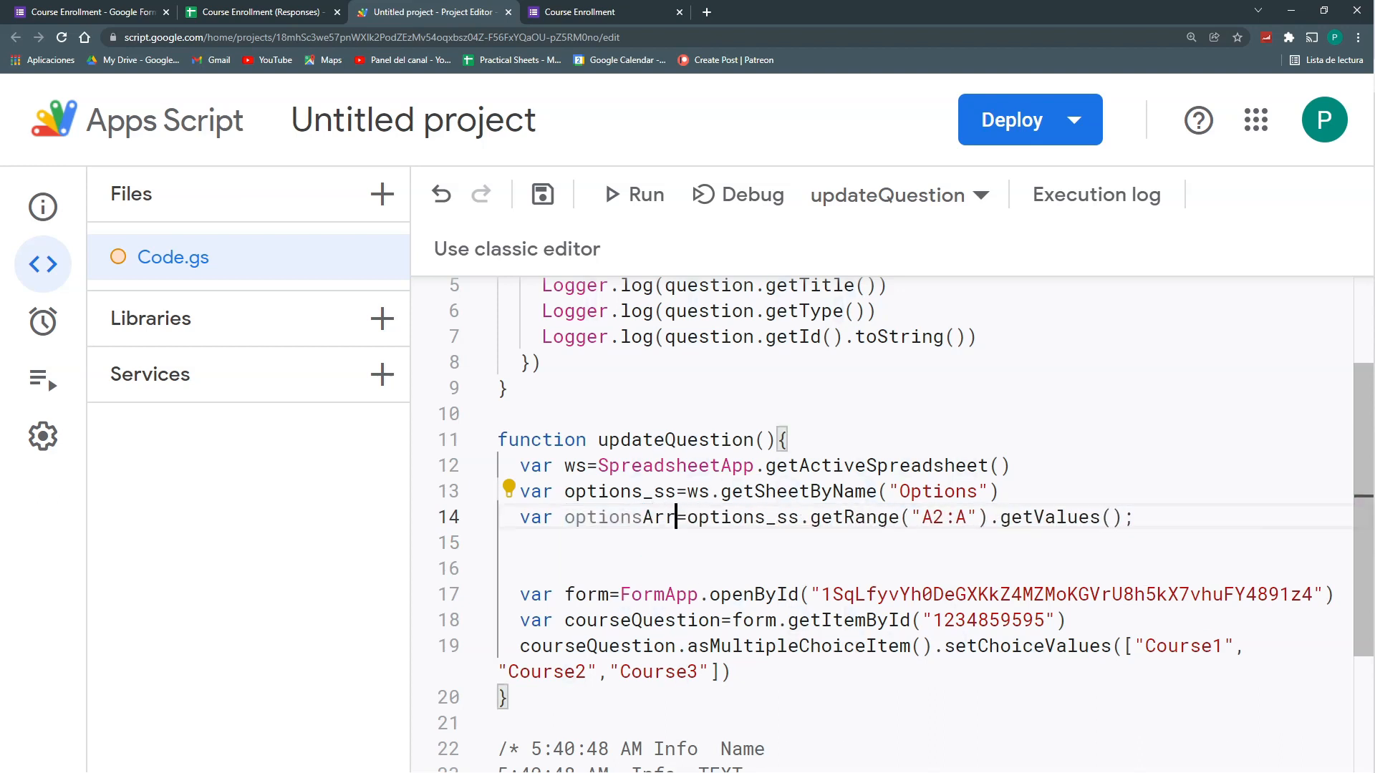
text(ay)
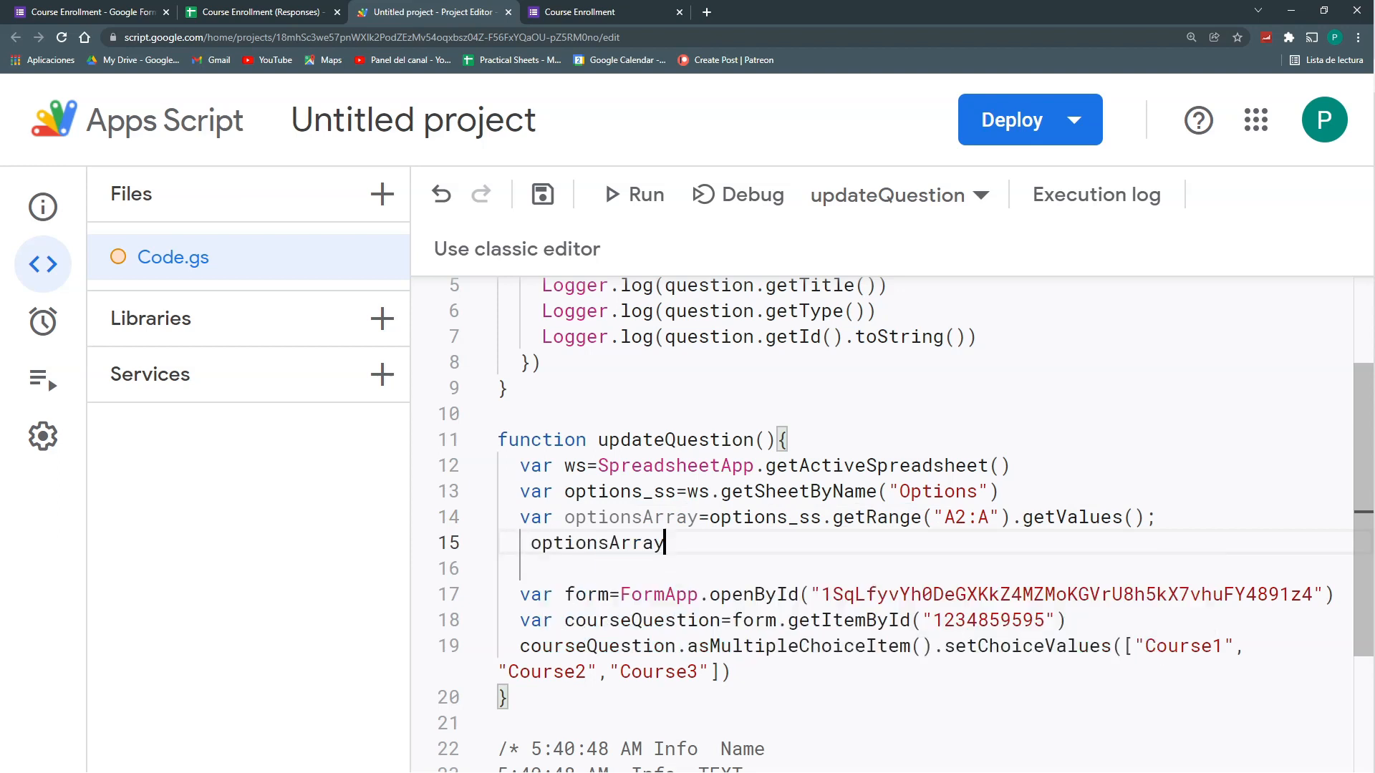
Filter optionsArray with row=>row[0] to keep only non-empty rows
text(.filter()
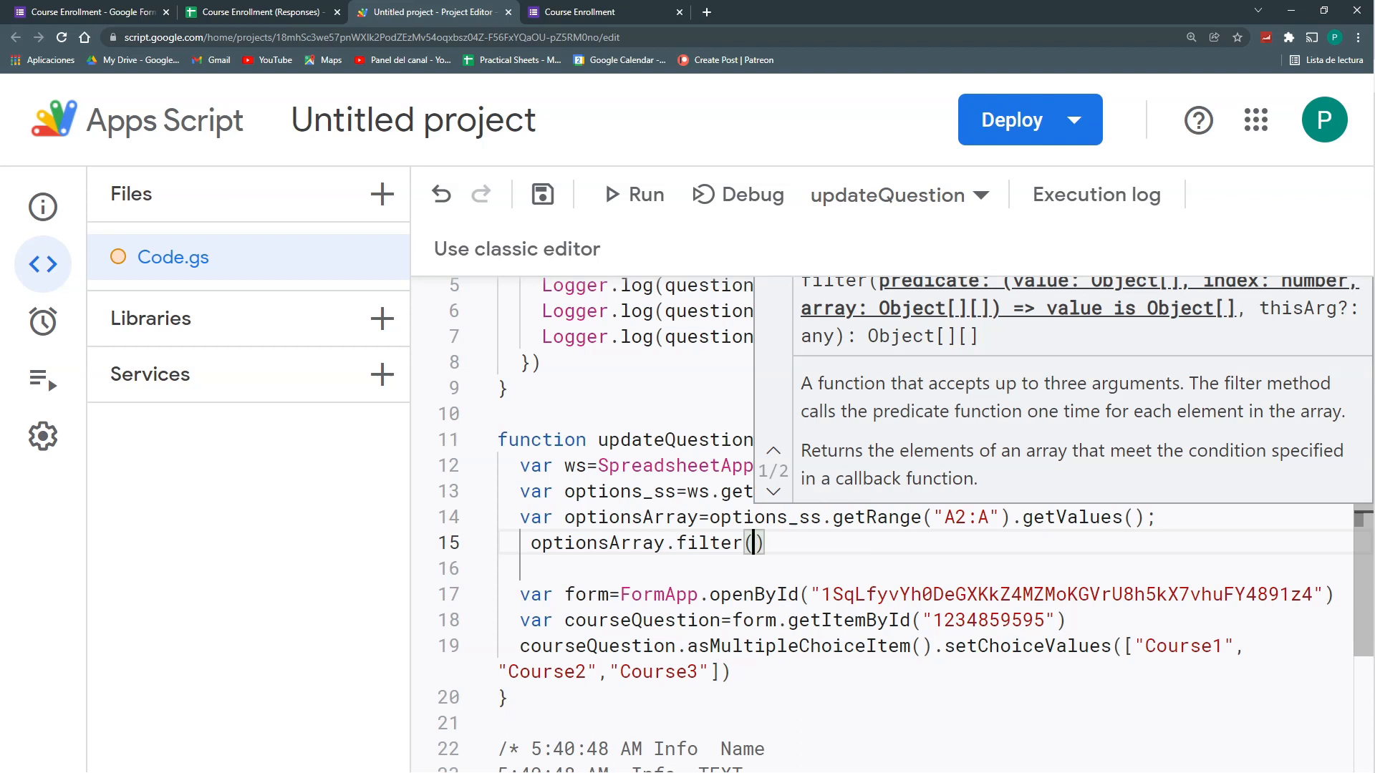
text(row)
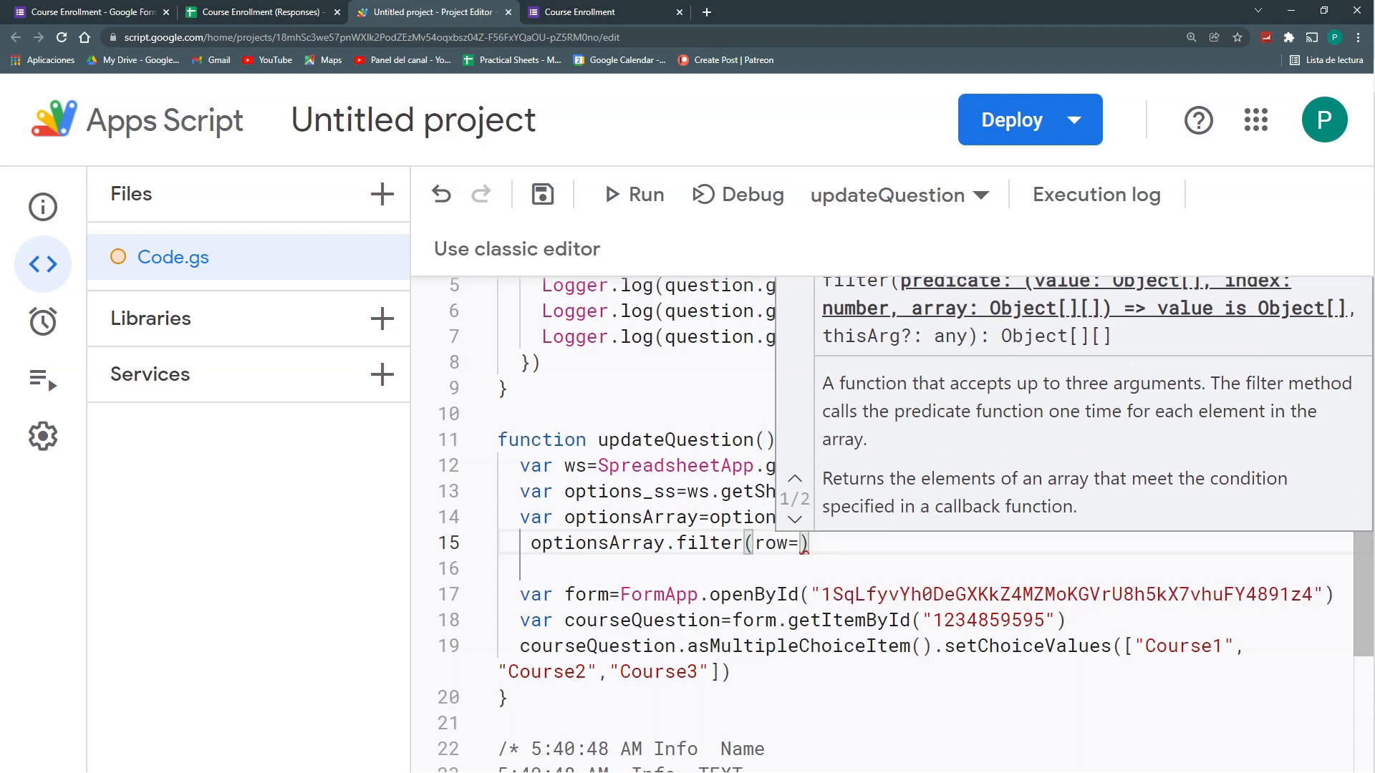
text(=>row)
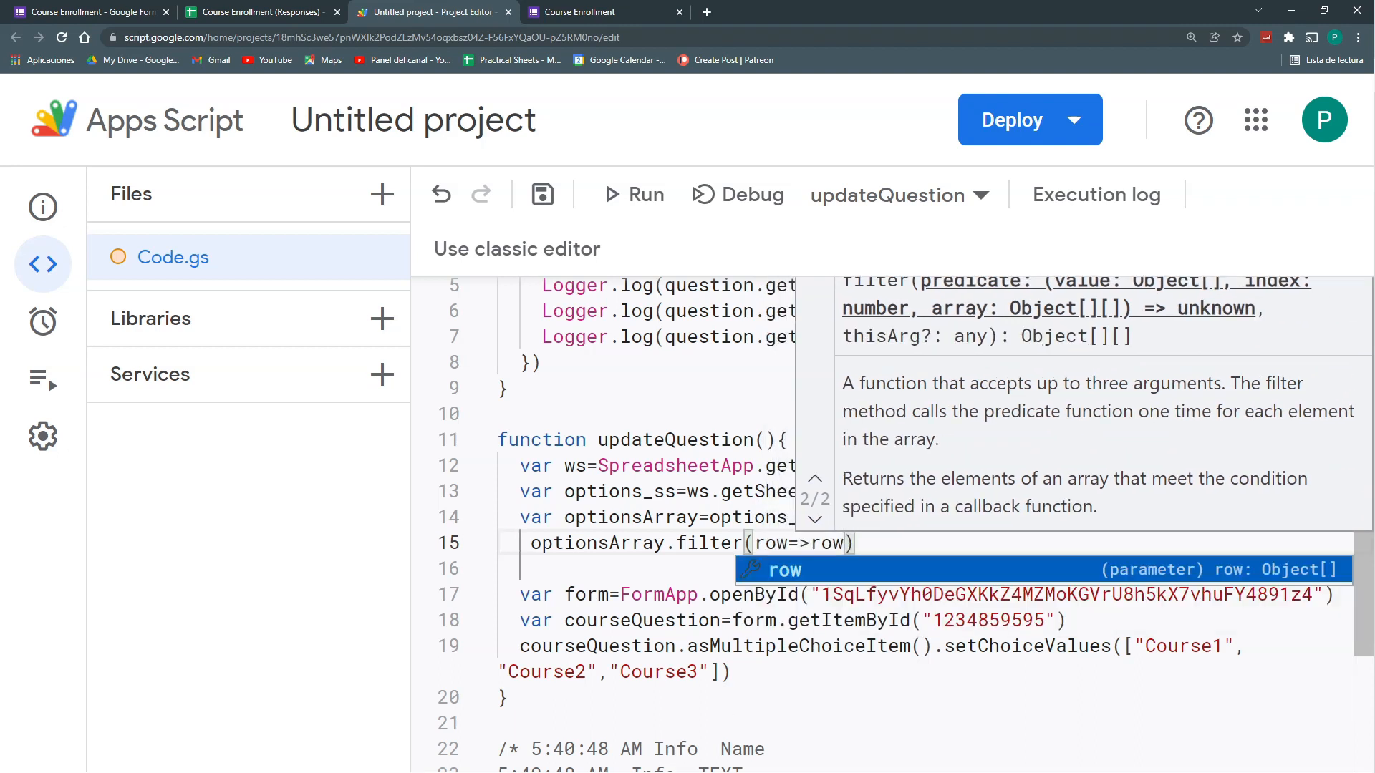
text([0])
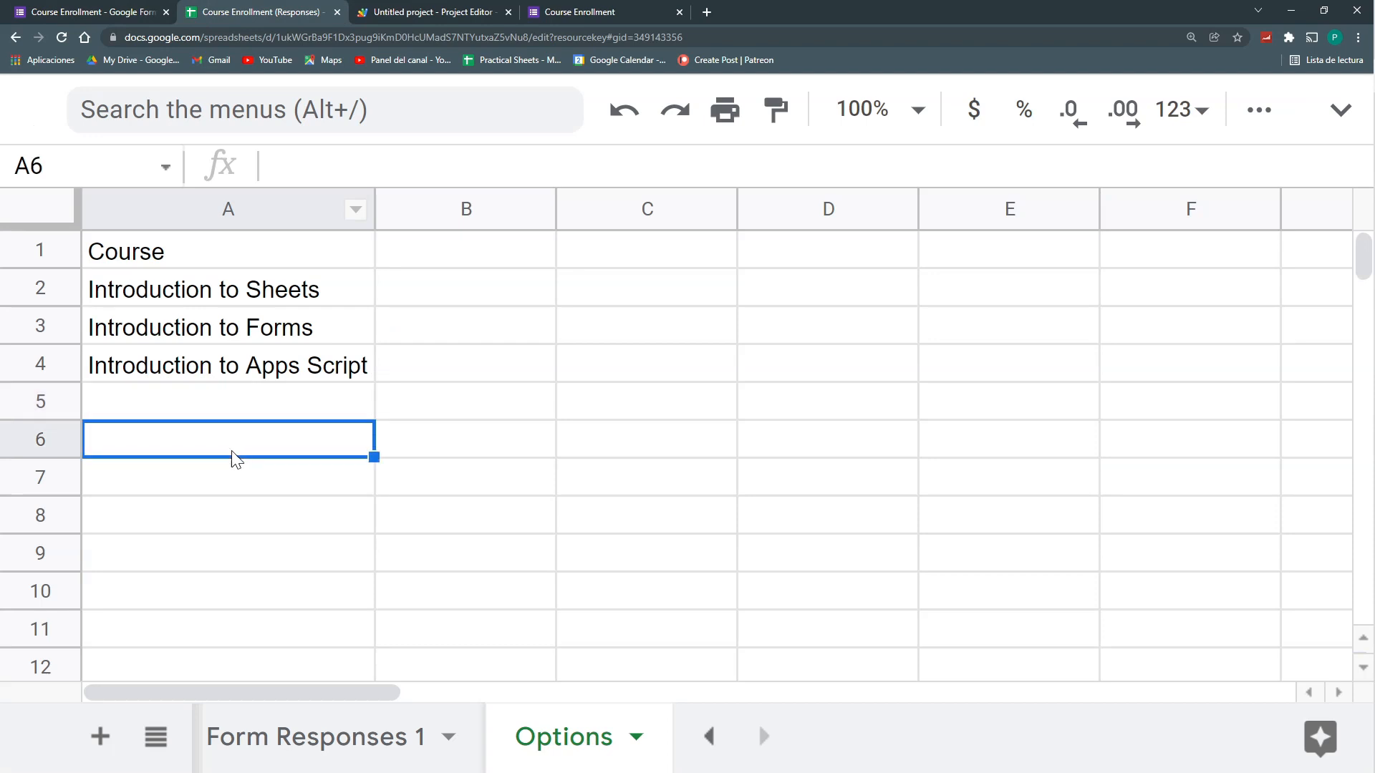
Store the filter result in var filteredOptionArray
click(432, 11)
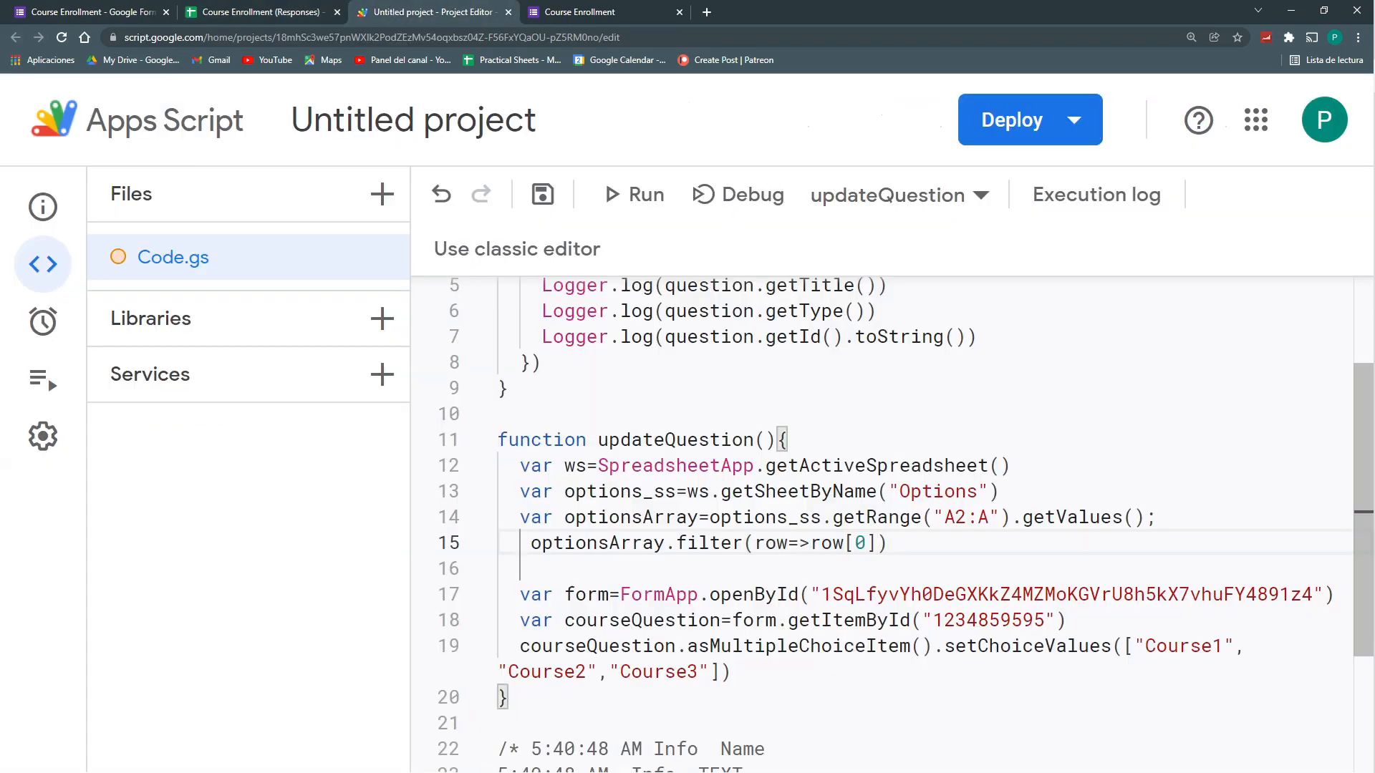
text(var)
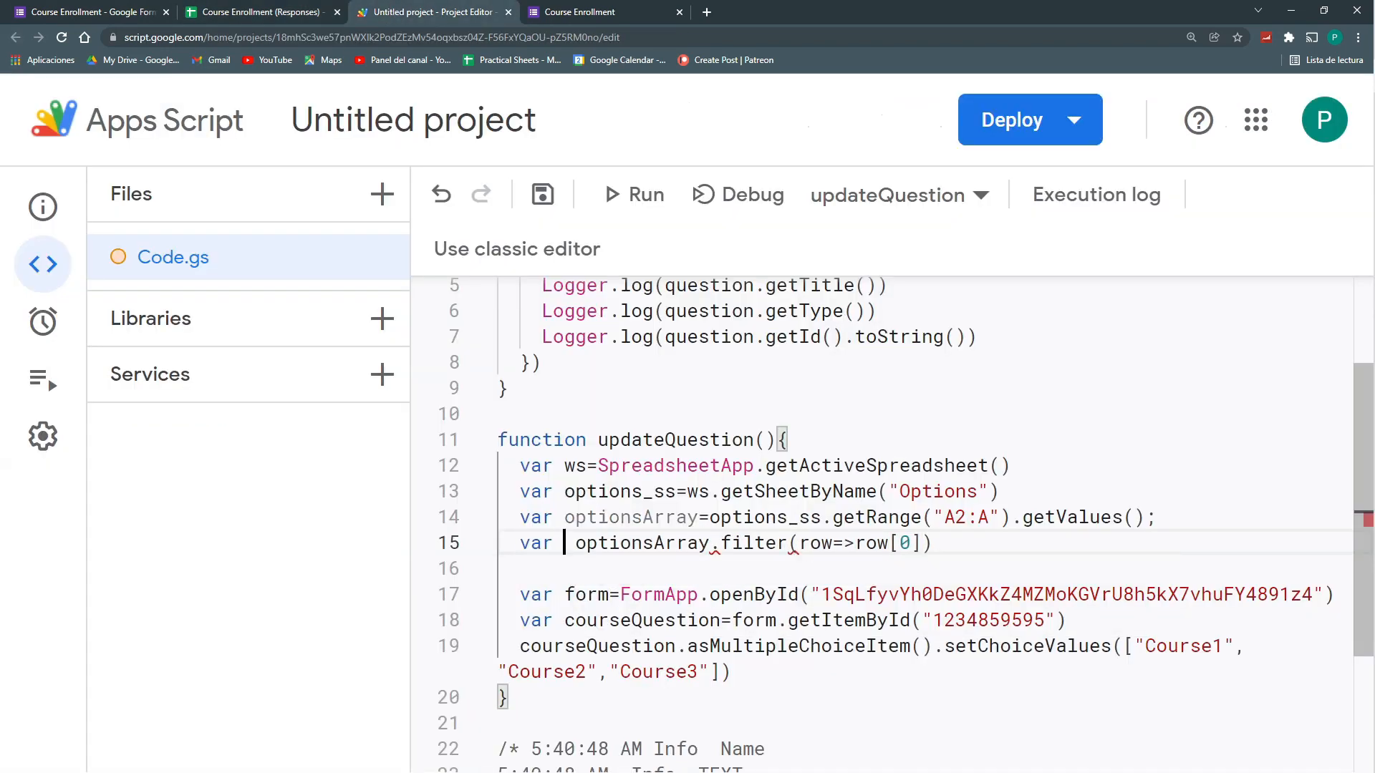
text(filtere)
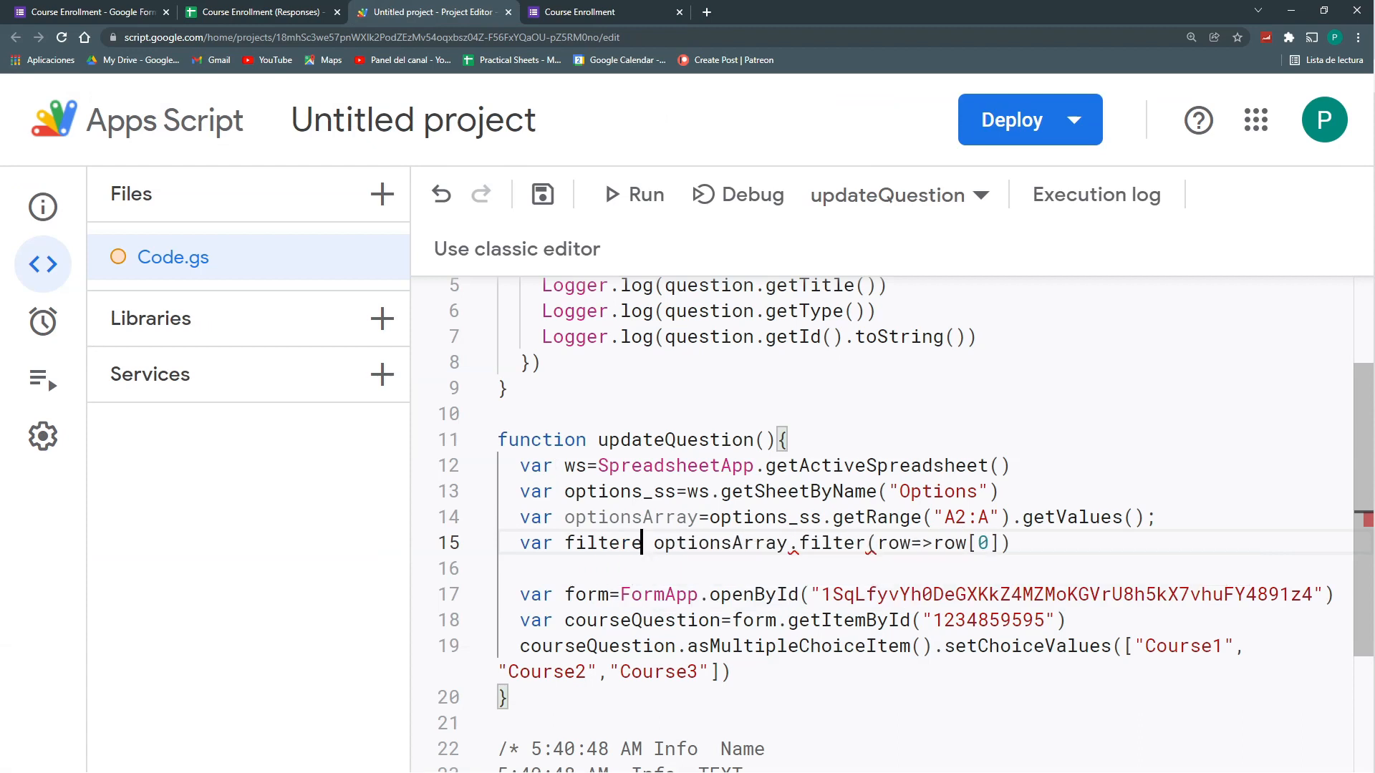
text(dOptionArray=)
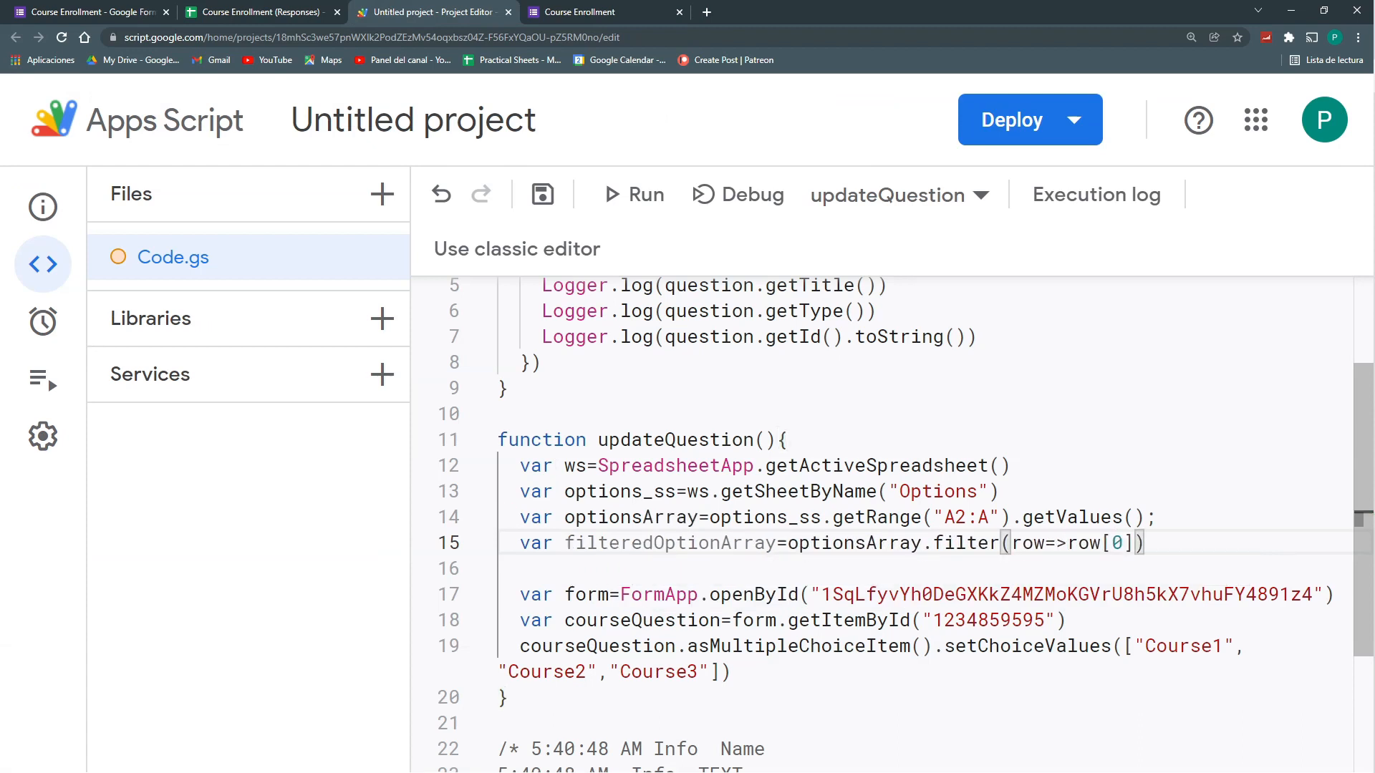
Map filteredOptionArray with row=>row[0] and assign the result to var optionList
text(filteredOptionArray)
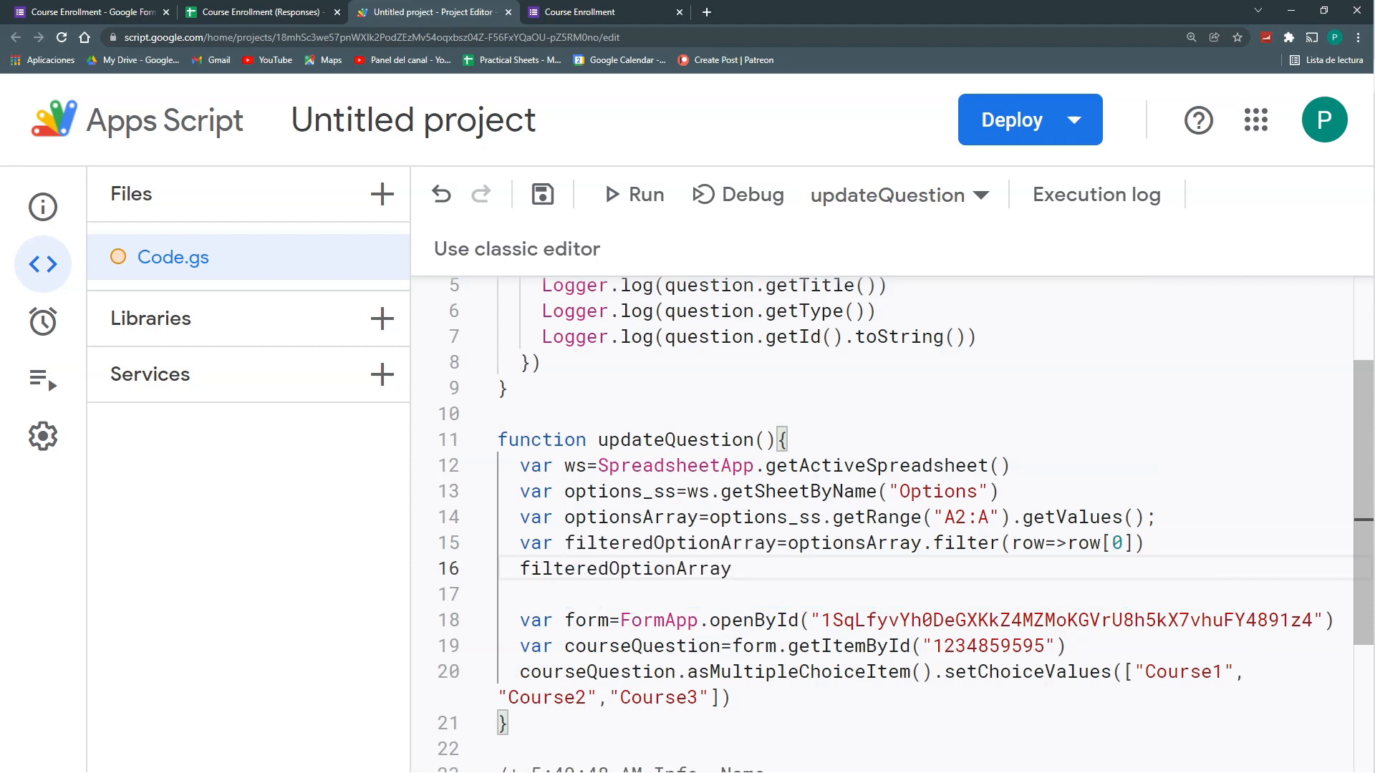
text(.map)
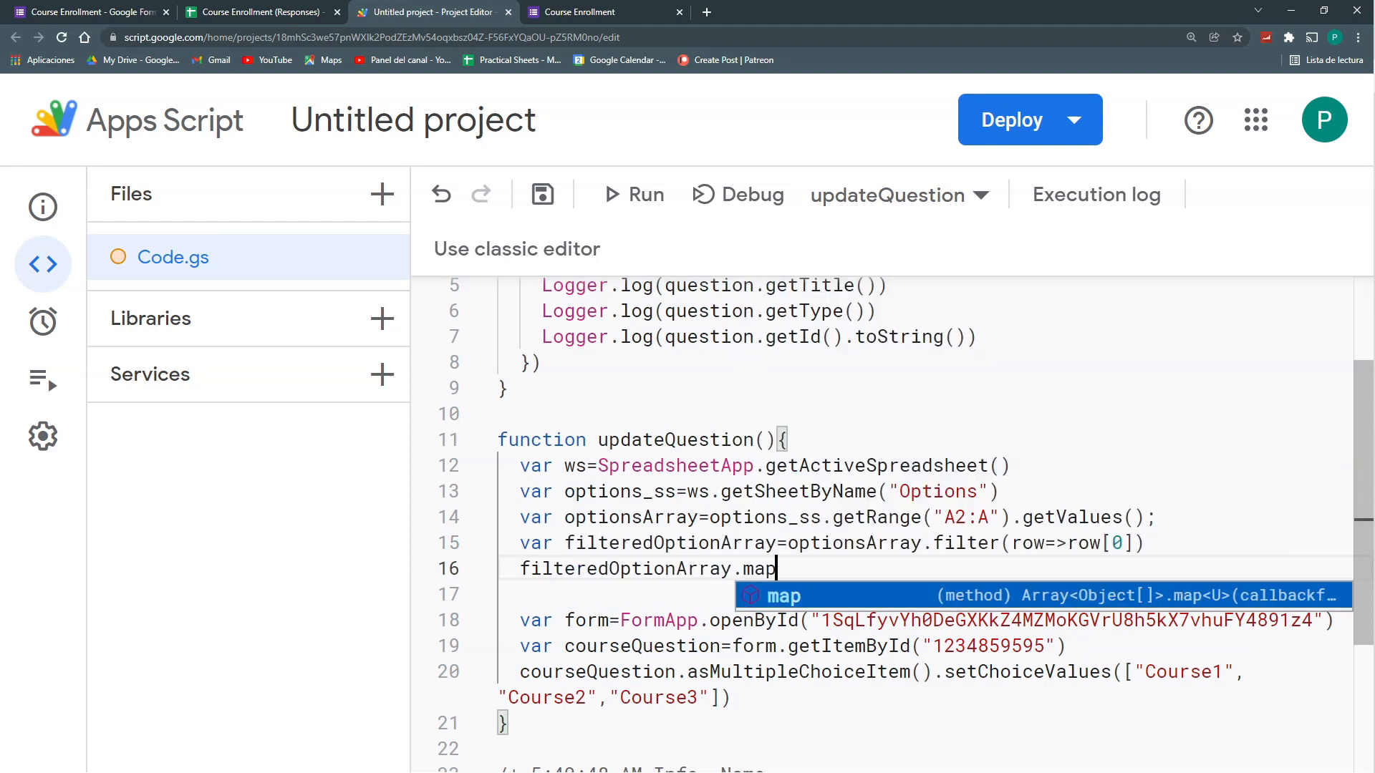
key(Tab)
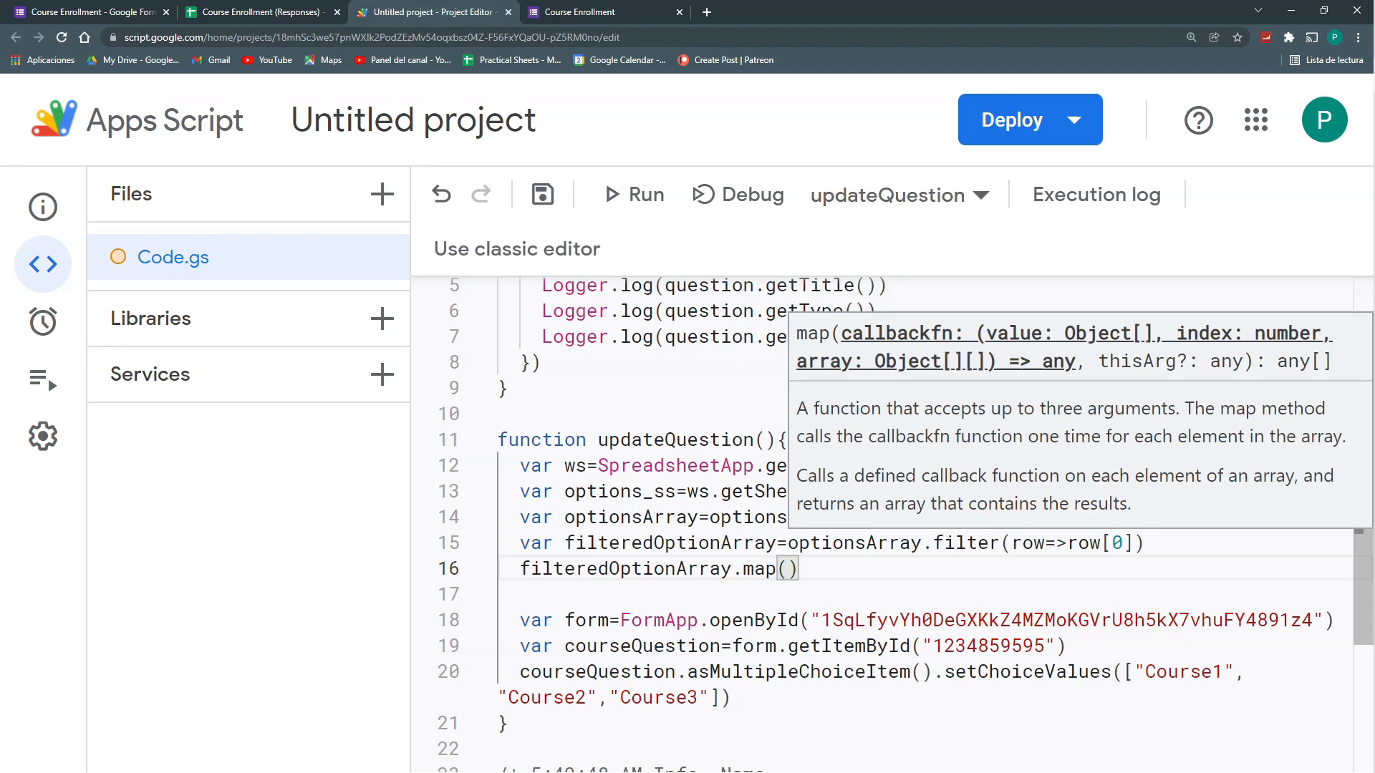
text(row=>)
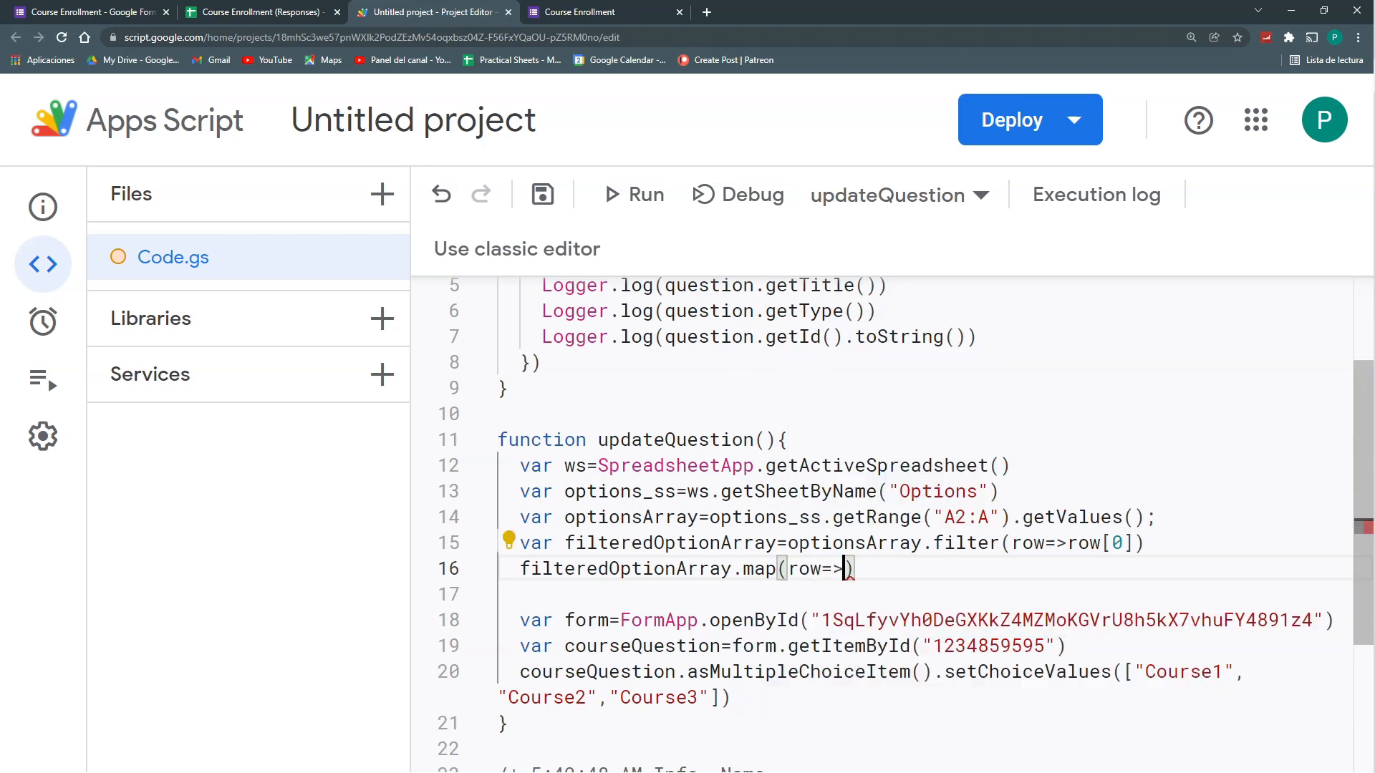
text([0])
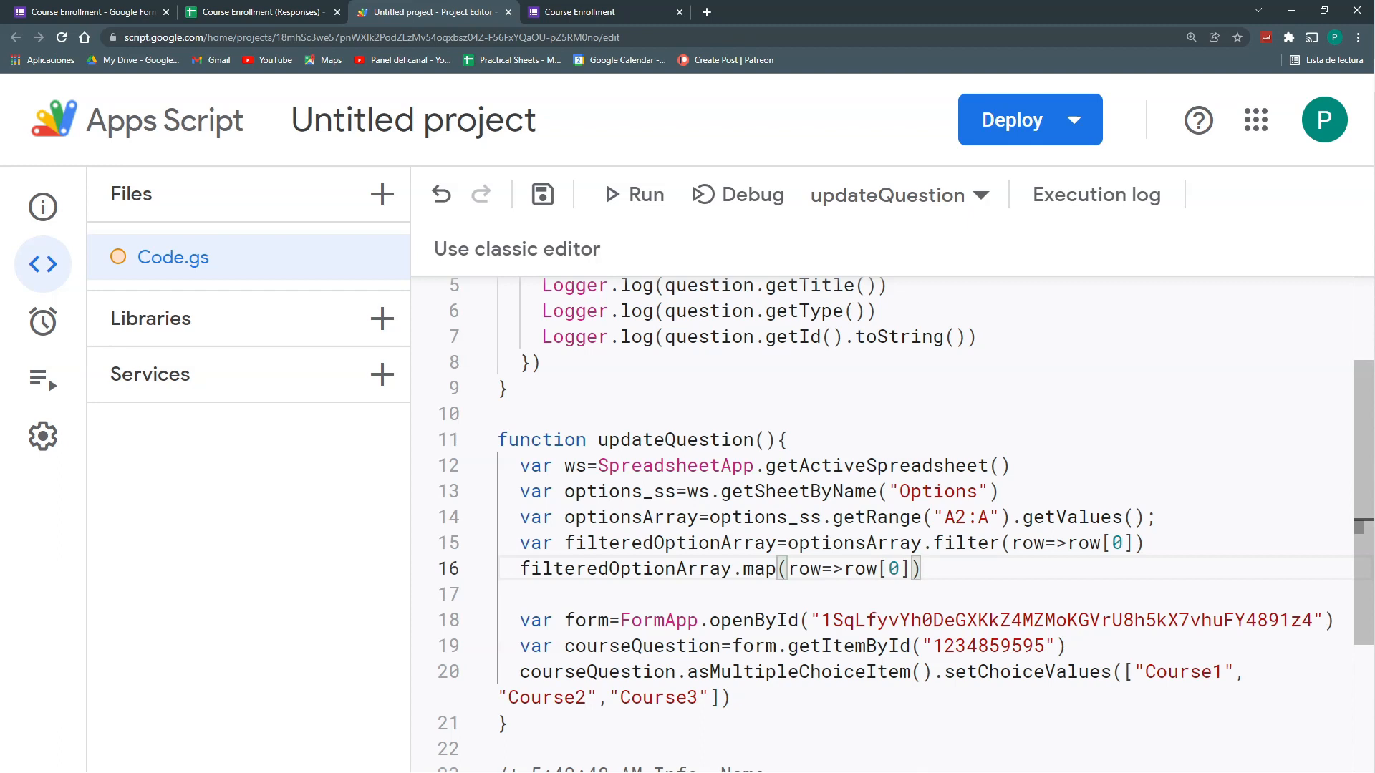
double_click(964, 543)
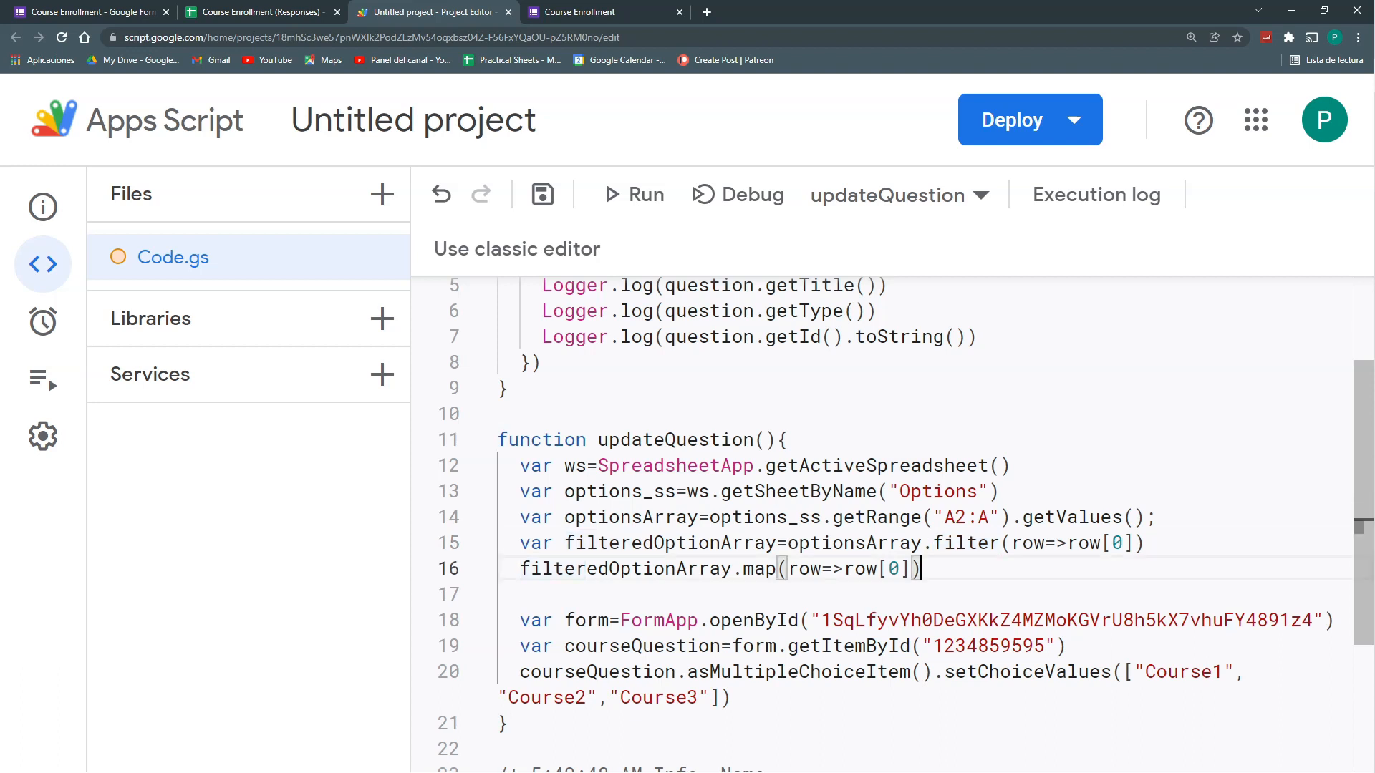
text(var optionList=)
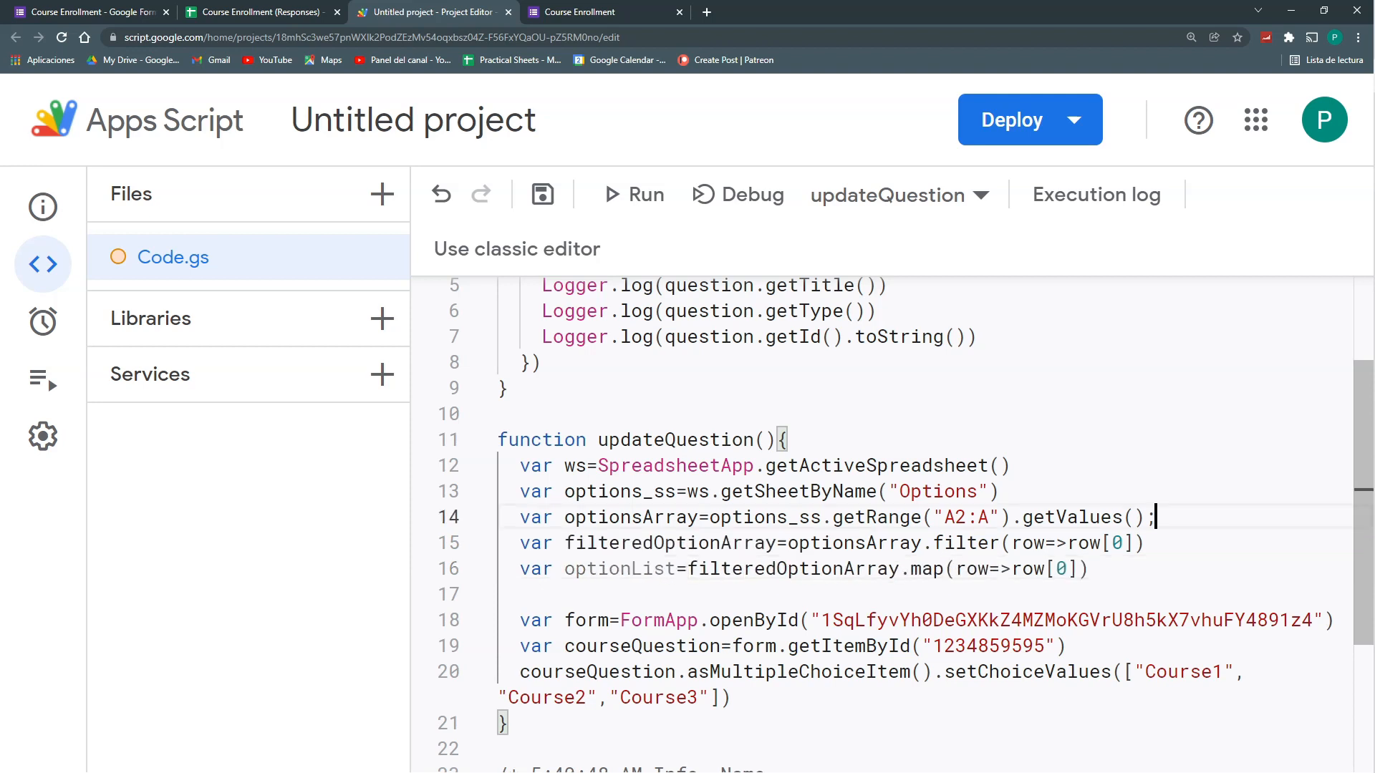
Add Logger.log calls for optionsArray, filteredOptionArray and optionsList, renaming optionList to optionsList
text(Logger.log)
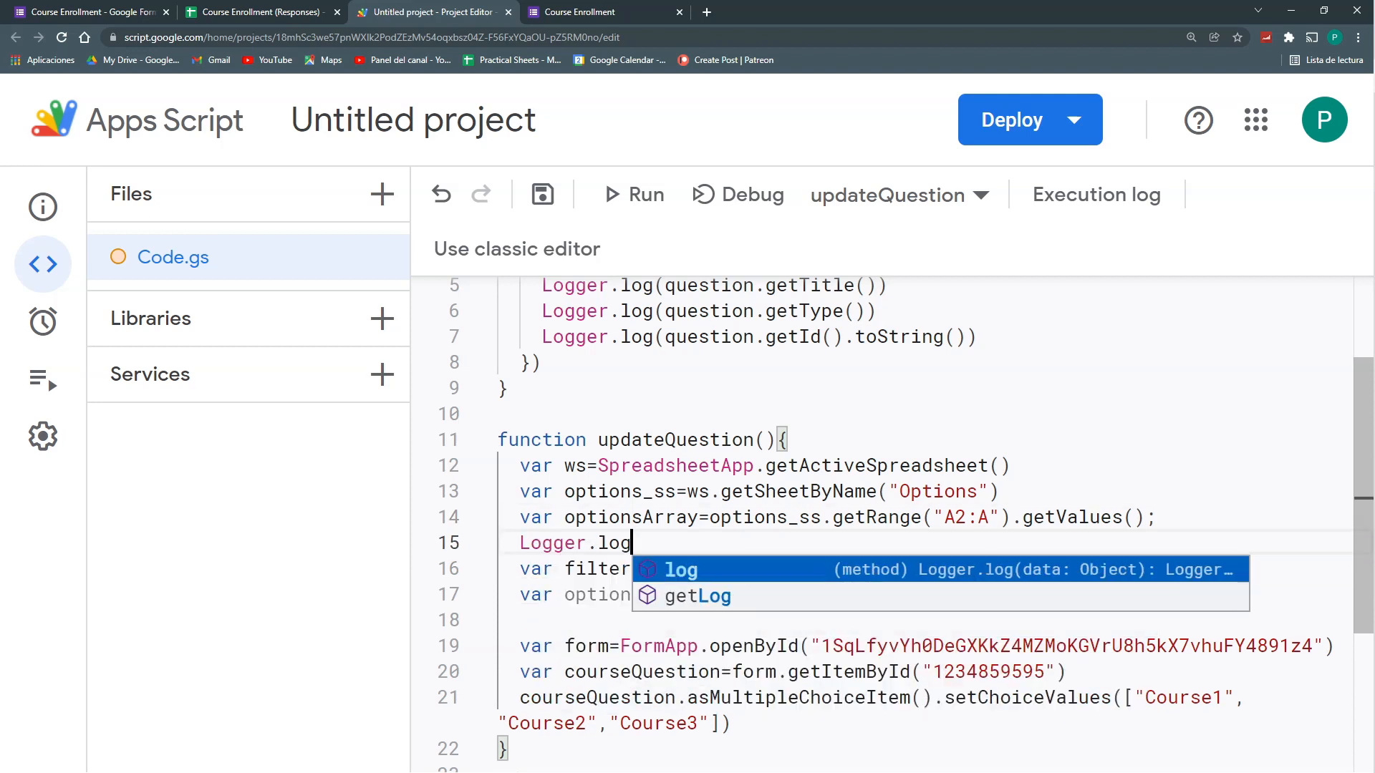
text((optionsArray))
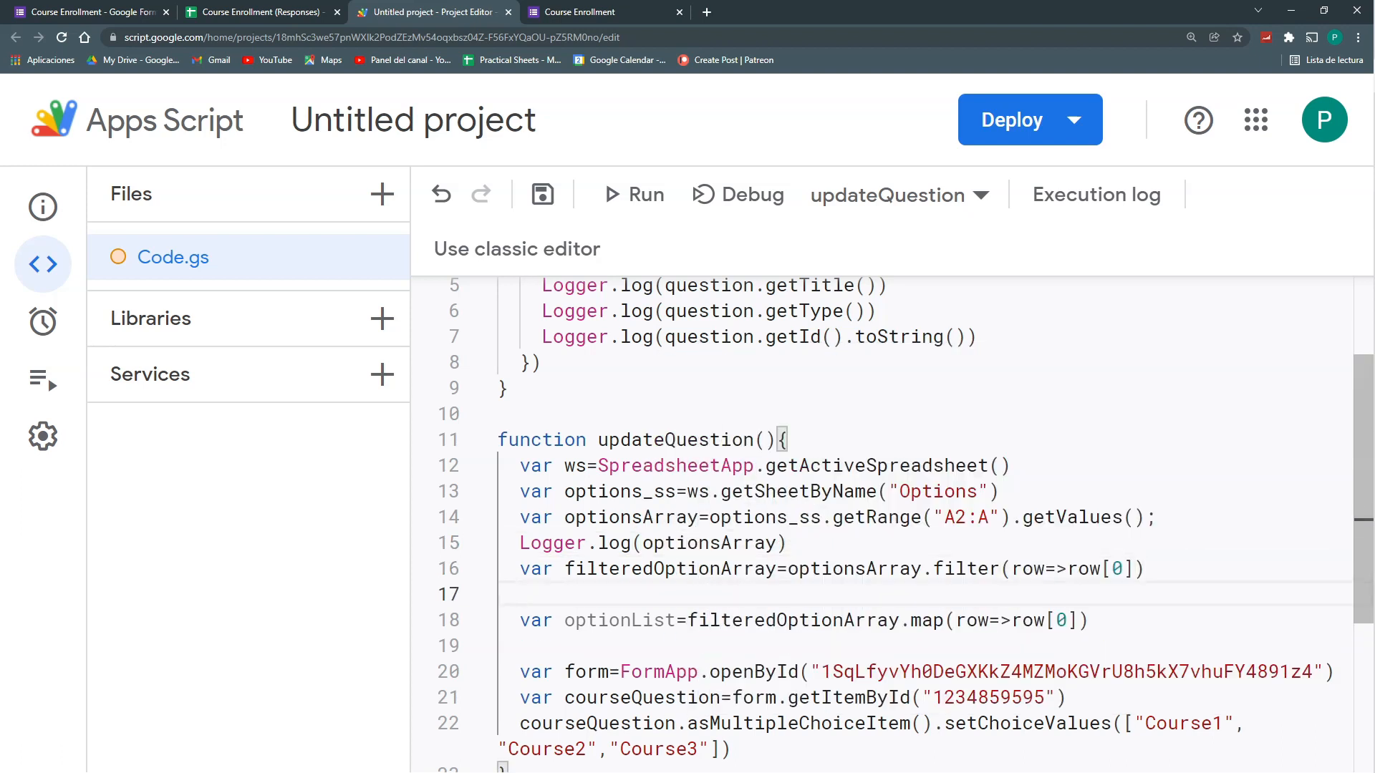
text(Logger.log(filteredOptionArray)
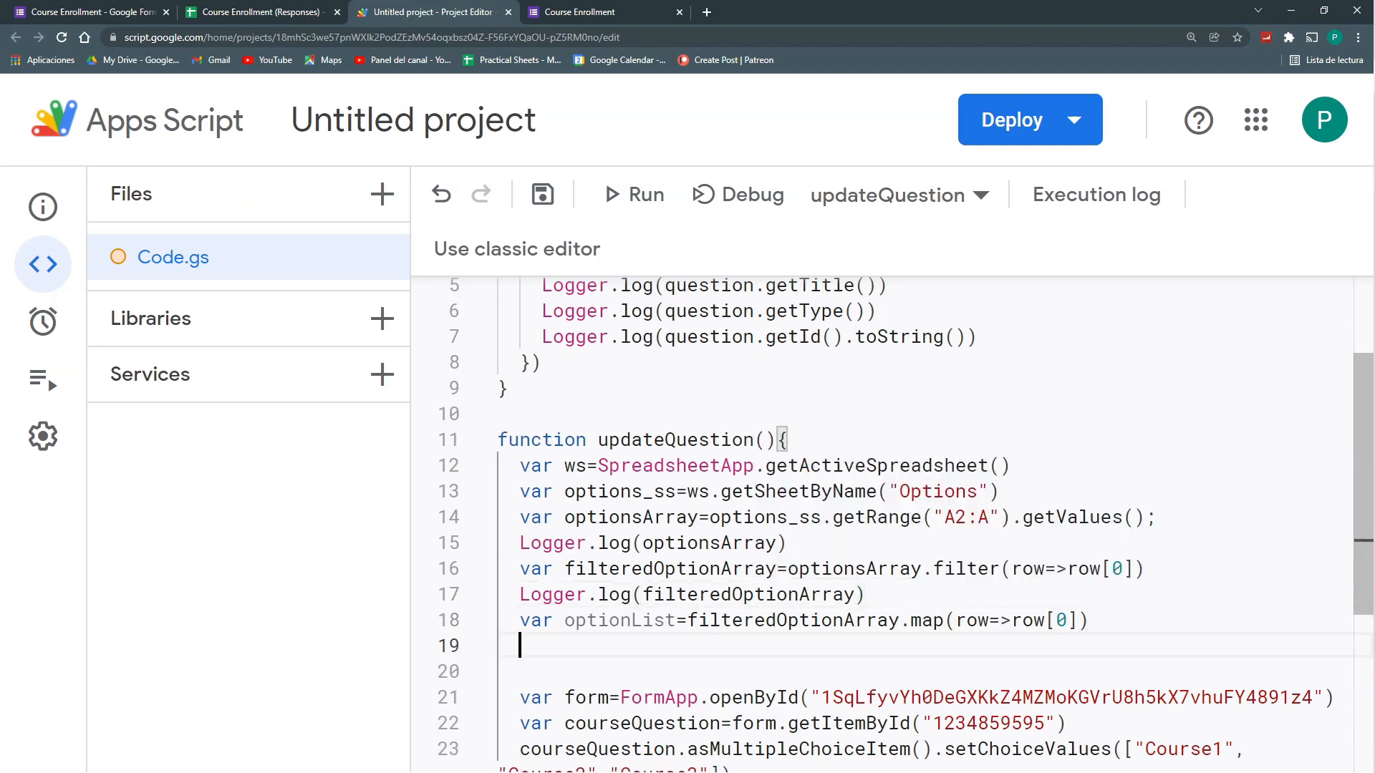
text(Logger.log())
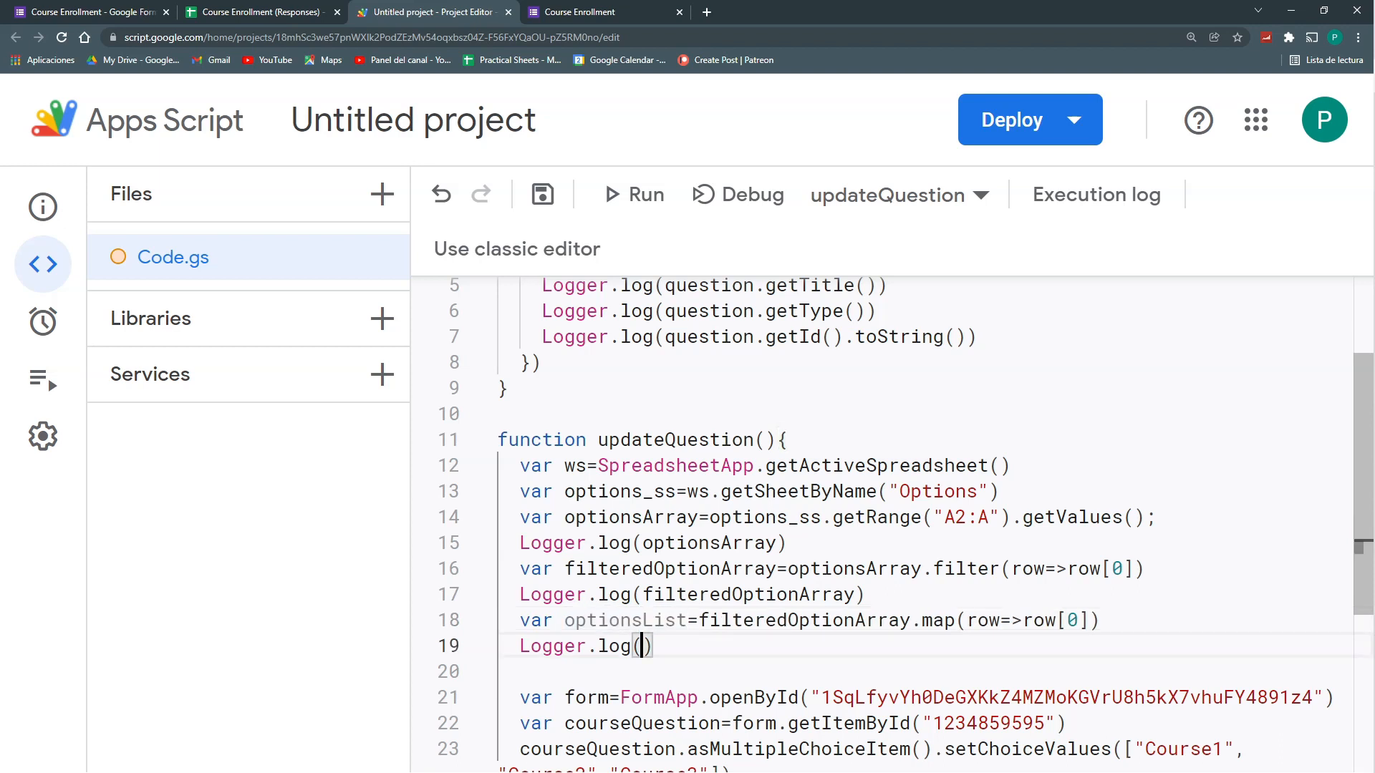
text(optionsList)
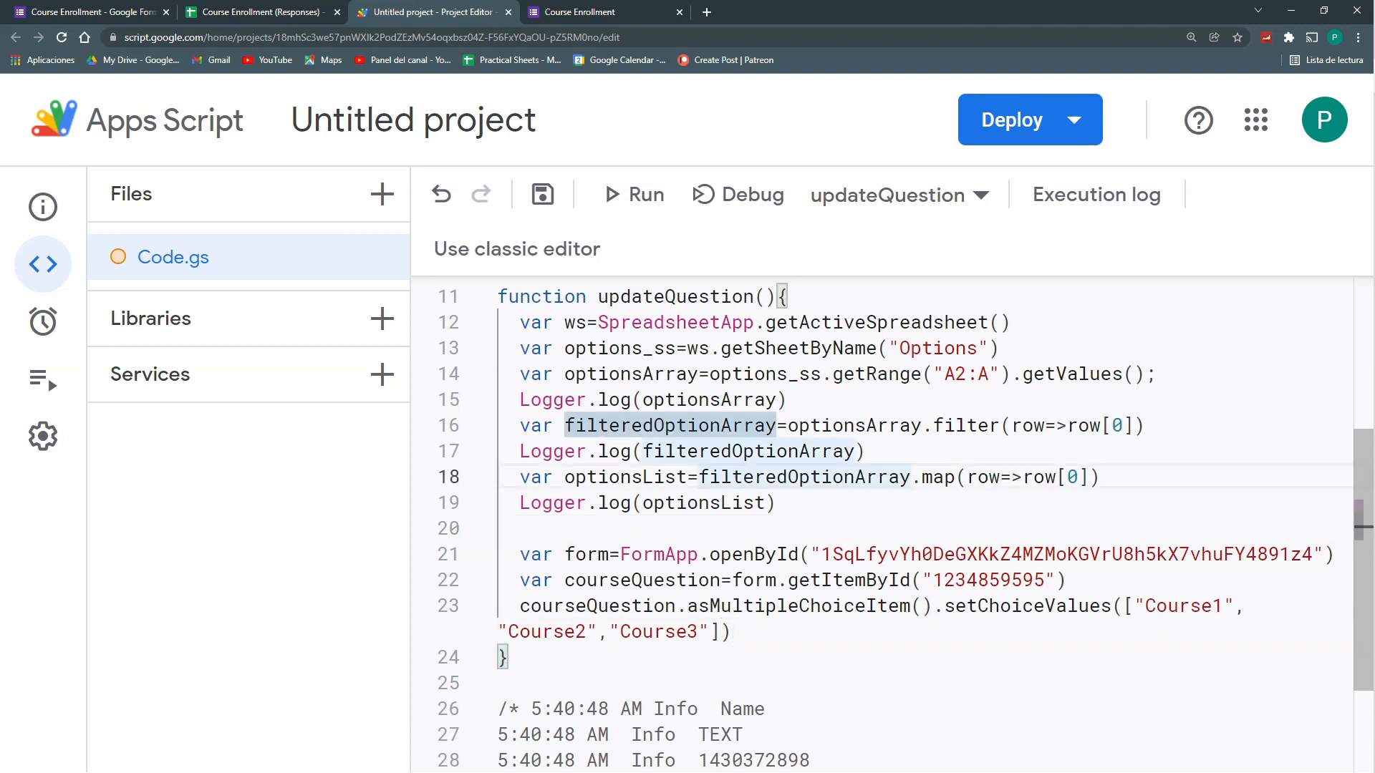
Save and run updateQuestion, granting the unverified project permission to access data
click(542, 194)
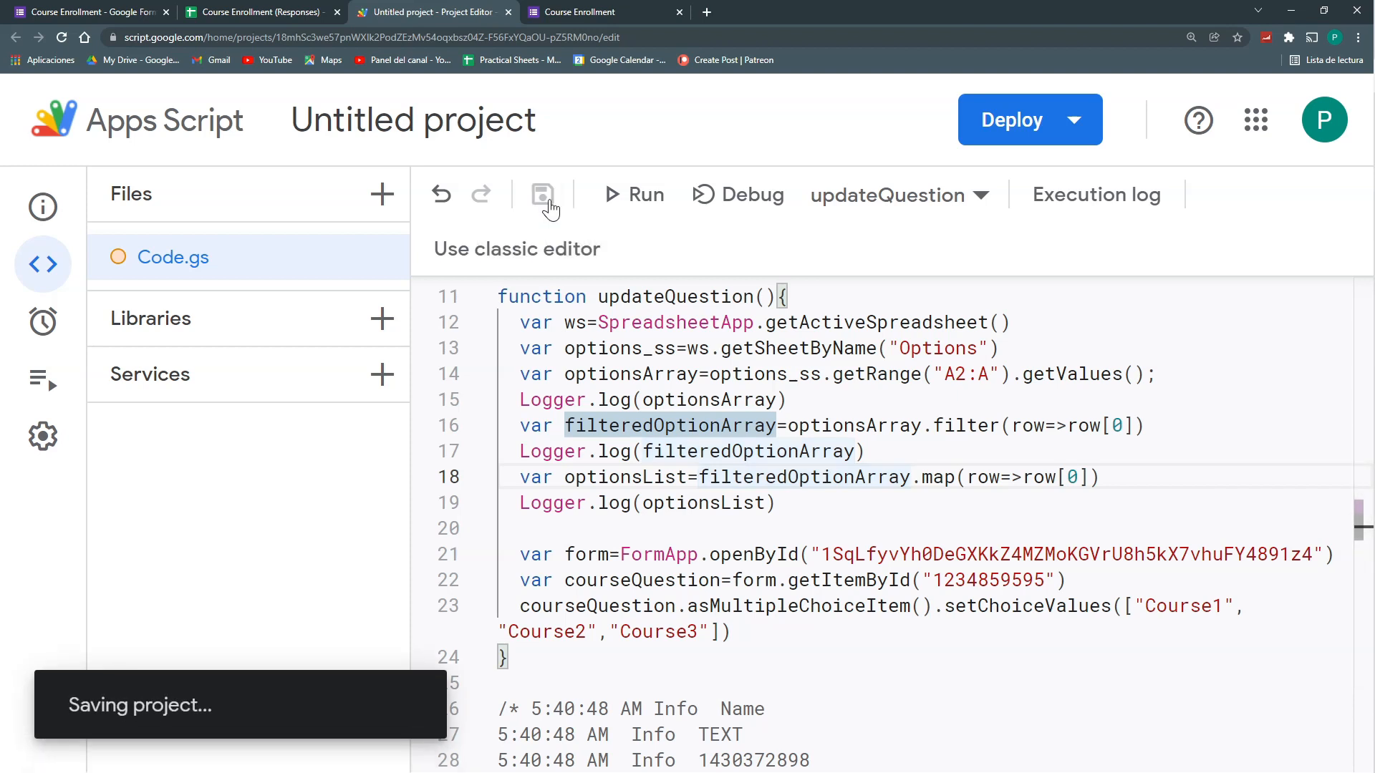
click(633, 194)
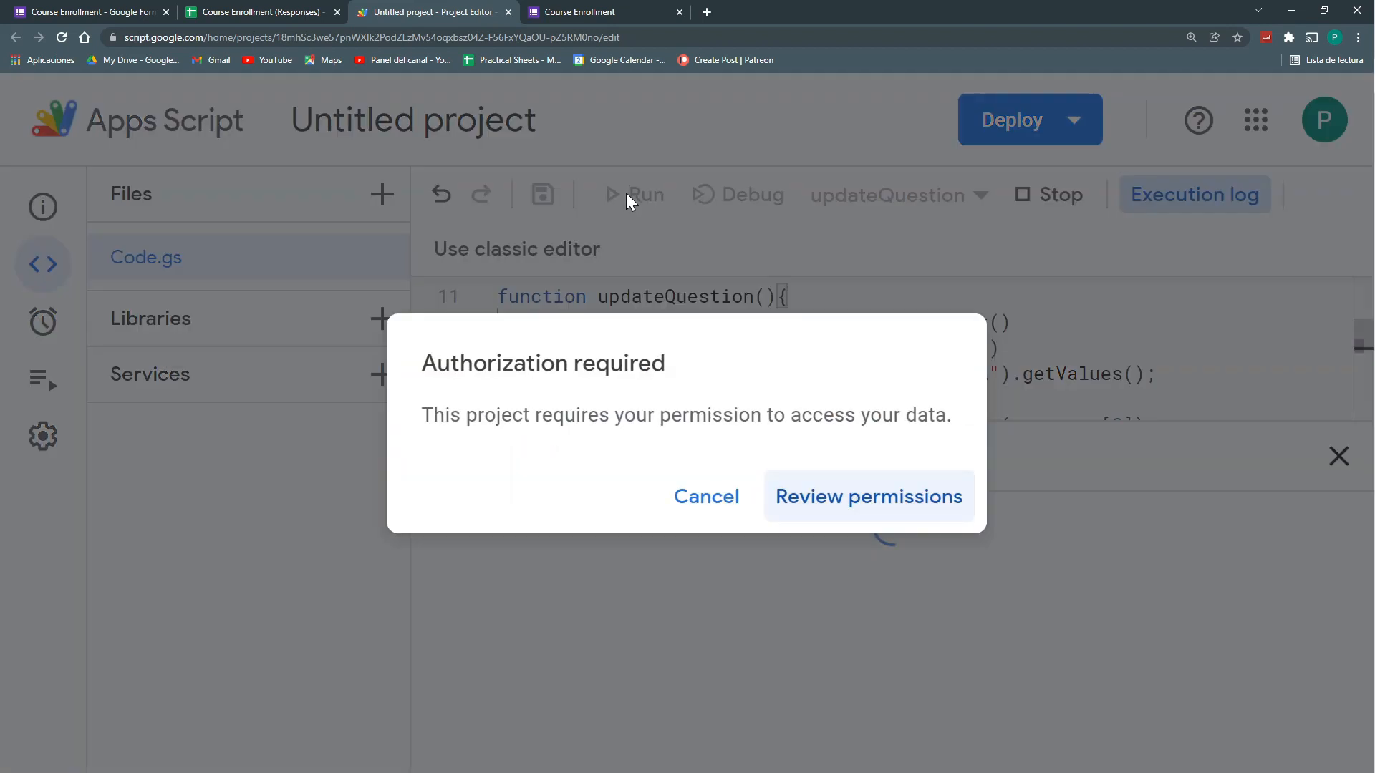
mouse_move(900, 492)
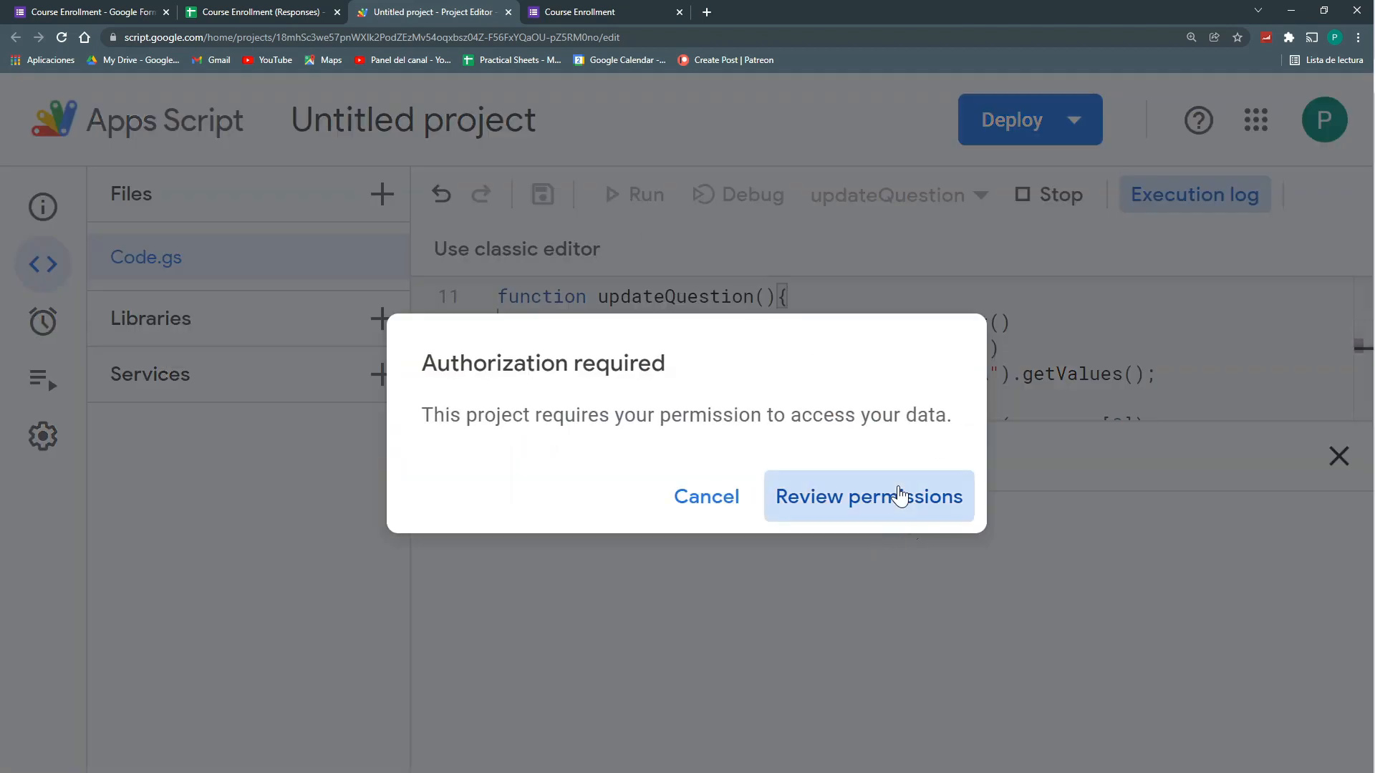
click(868, 496)
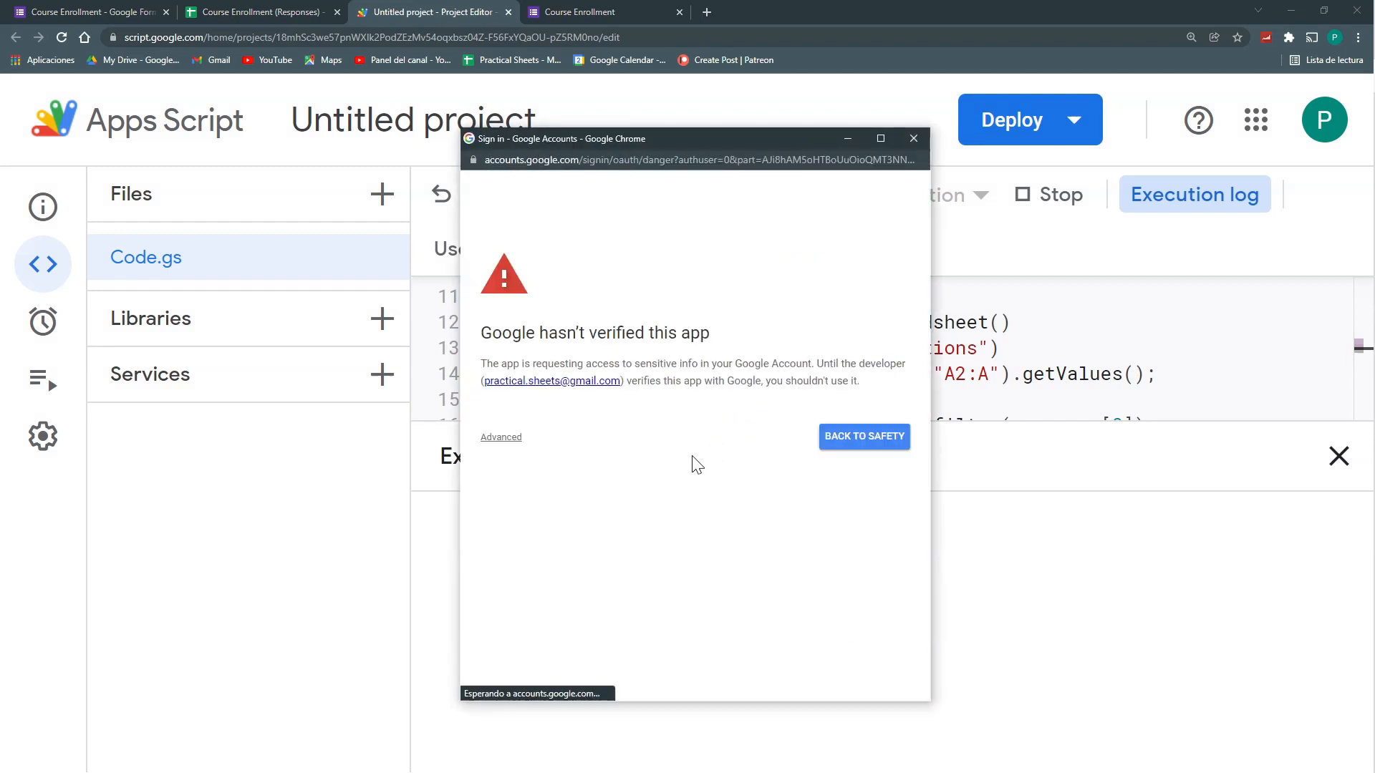
click(501, 436)
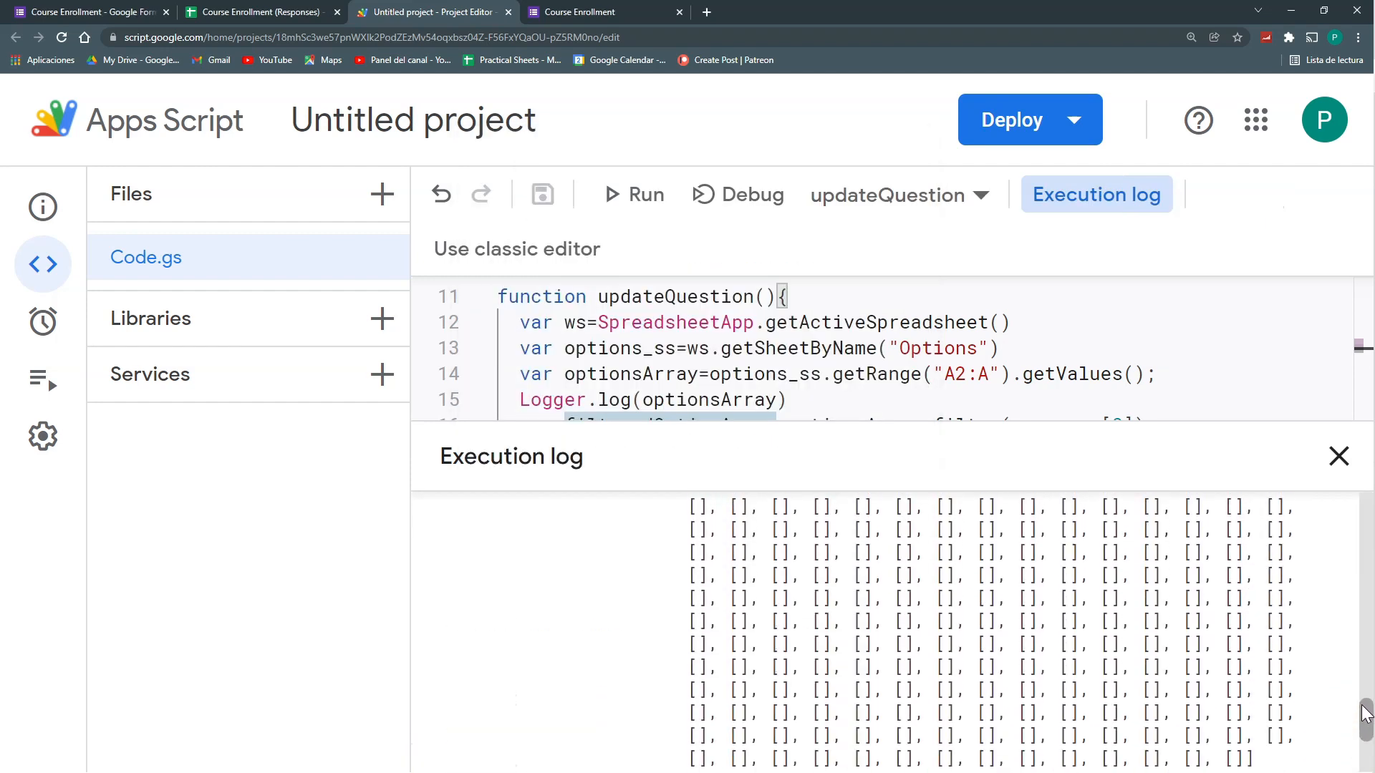
Inspect the logged arrays showing the three course names, then close the Execution log
click(634, 194)
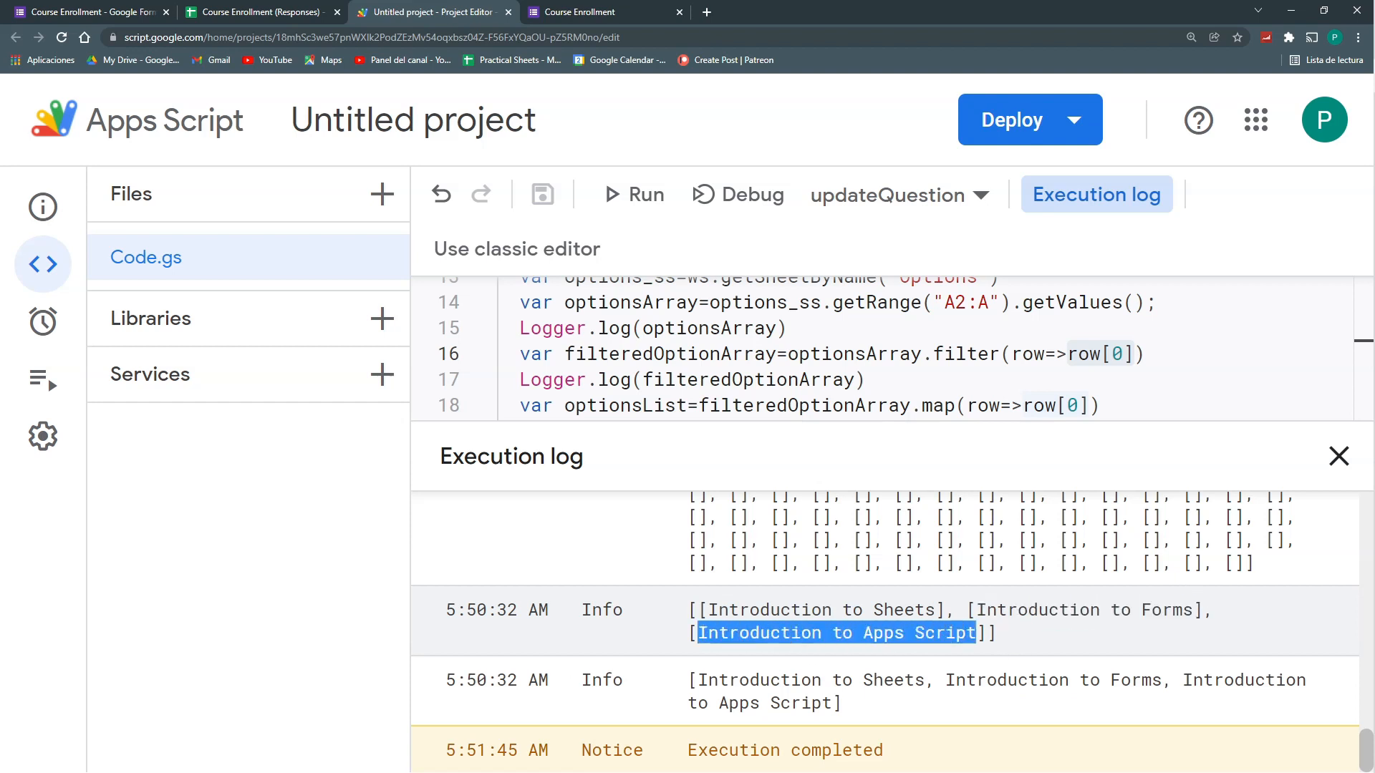
mouse_move(1060, 605)
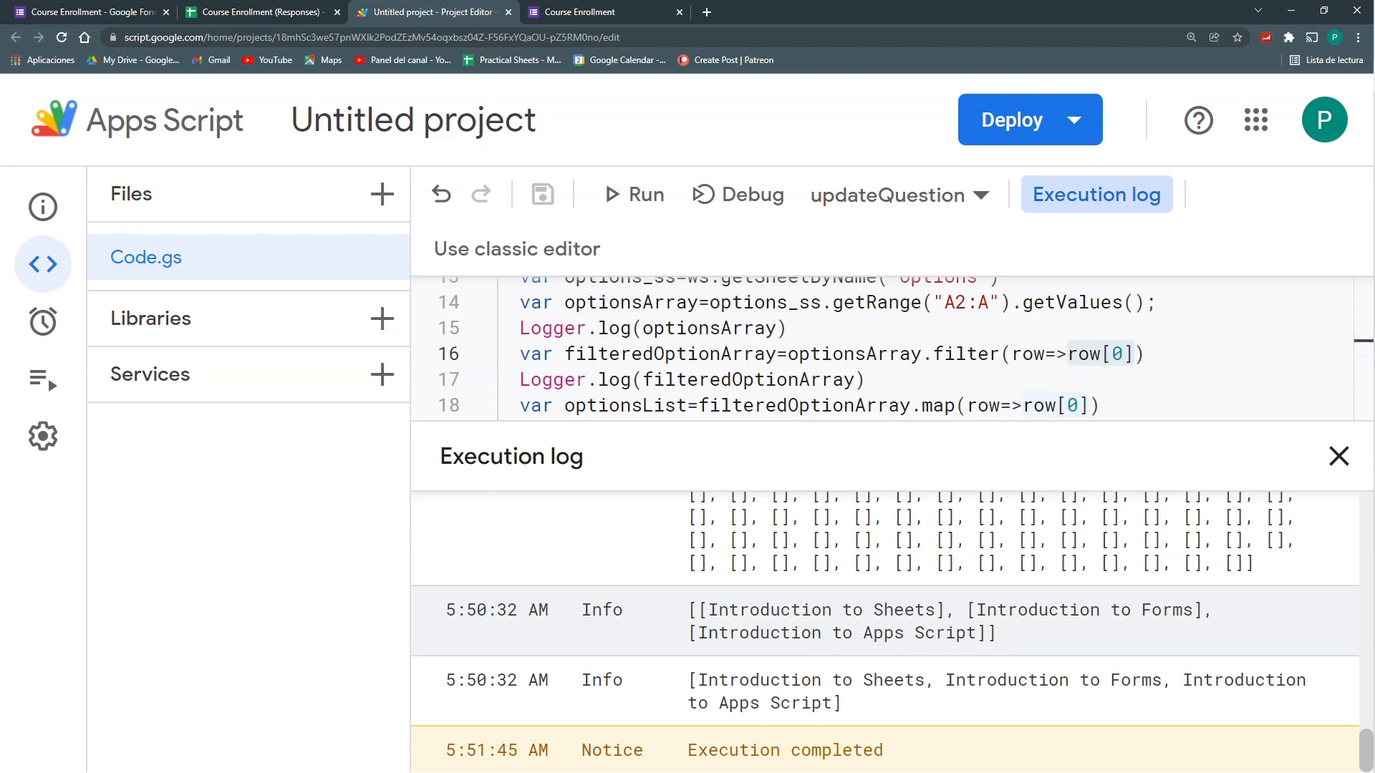
drag(689, 609, 996, 633)
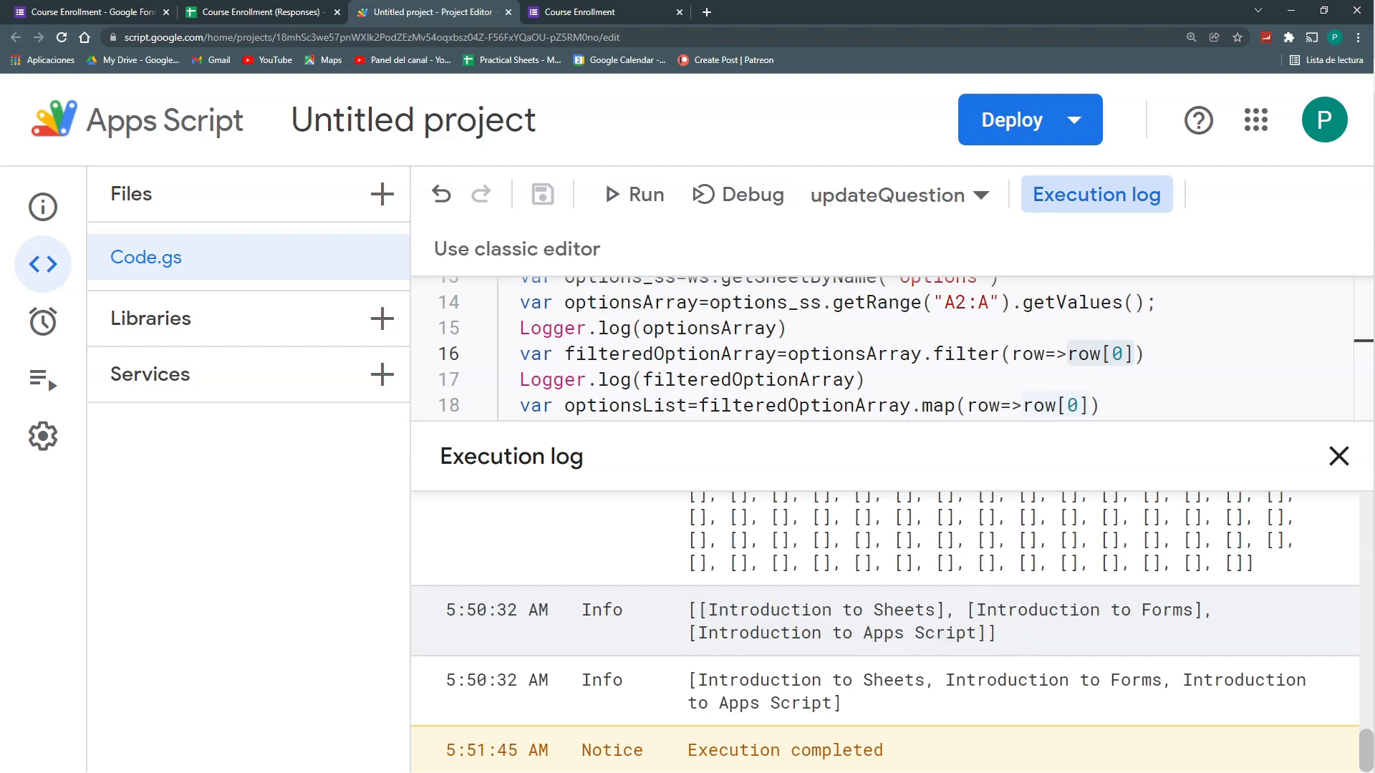
double_click(789, 609)
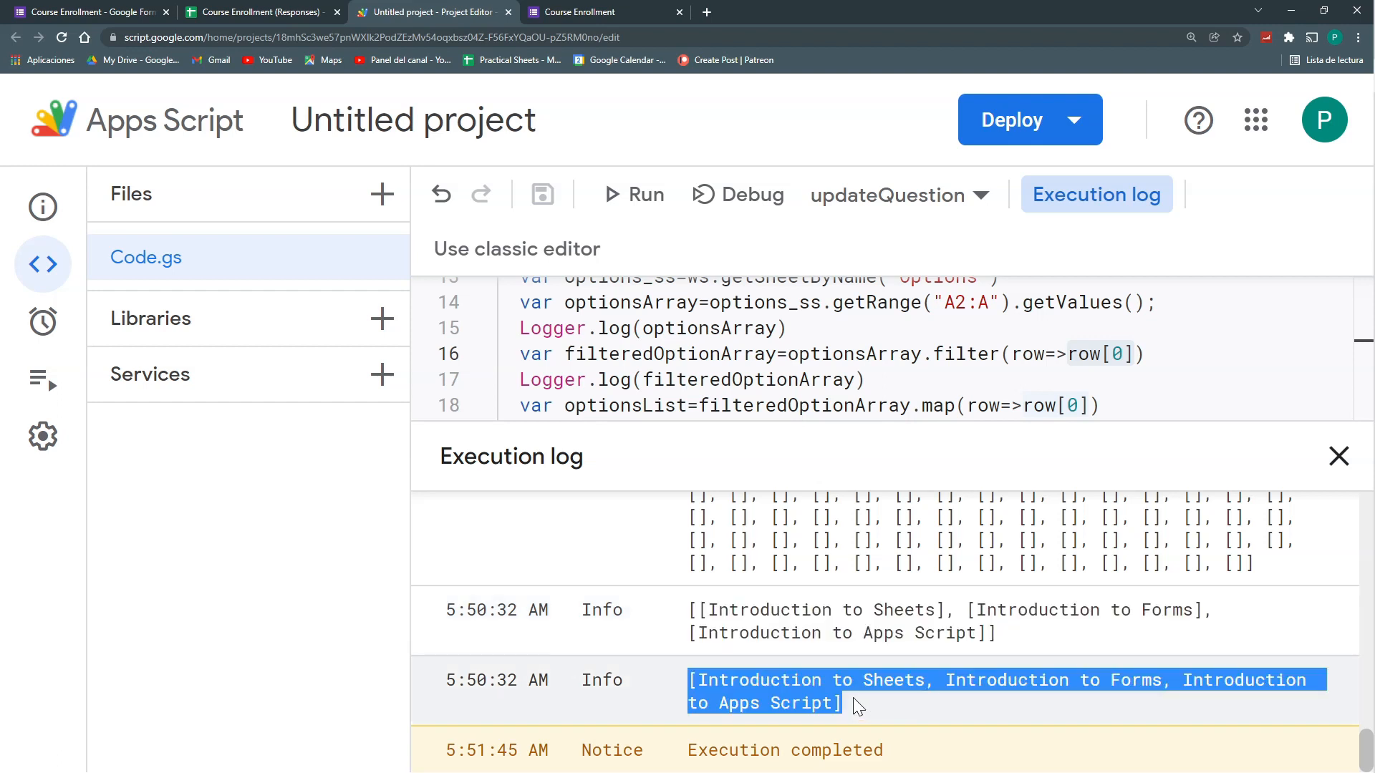
mouse_move(864, 712)
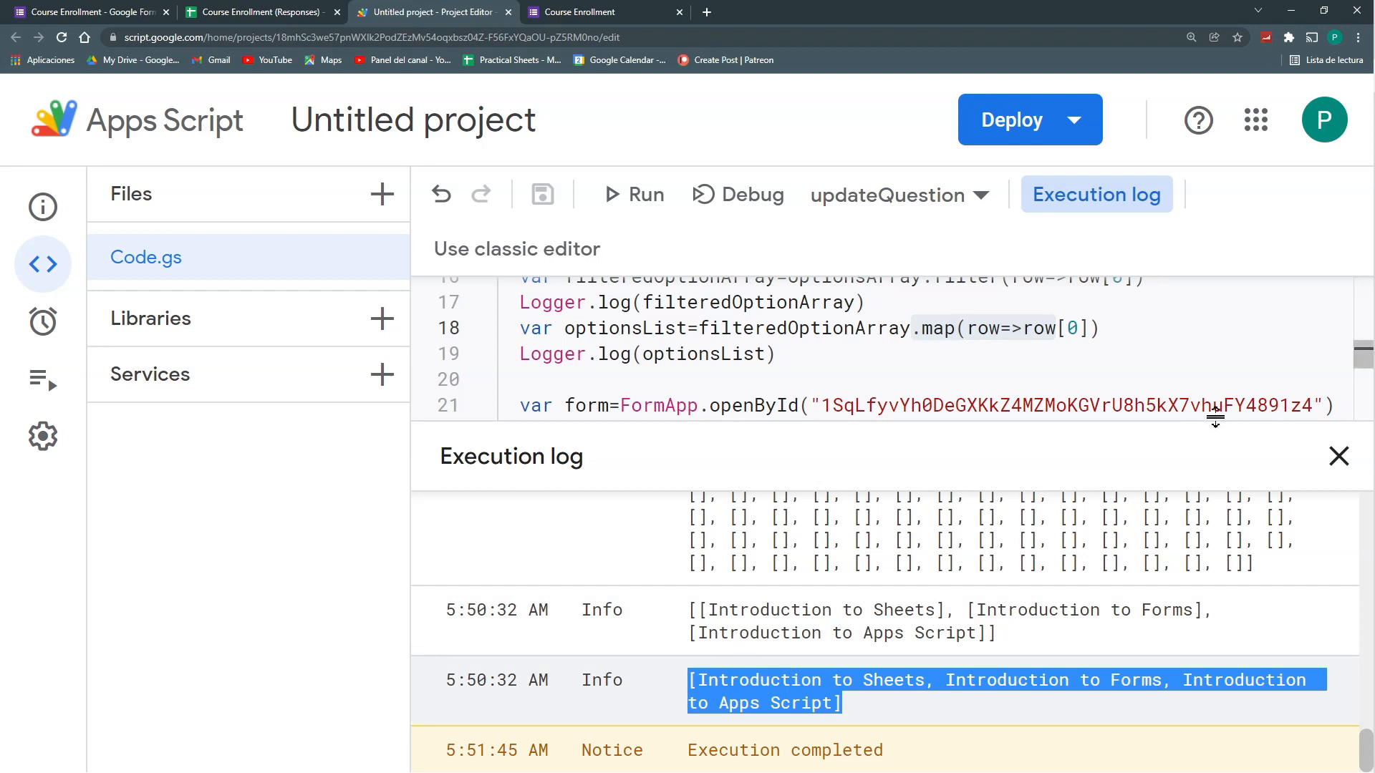
click(1340, 456)
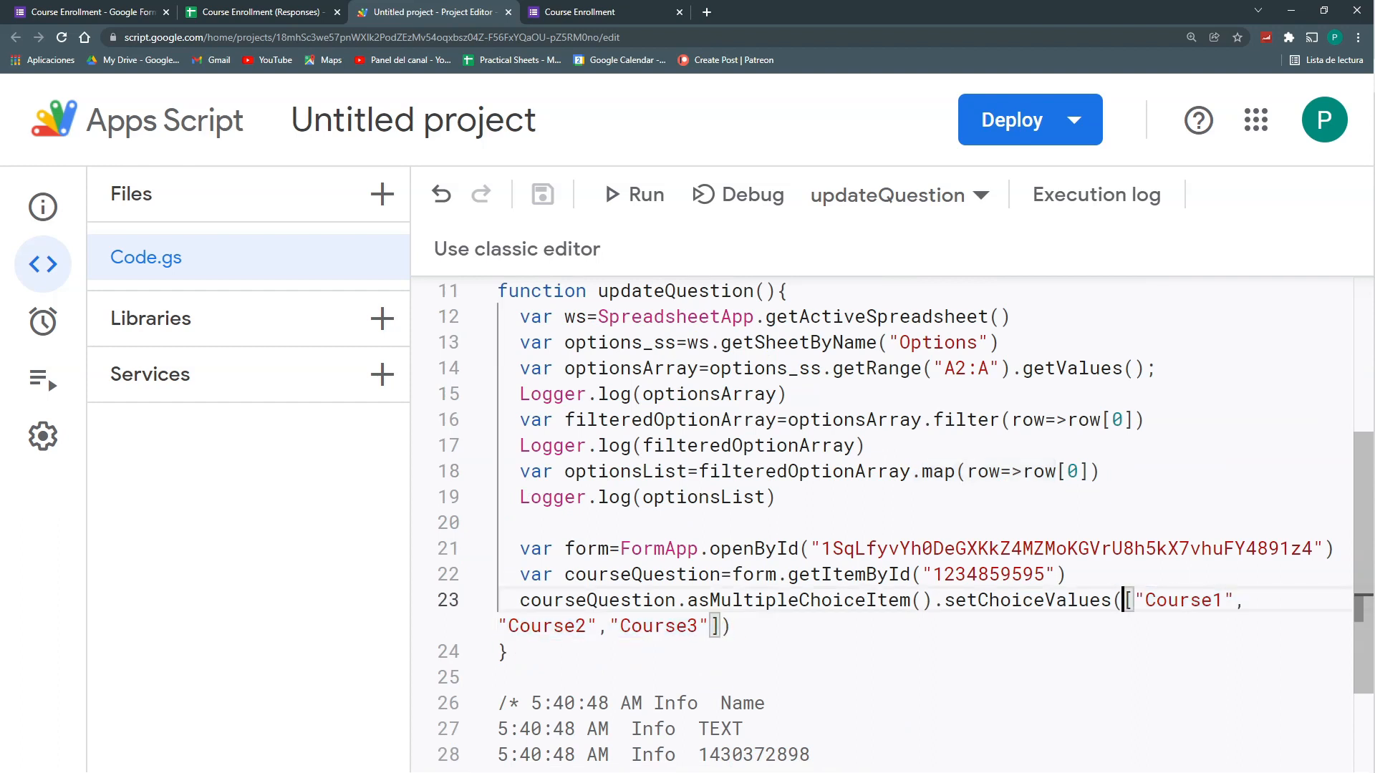
Replace ["Course1","Course2","Course3"] in setChoiceValues with optionsList and run updateQuestion
drag(1125, 600, 716, 625)
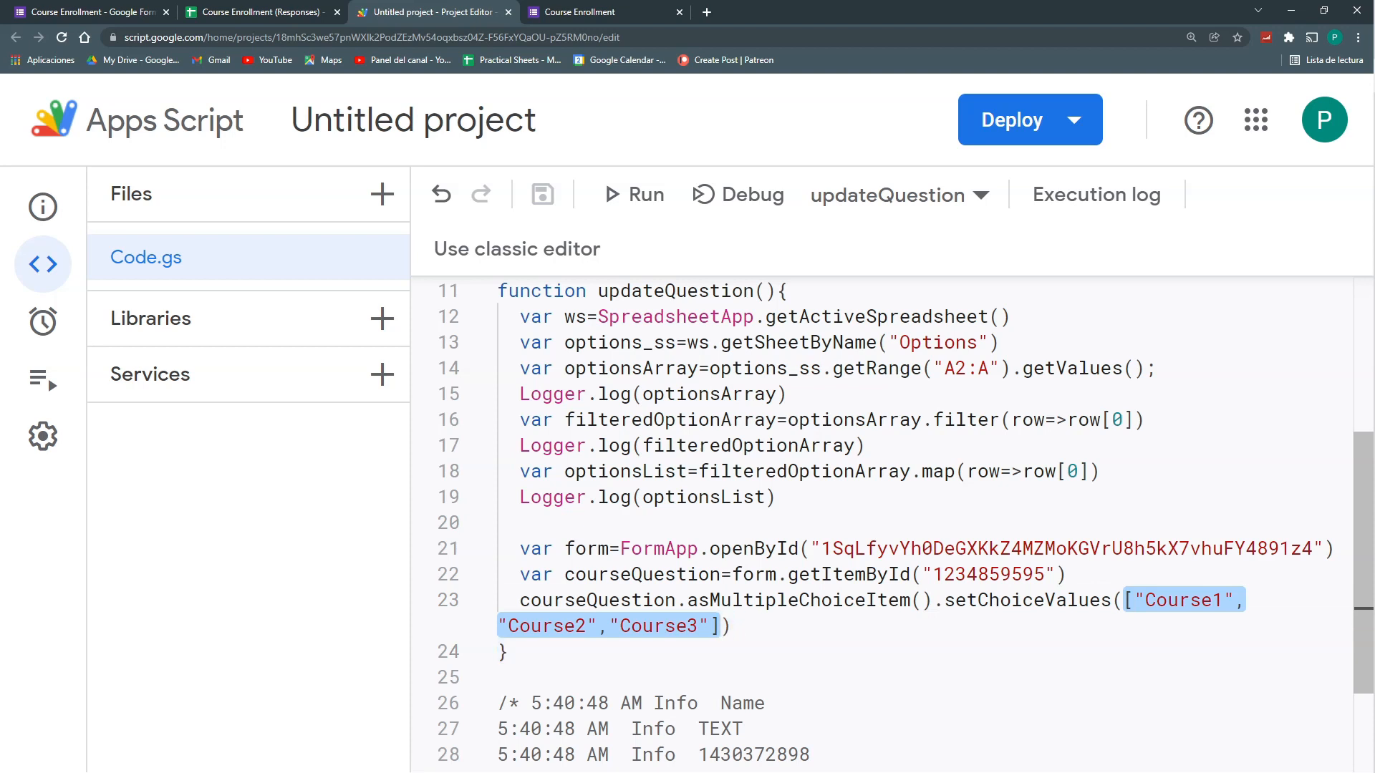
text(optionsList)
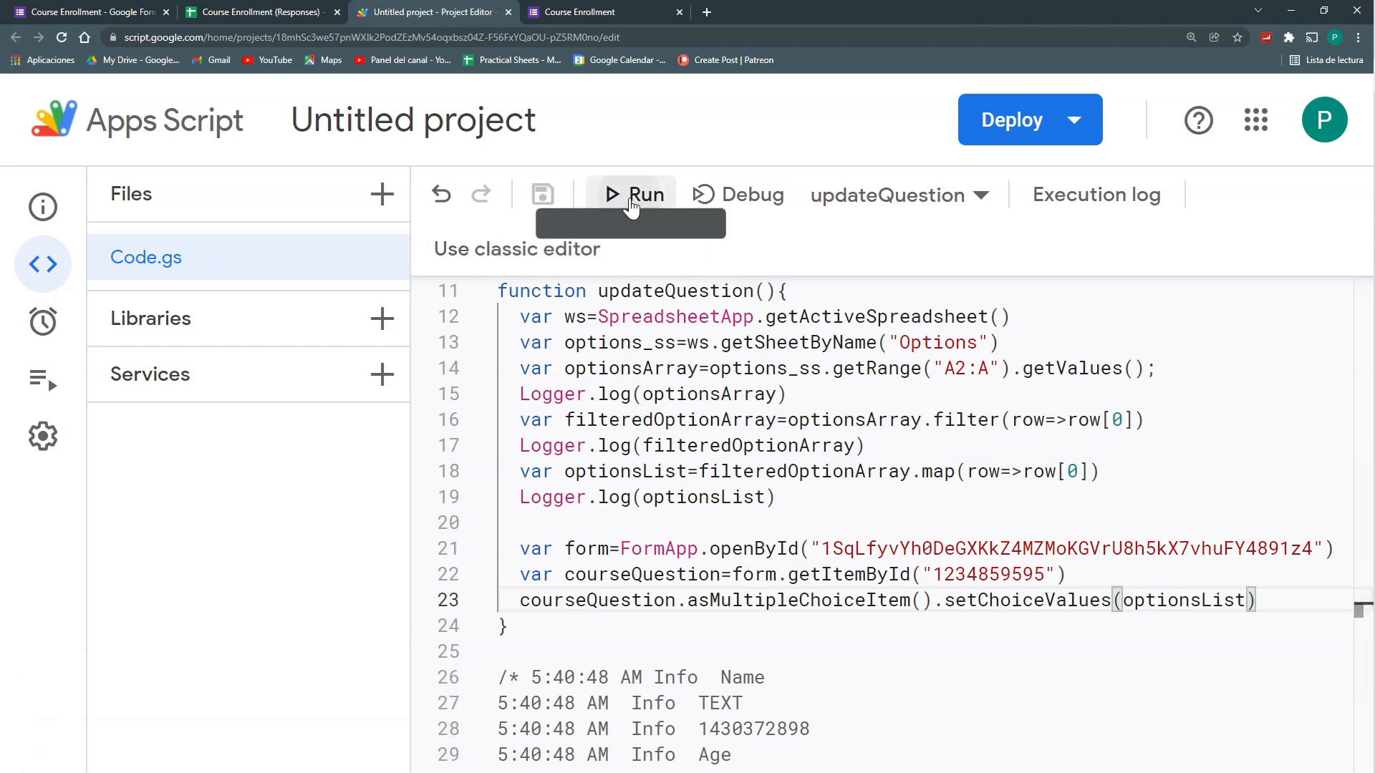
click(633, 194)
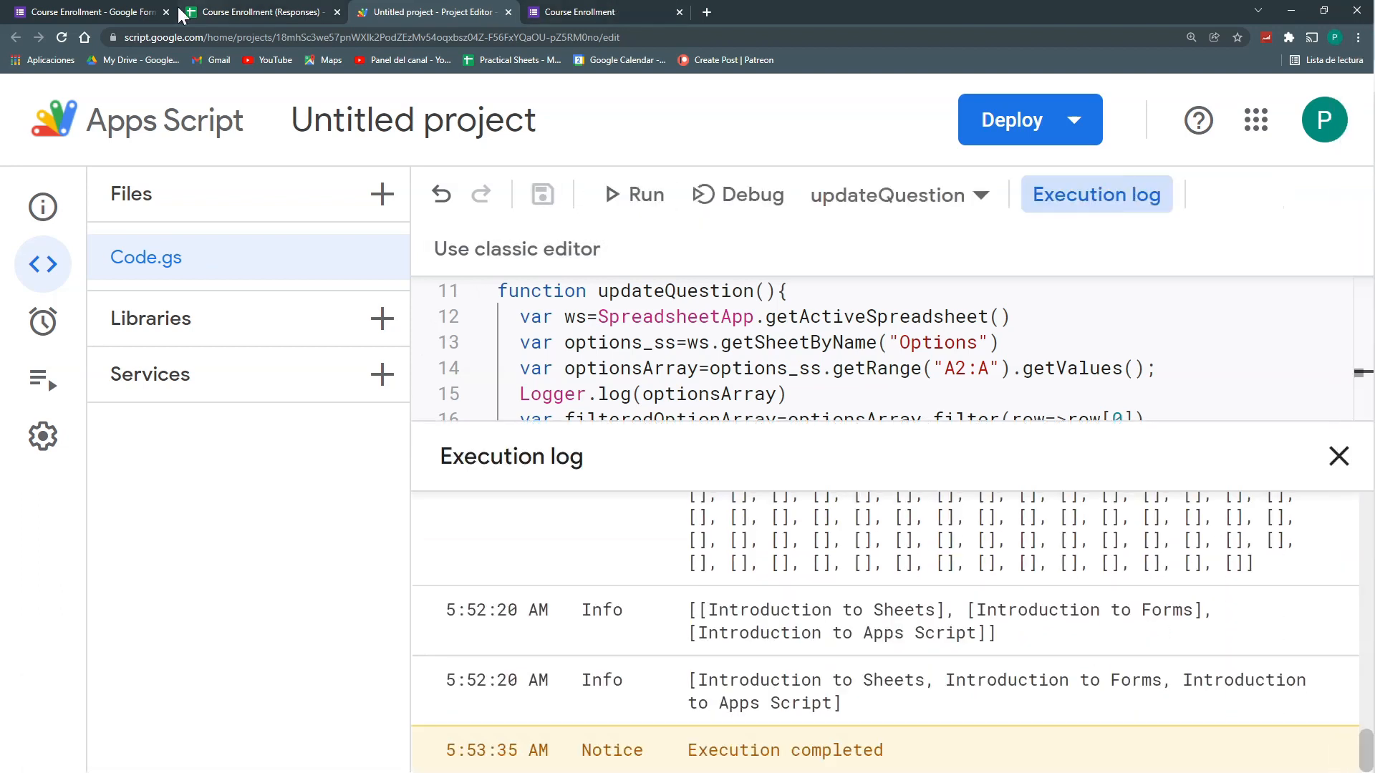
Compare the form's course choices against column A of the Options sheet
click(87, 12)
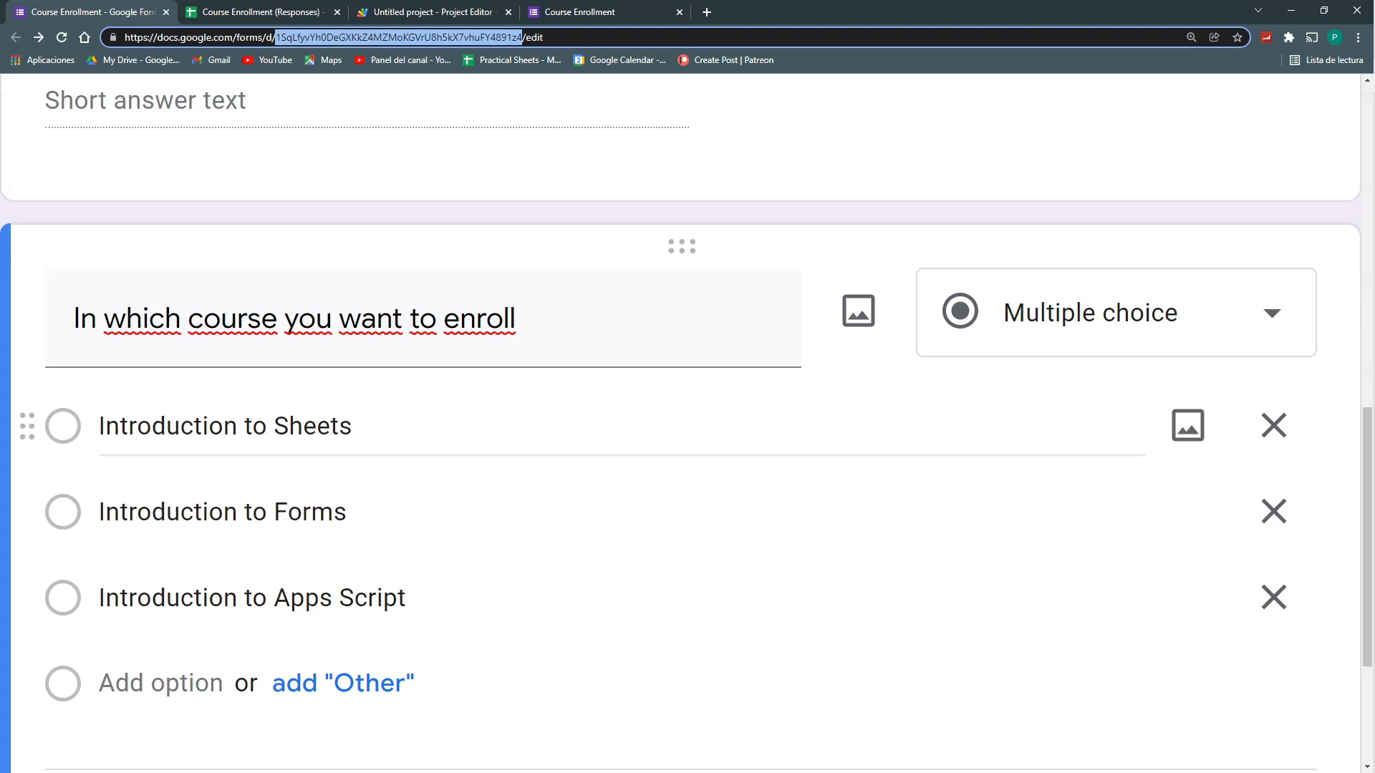
click(257, 12)
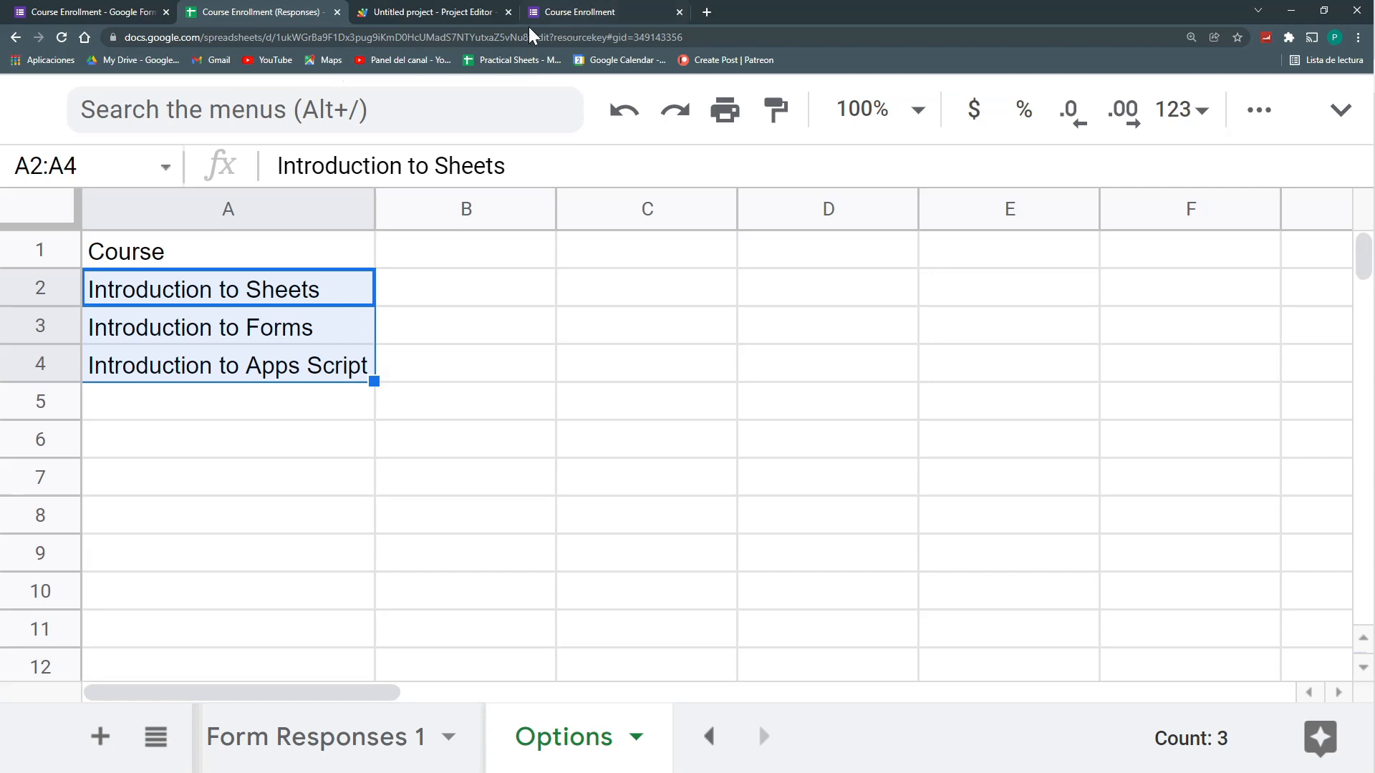
click(87, 12)
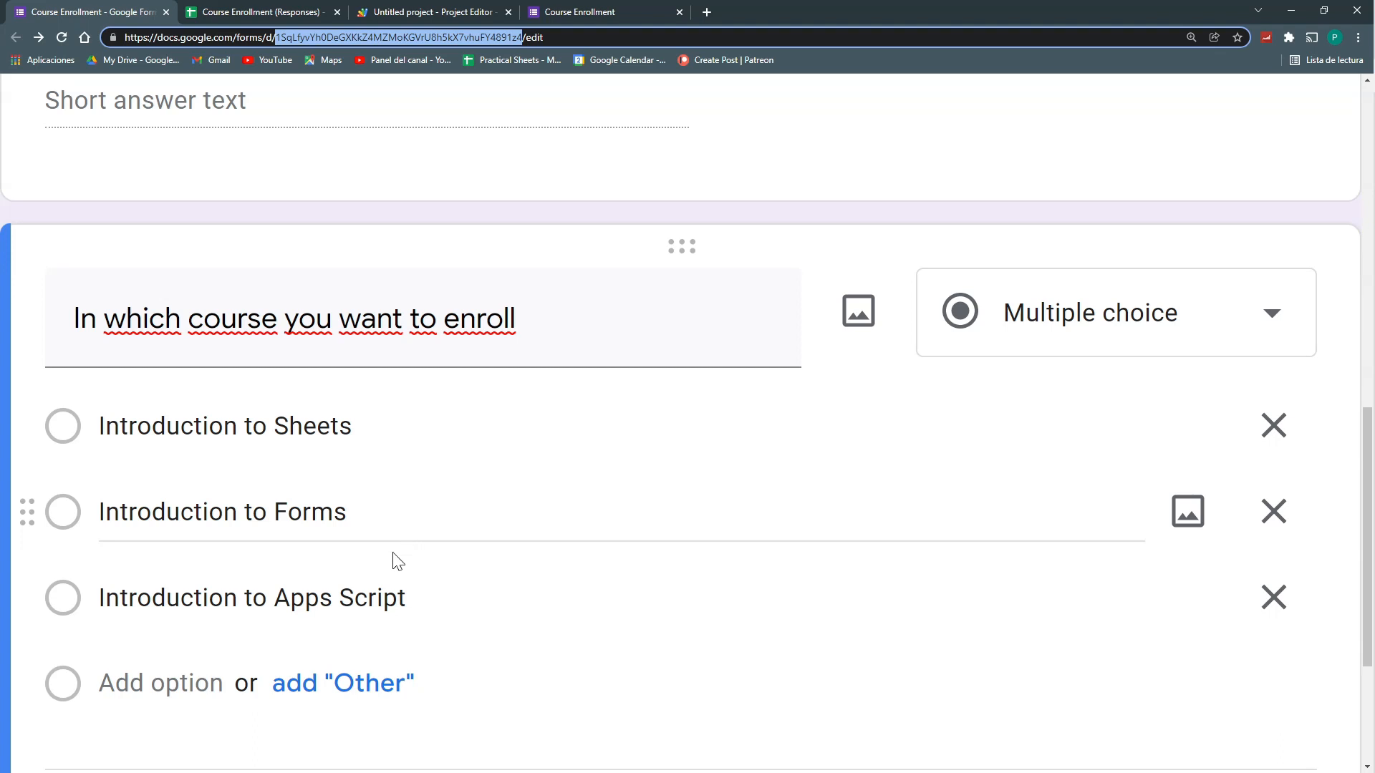
click(257, 11)
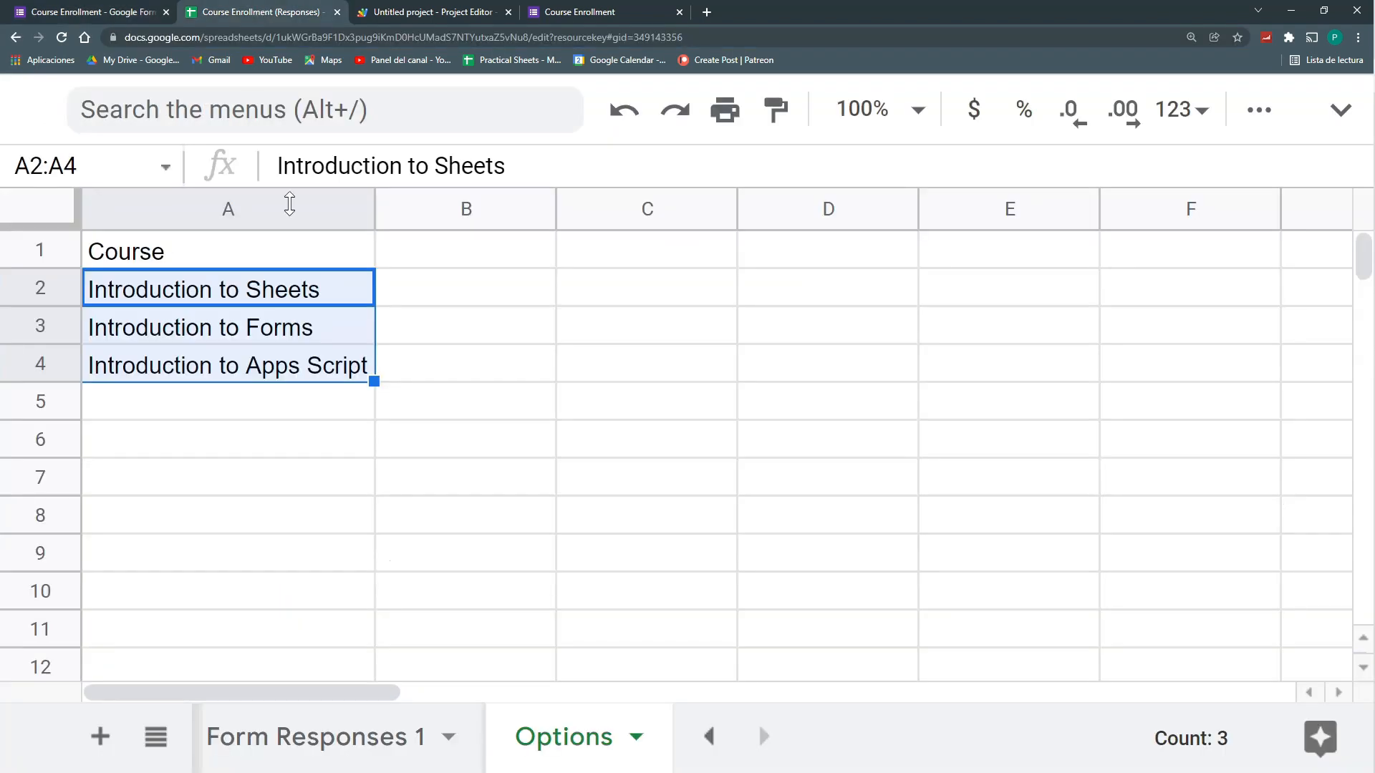
click(227, 401)
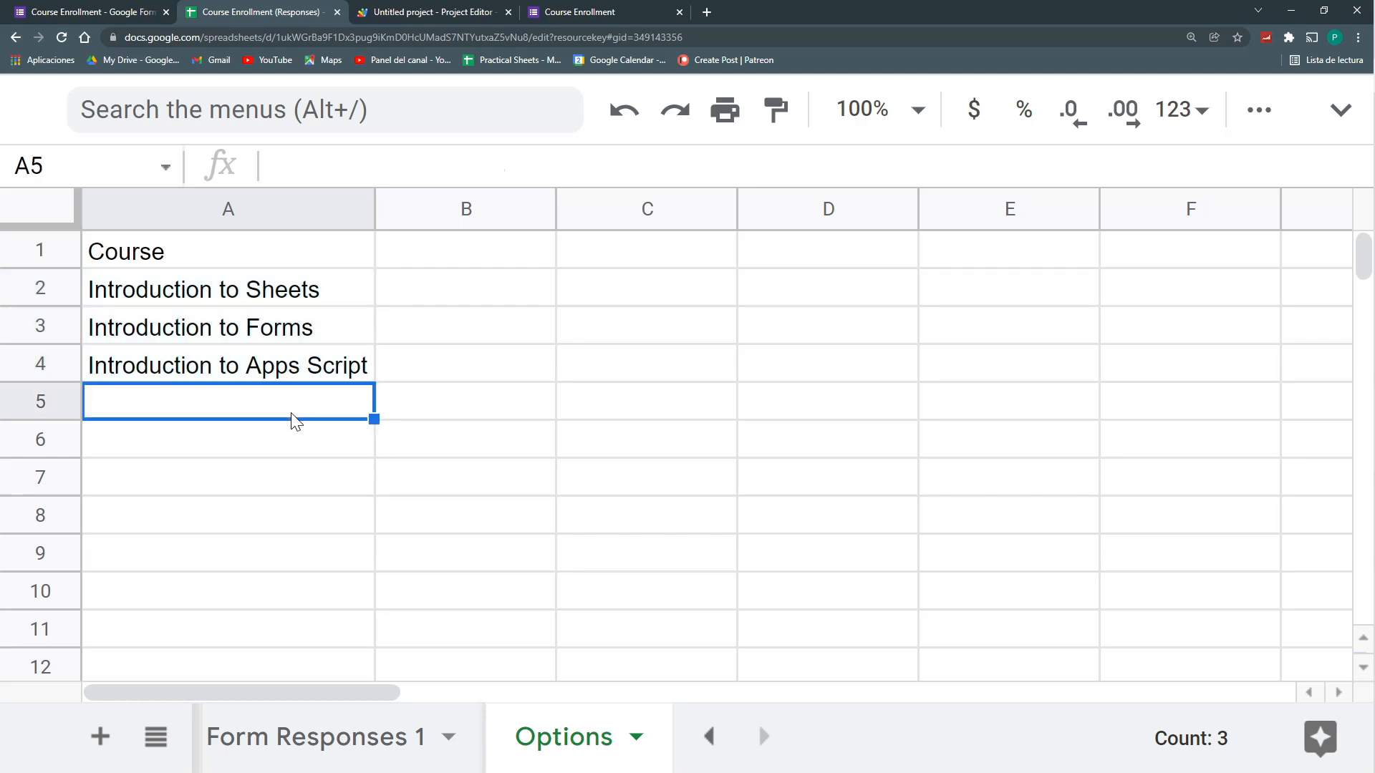
click(227, 364)
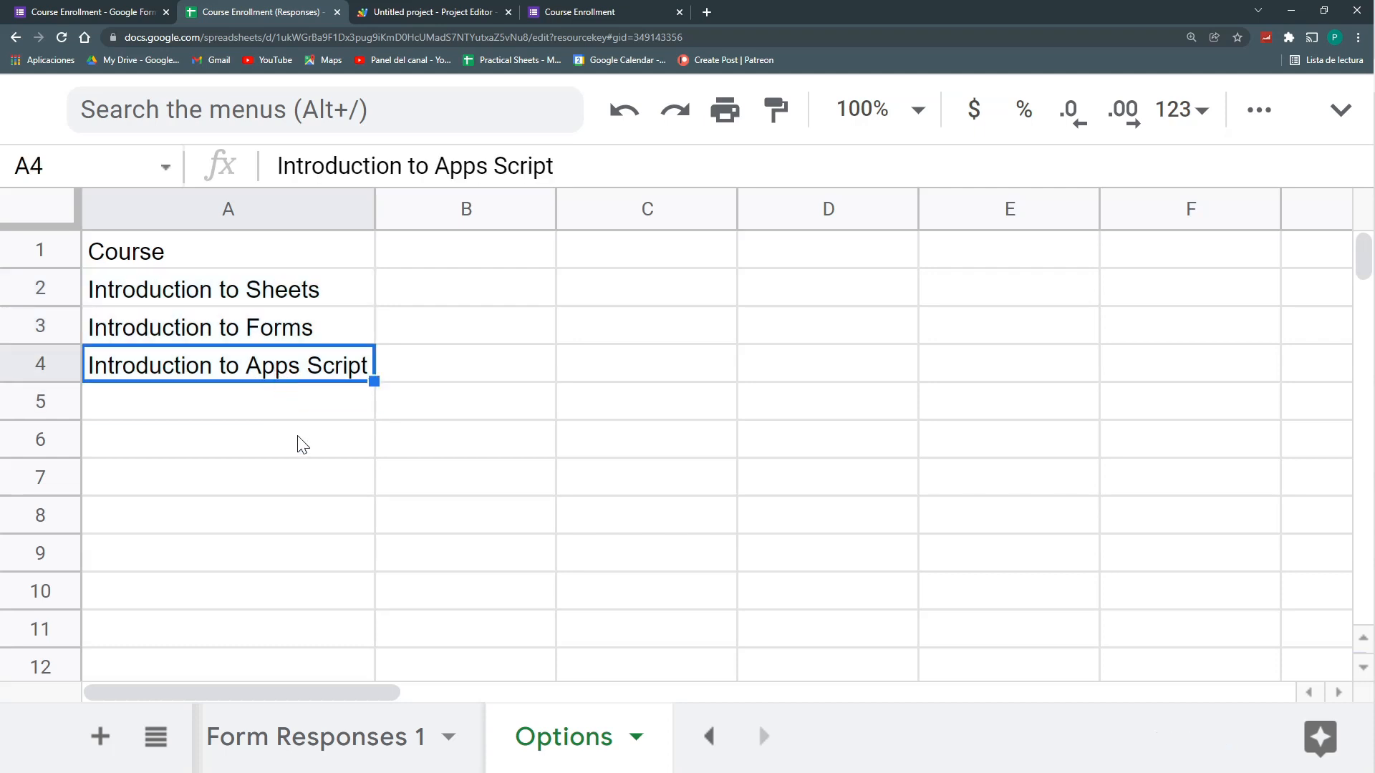
key(down)
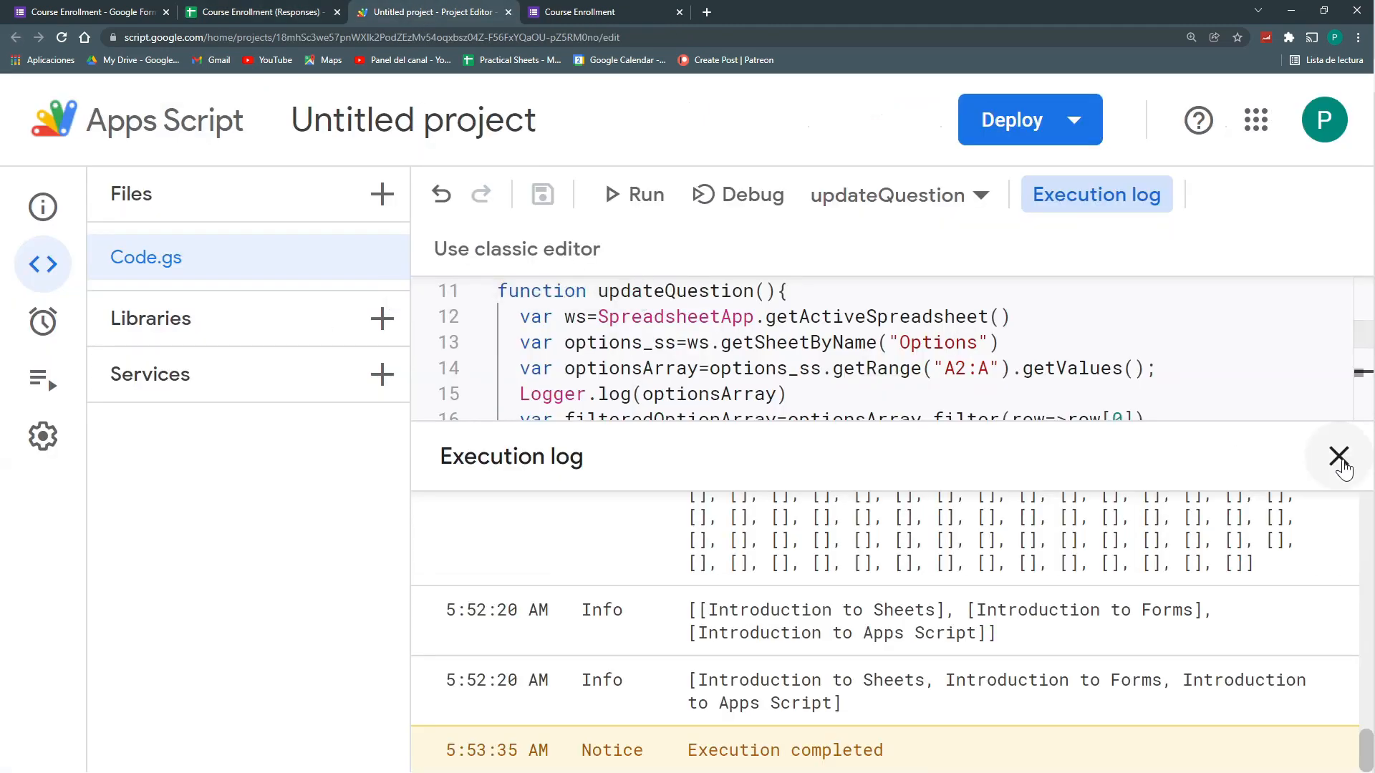
Close the log, add and save function onEdit(){ updateQuestion() }, then delete it
click(1337, 457)
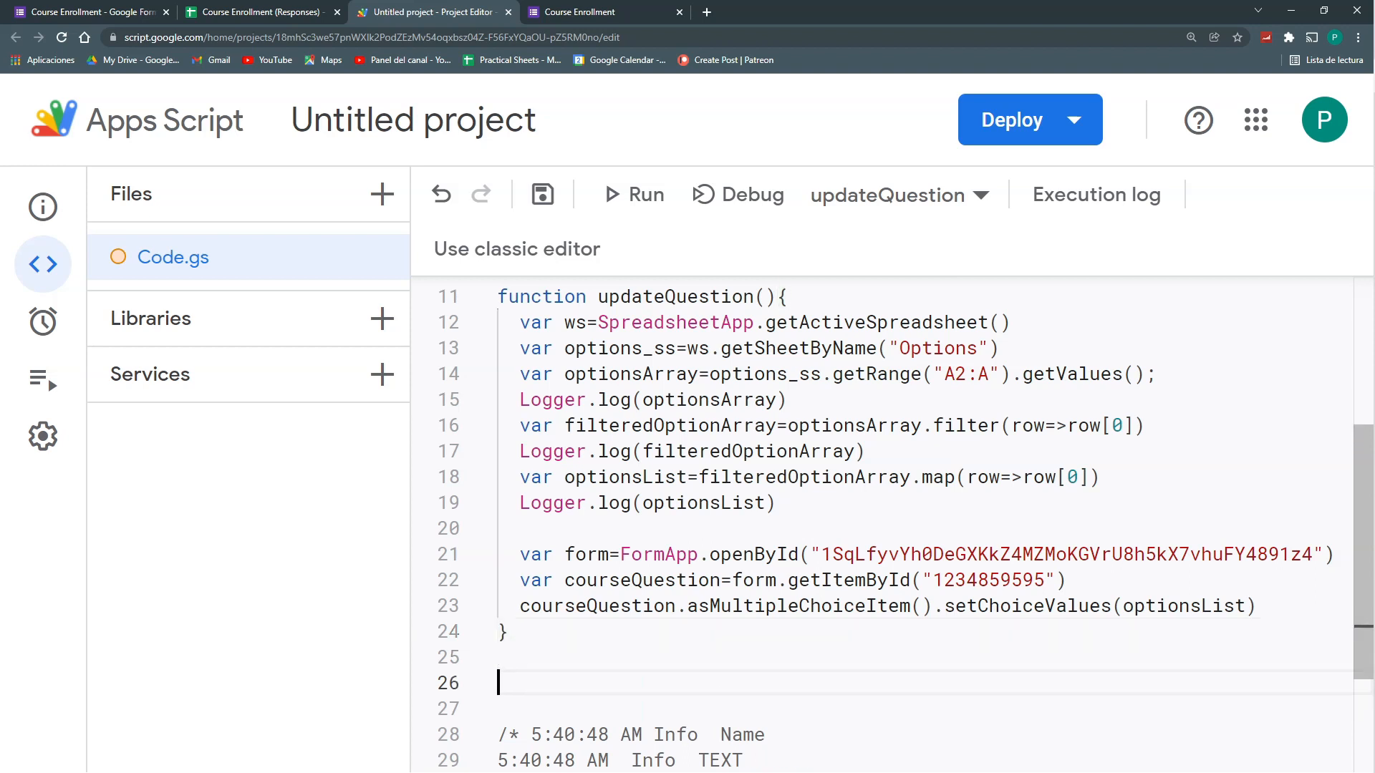
text(function onEdit())
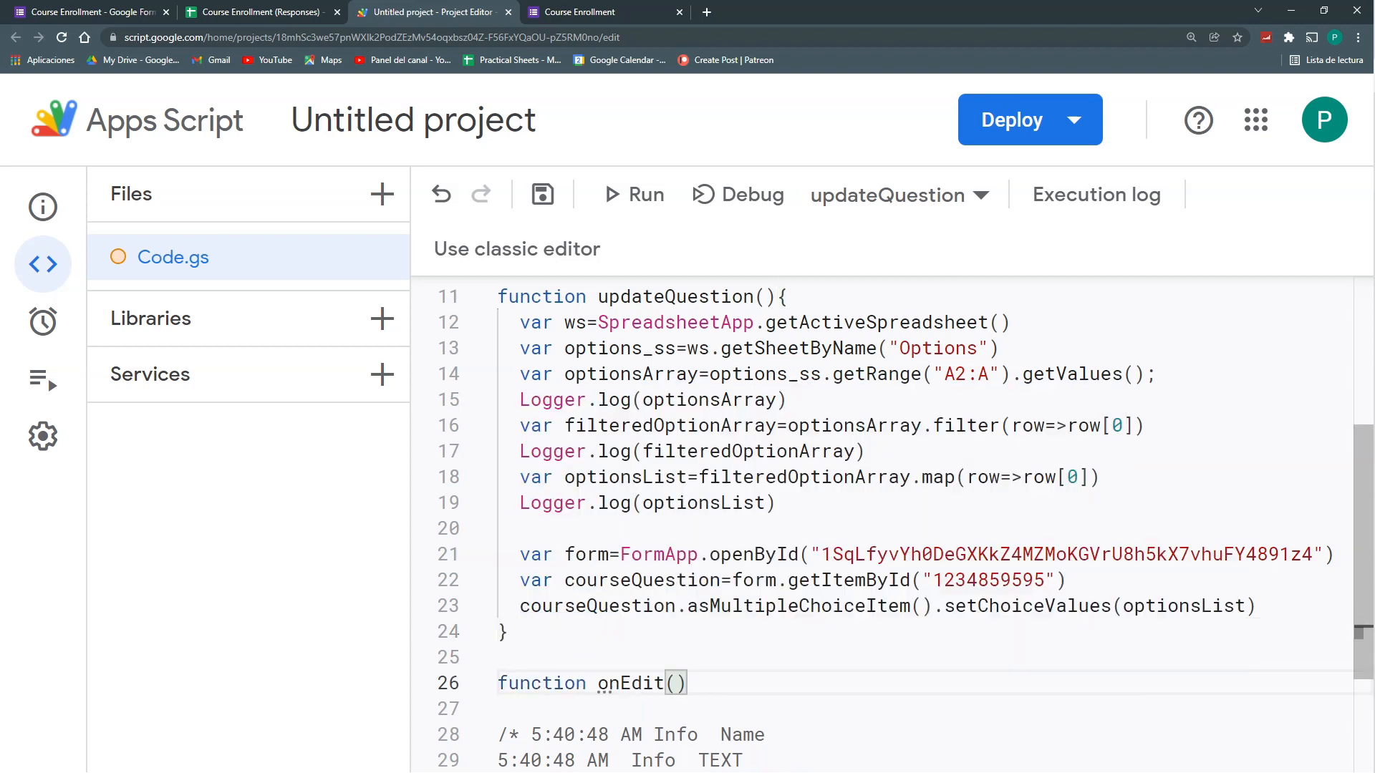
text(updateQuestion()
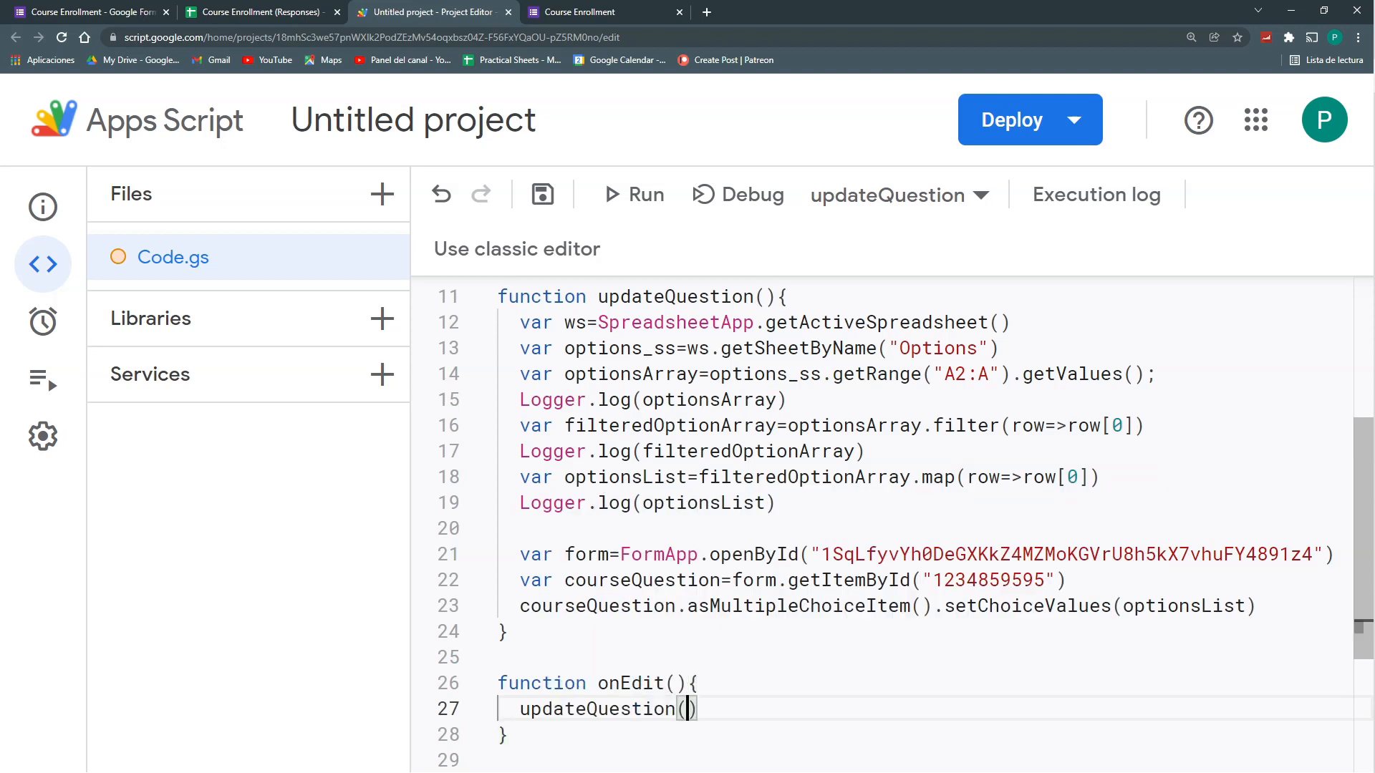
click(633, 194)
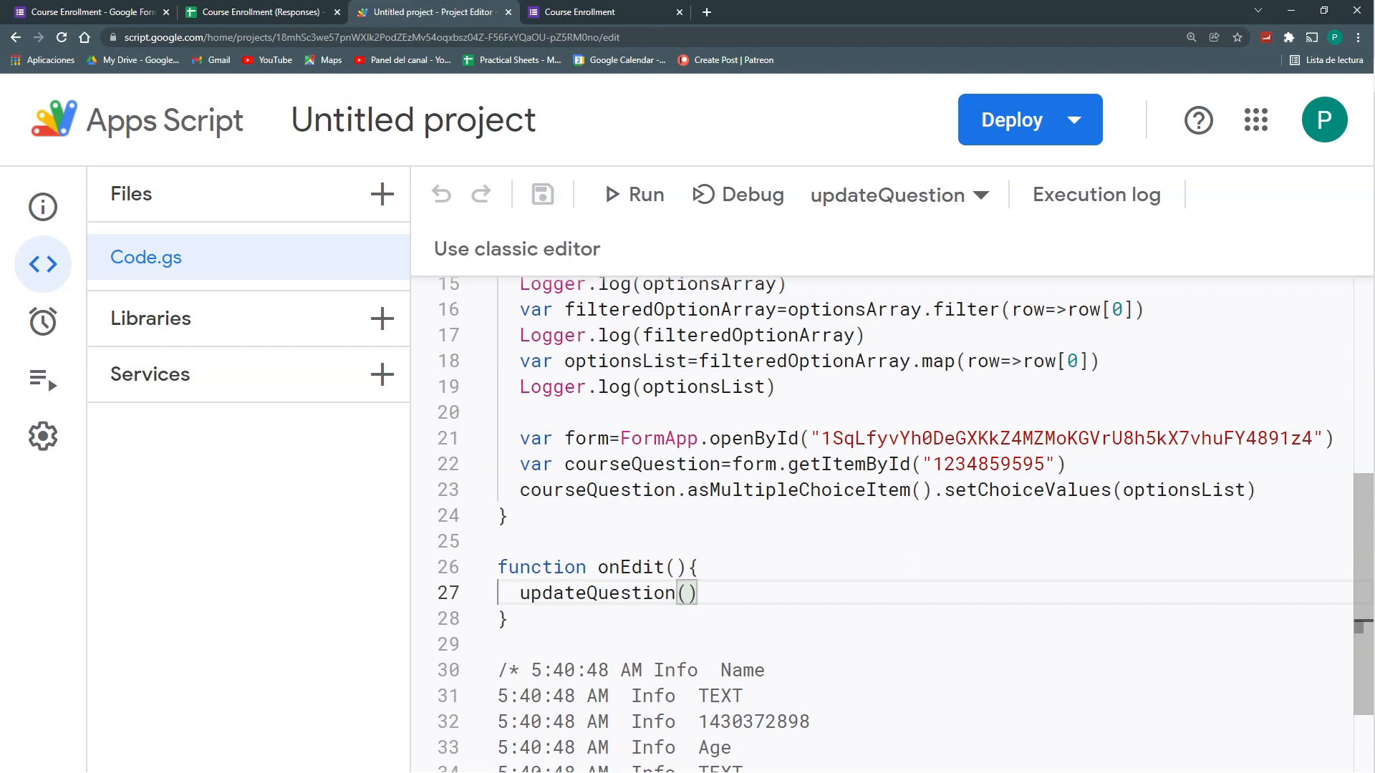
double_click(757, 439)
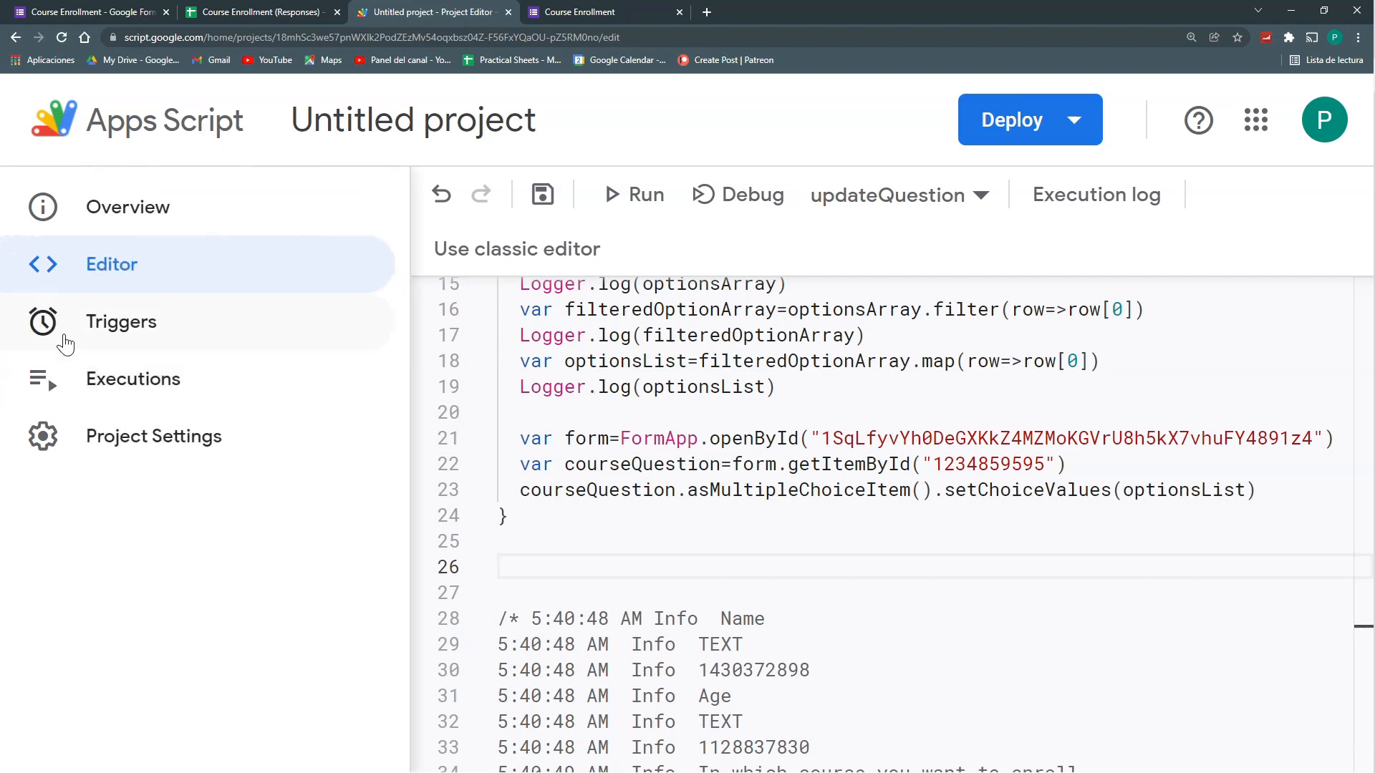
Open the project's Triggers page and start a new trigger for updateQuestion
click(542, 194)
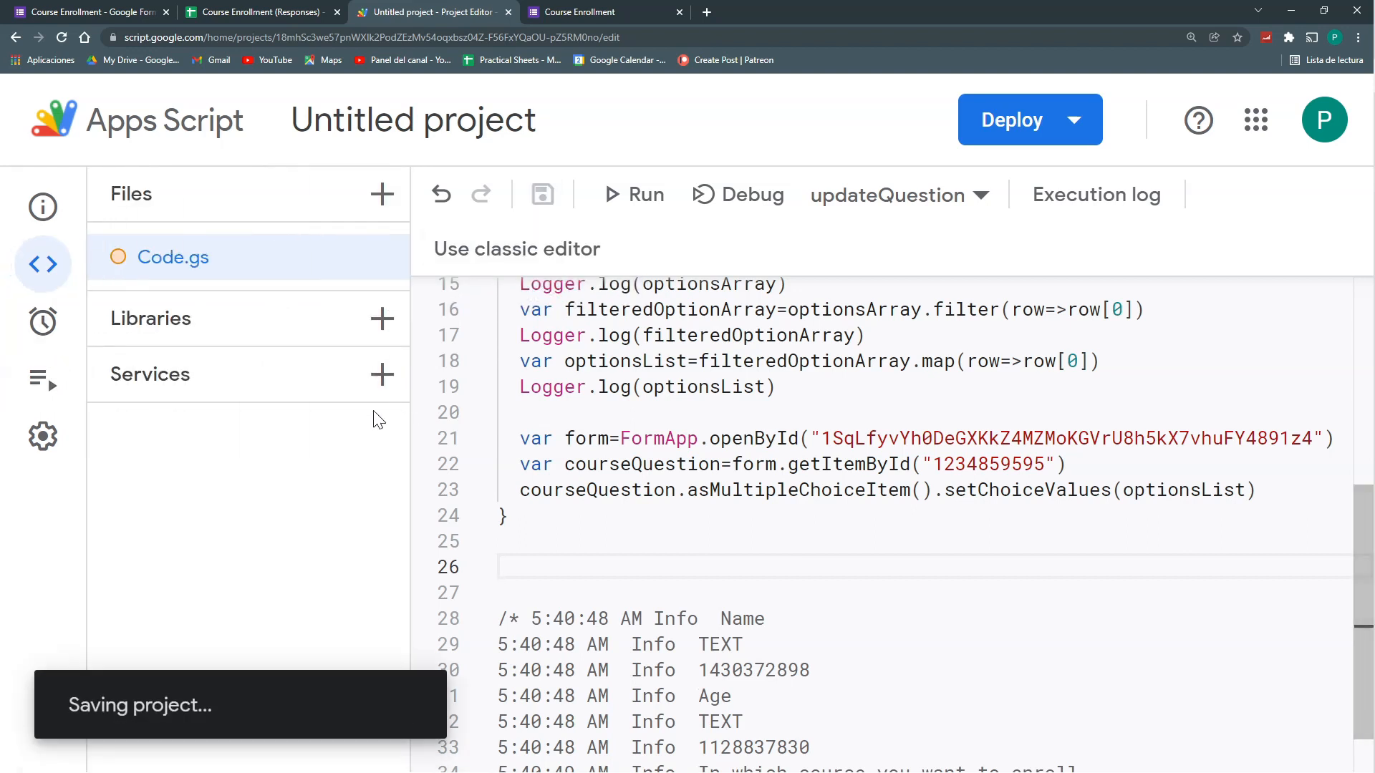
click(42, 322)
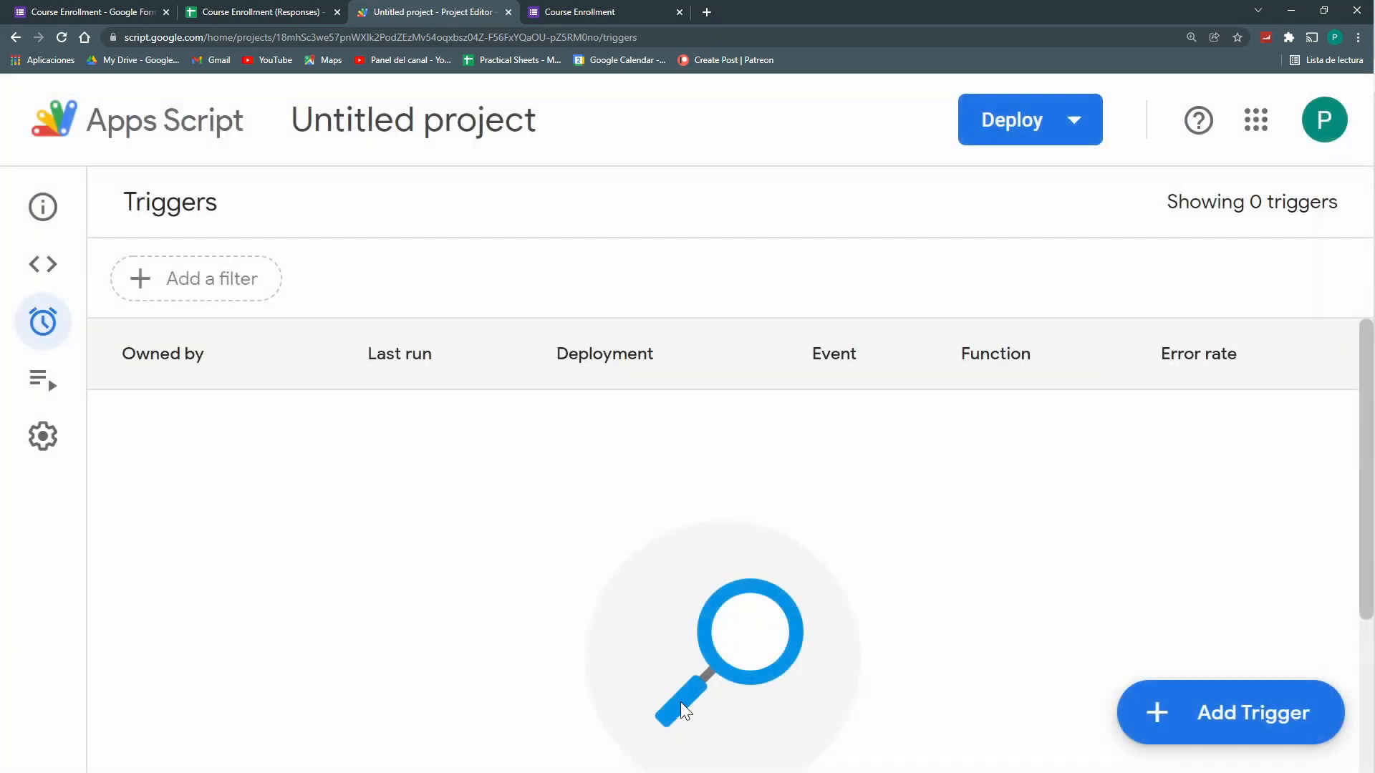
click(1231, 712)
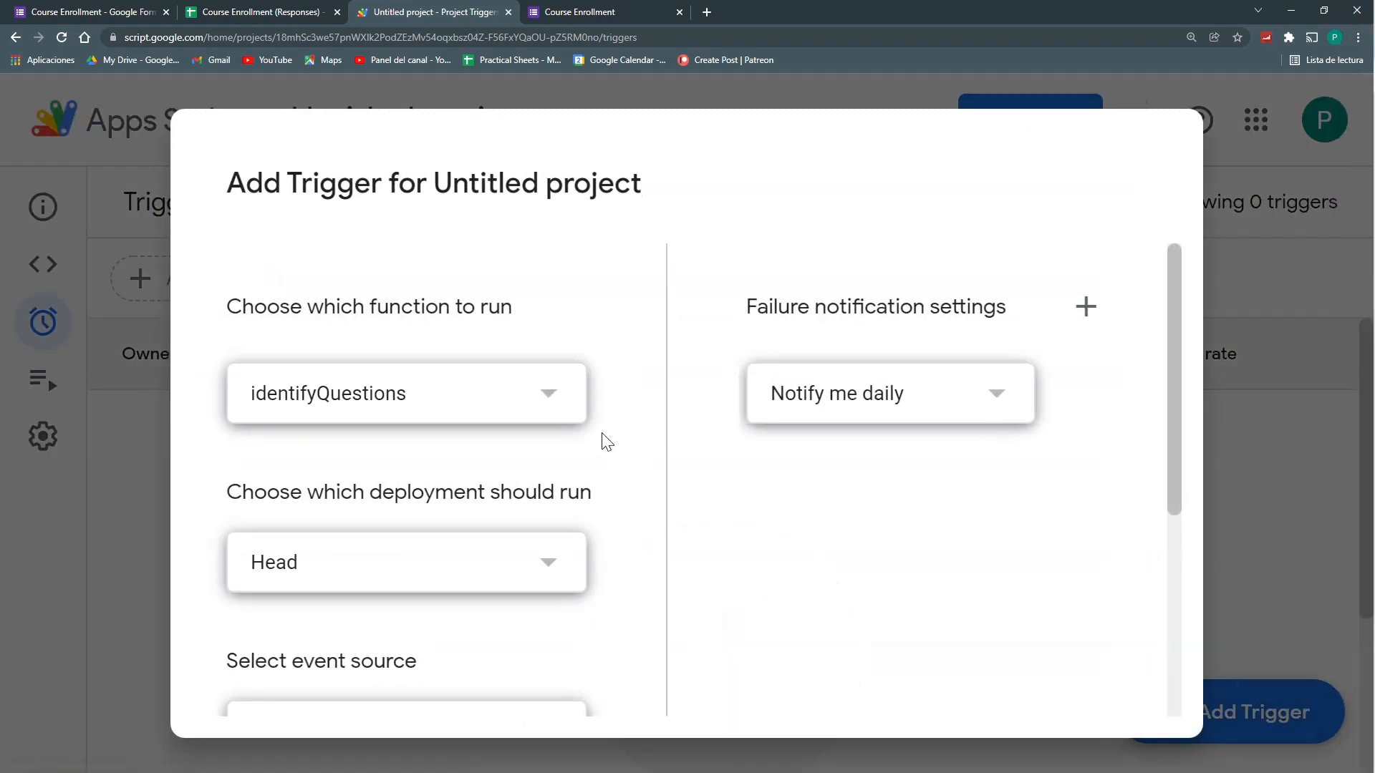
click(406, 393)
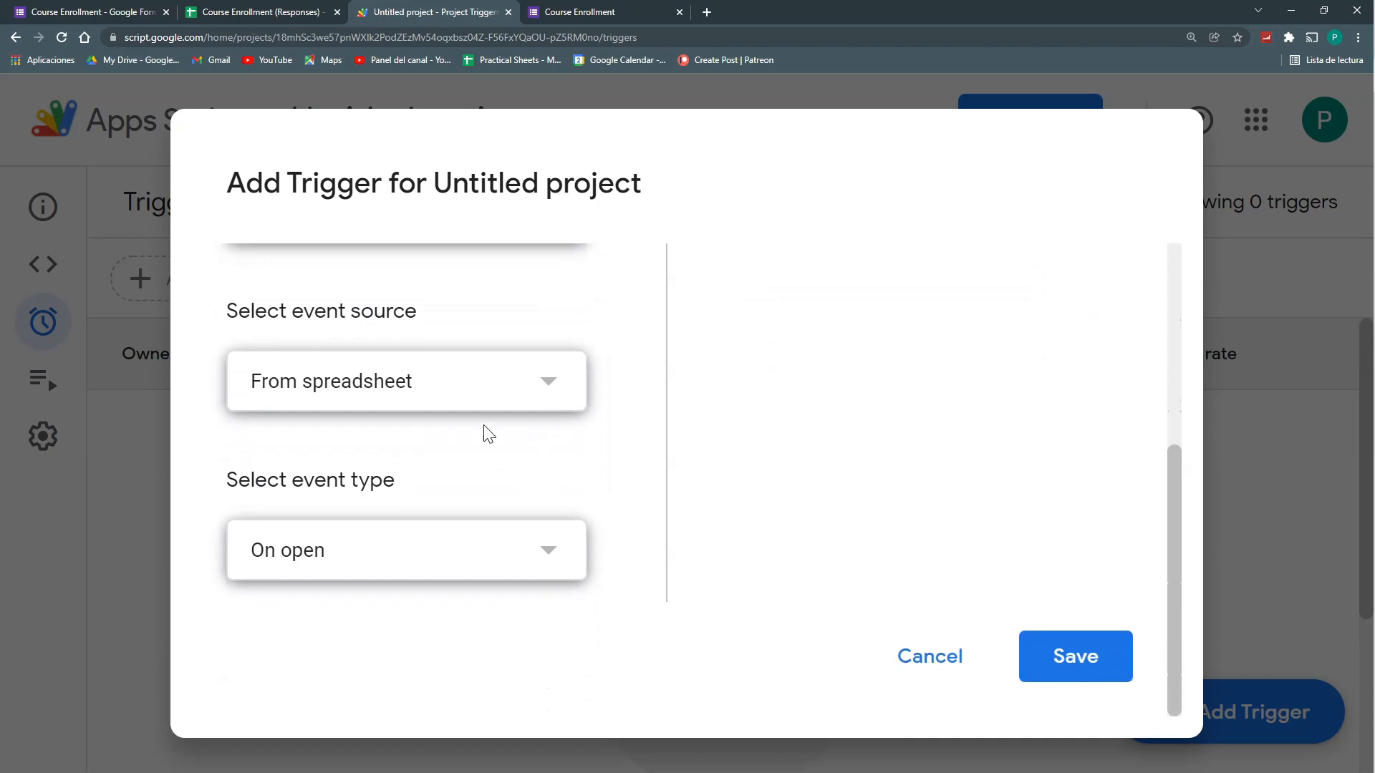
mouse_move(347, 460)
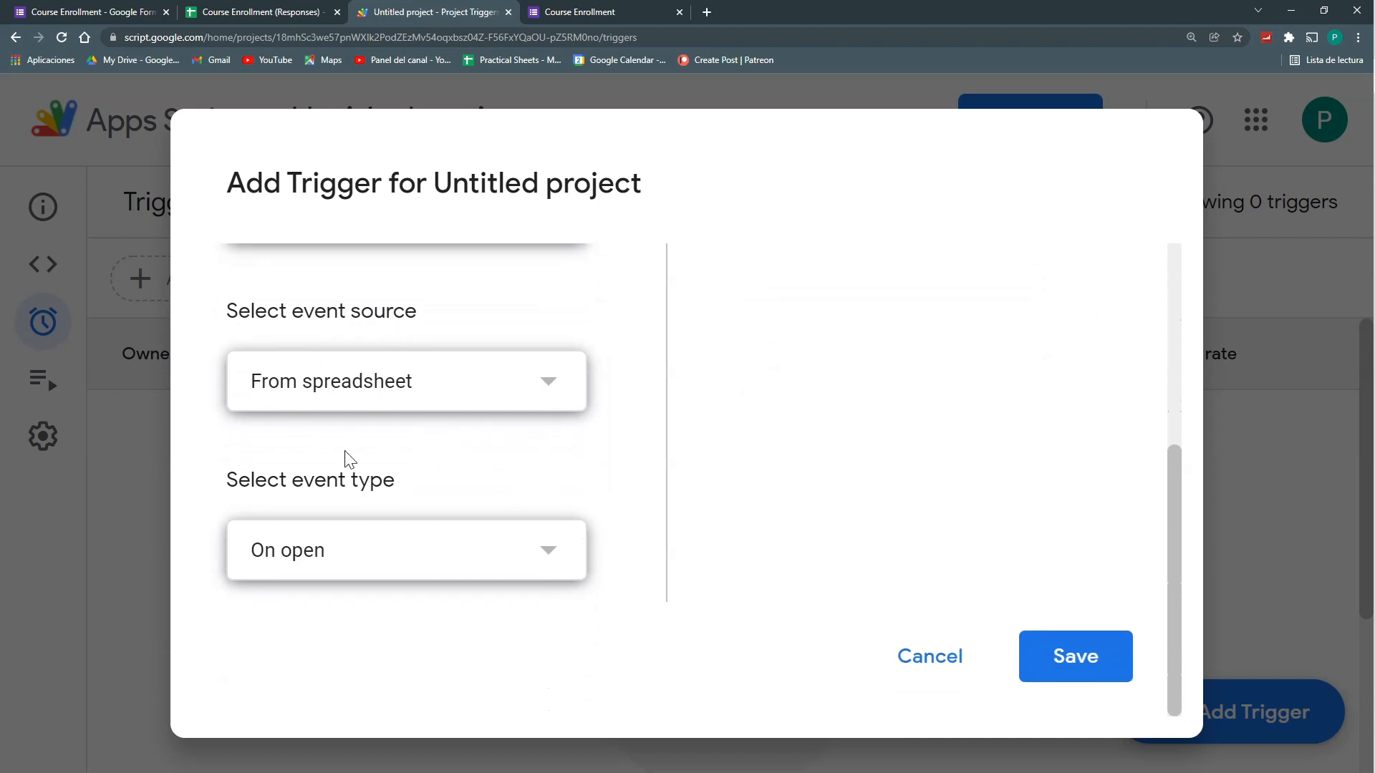
Set the trigger to fire From spreadsheet On edit, save it, and view the Responses spreadsheet
click(406, 550)
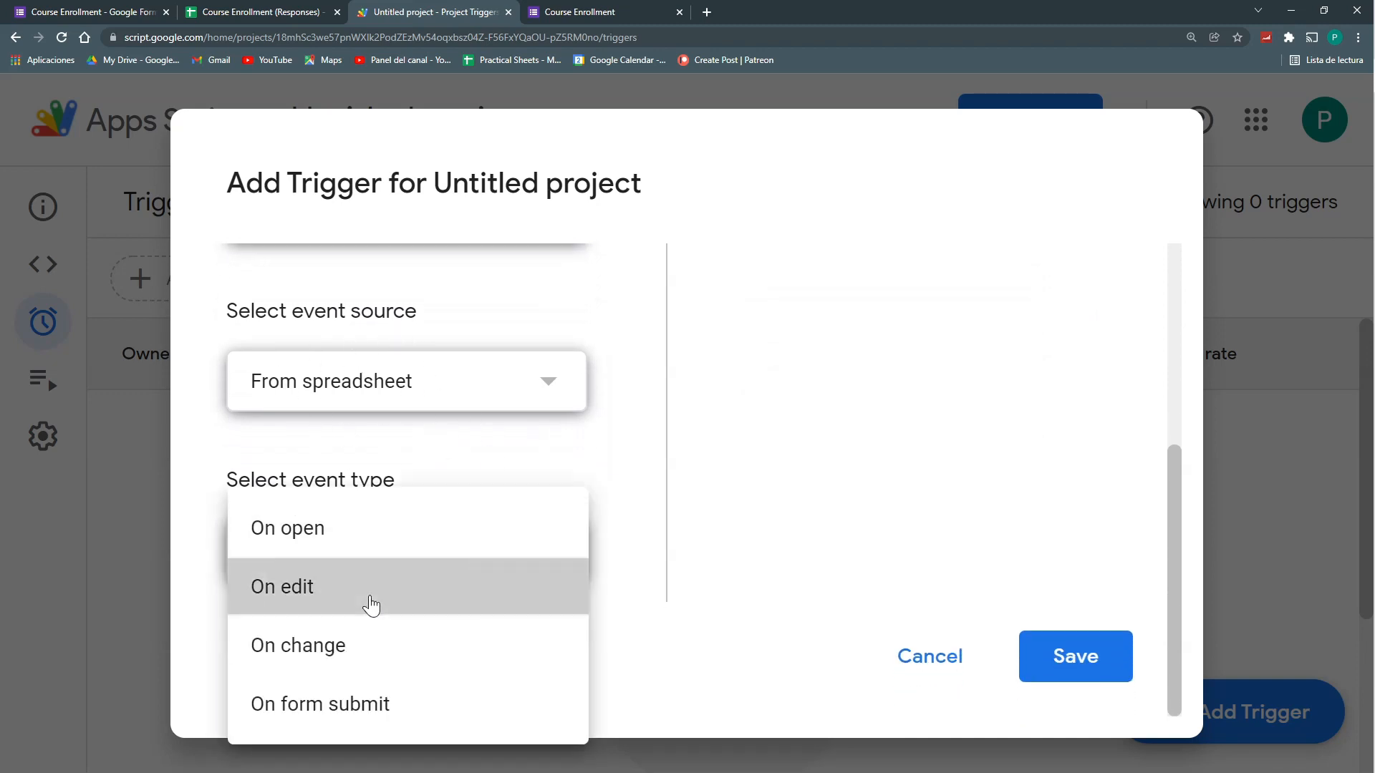
click(282, 587)
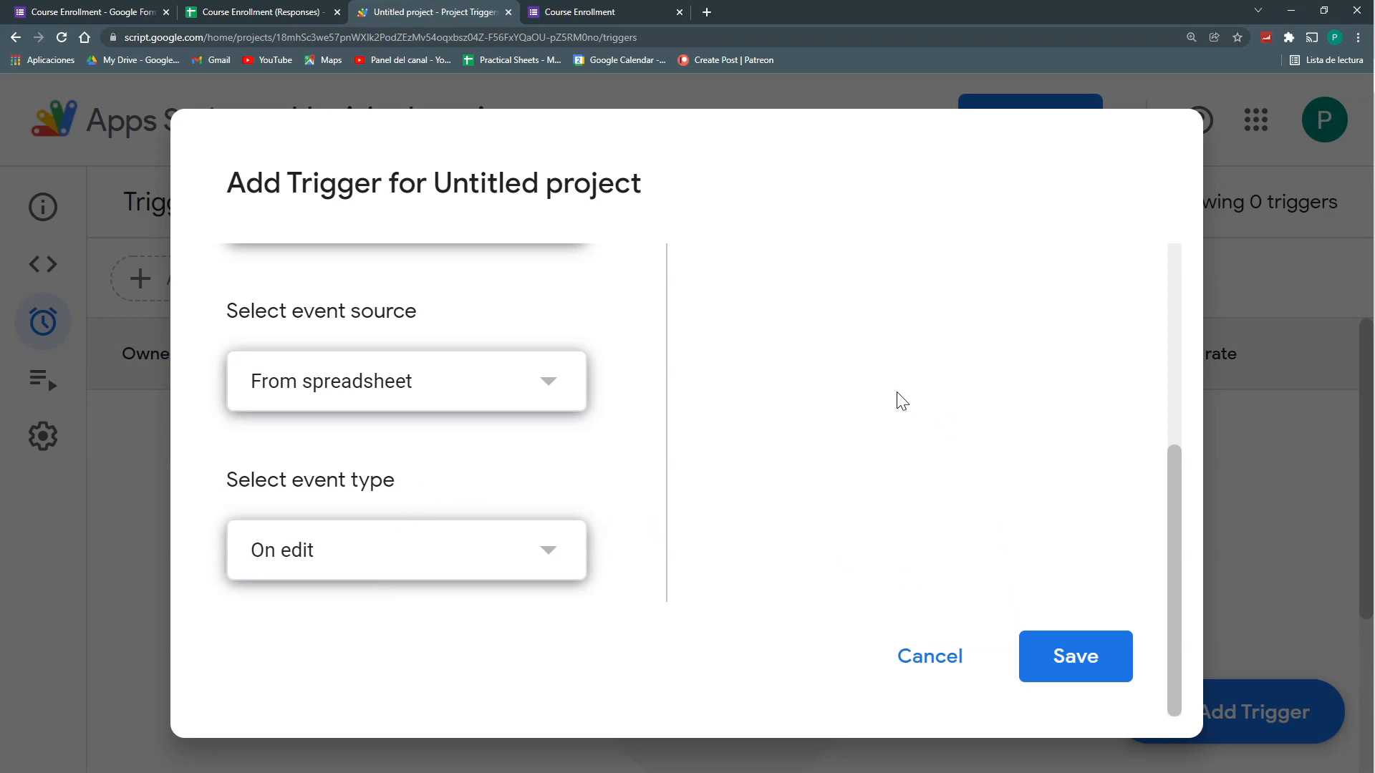
click(1074, 657)
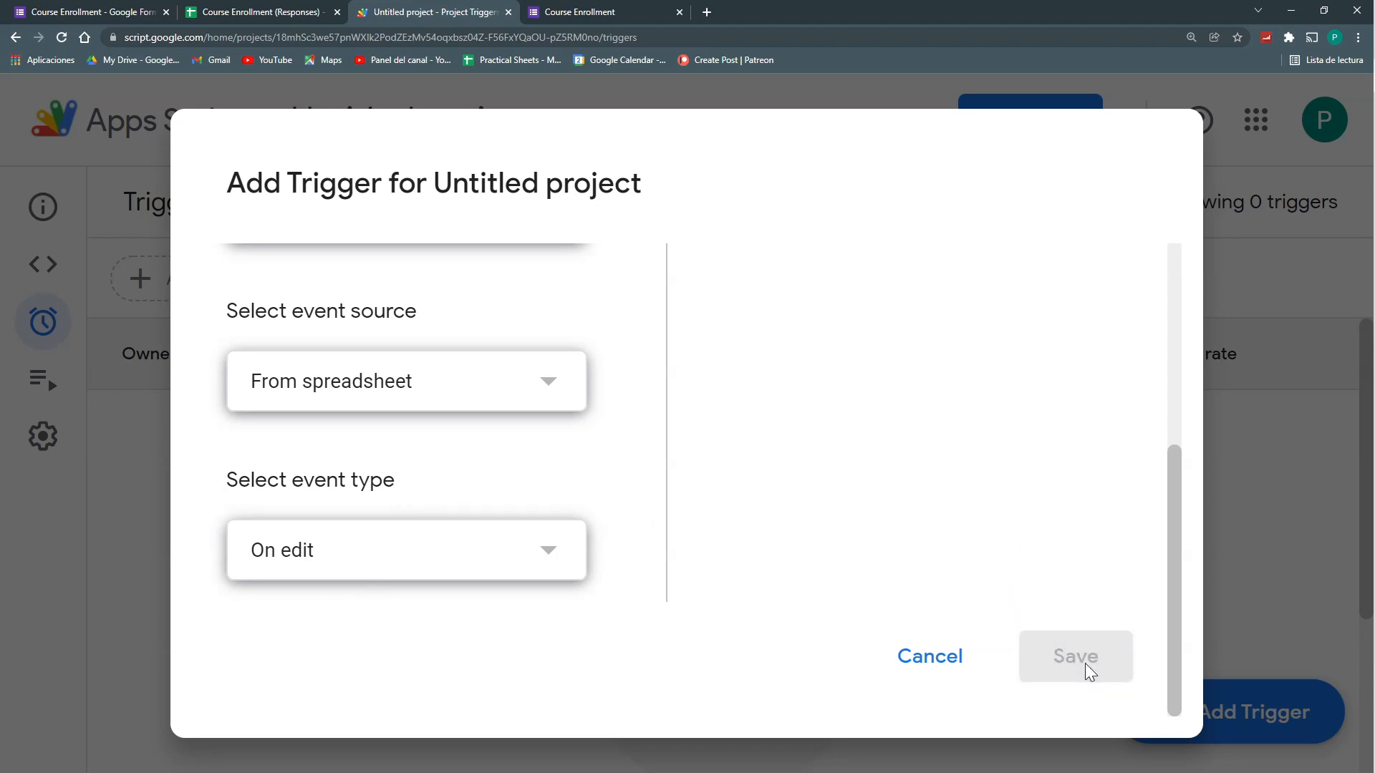
click(258, 12)
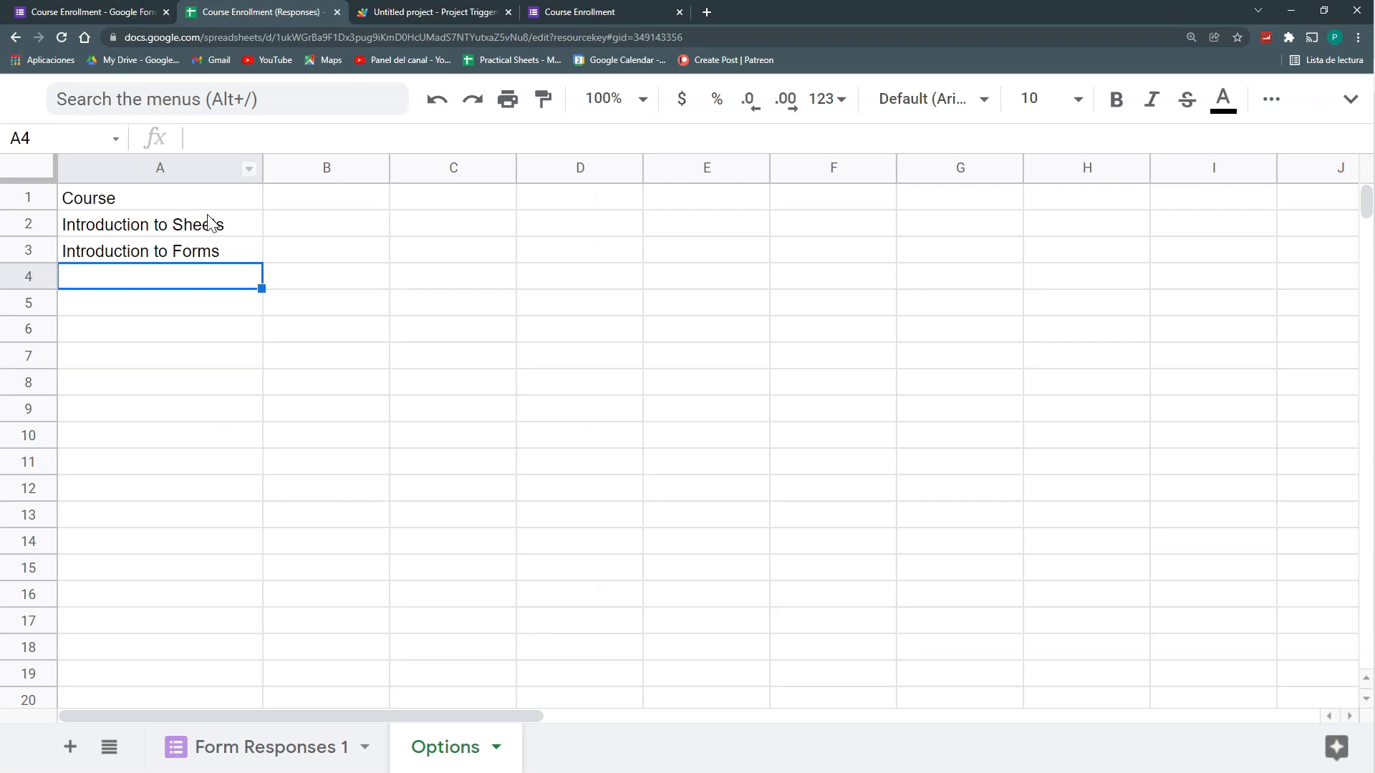
Add 'Introduction to Google Data Studio' and 'Advanced Pivot Tables' to Options, checking the form after each
text(Introduction t)
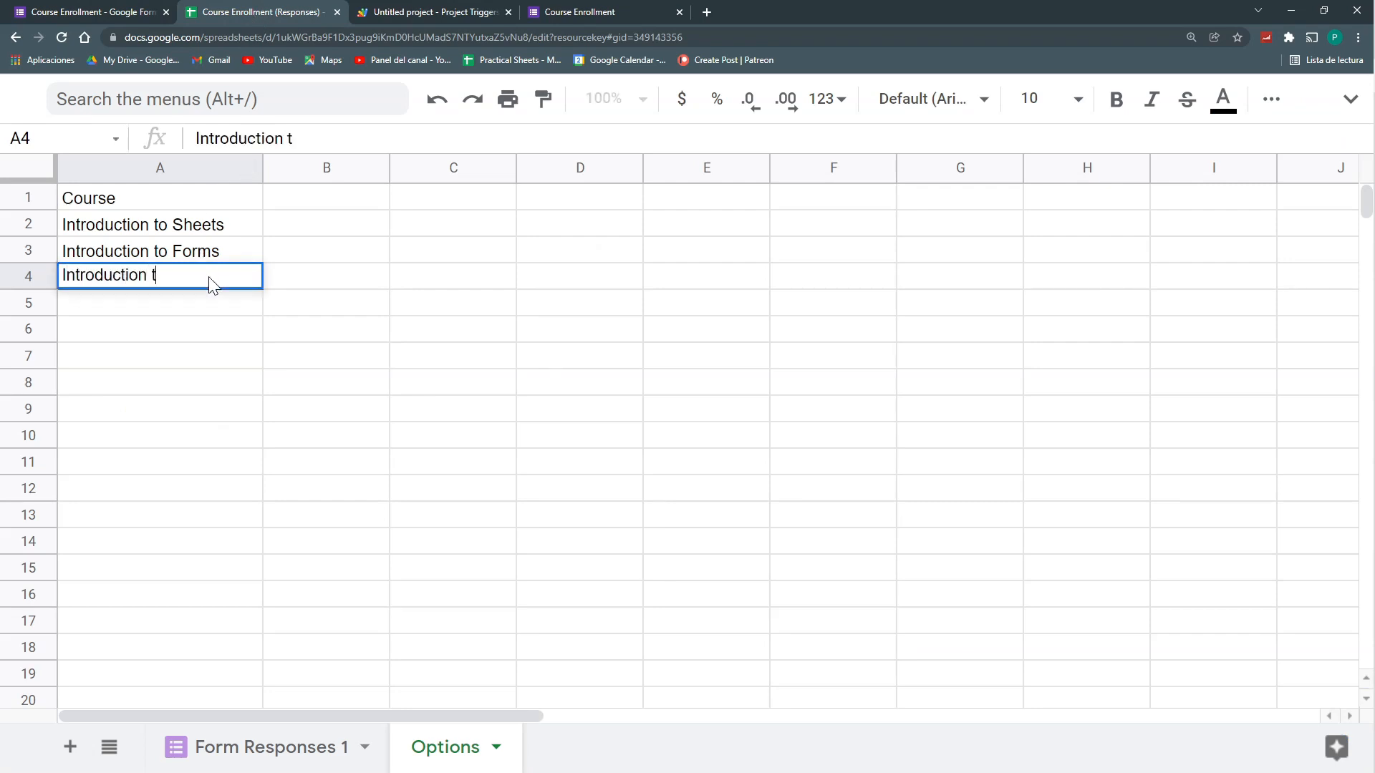
text(o Google Dats)
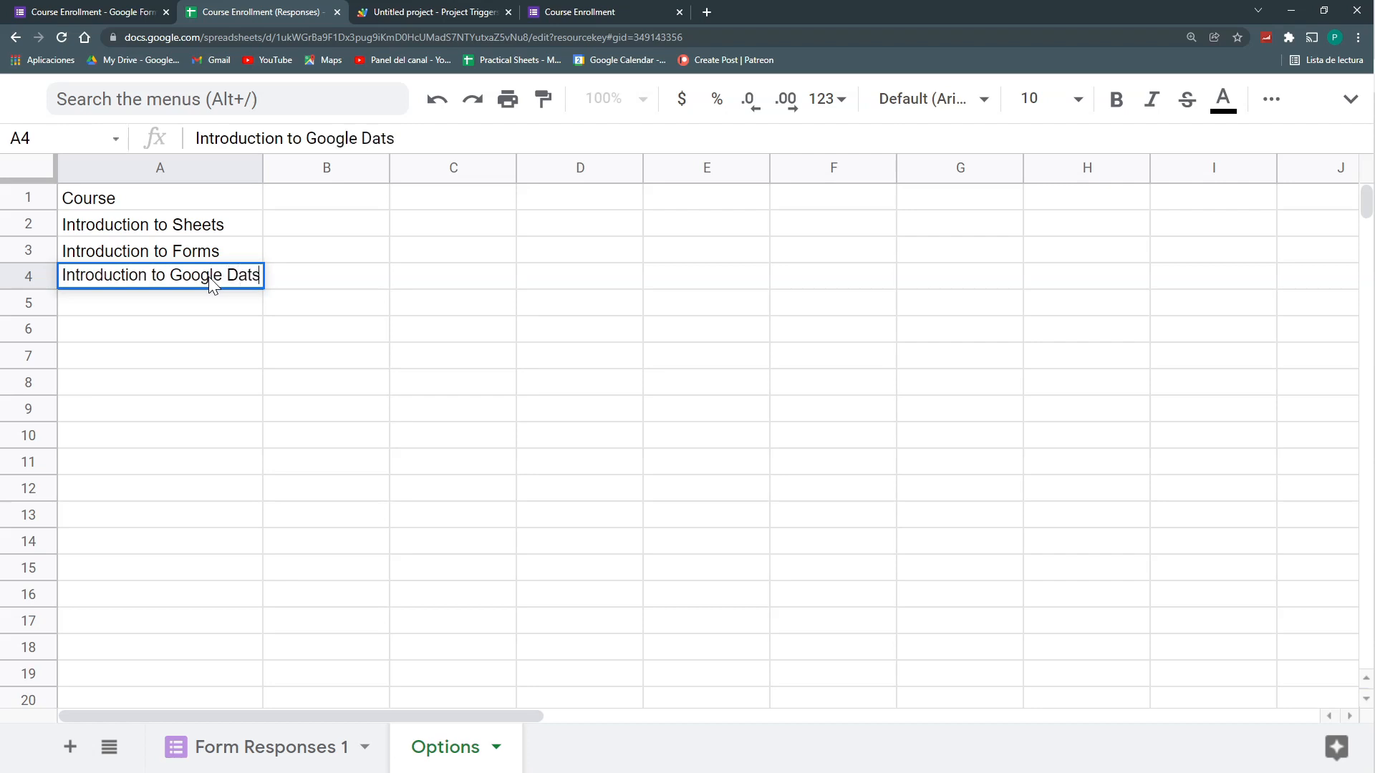
click(83, 12)
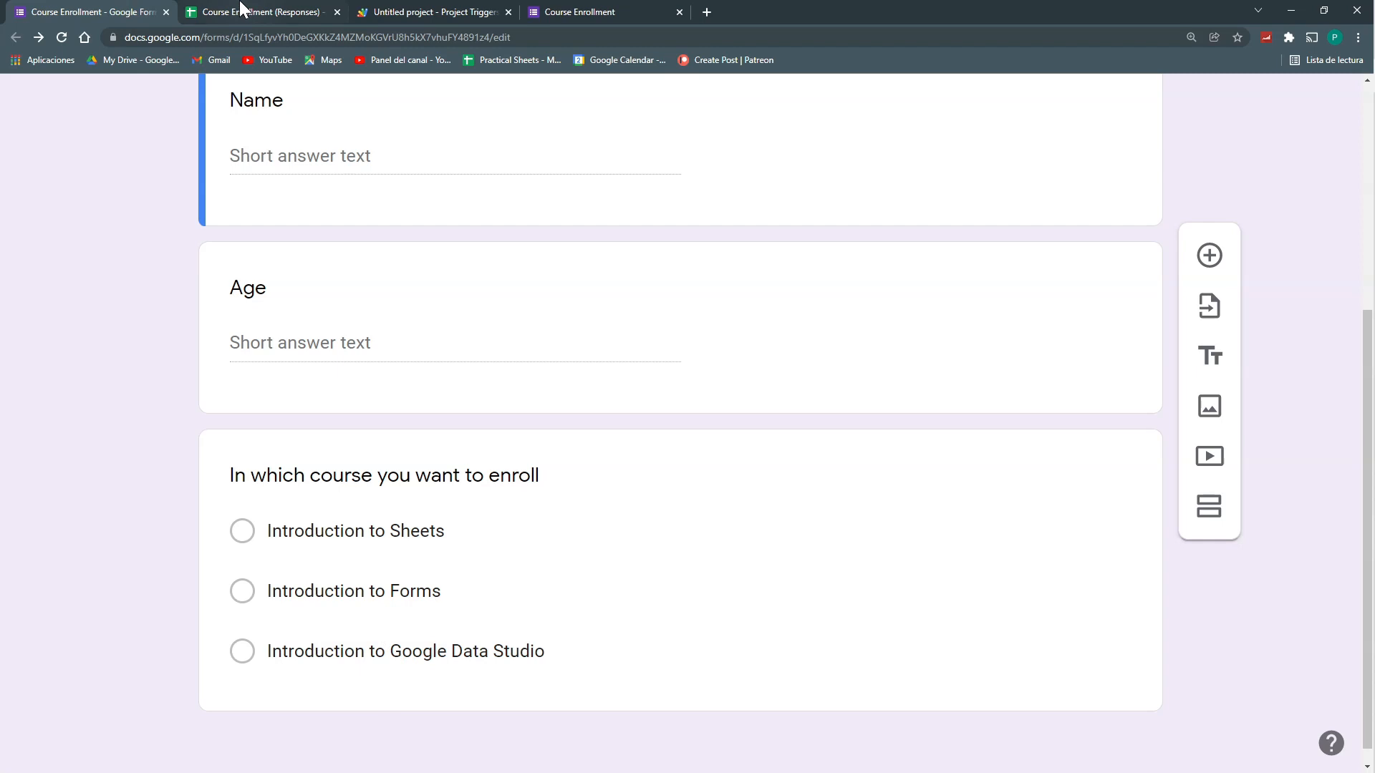
click(260, 11)
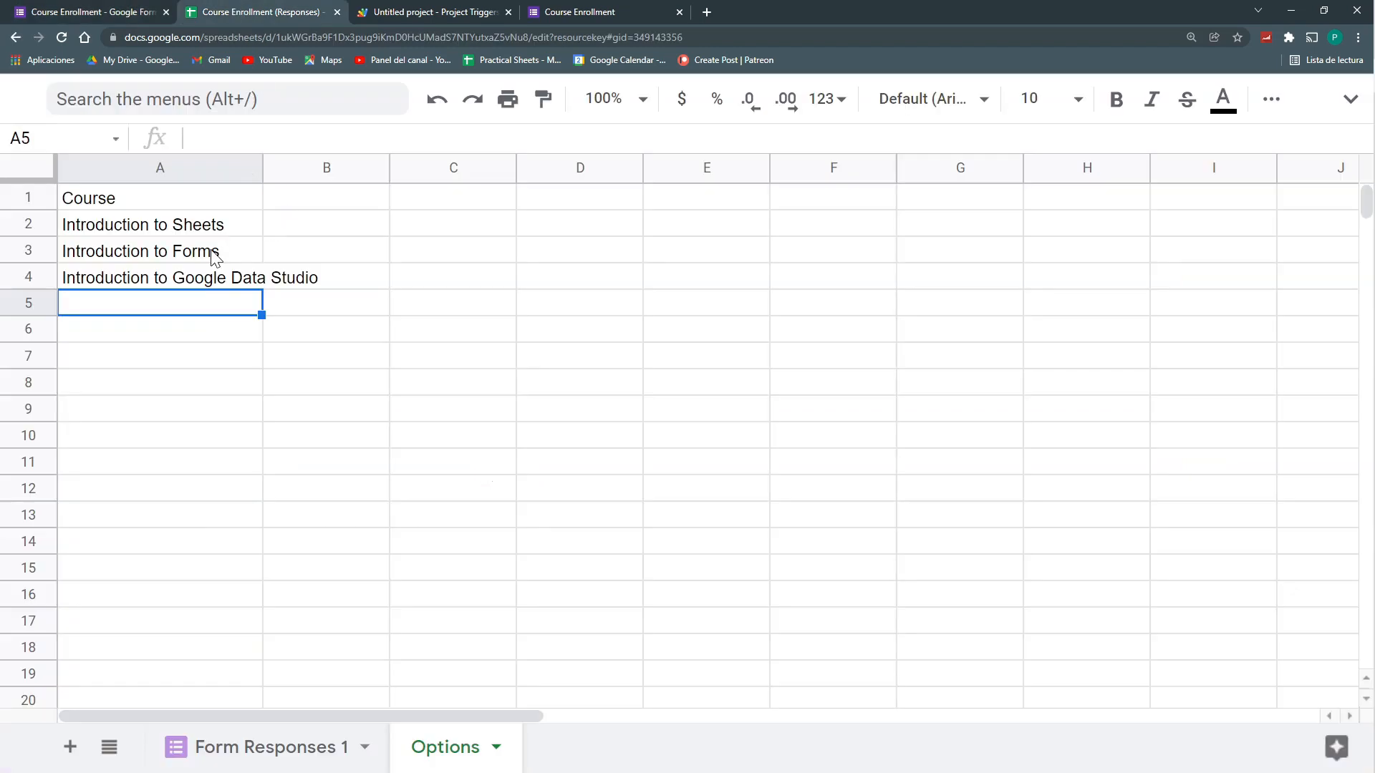
text(Advanc)
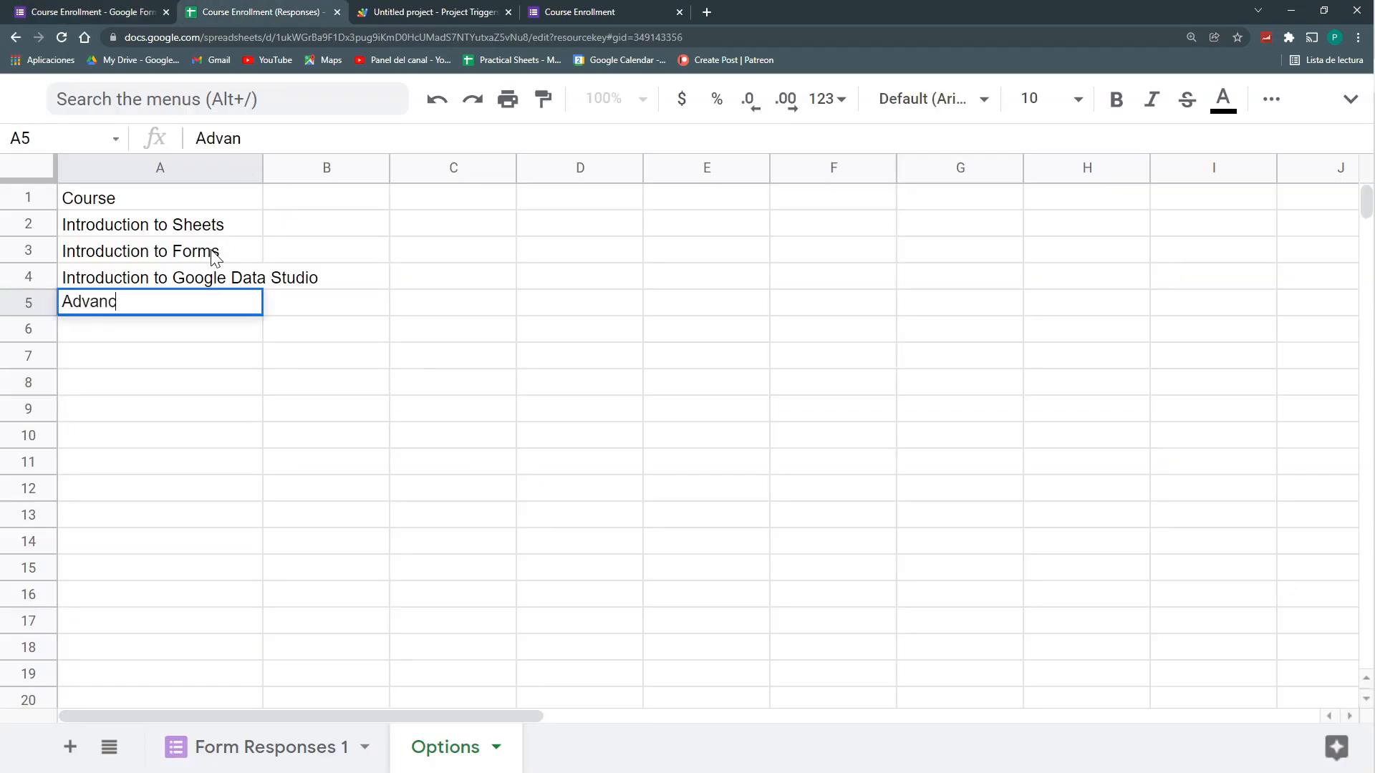
key(enter)
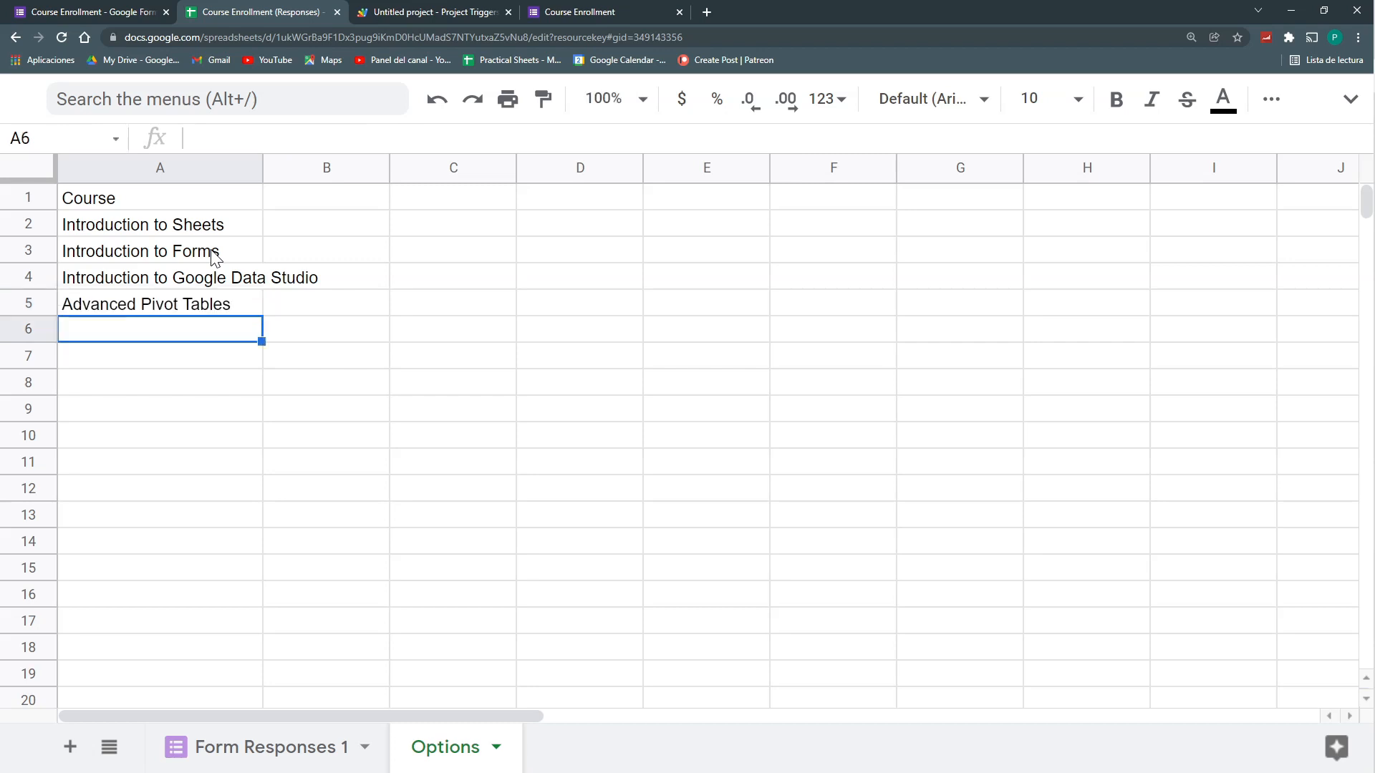
click(88, 11)
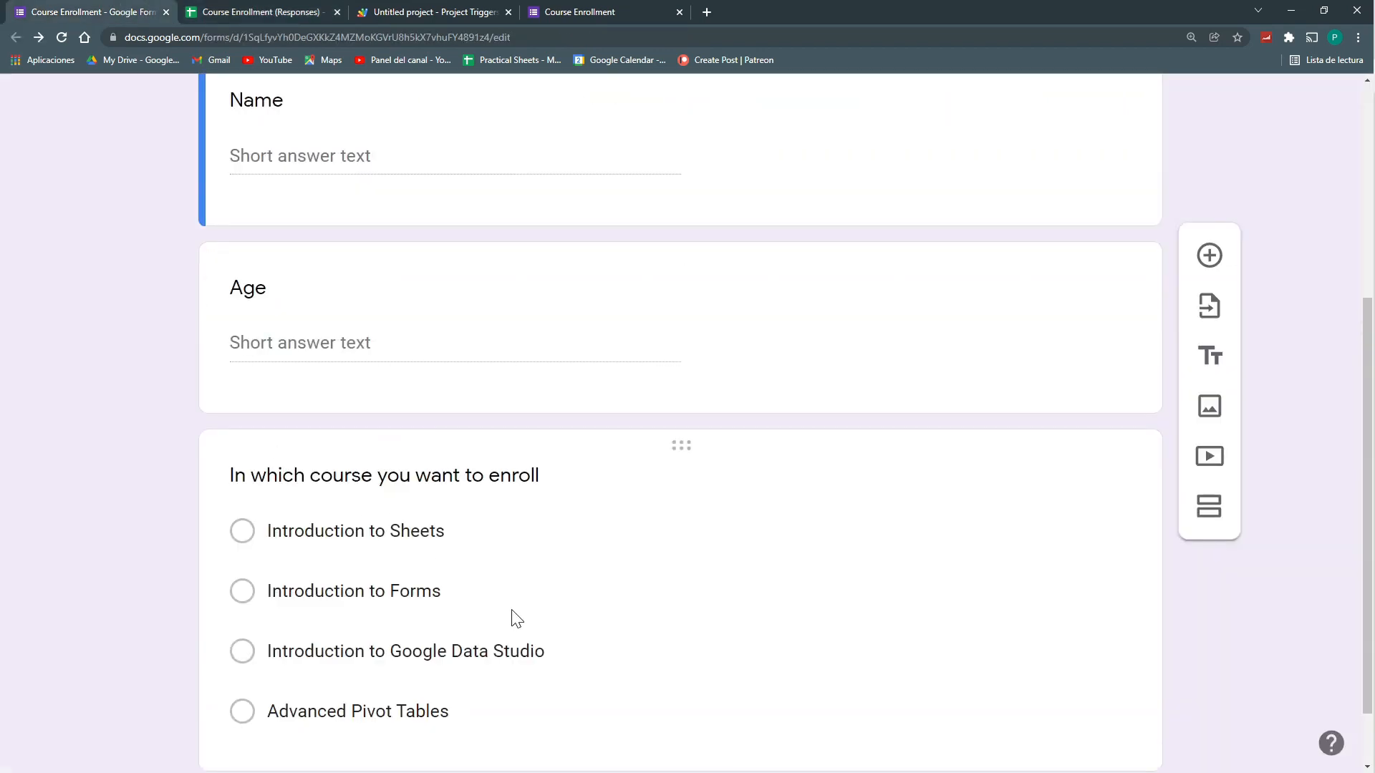
Confirm the form lists all four courses, then return to the updateQuestion script code
scroll(down, 3)
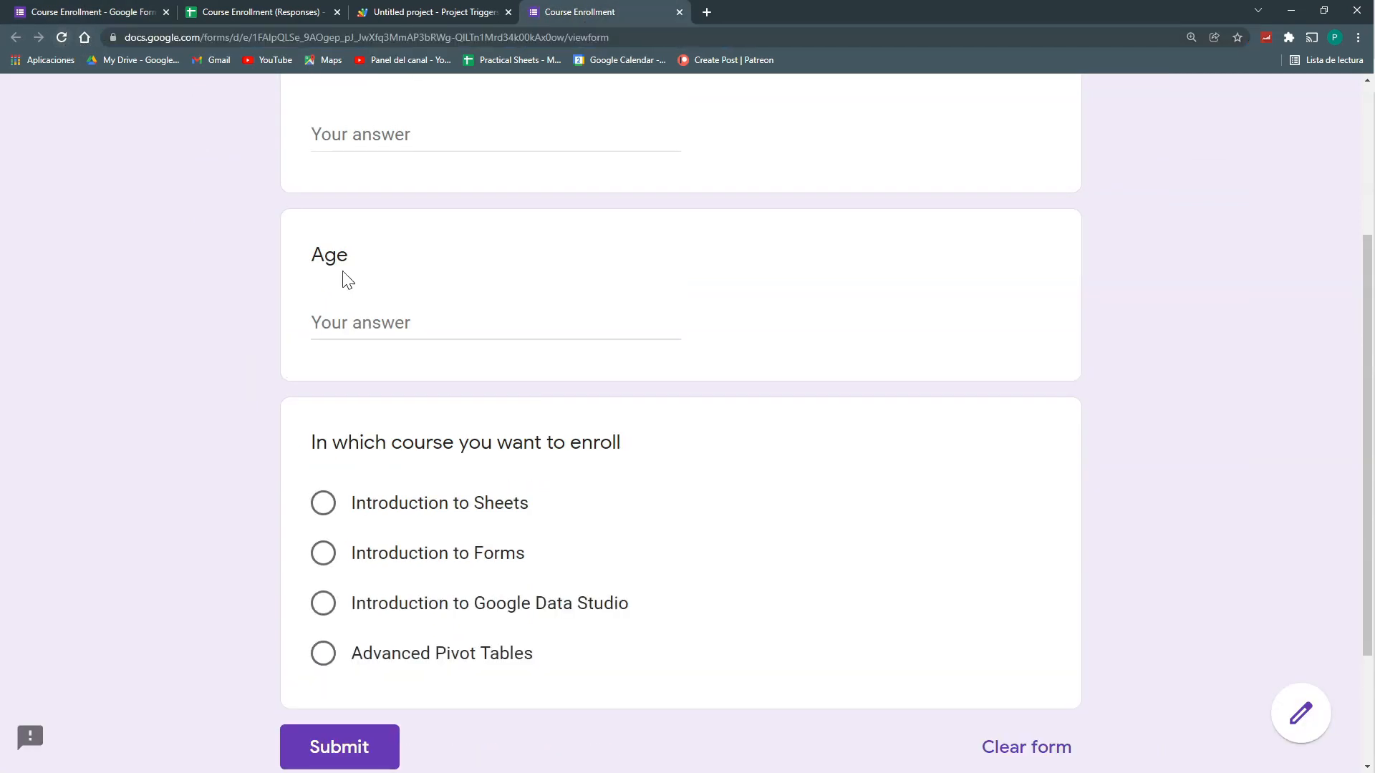
mouse_move(447, 638)
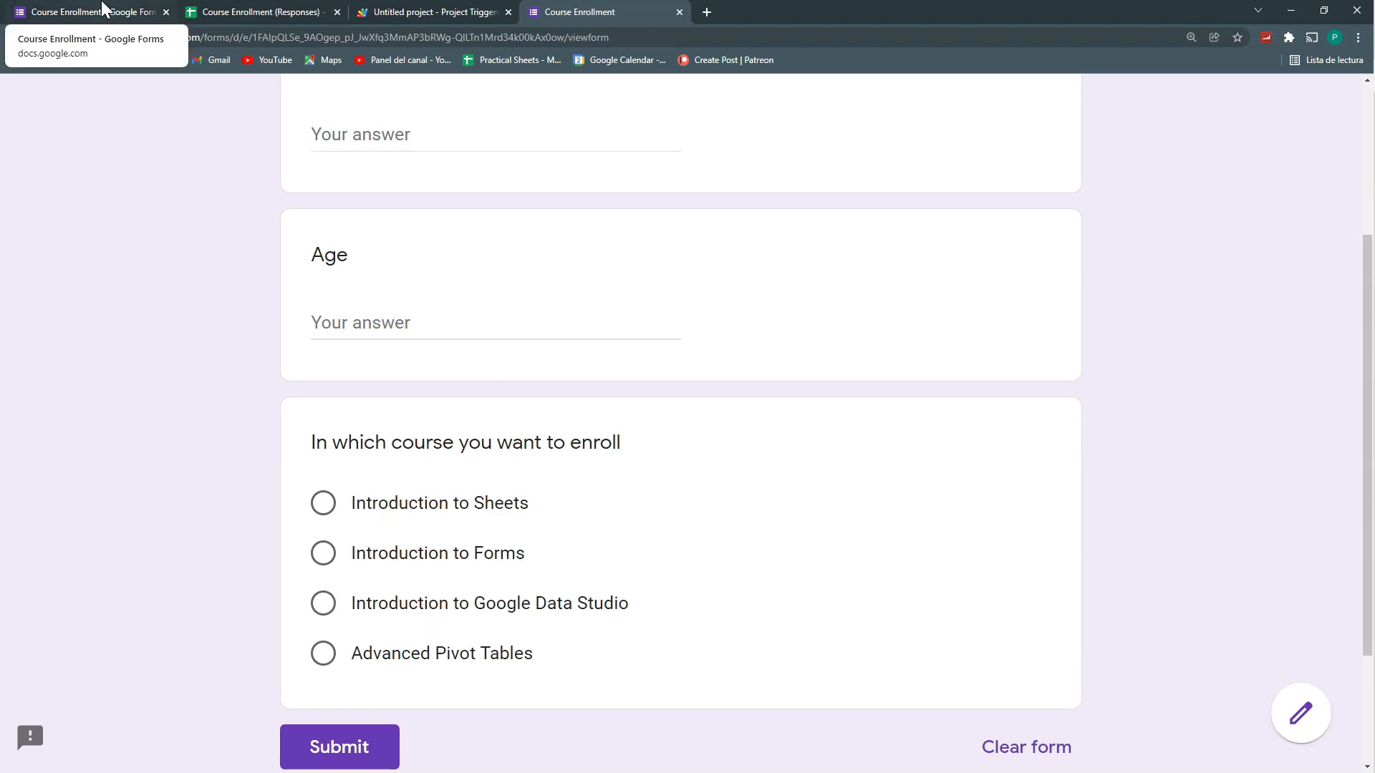
click(431, 11)
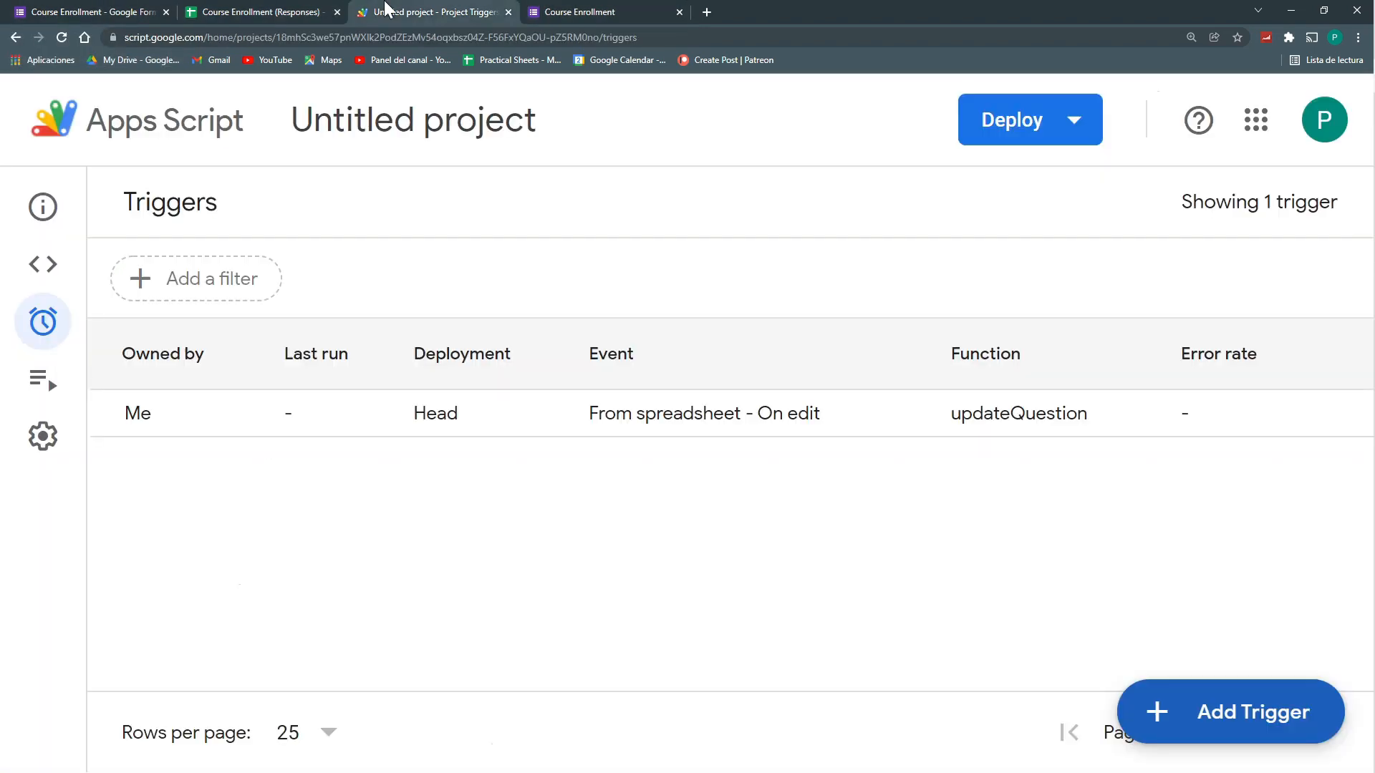
click(43, 264)
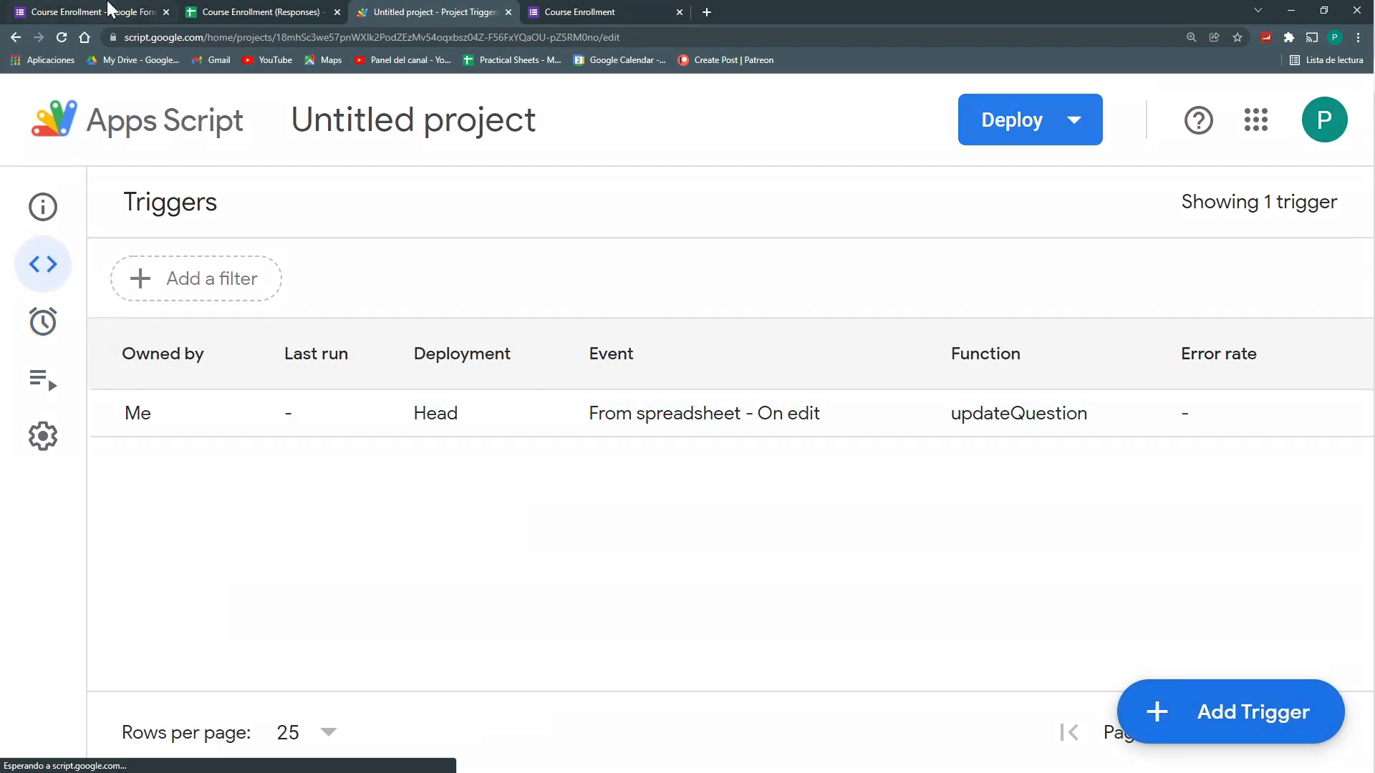
click(83, 12)
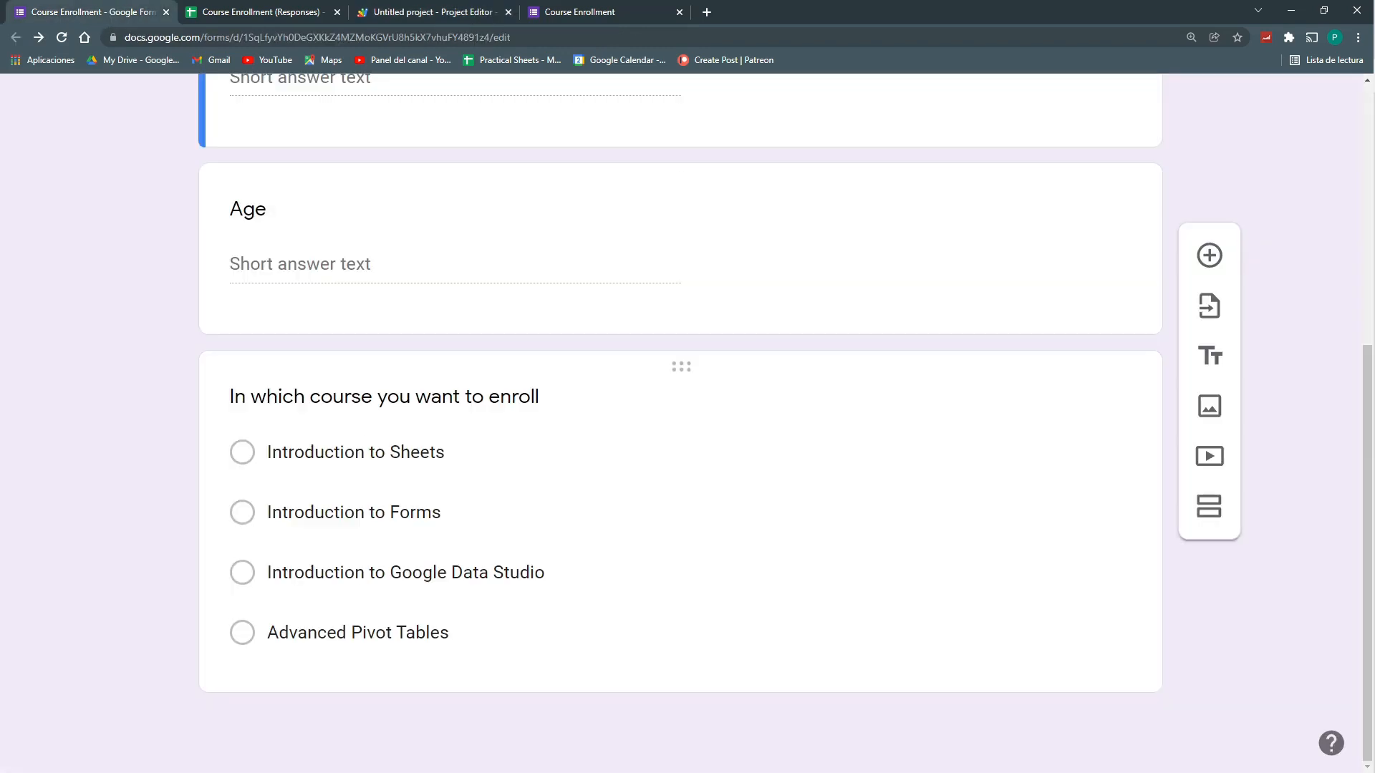
mouse_move(332, 536)
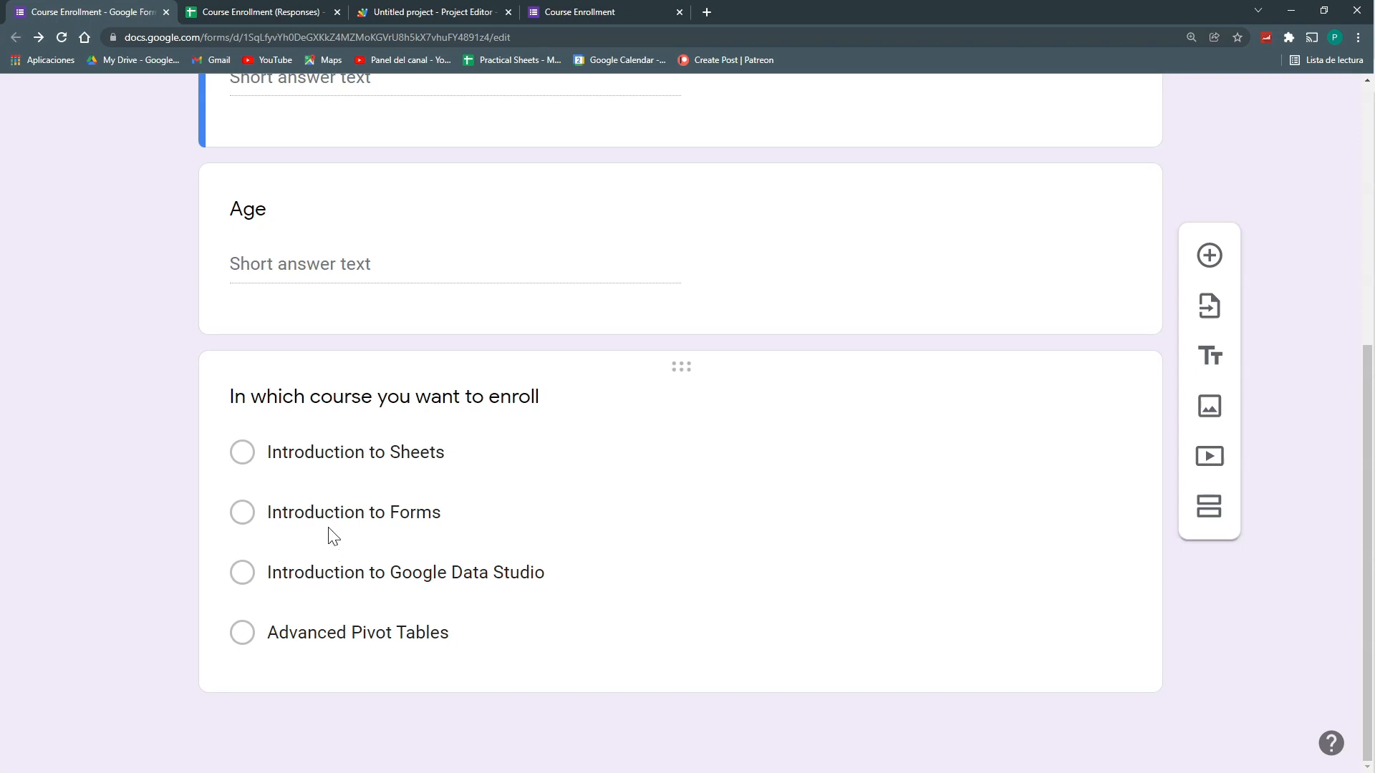
mouse_move(333, 537)
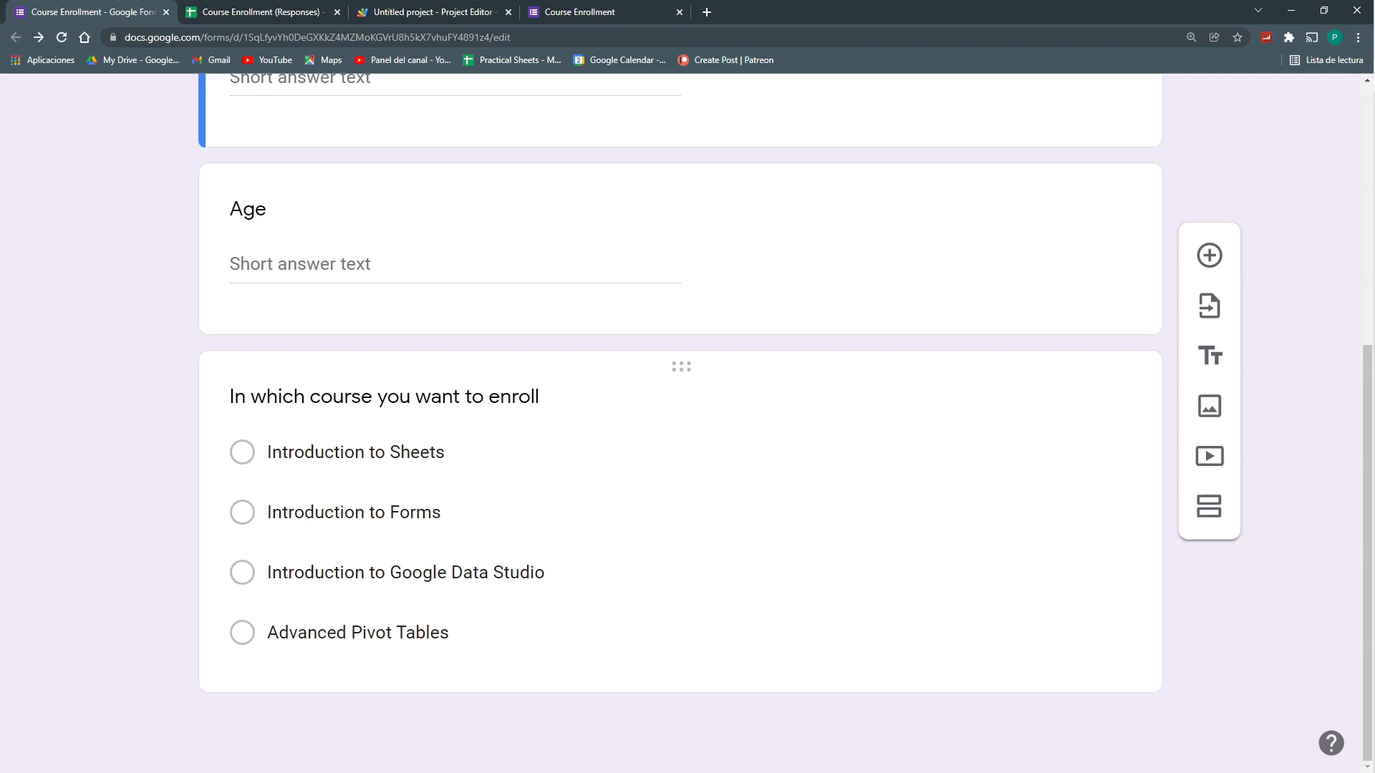
click(433, 11)
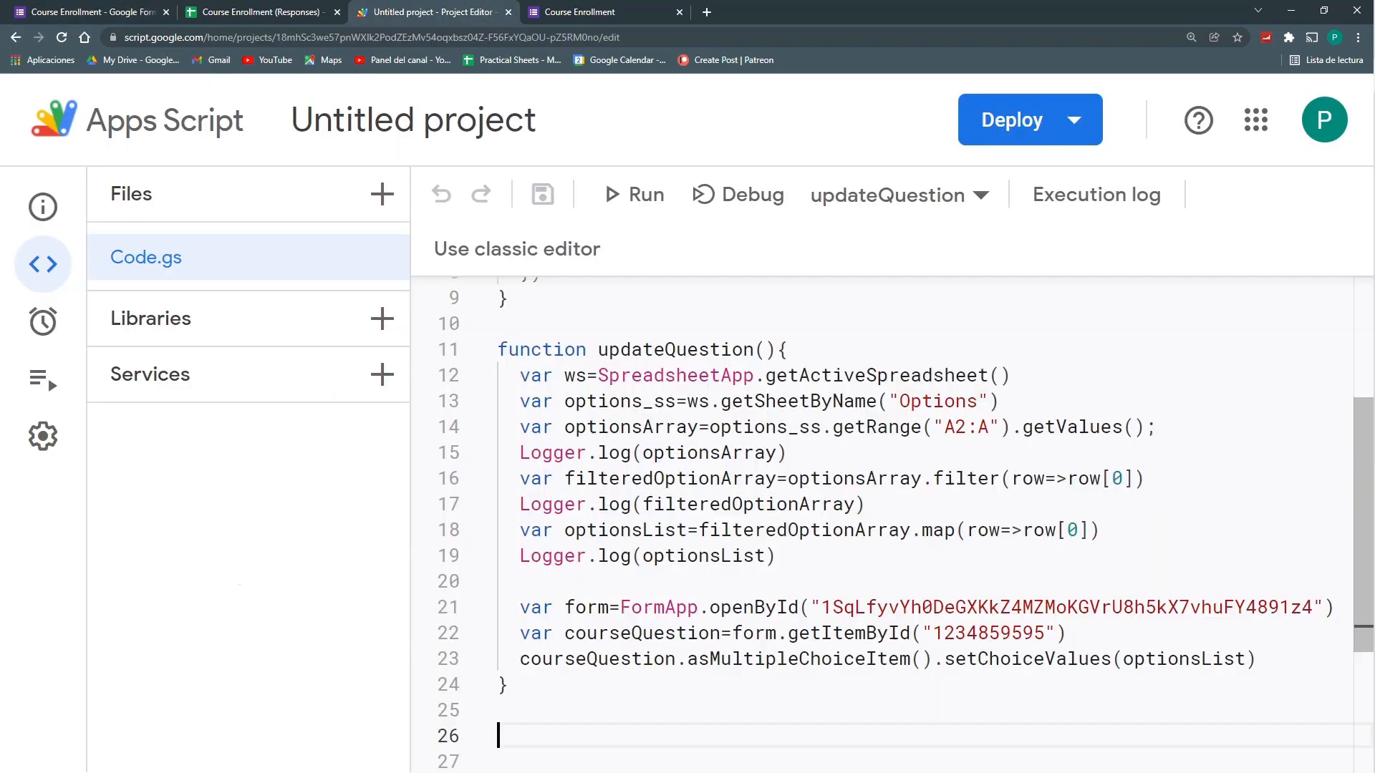
click(930, 659)
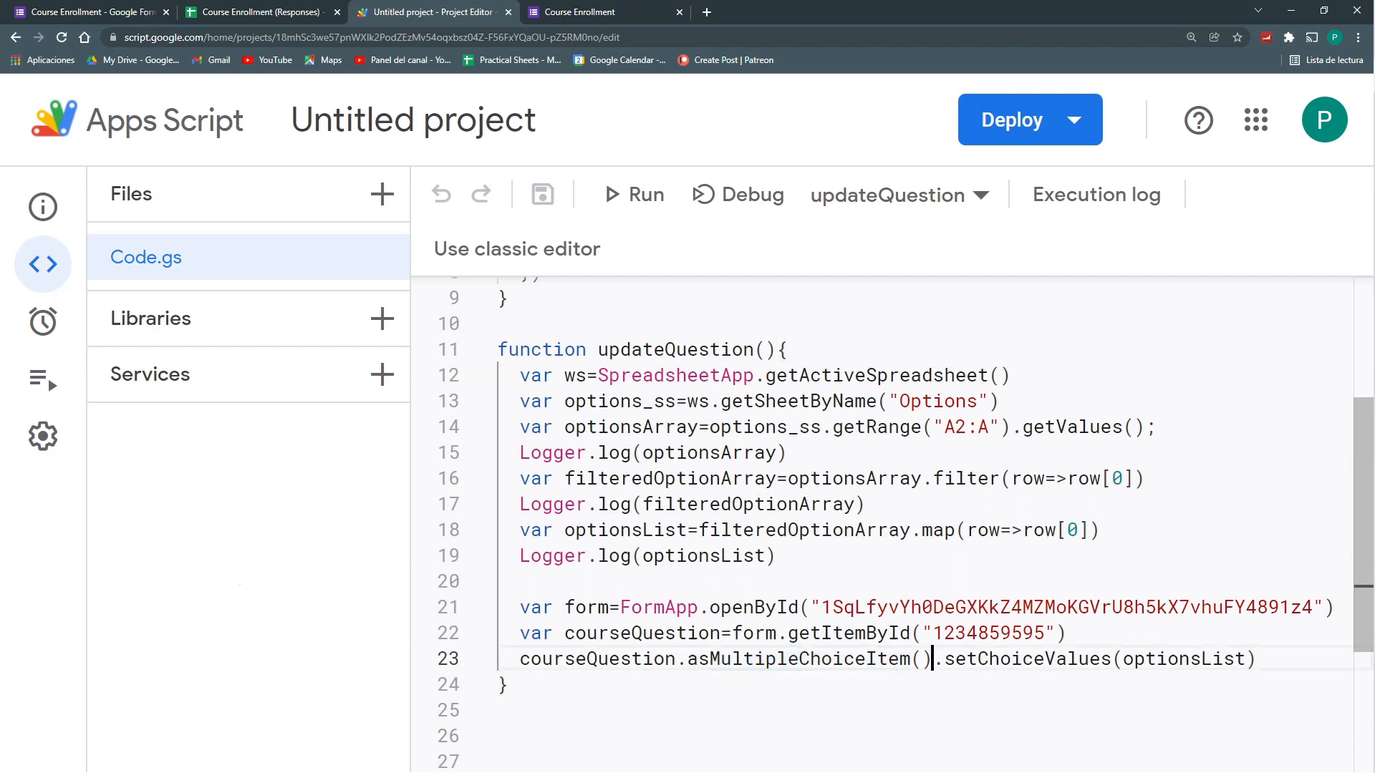
double_click(808, 659)
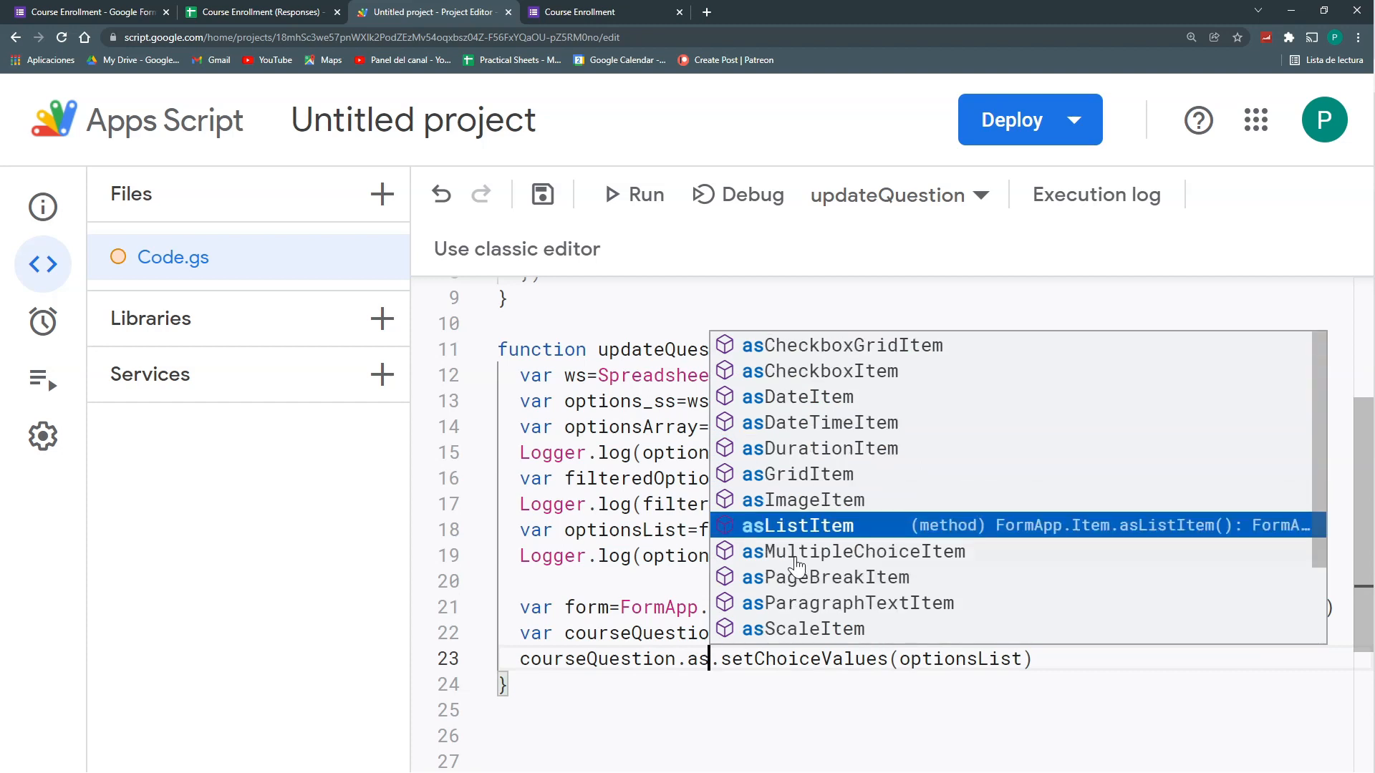
mouse_move(840, 379)
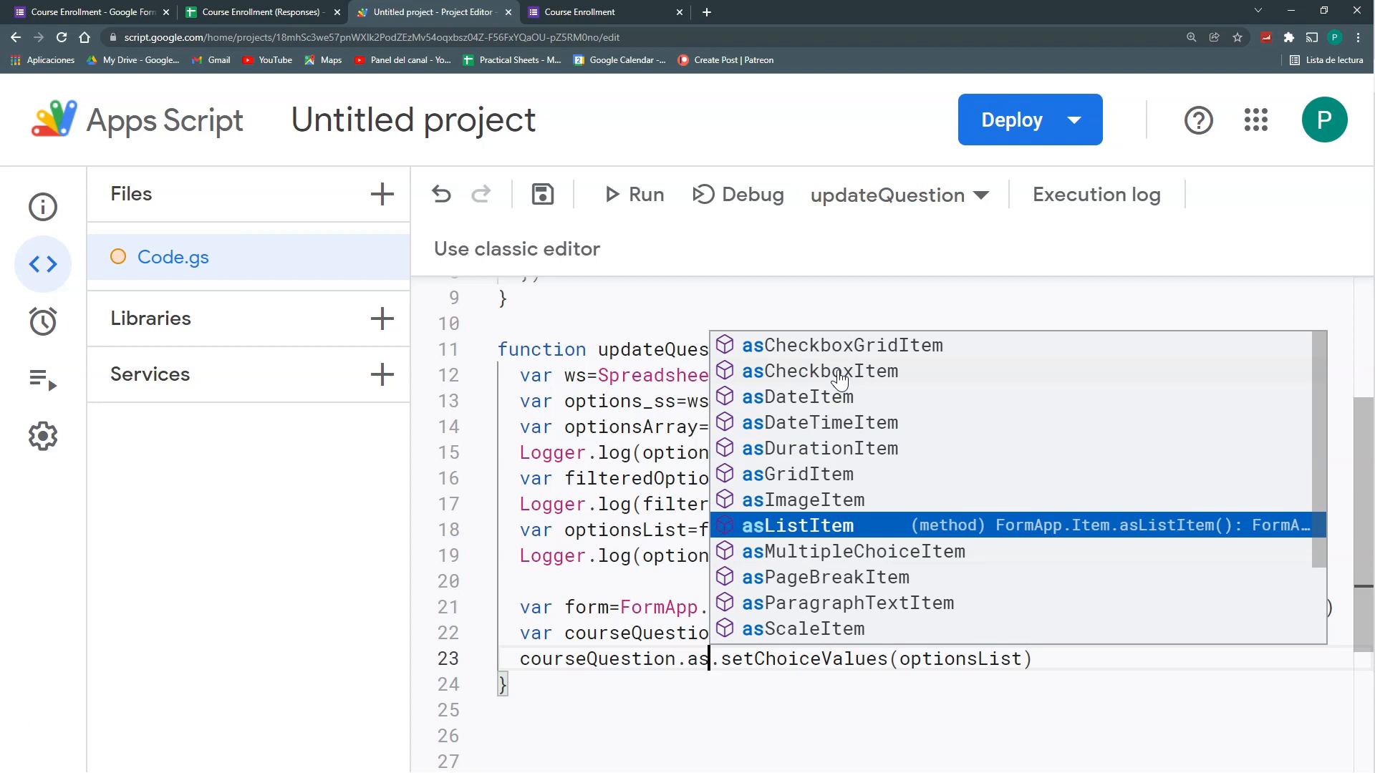
key(Escape)
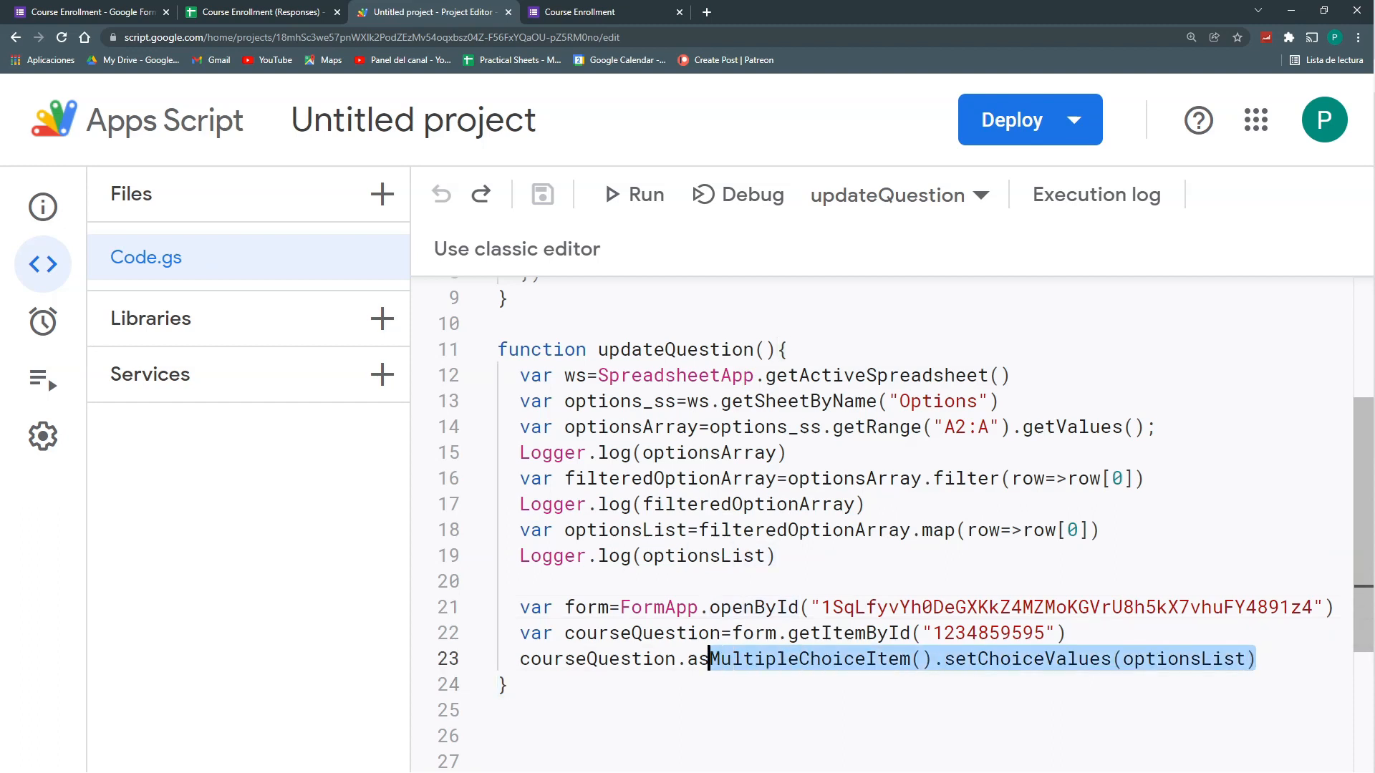
click(820, 659)
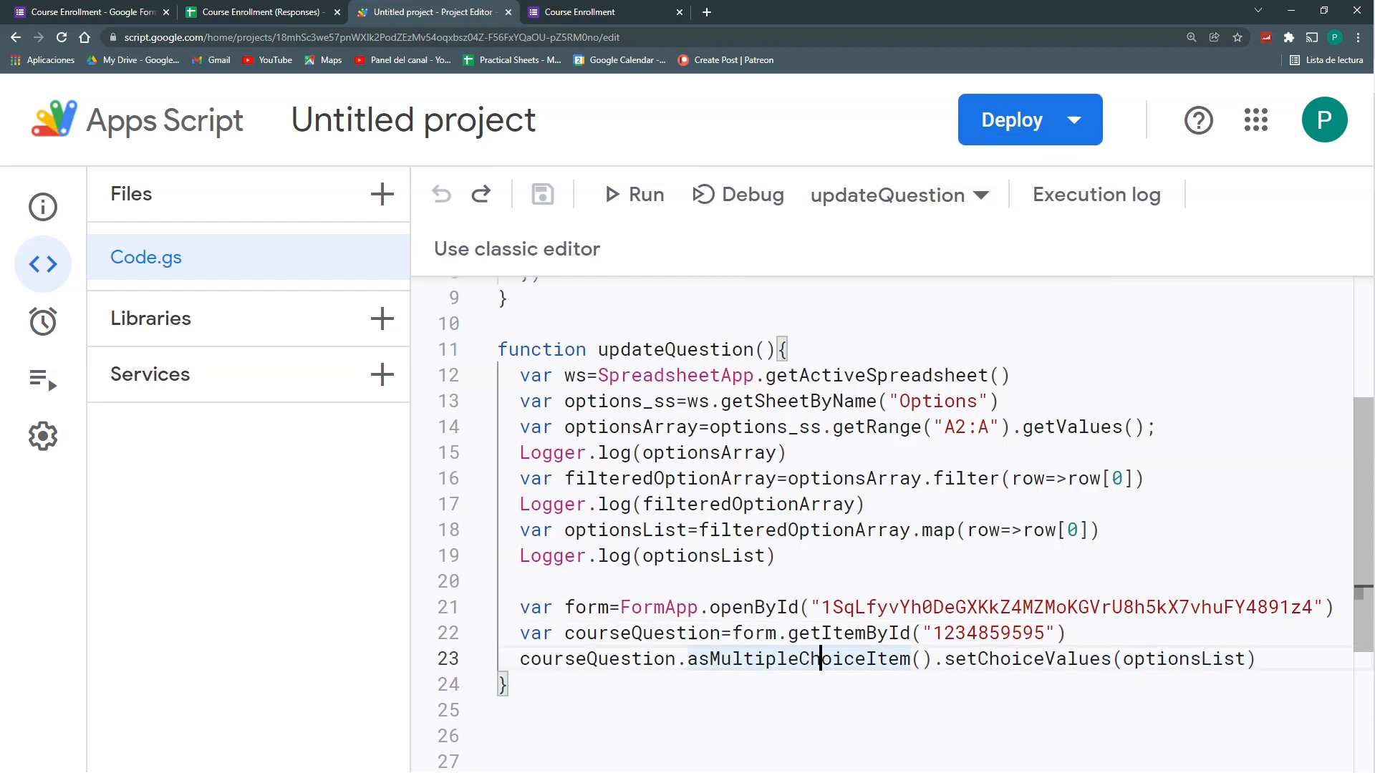
click(633, 194)
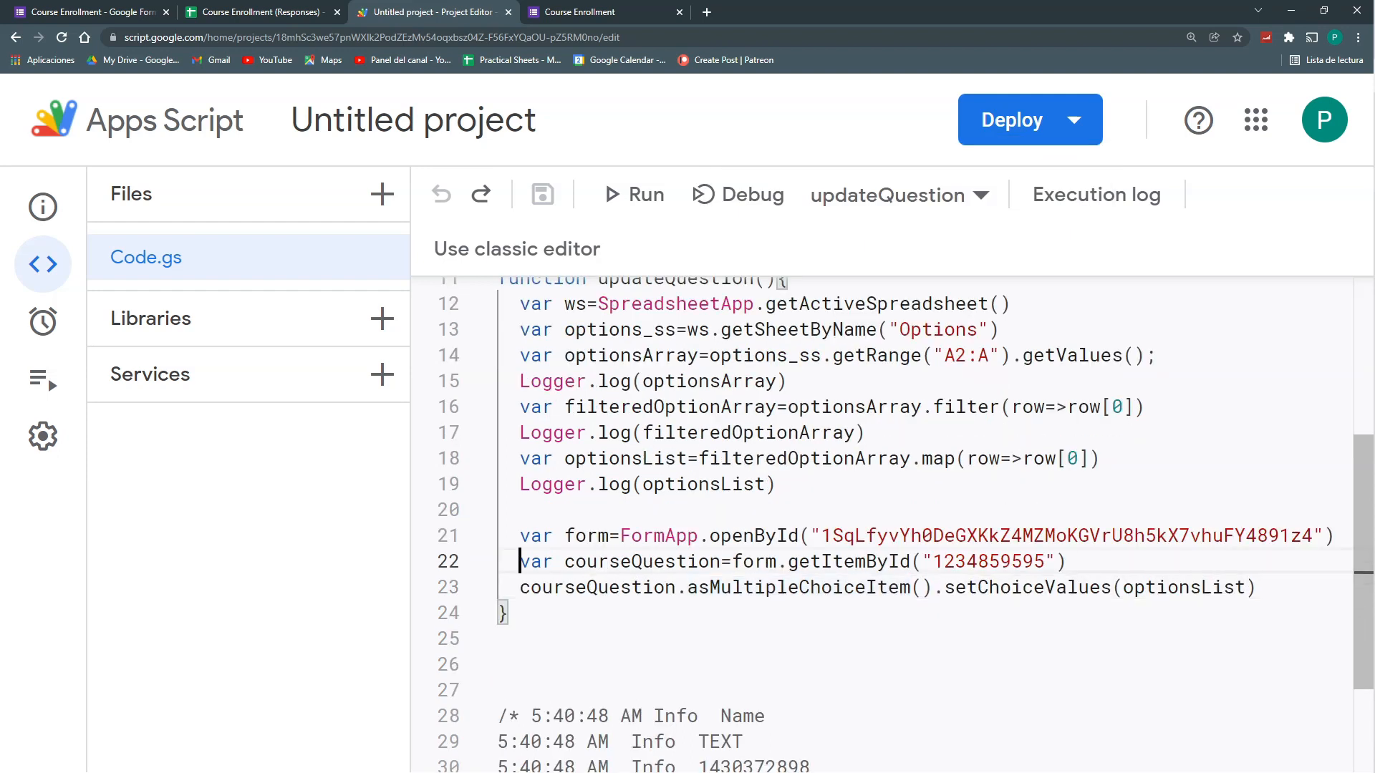
drag(519, 561, 1243, 588)
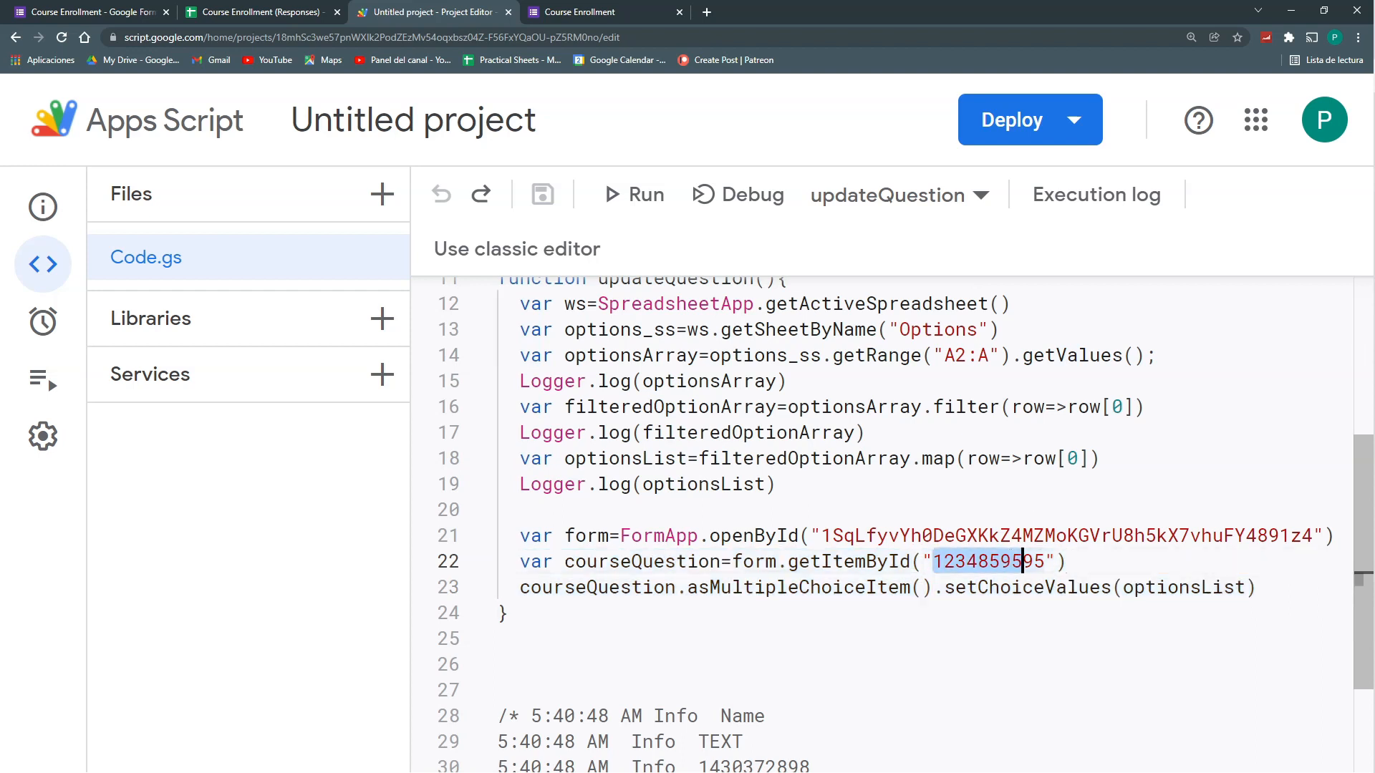
double_click(789, 588)
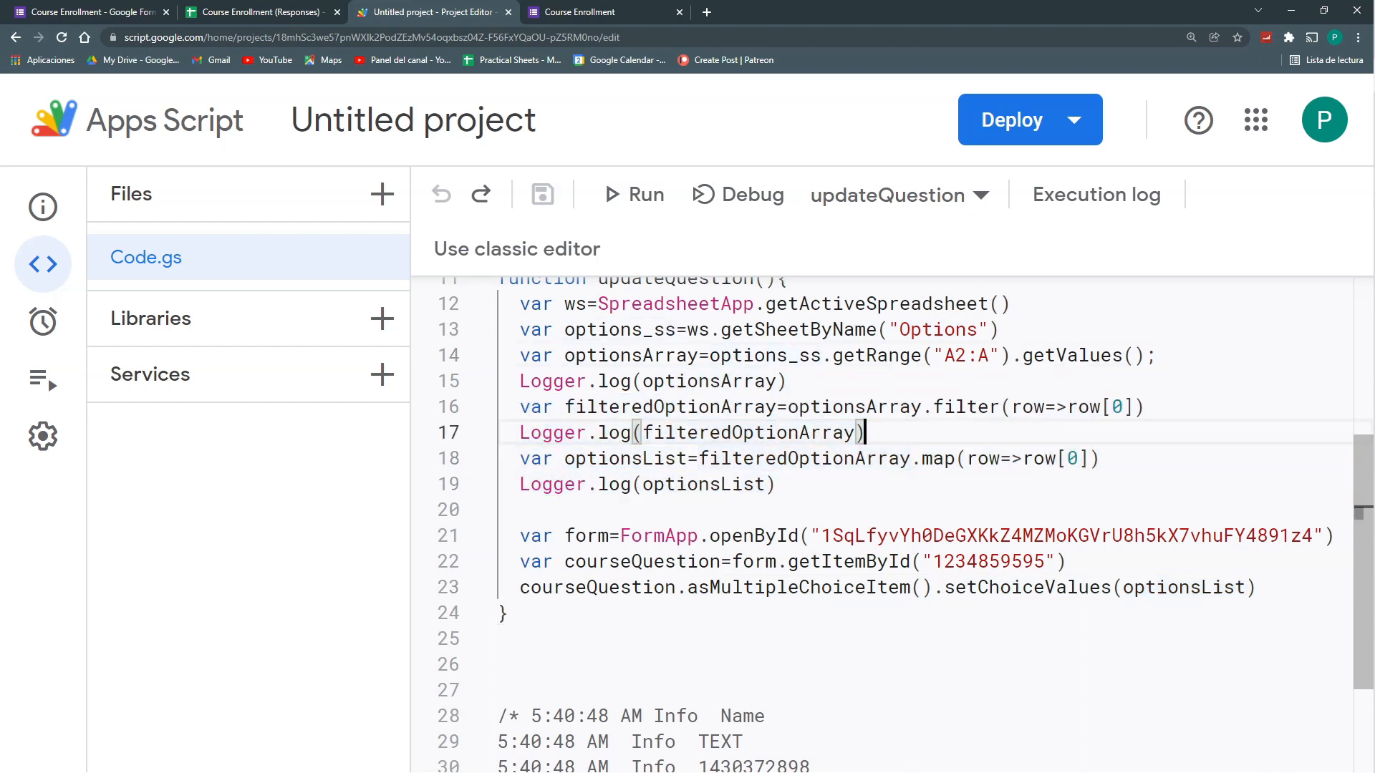
triple_click(691, 433)
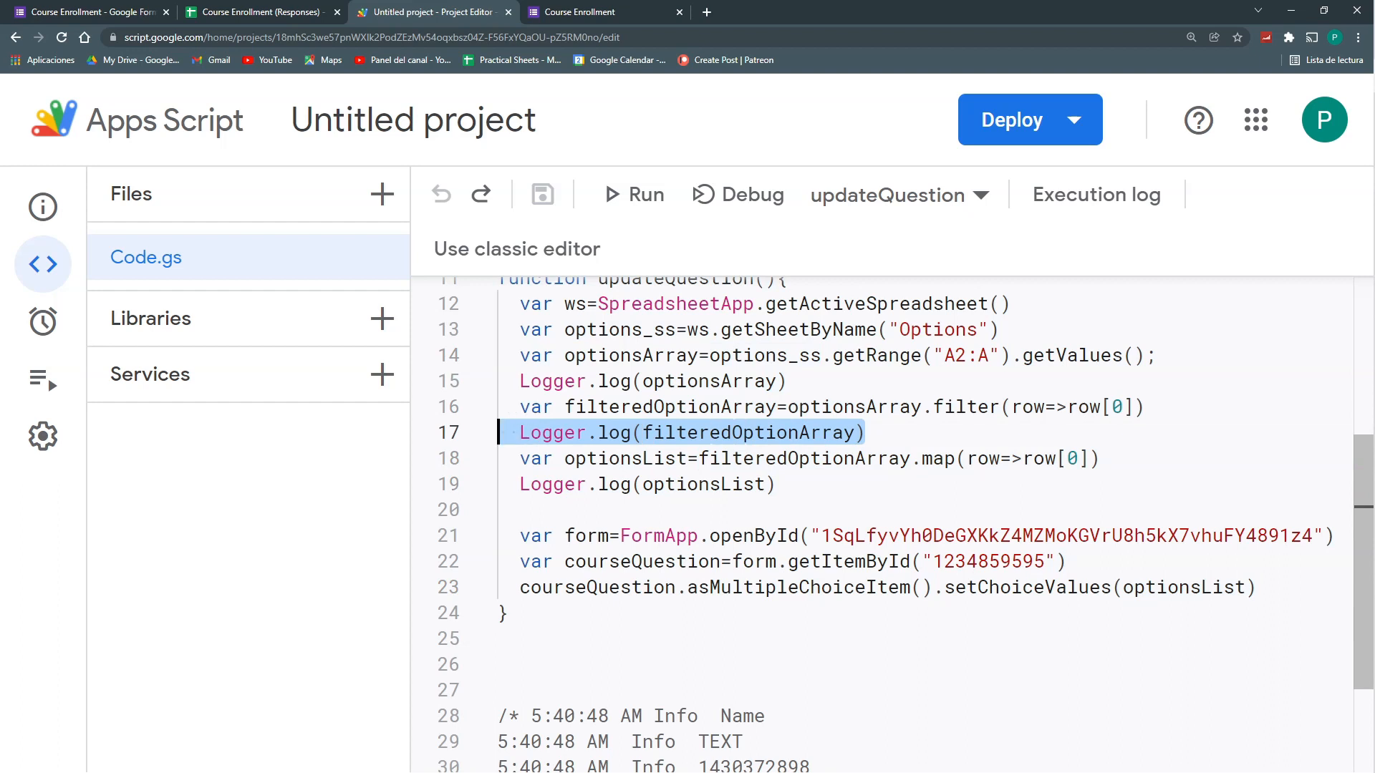